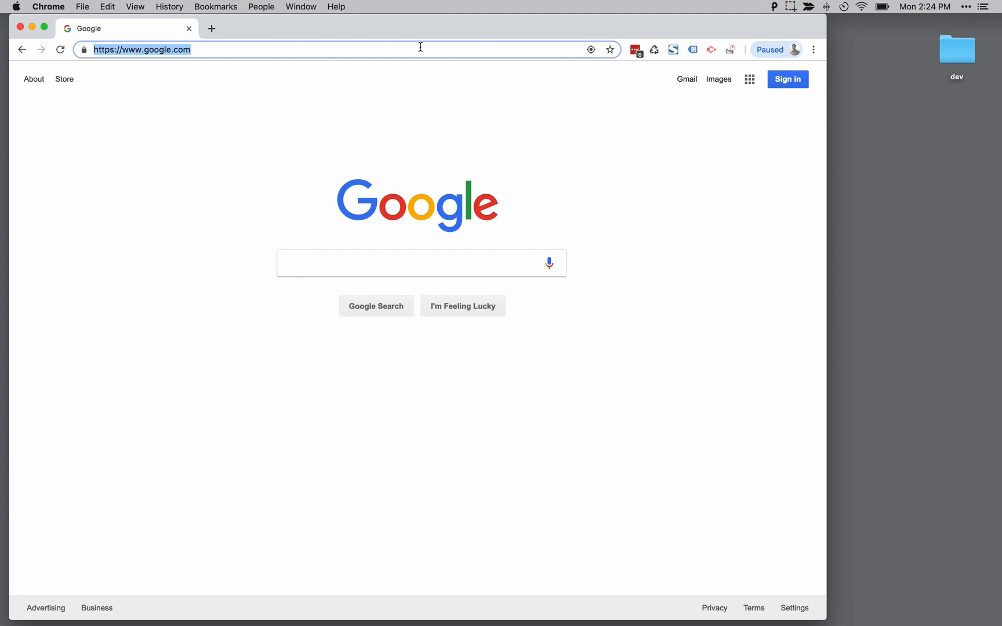
- Load stormcreekcopy.wpengine.com and append /wp-admin to reach the copy site's admin
{"action": "type", "text": "stormcreekcopy.wpengin"}
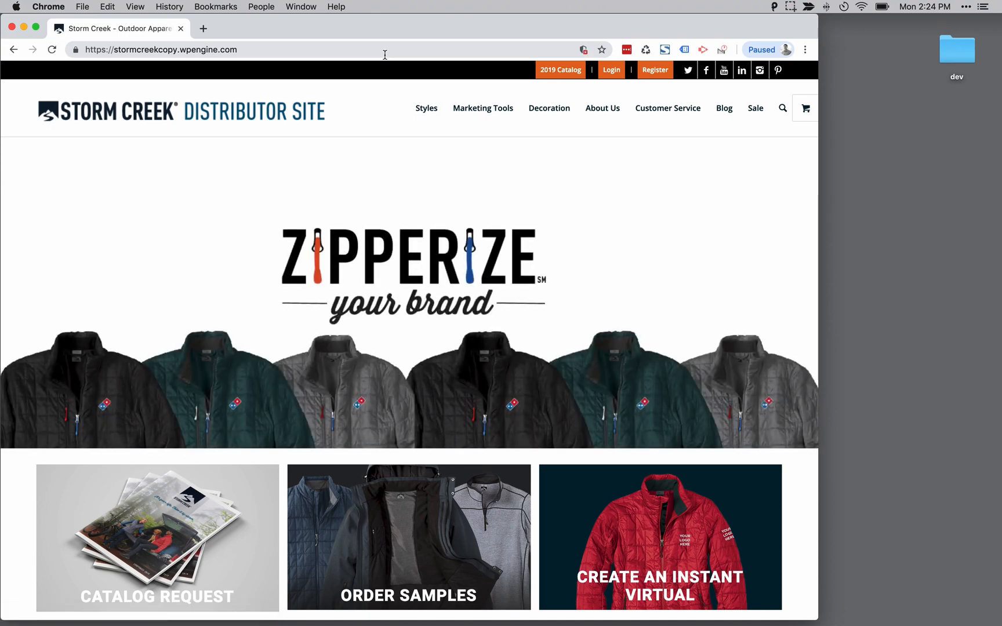
{"action": "left_click", "coordinate": [204, 28]}
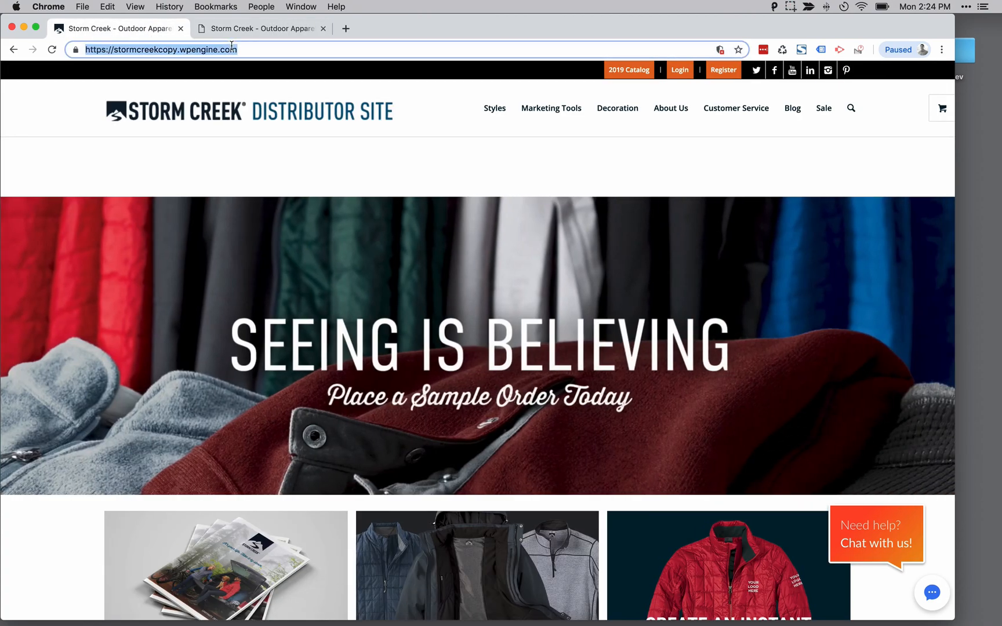
{"action": "type", "text": "/wpadmin"}
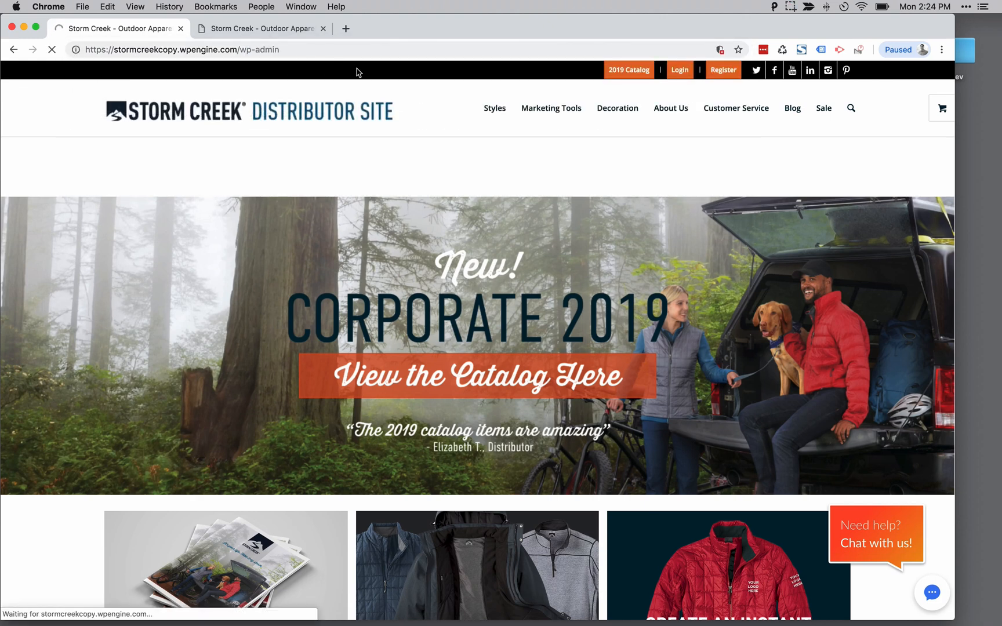
- Log in to the copy site's WordPress admin with the saved credentials
{"action": "type", "text": "s"}
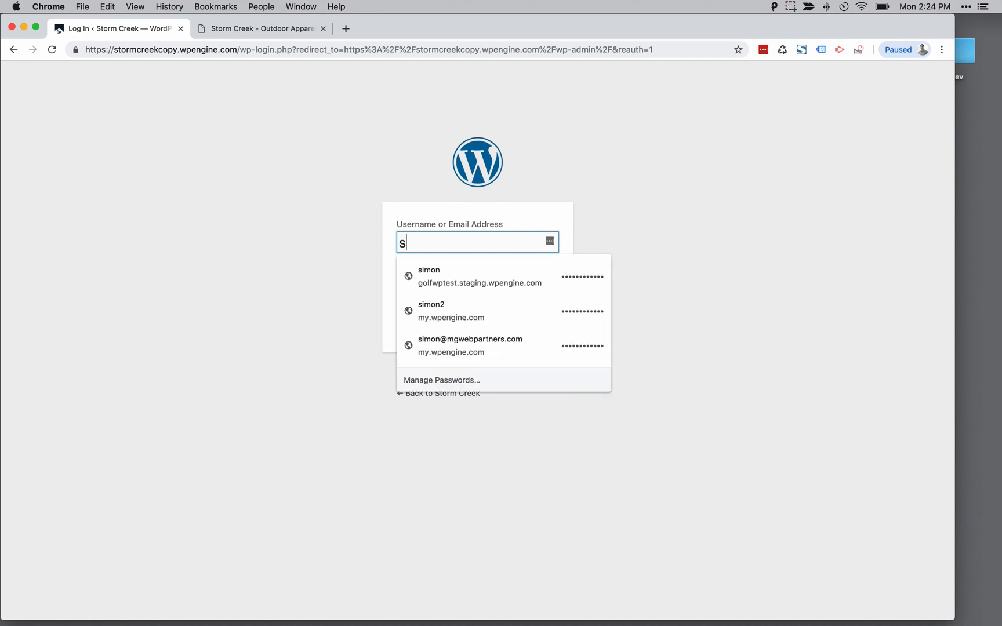
{"action": "left_click", "coordinate": [429, 276]}
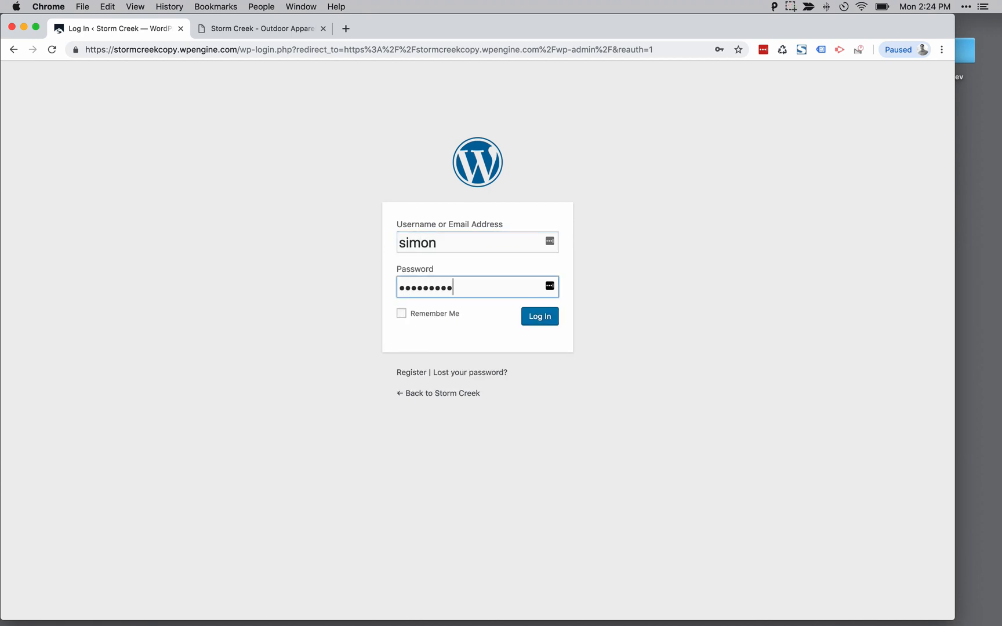
{"action": "left_click", "coordinate": [539, 316]}
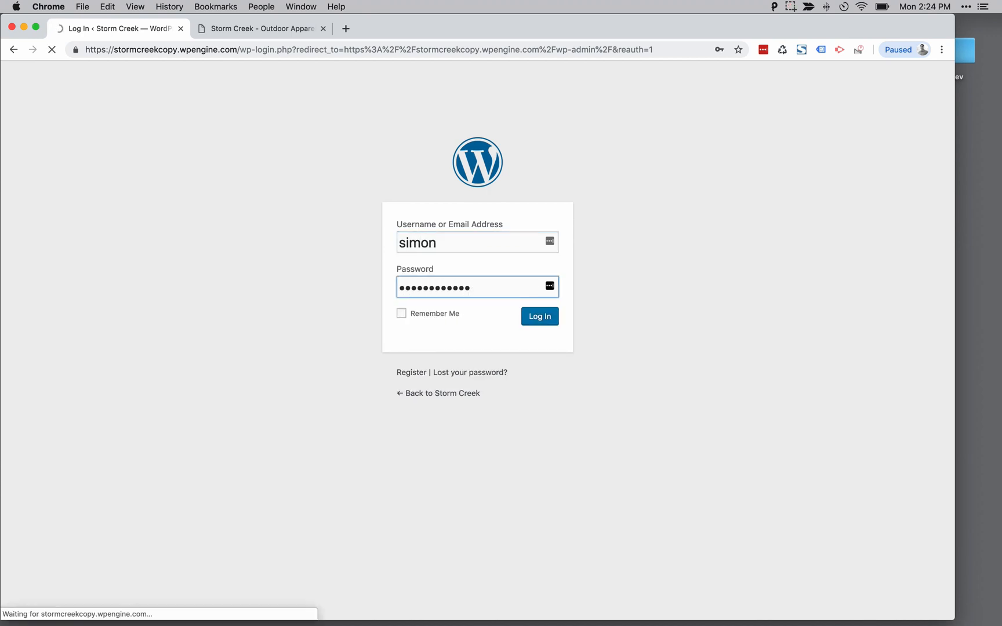
{"action": "left_click", "coordinate": [539, 317]}
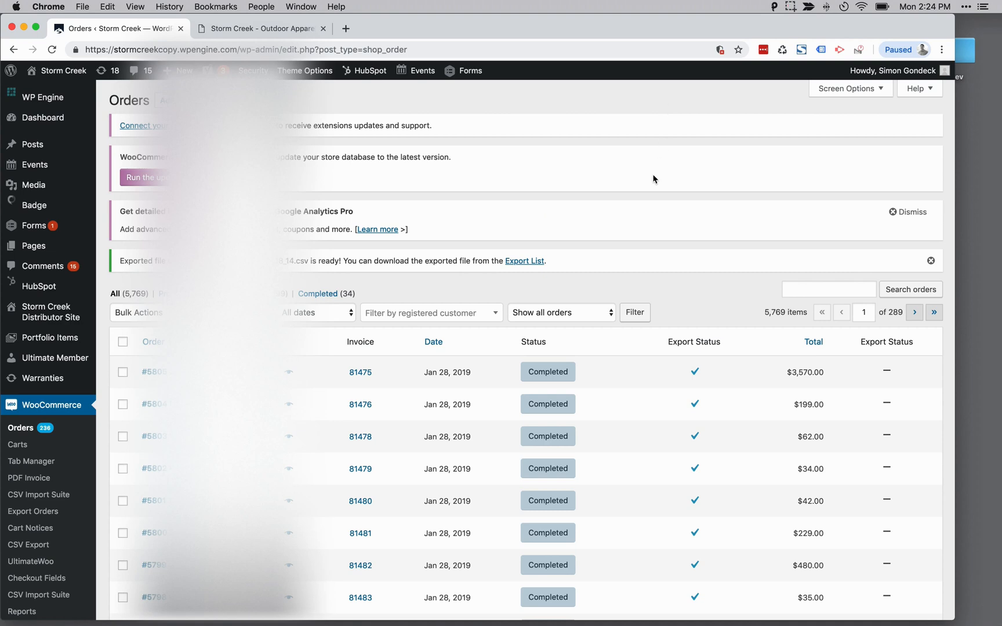
- Review the 5,769 copy-site orders, then bring up thegwebpartners.com in the second tab
{"action": "scroll", "scroll_direction": "down", "scroll_amount": 3}
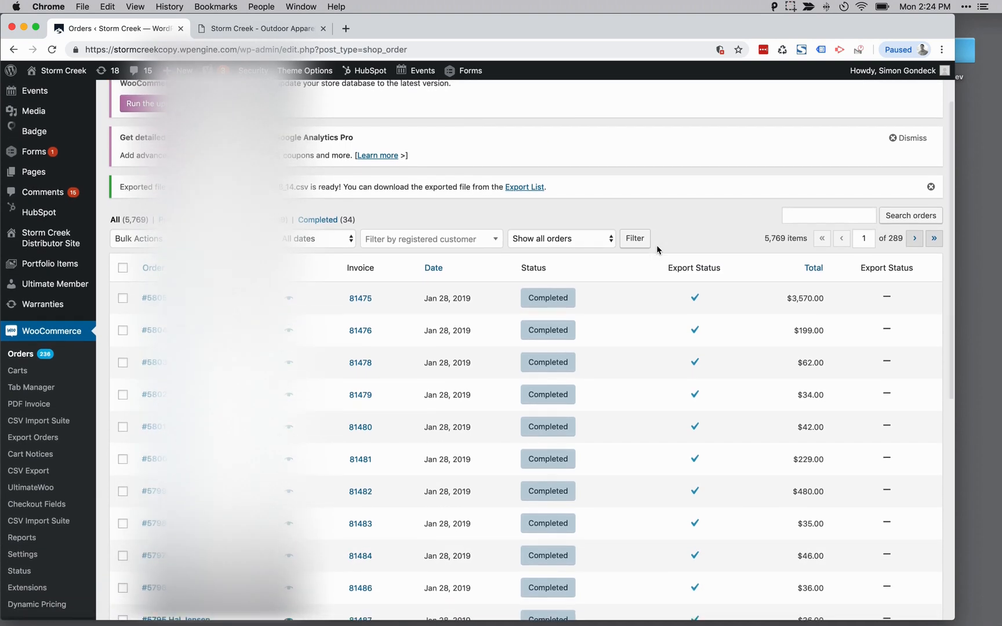
{"action": "scroll", "scroll_direction": "down", "scroll_amount": 3}
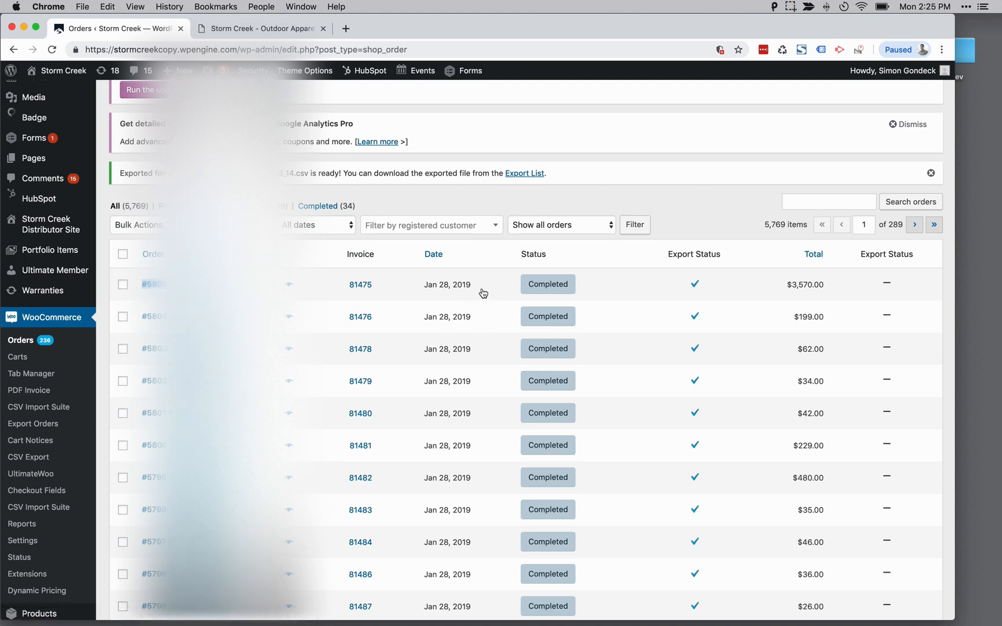
{"action": "left_click", "coordinate": [864, 224]}
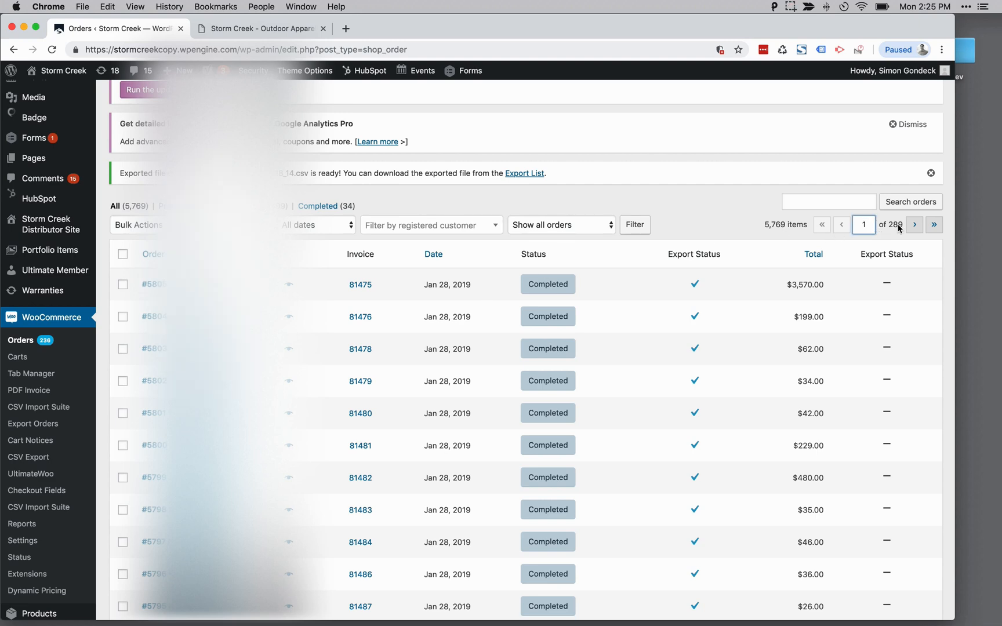
{"action": "scroll", "scroll_direction": "down", "scroll_amount": 3}
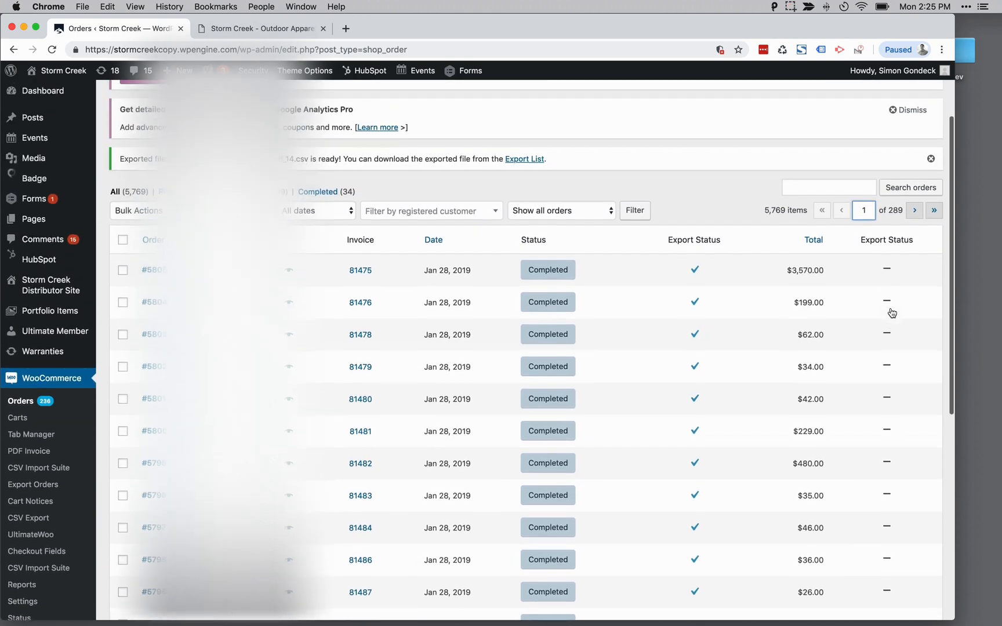
{"action": "left_click", "coordinate": [814, 240]}
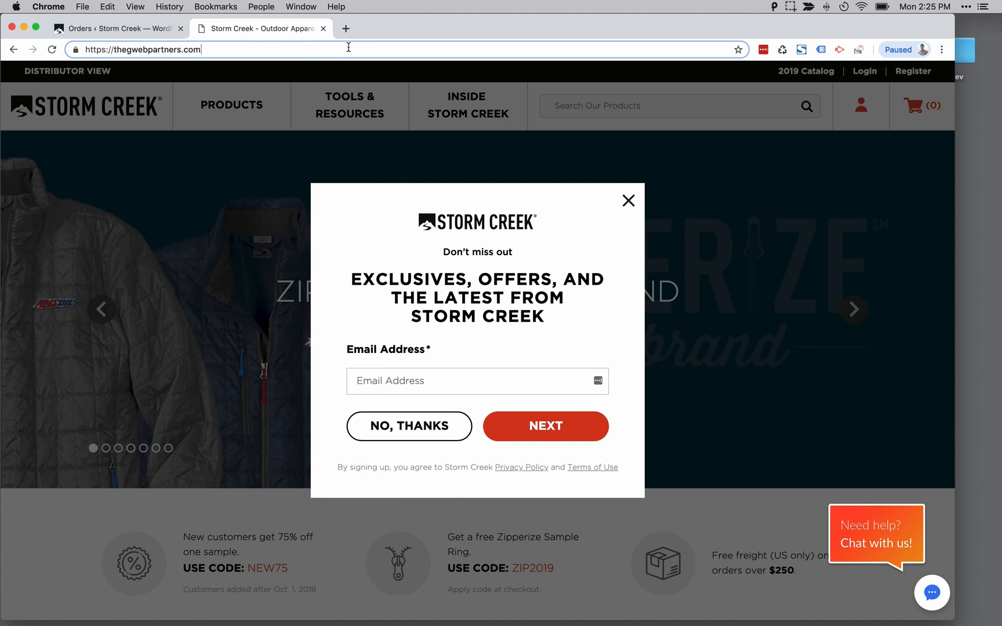
- Log in to the live site's /wp-admin with its password
{"action": "type", "text": "/wp-admin"}
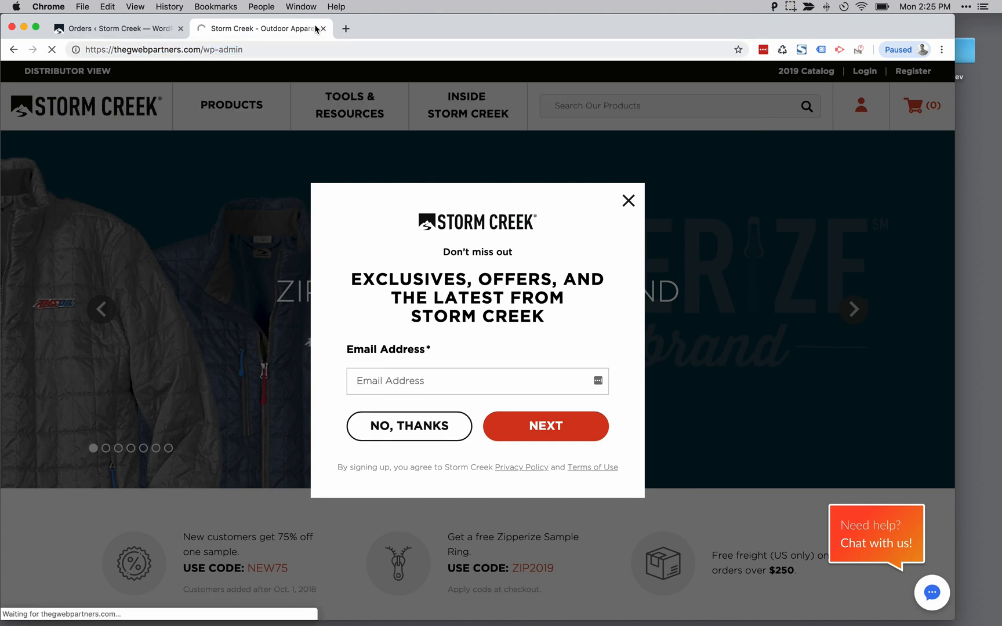
{"action": "mouse_move", "coordinate": [261, 28]}
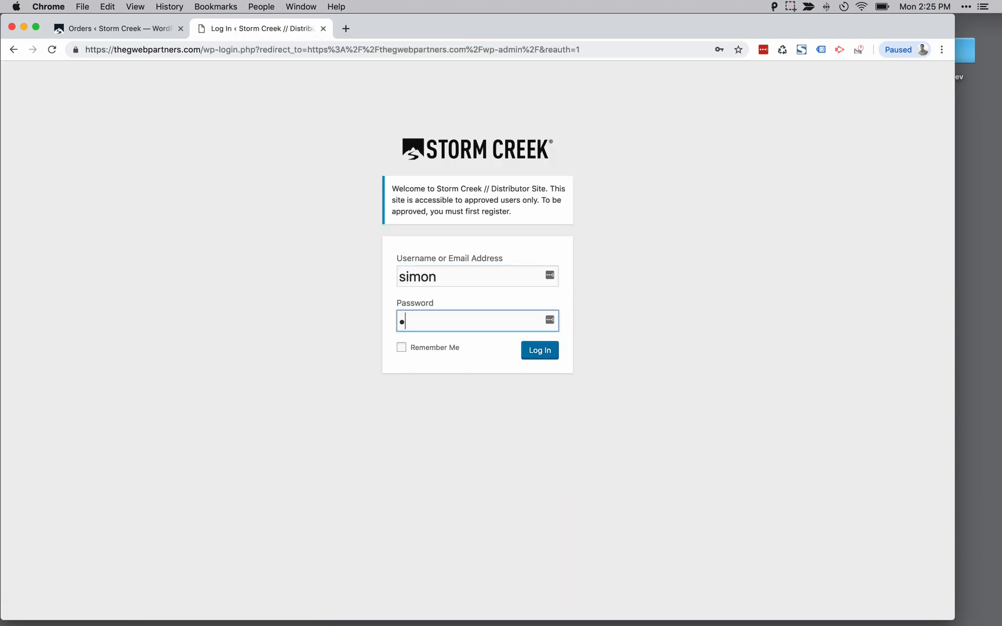
{"action": "type", "text": "password"}
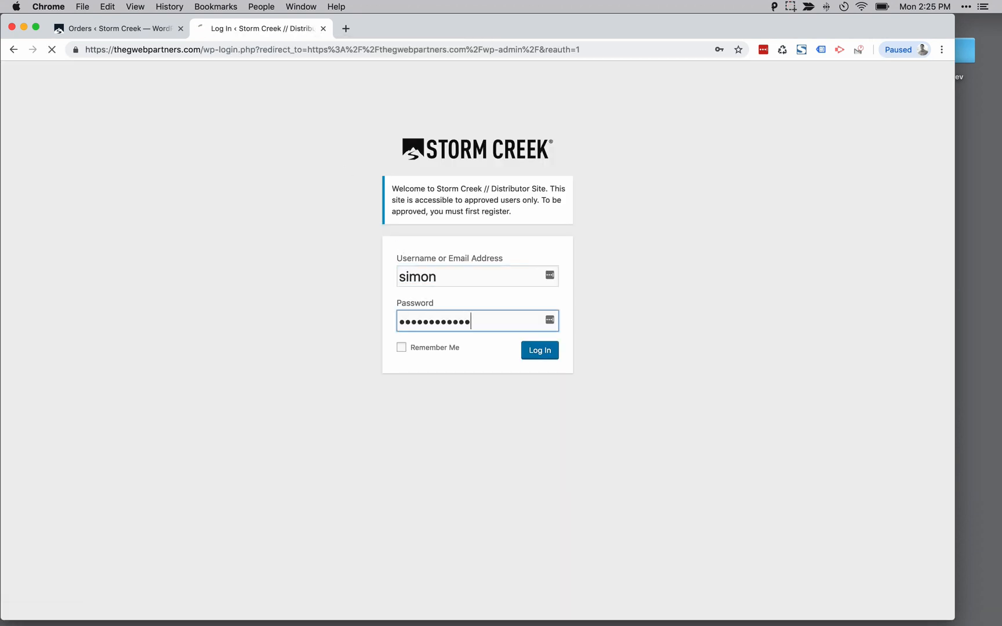
{"action": "left_click", "coordinate": [540, 350]}
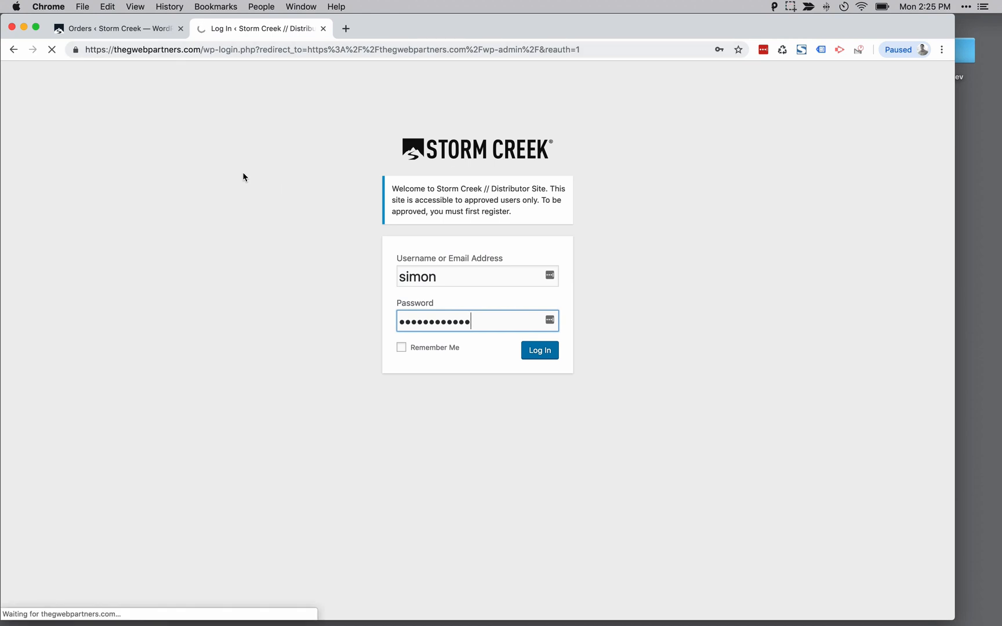
{"action": "left_click", "coordinate": [539, 350]}
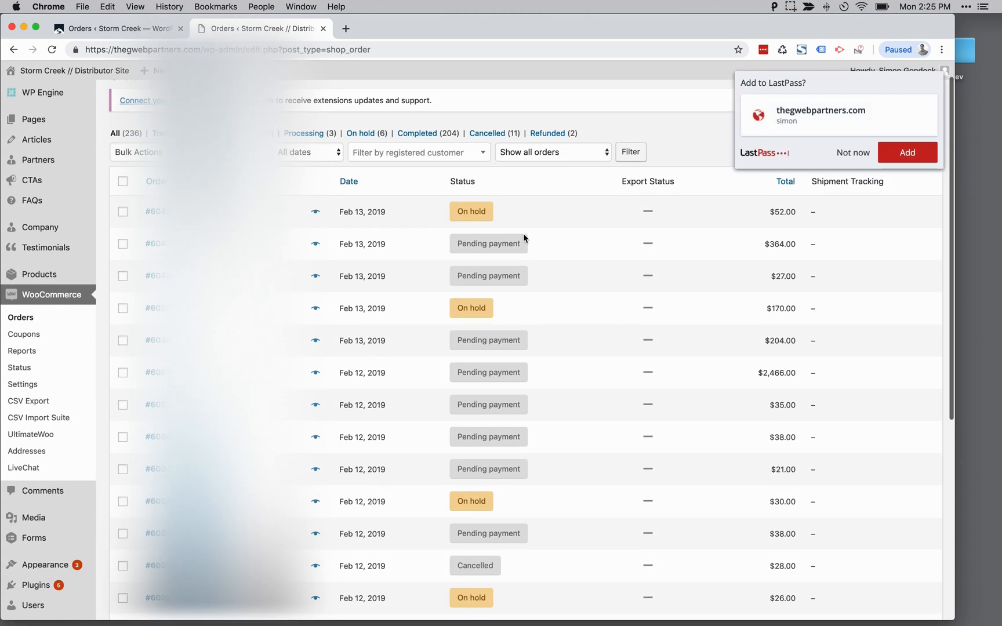
- Check the last page of the live site's 236 orders, then return to the copy site
{"action": "scroll", "scroll_direction": "down", "scroll_amount": 3}
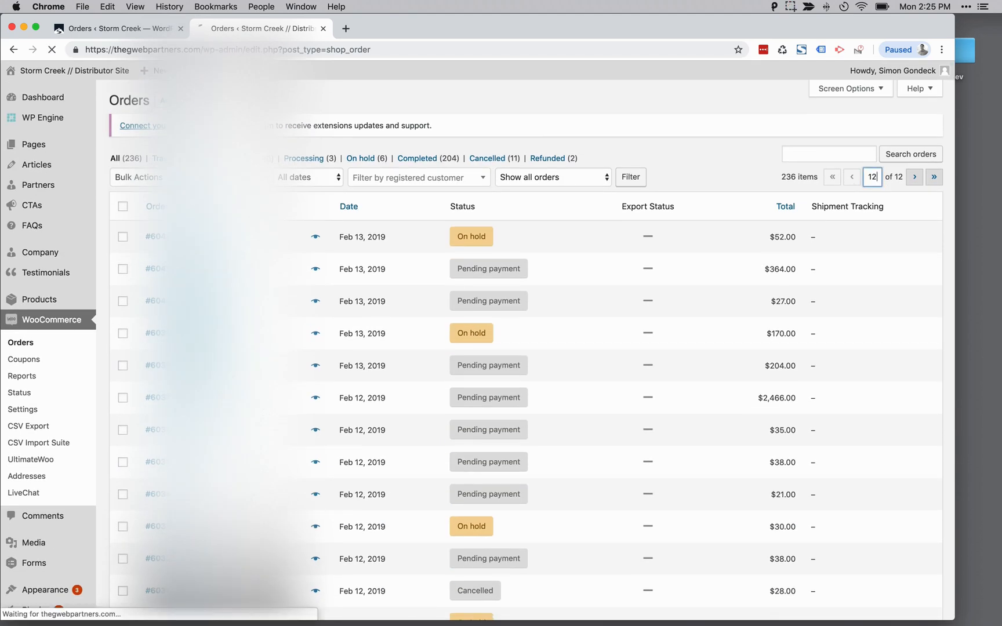
{"action": "mouse_move", "coordinate": [709, 37]}
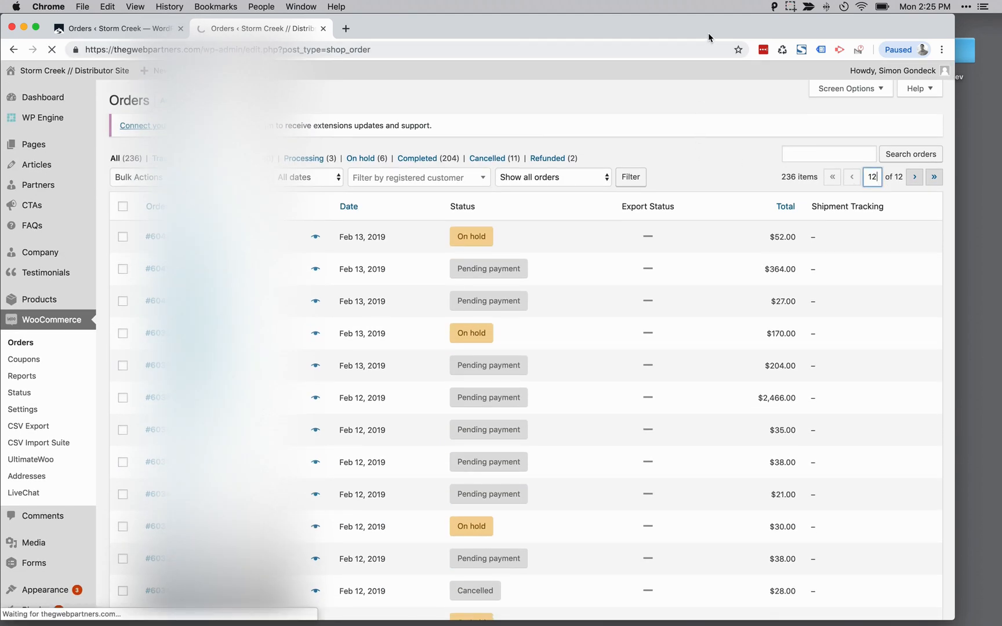
{"action": "left_click", "coordinate": [852, 177]}
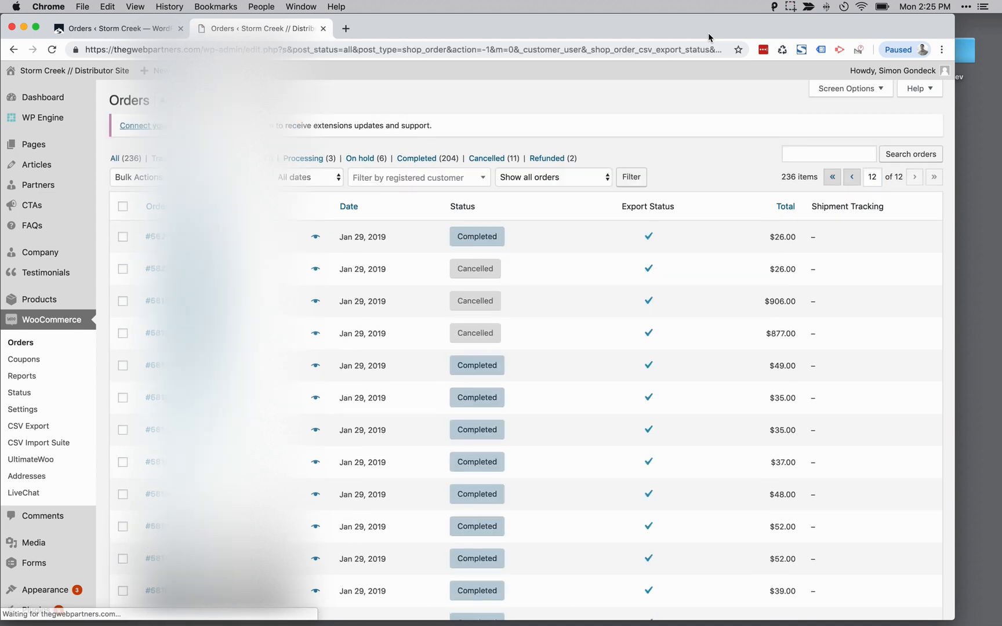
{"action": "scroll", "scroll_direction": "down", "scroll_amount": 3}
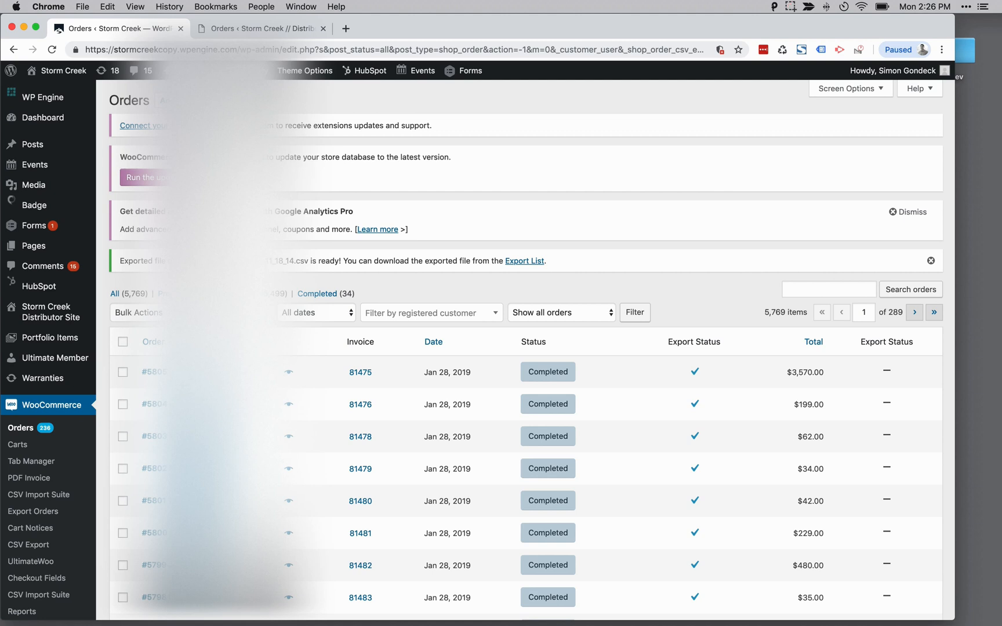
{"action": "mouse_move", "coordinate": [151, 372]}
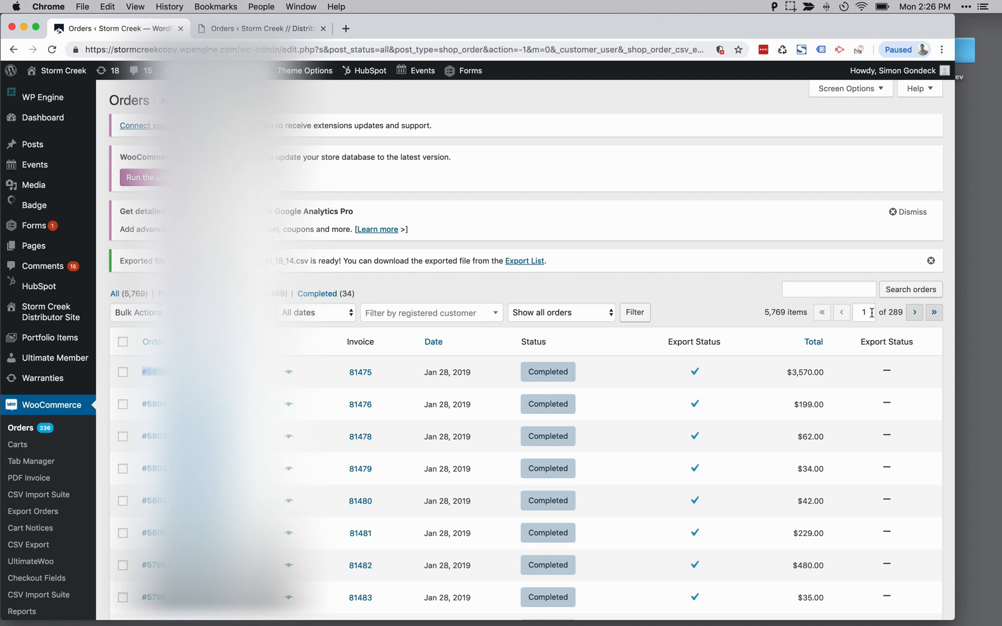
{"action": "mouse_move", "coordinate": [744, 315]}
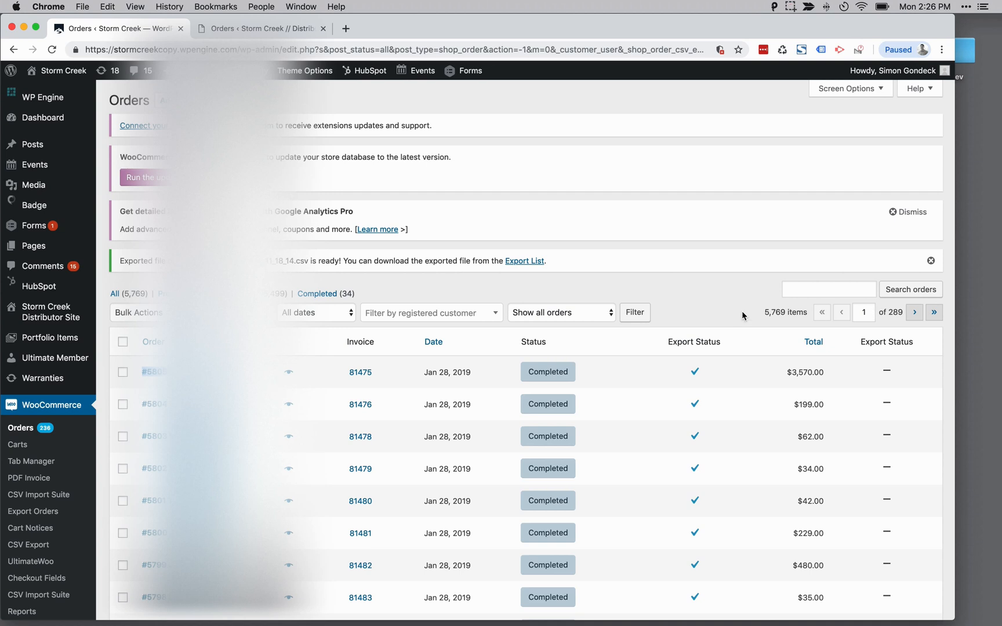
{"action": "mouse_move", "coordinate": [32, 512]}
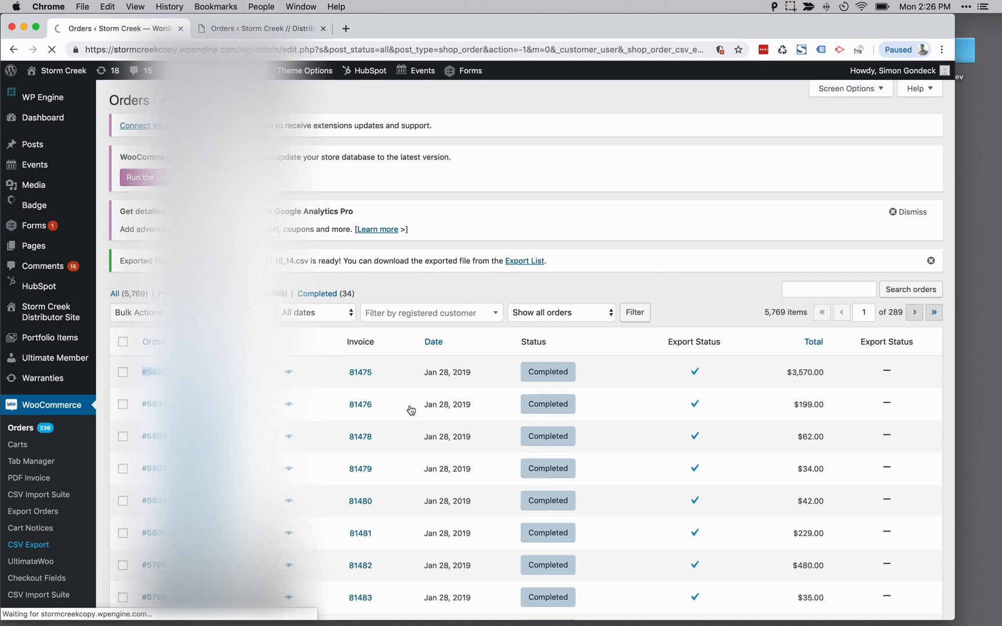
- Open WooCommerce CSV Export, select Customers, and go to its Settings tab
{"action": "left_click", "coordinate": [27, 545]}
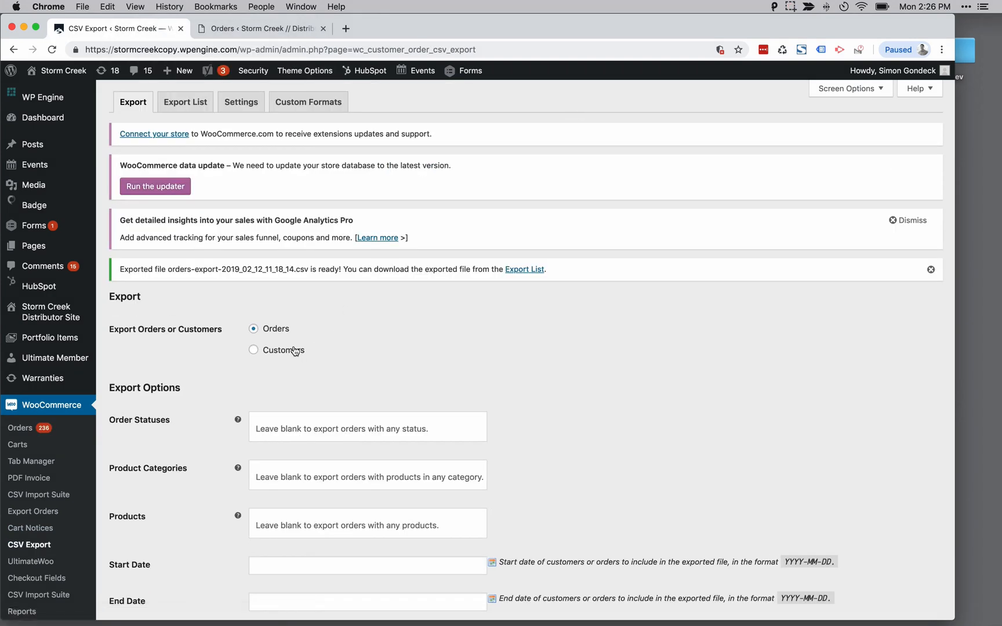
{"action": "left_click", "coordinate": [254, 350]}
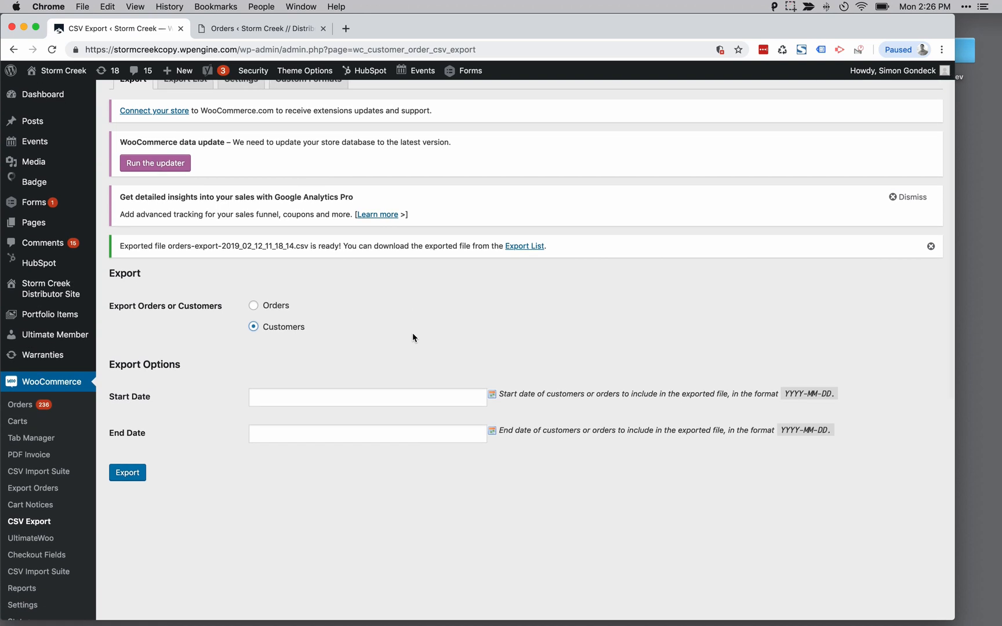
{"action": "mouse_move", "coordinate": [147, 465]}
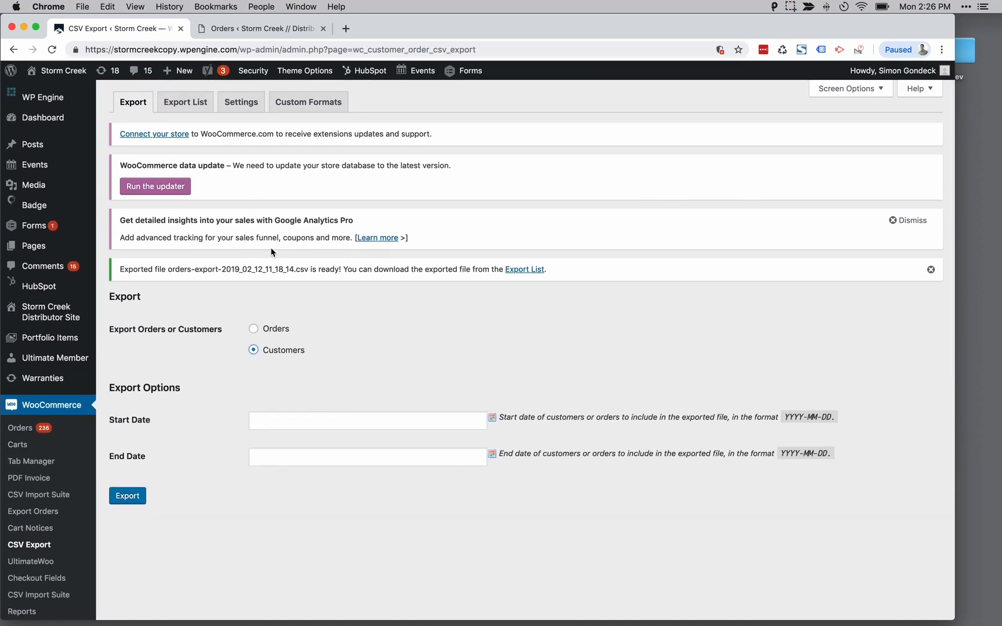
{"action": "left_click", "coordinate": [240, 102]}
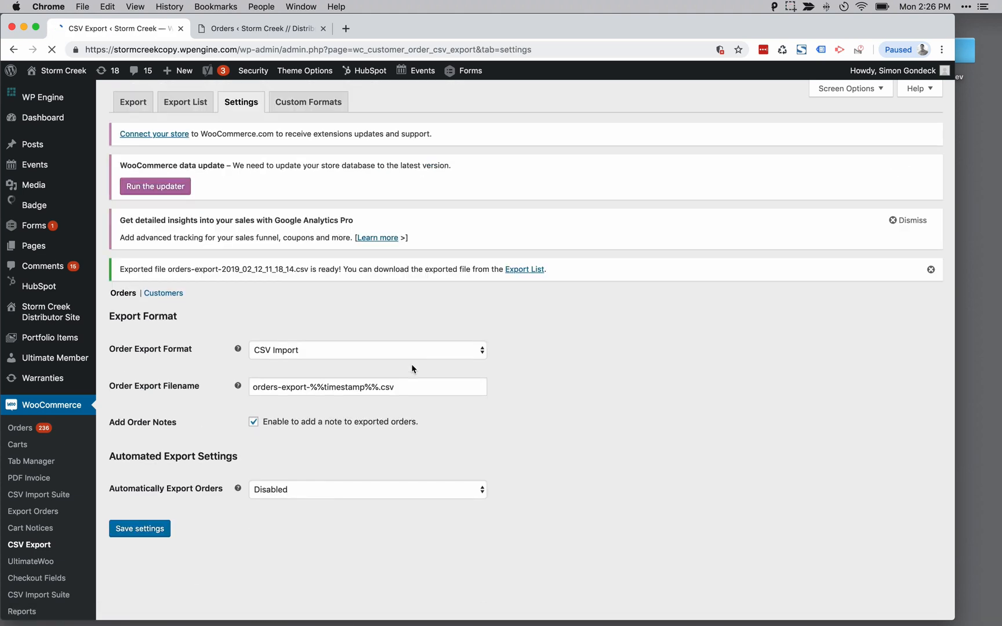
- Keep CSV Import as the order export format, save, and dismiss the Analytics notice
{"action": "left_click", "coordinate": [367, 350]}
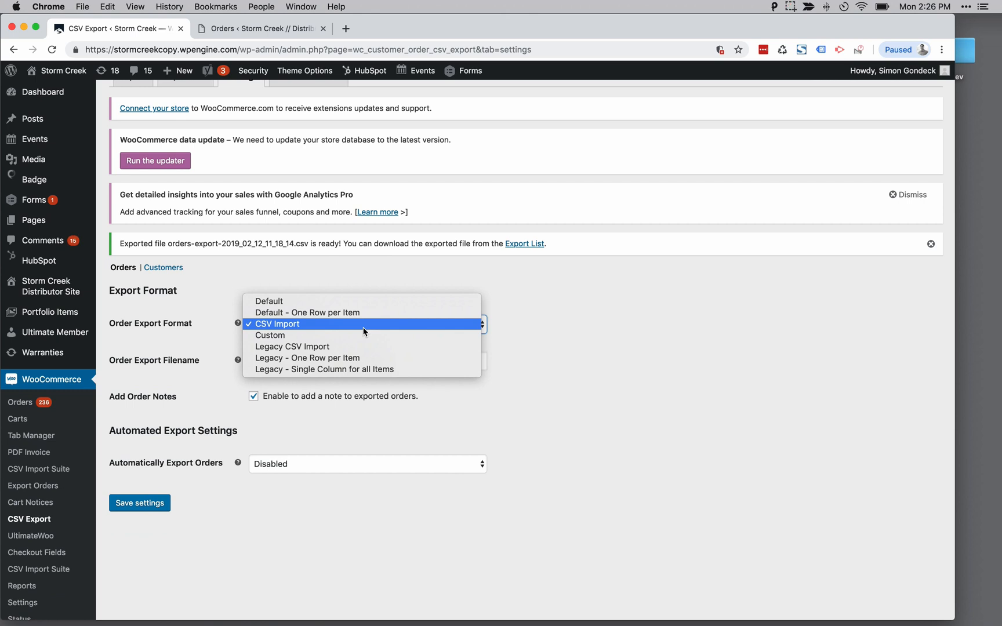
{"action": "left_click", "coordinate": [277, 324]}
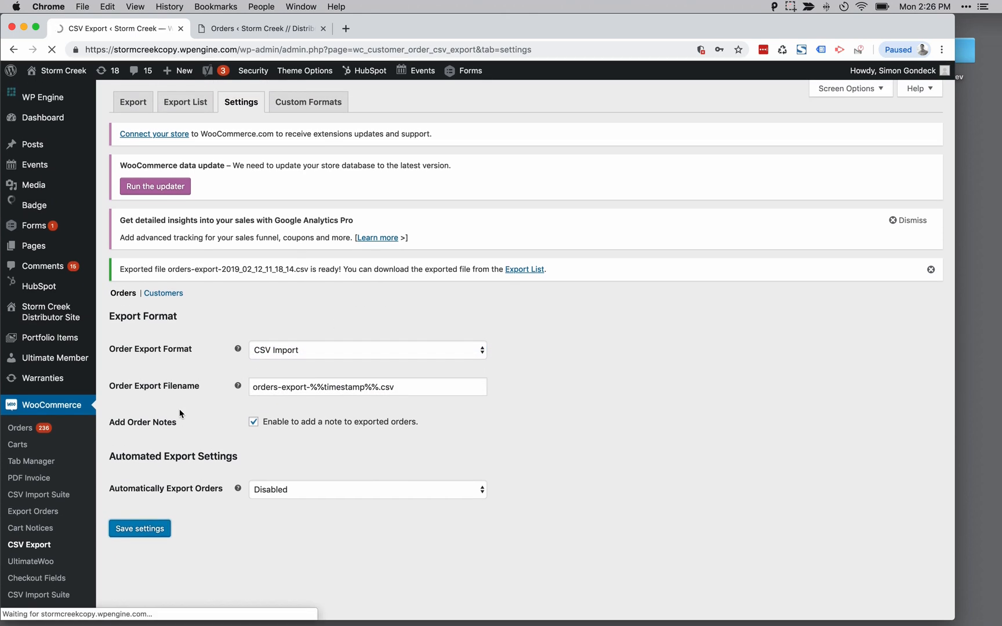
{"action": "left_click", "coordinate": [138, 528]}
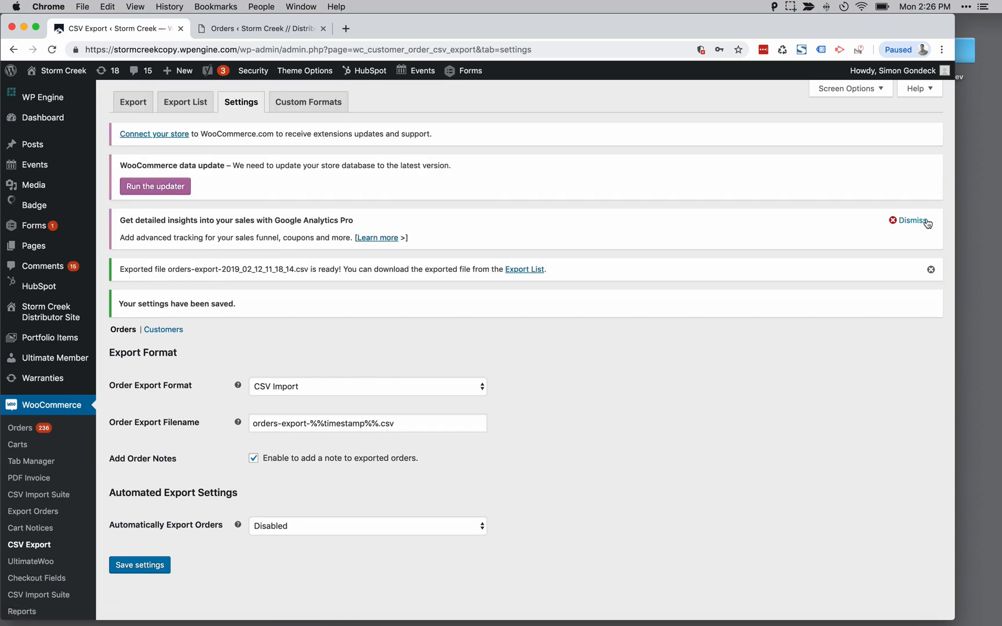
{"action": "left_click", "coordinate": [913, 220]}
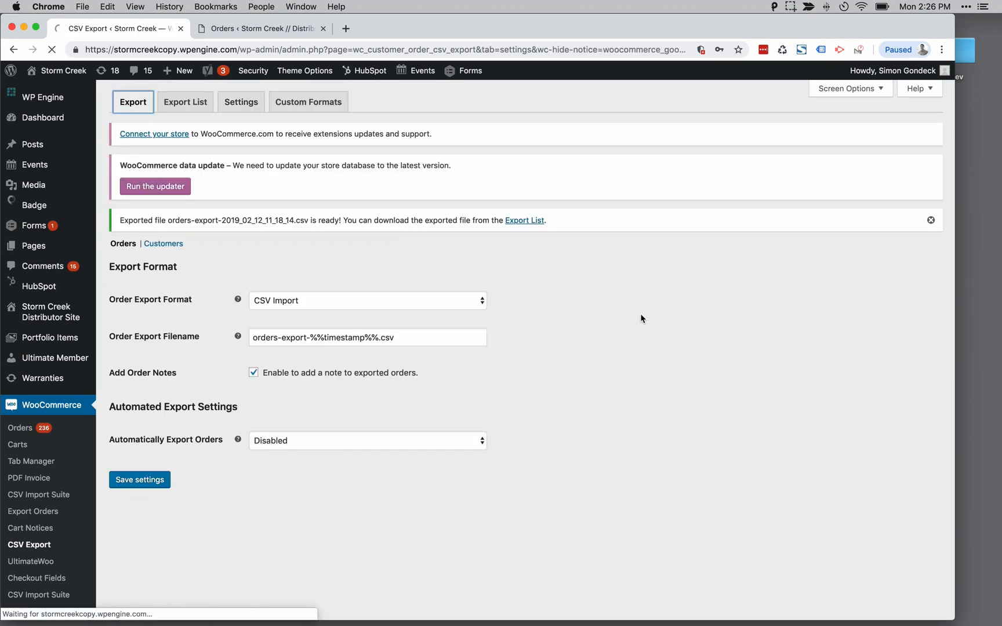
- Start a Customers export from the Export tab
{"action": "left_click", "coordinate": [133, 102]}
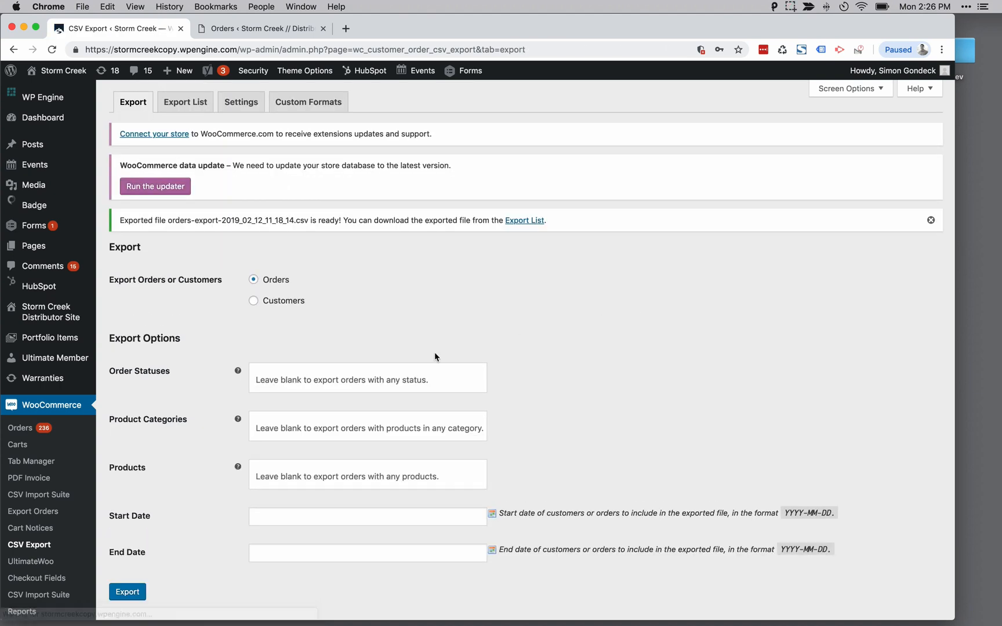
{"action": "left_click", "coordinate": [254, 300]}
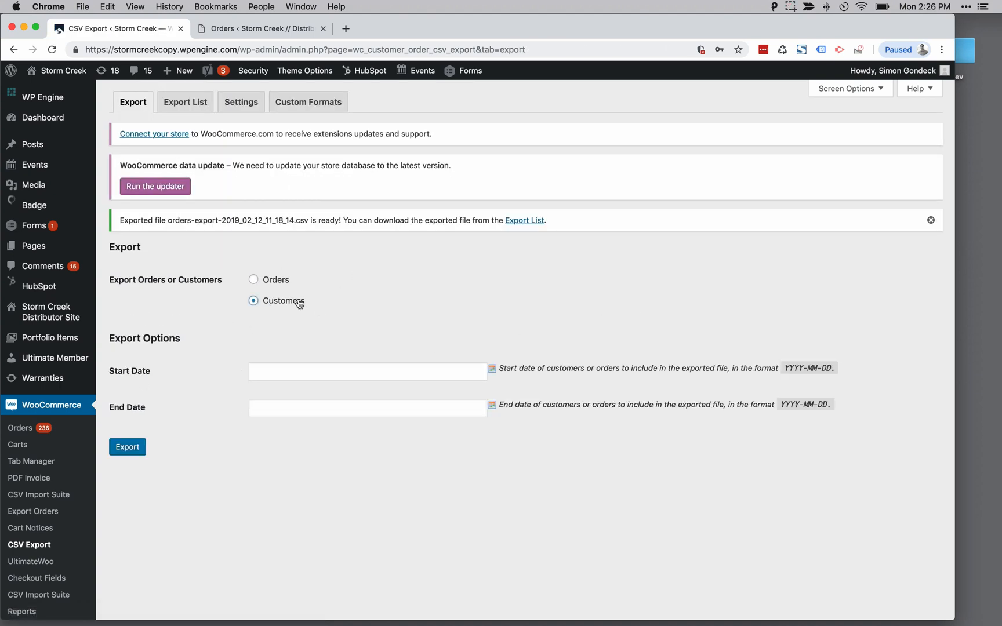
{"action": "left_click", "coordinate": [127, 447]}
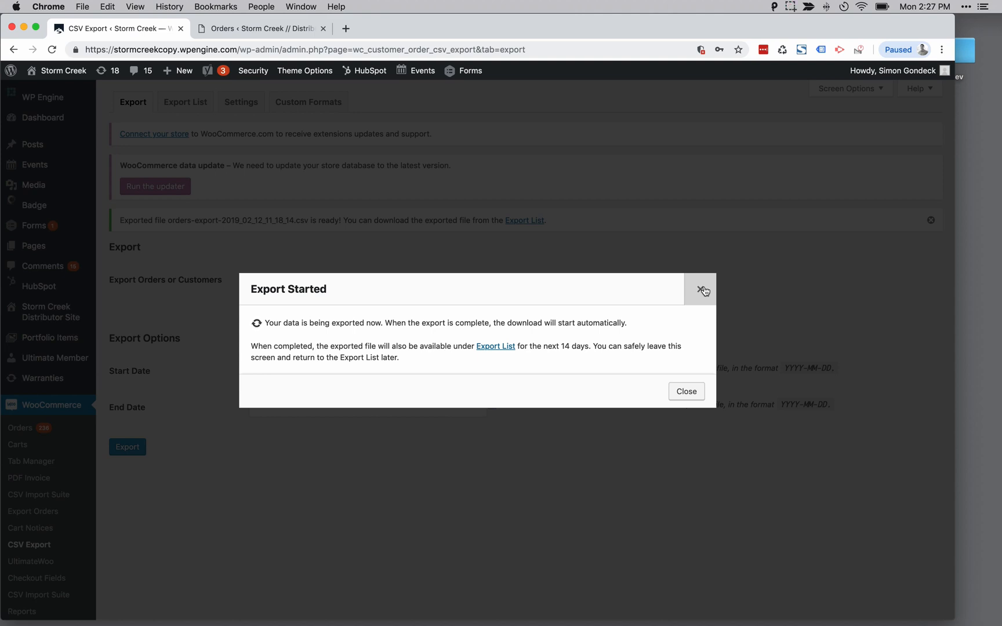
- Close the export notice and download the February 16 orders CSV from Export List
{"action": "left_click", "coordinate": [703, 289]}
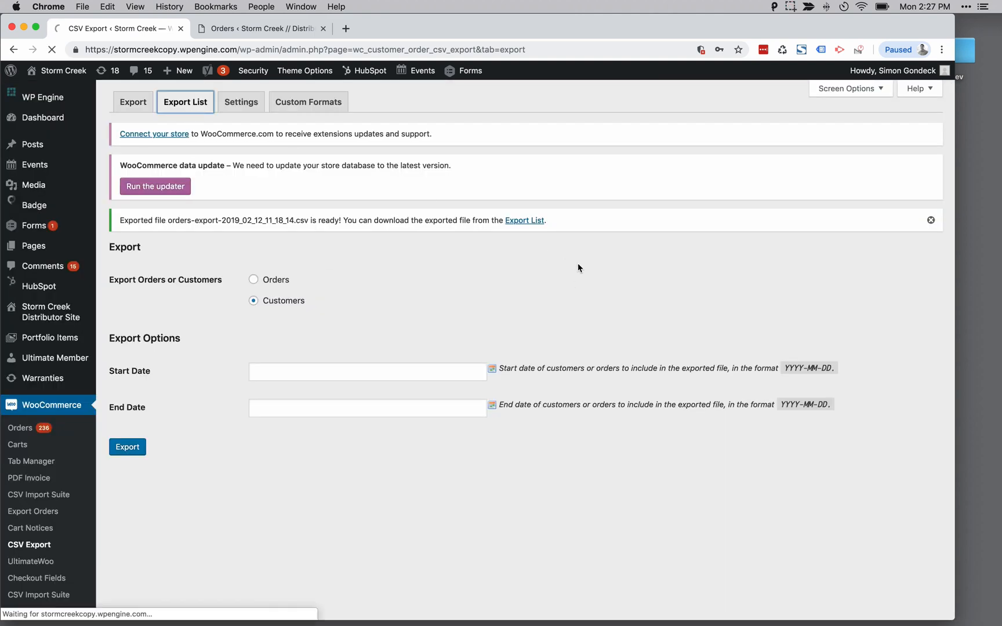
{"action": "left_click", "coordinate": [185, 101]}
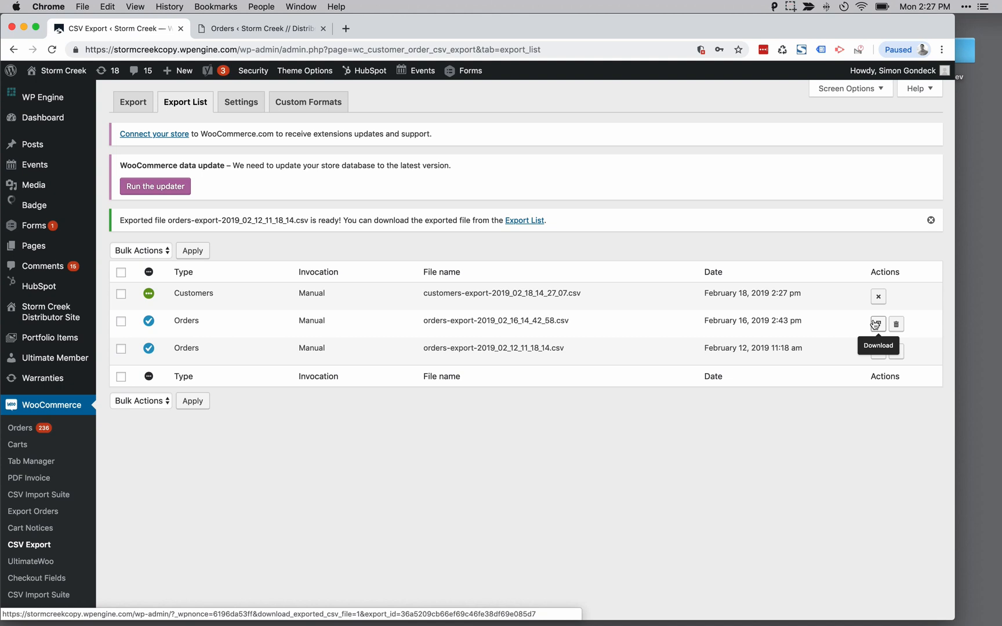
{"action": "left_click", "coordinate": [879, 324]}
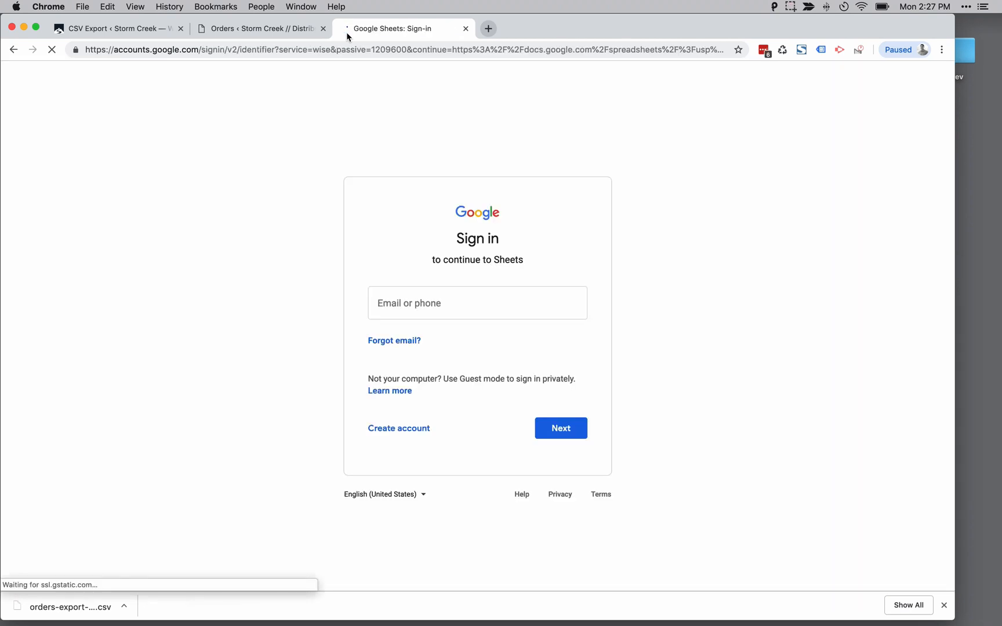
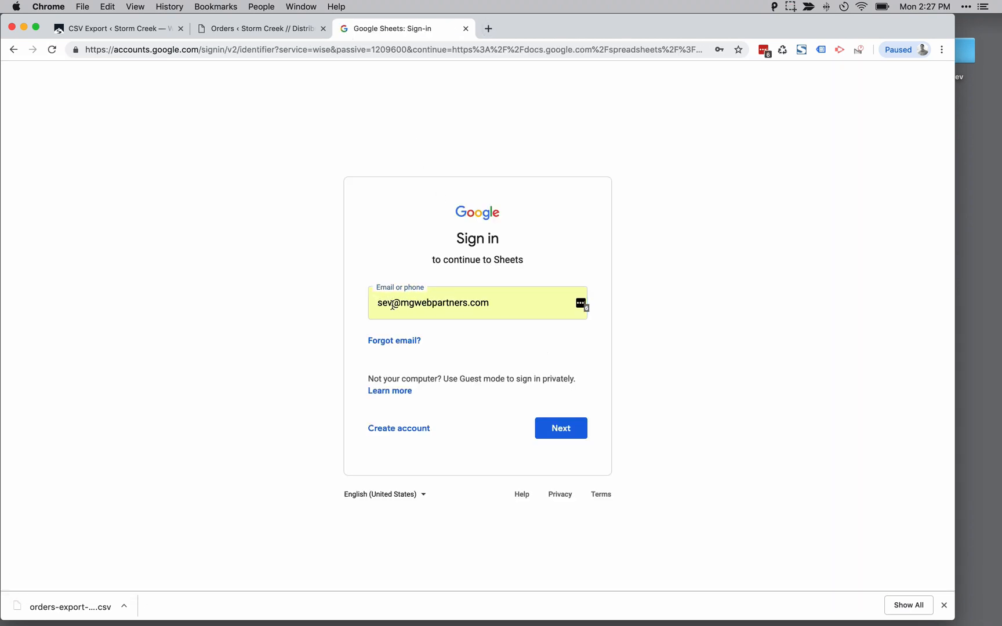
{"action": "left_click", "coordinate": [560, 428]}
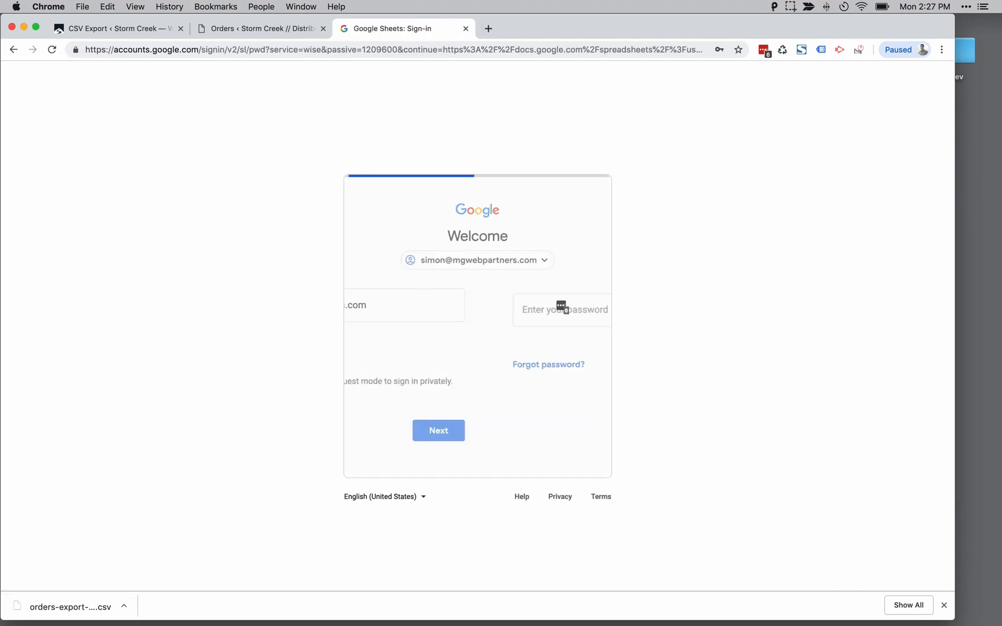
{"action": "type", "text": "••••••"}
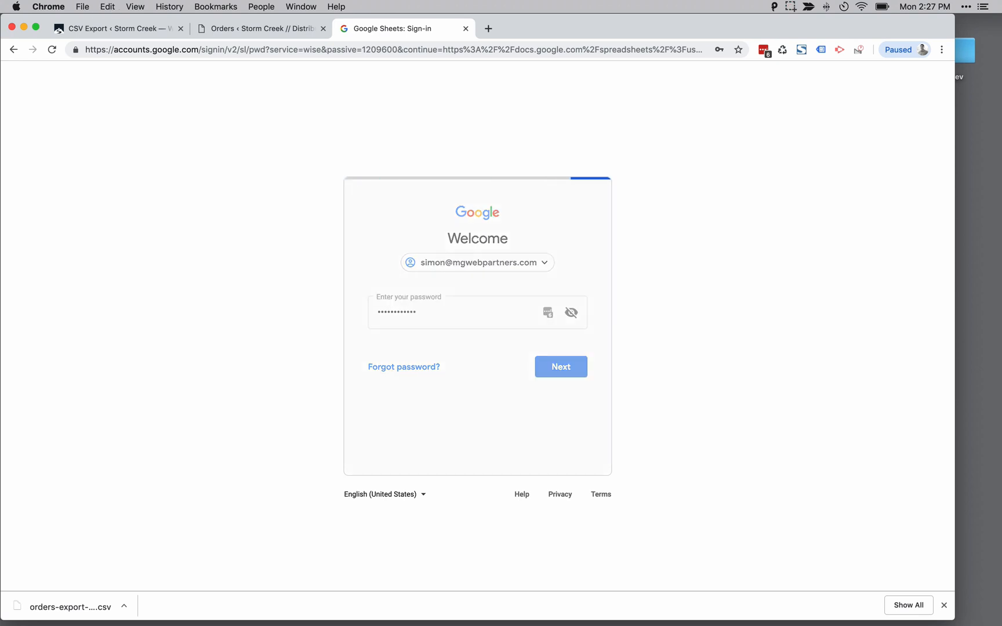
{"action": "left_click", "coordinate": [561, 366]}
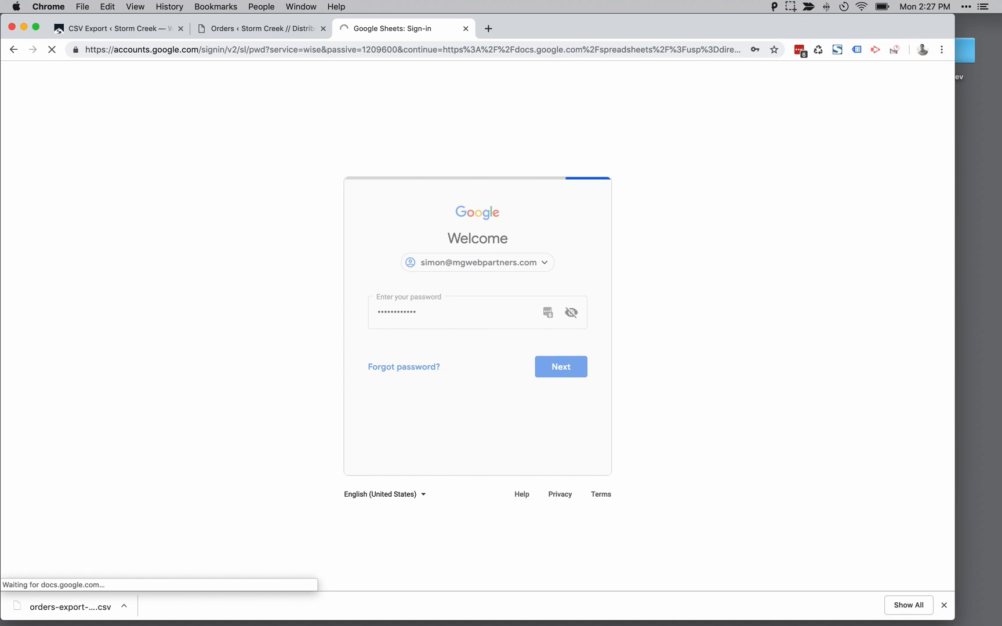
{"action": "left_click", "coordinate": [561, 366]}
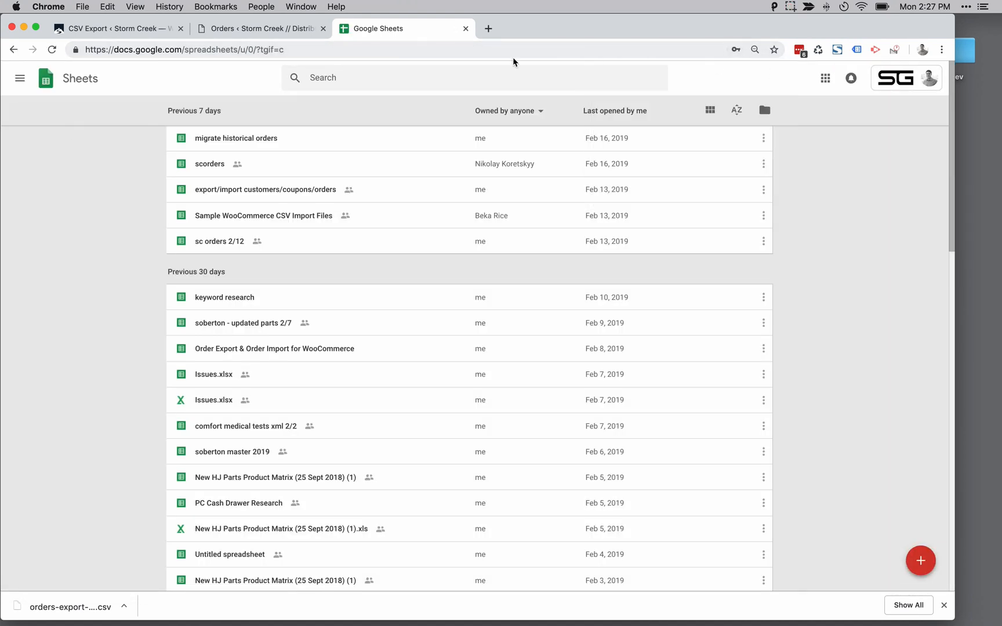
{"action": "left_click", "coordinate": [229, 554]}
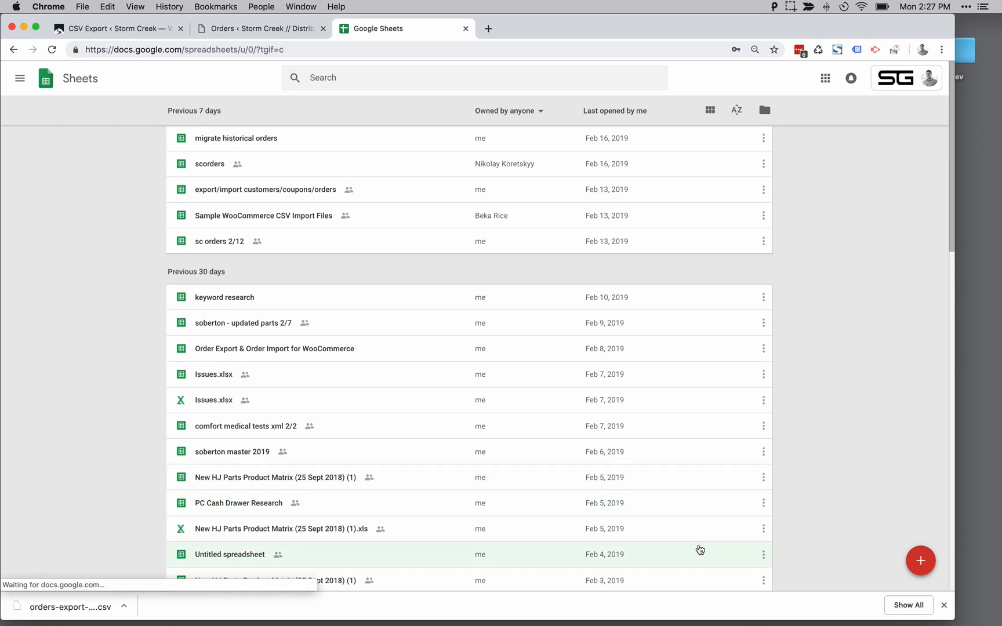
{"action": "double_click", "coordinate": [230, 554]}
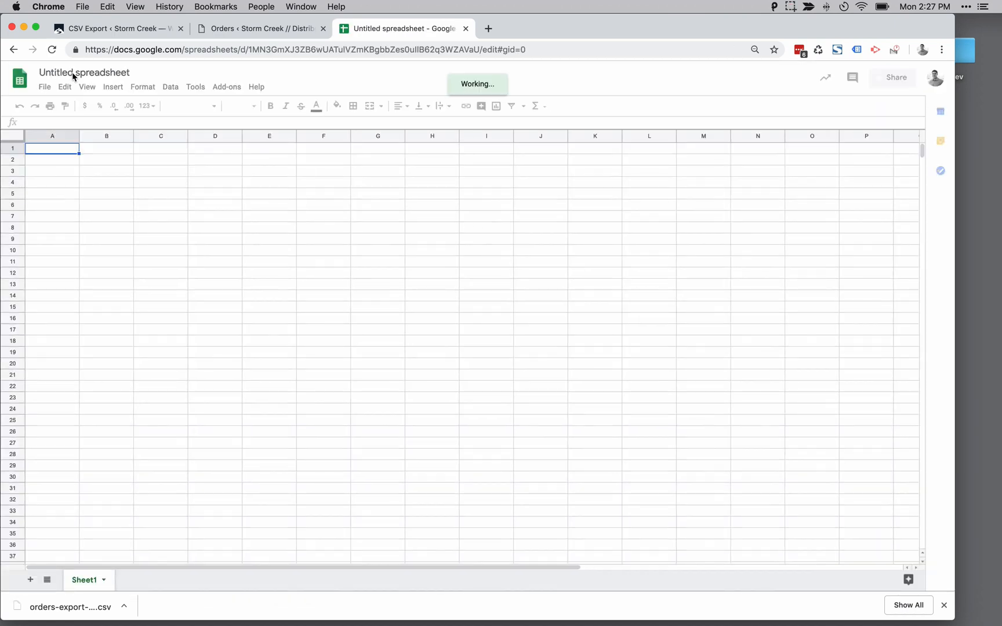
- Rename the sheet 'import old woo orders' and import the February 16 orders CSV, replacing Sheet1
{"action": "left_click", "coordinate": [84, 73]}
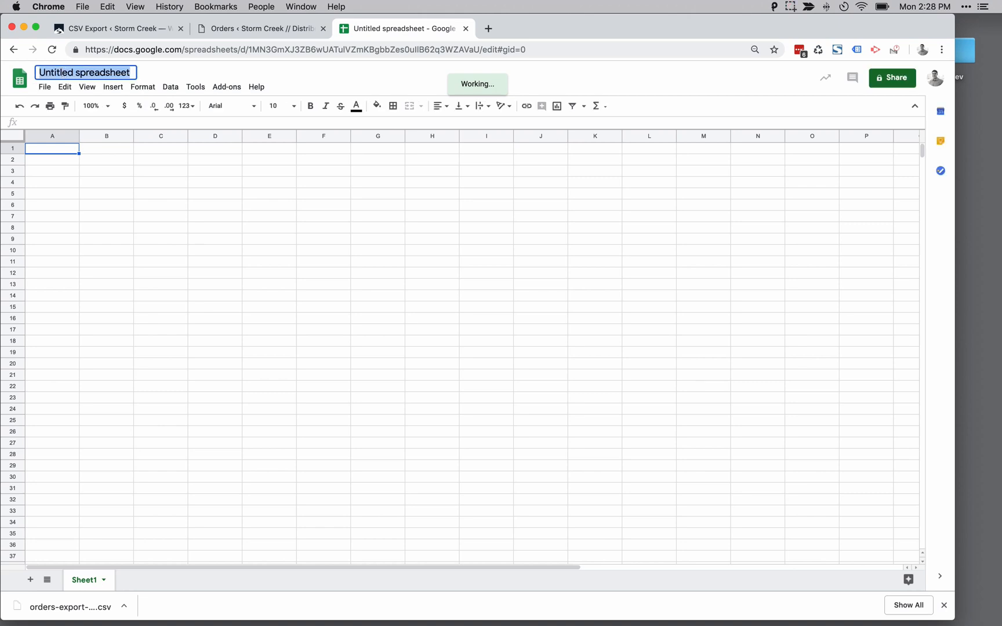
{"action": "type", "text": "import old woo orders"}
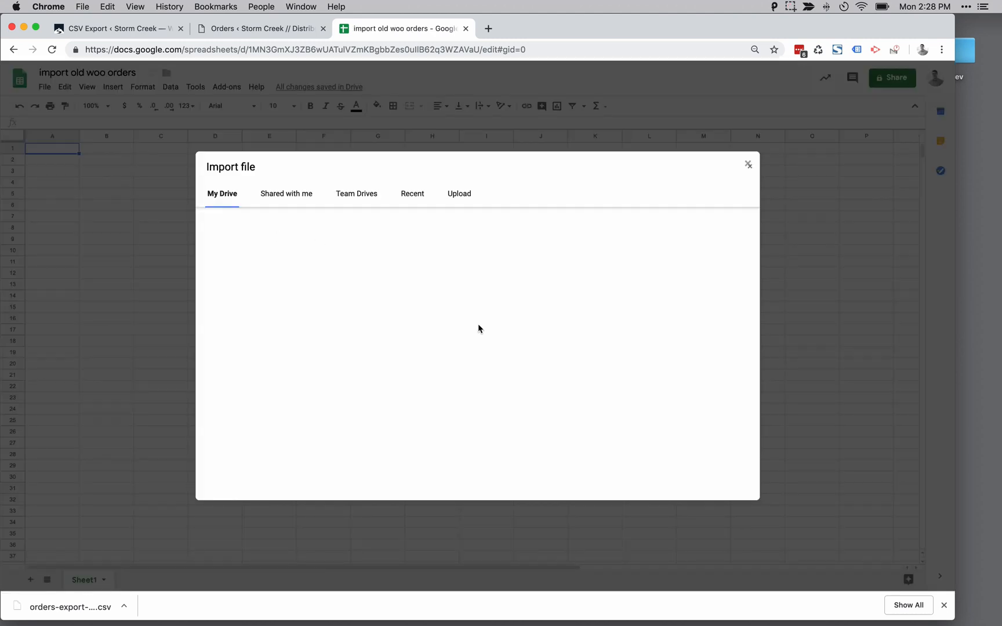
{"action": "left_click", "coordinate": [459, 194]}
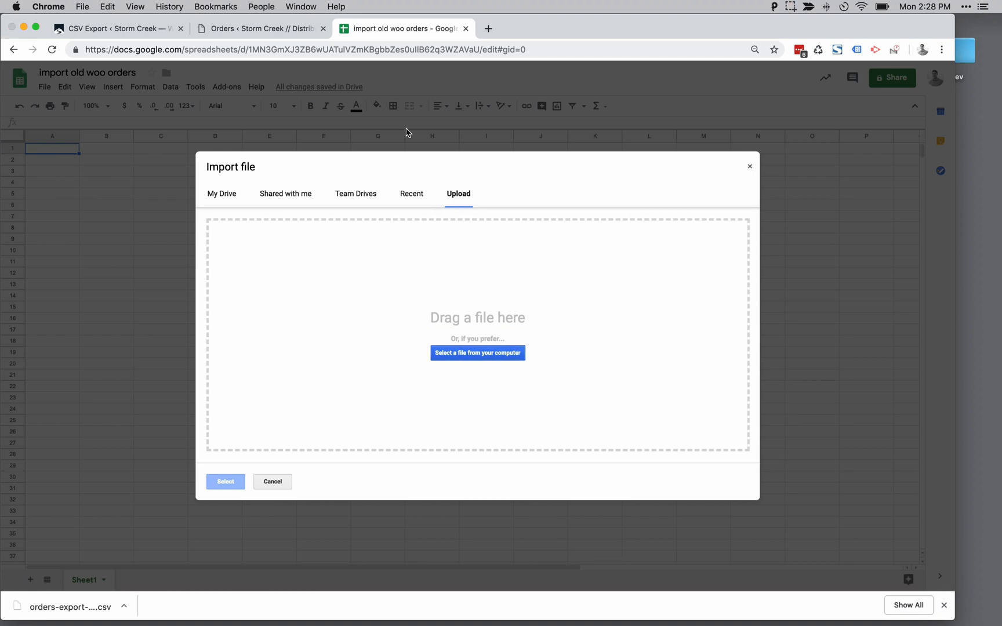
{"action": "left_click", "coordinate": [478, 353]}
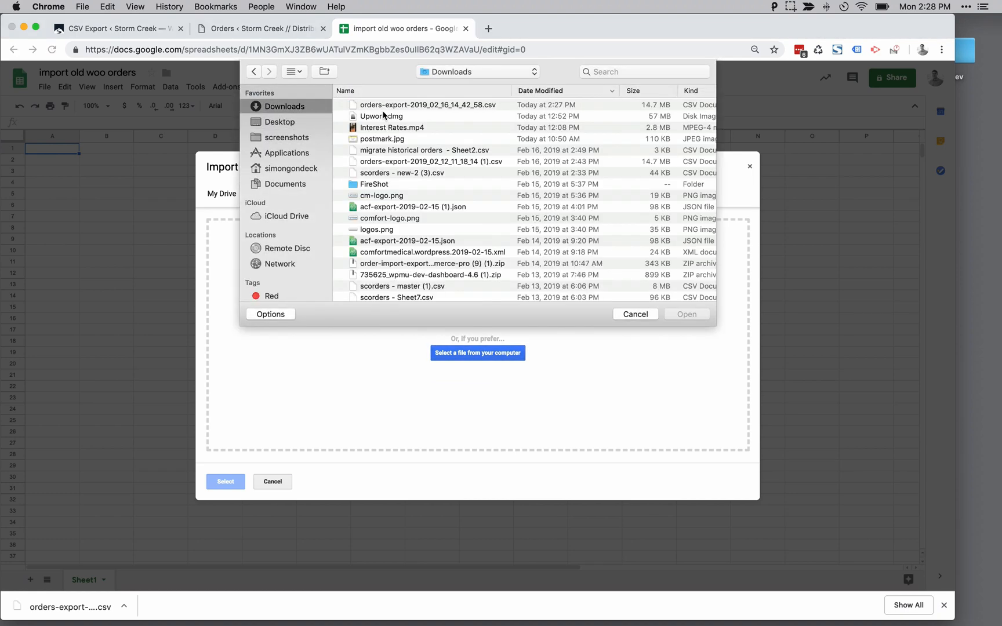
{"action": "left_click", "coordinate": [686, 314]}
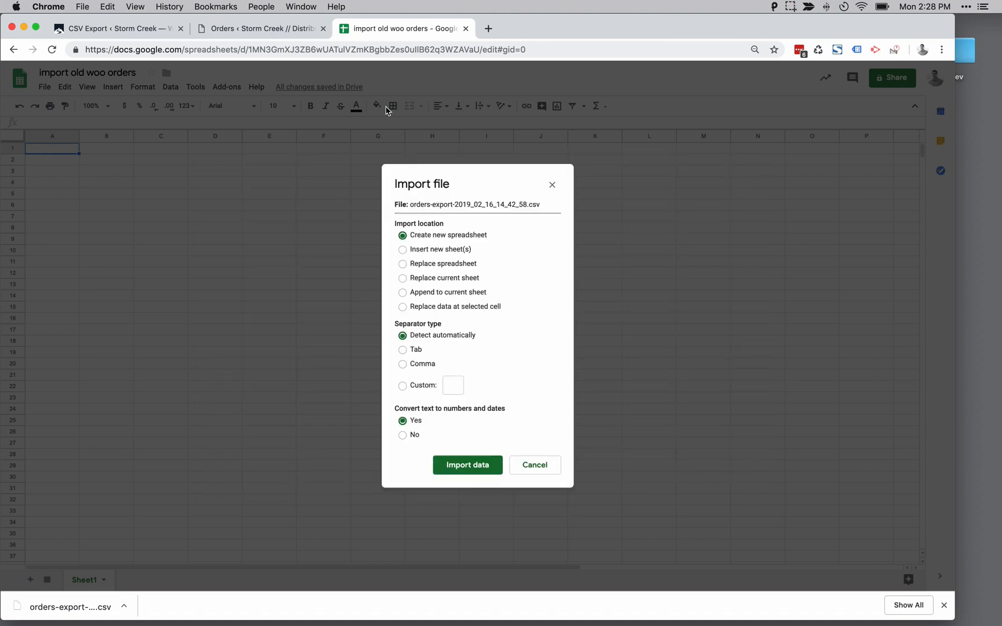
{"action": "left_click", "coordinate": [403, 277]}
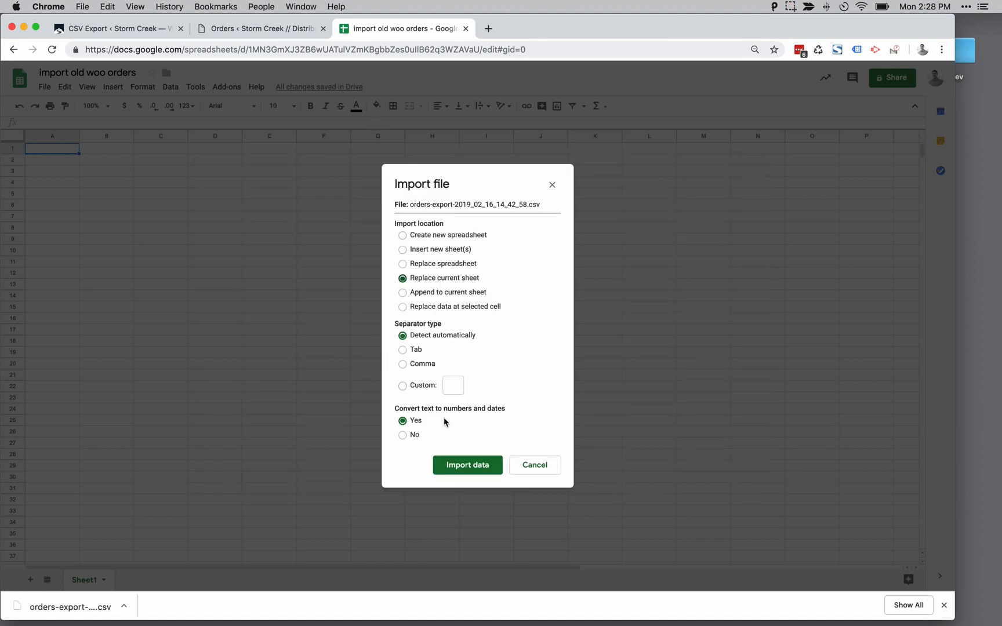
{"action": "left_click", "coordinate": [467, 464]}
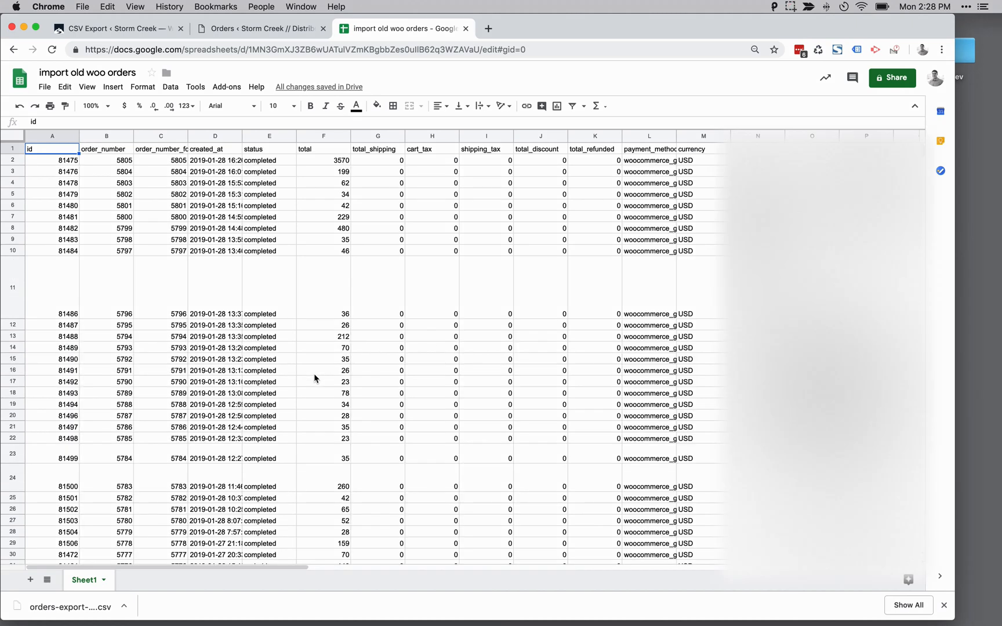
{"action": "left_click", "coordinate": [106, 160]}
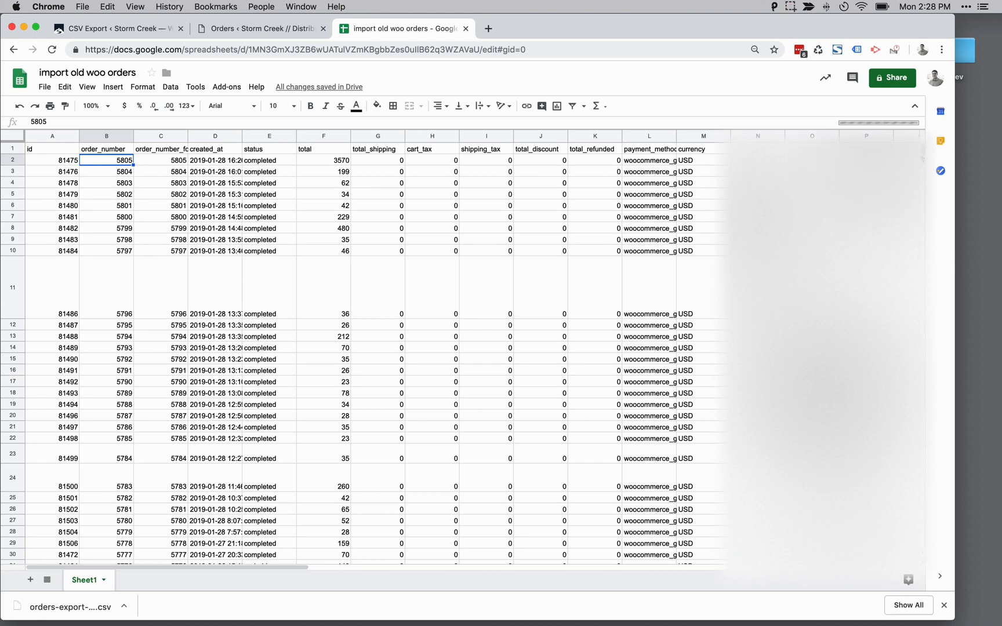
{"action": "scroll", "scroll_direction": "down", "scroll_amount": 3}
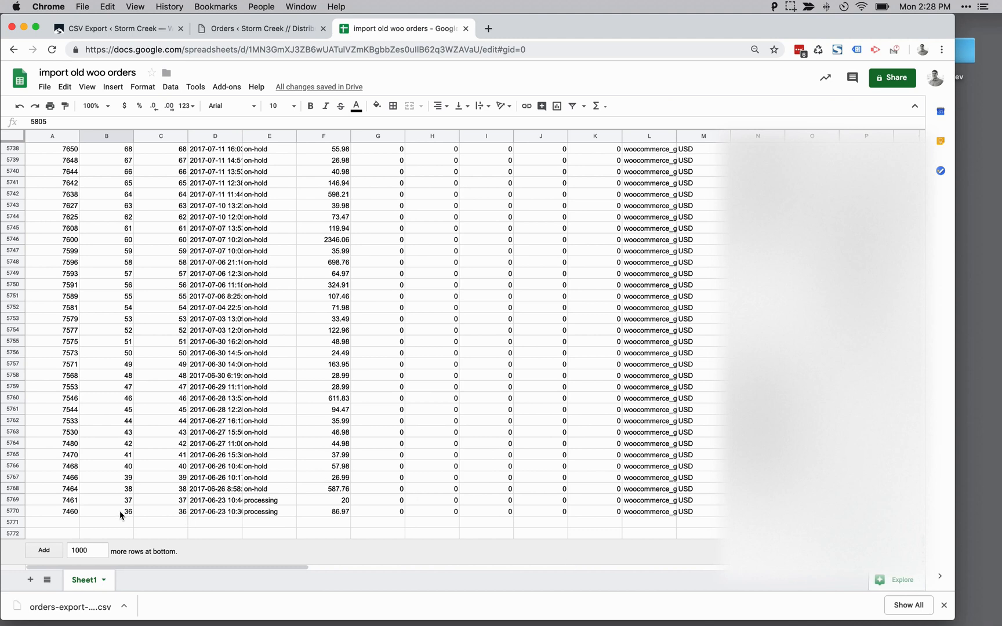
{"action": "left_click", "coordinate": [107, 511]}
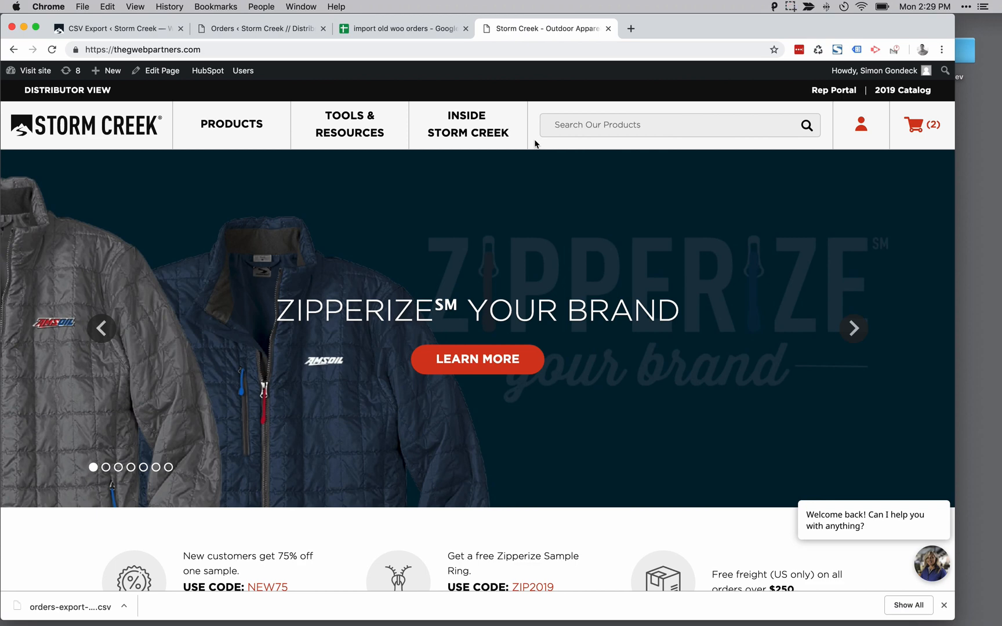
{"action": "mouse_move", "coordinate": [540, 144]}
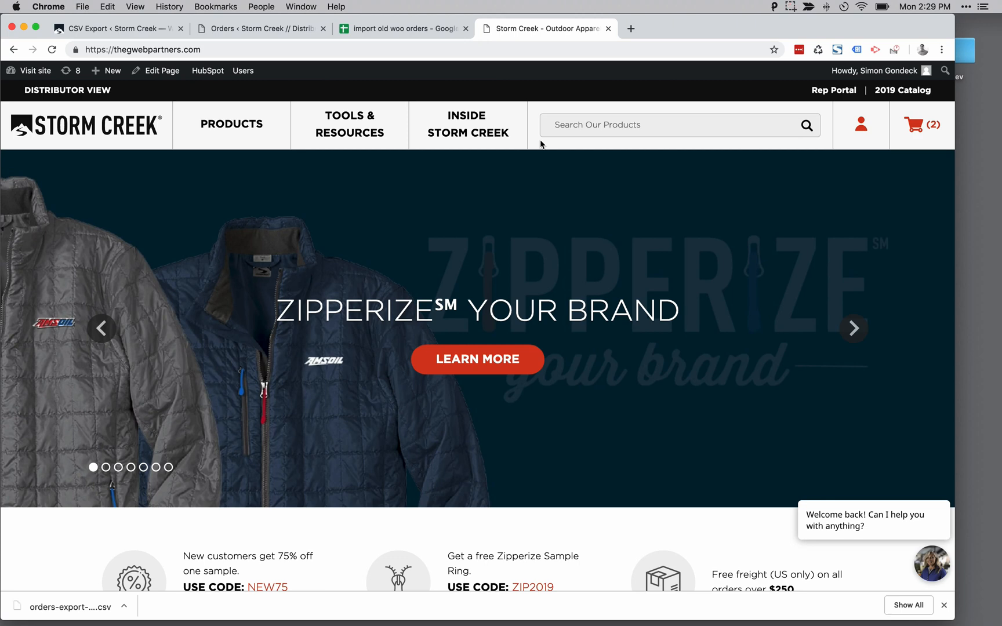
- Switch from the storefront back to the 'import old woo orders' spreadsheet tab
{"action": "left_click", "coordinate": [403, 27]}
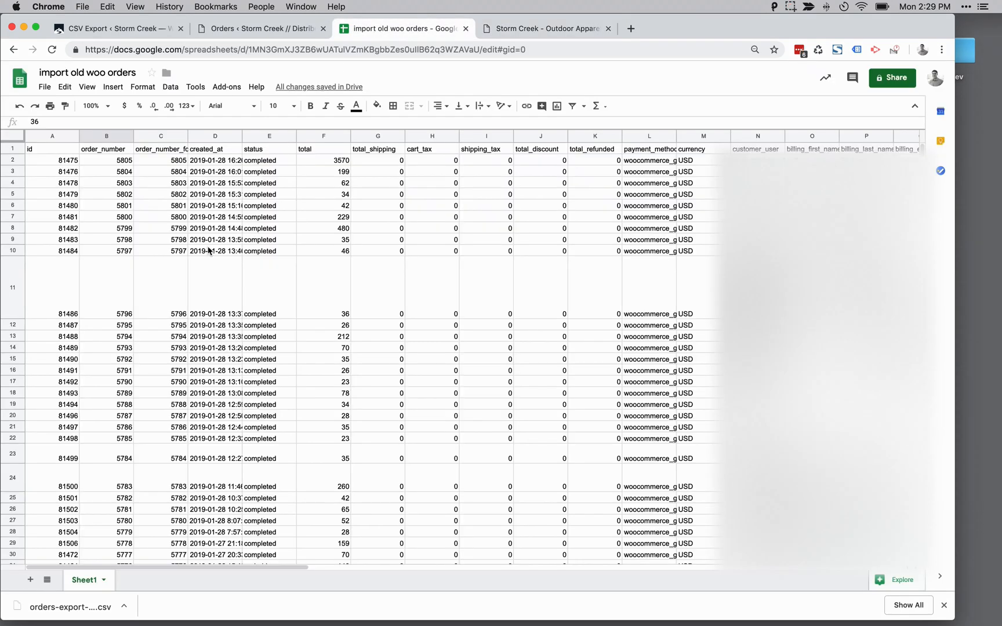
- Delete column A (id) so the orders data begins with order_number
{"action": "left_click", "coordinate": [52, 136]}
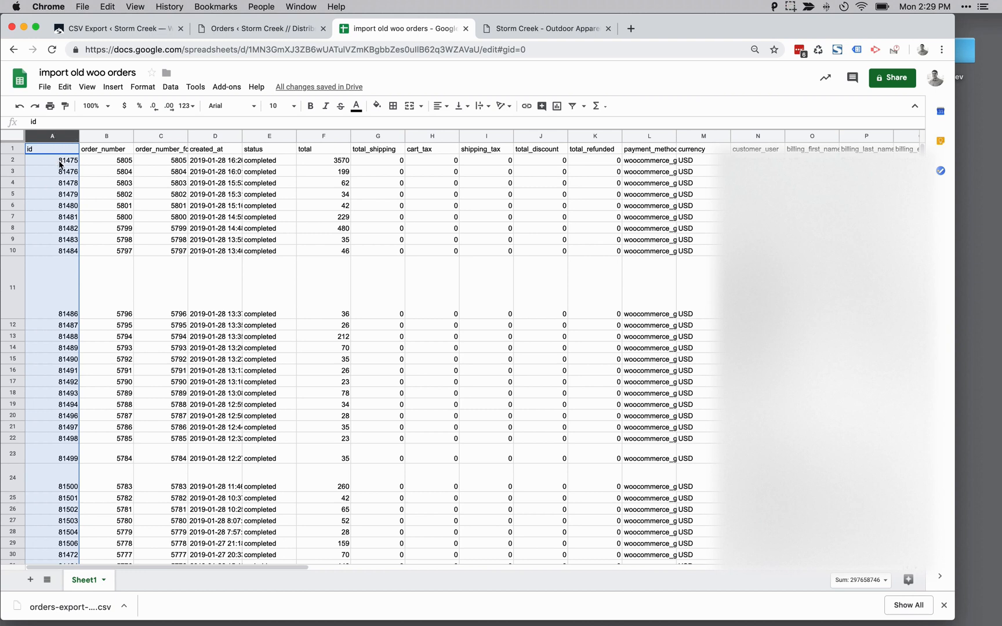
{"action": "left_click", "coordinate": [52, 160]}
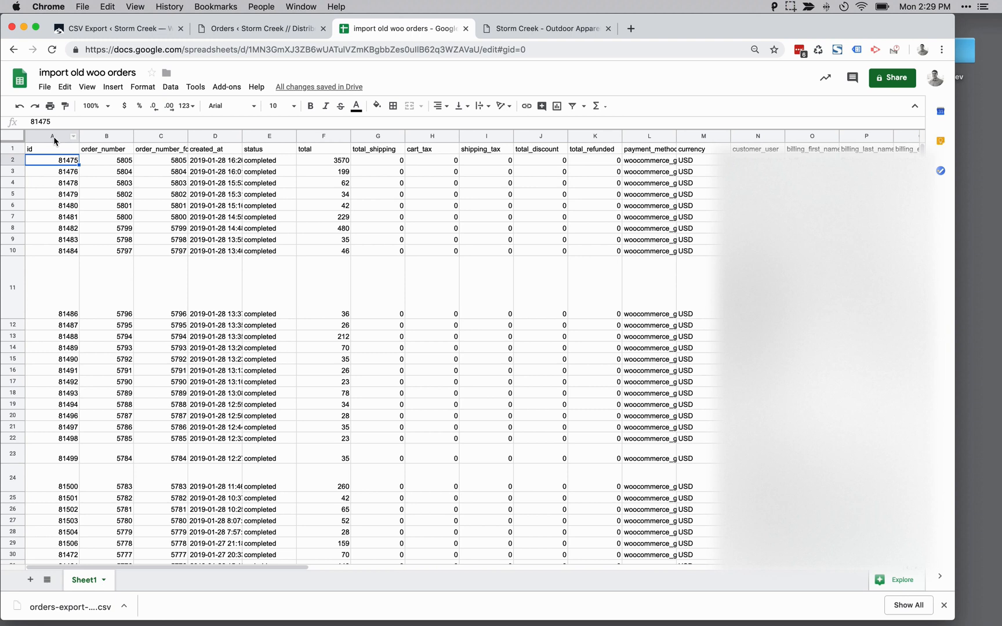
{"action": "left_click", "coordinate": [53, 136]}
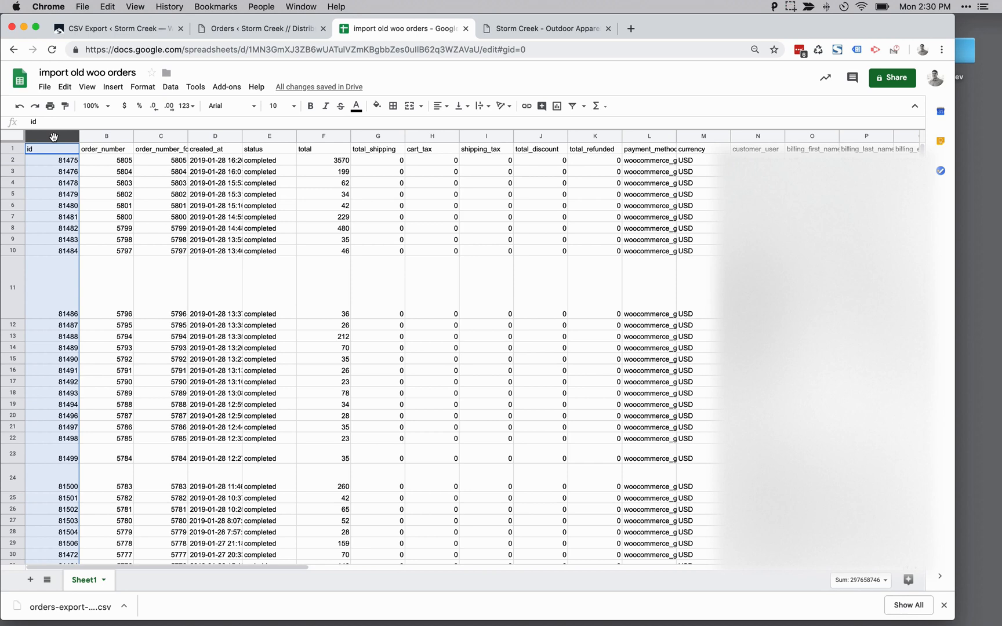
{"action": "right_click", "coordinate": [52, 137]}
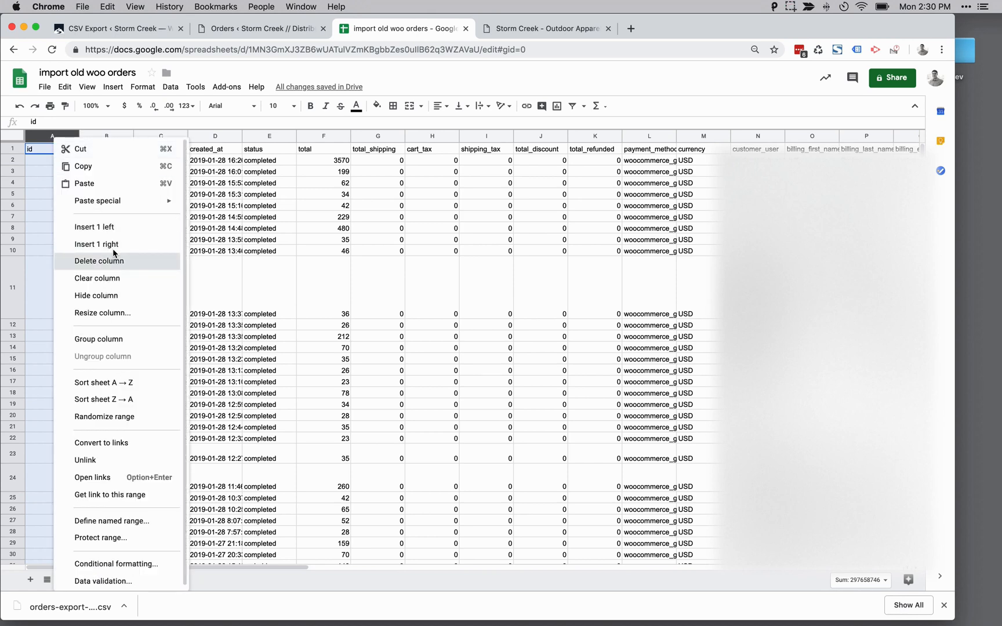
{"action": "left_click", "coordinate": [99, 262]}
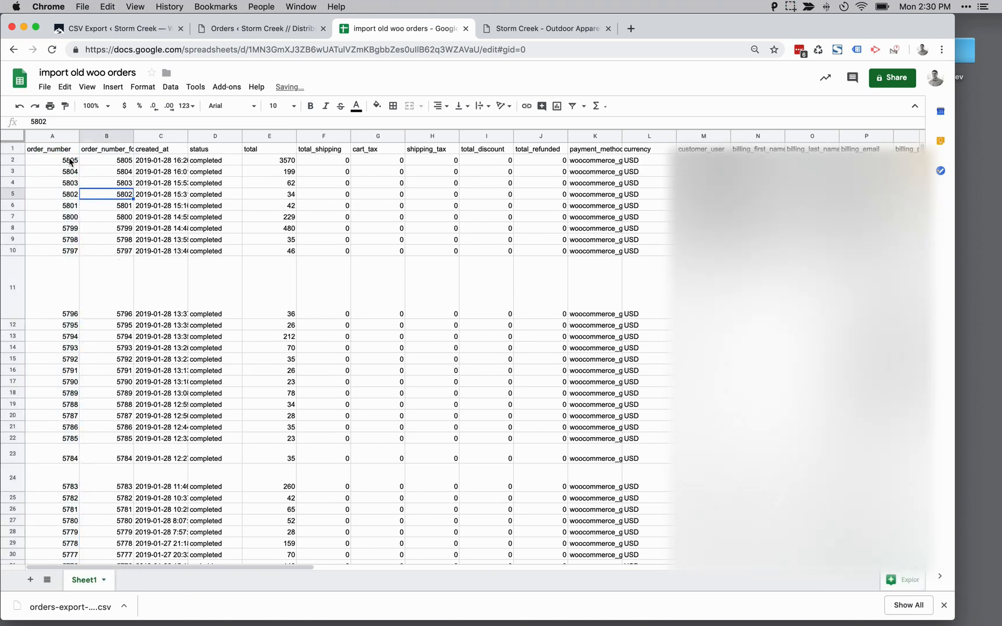
{"action": "left_click", "coordinate": [261, 28]}
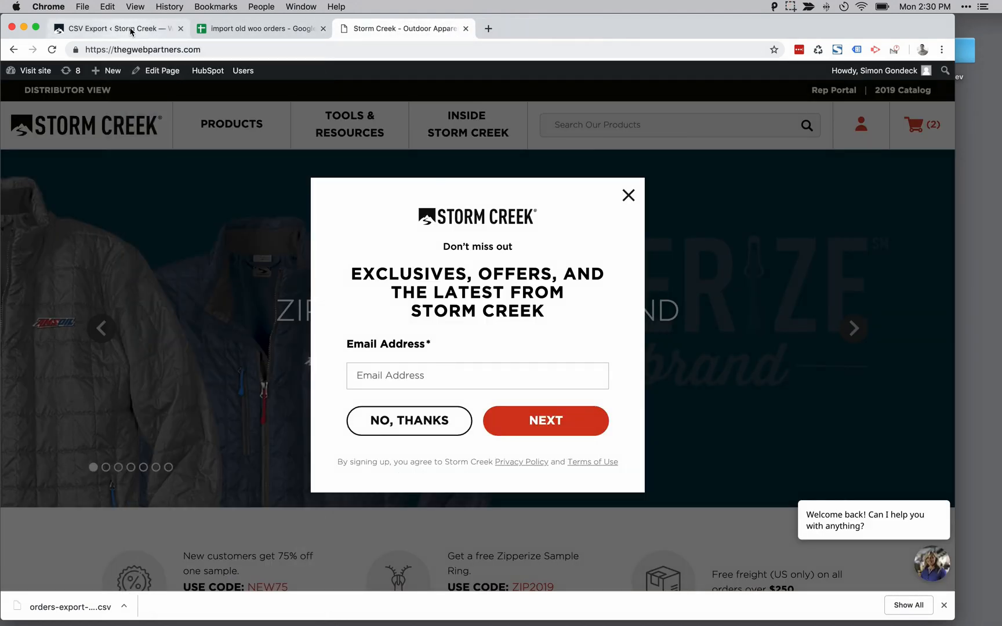
- Check the Completed and On hold orders in WooCommerce, then go back to the spreadsheet
{"action": "left_click", "coordinate": [114, 28]}
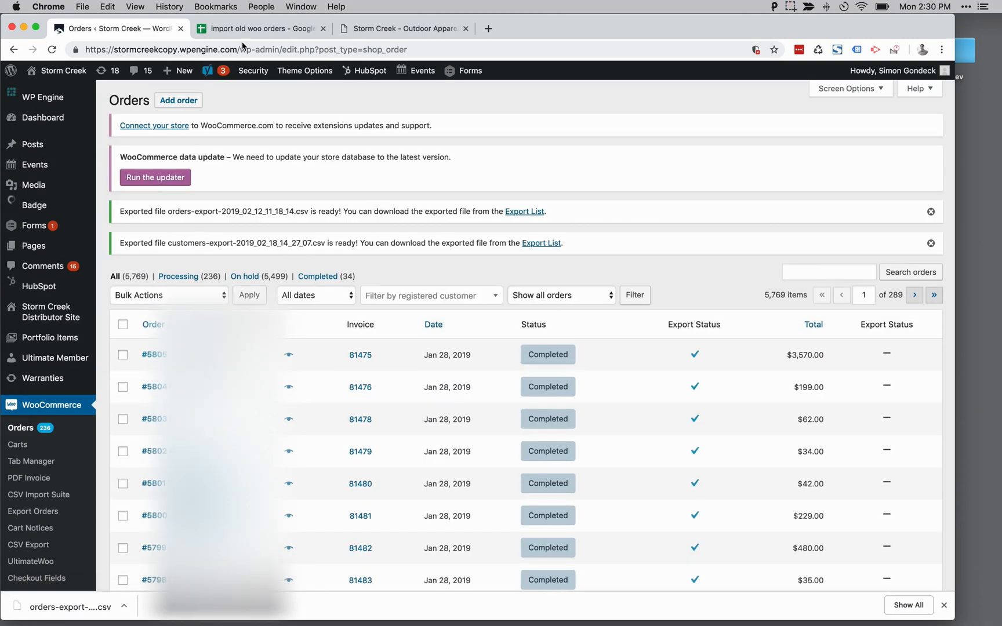
{"action": "left_click", "coordinate": [258, 28]}
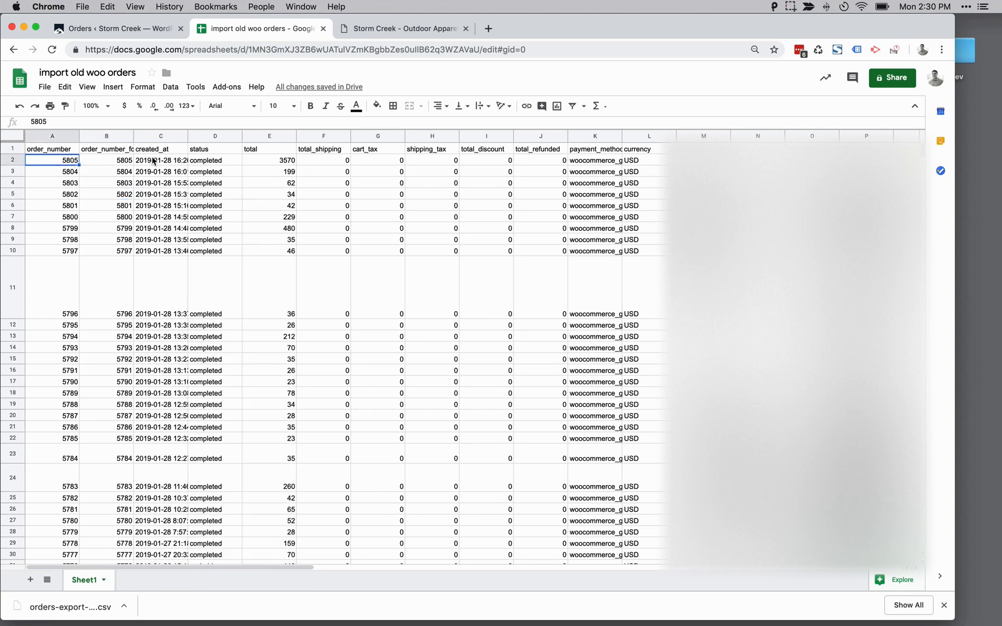
- Scan column D's statuses (completed through row 30, on-hold from row 31) and select the column
{"action": "left_click", "coordinate": [215, 160]}
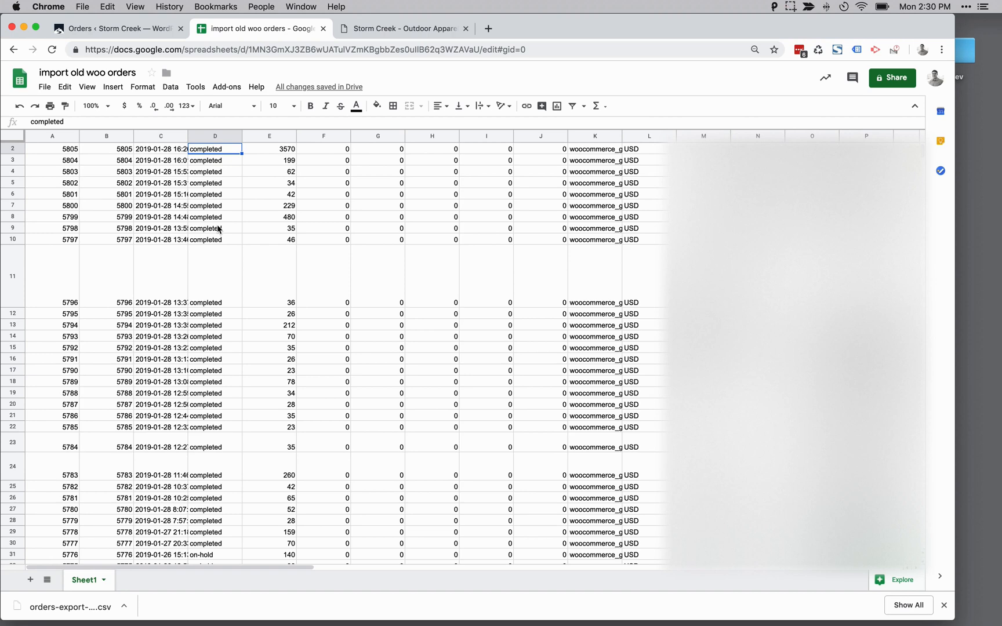
{"action": "scroll", "scroll_direction": "down", "scroll_amount": 3}
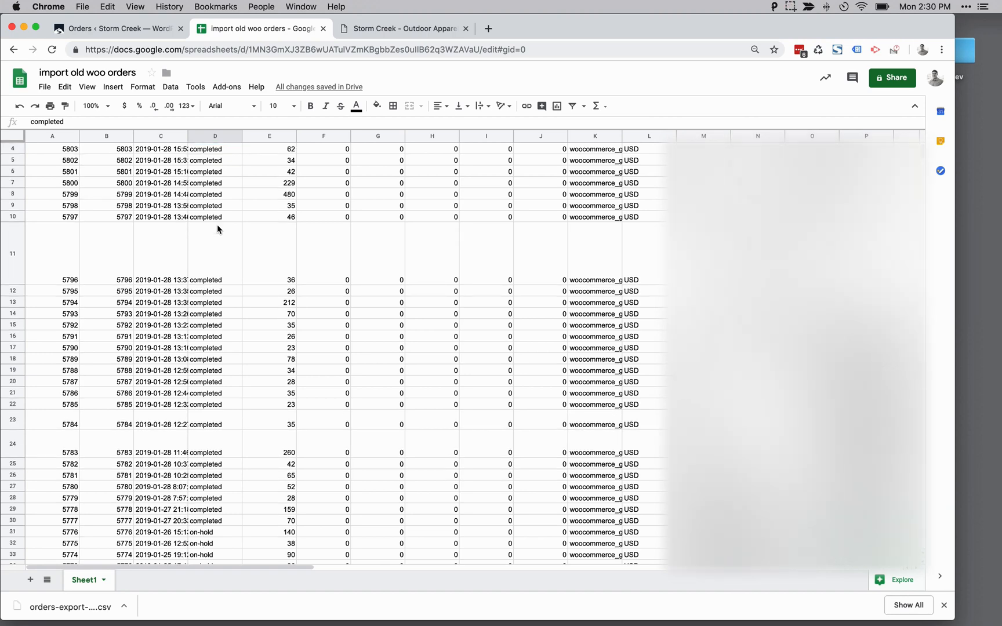
{"action": "scroll", "scroll_direction": "down", "scroll_amount": 3}
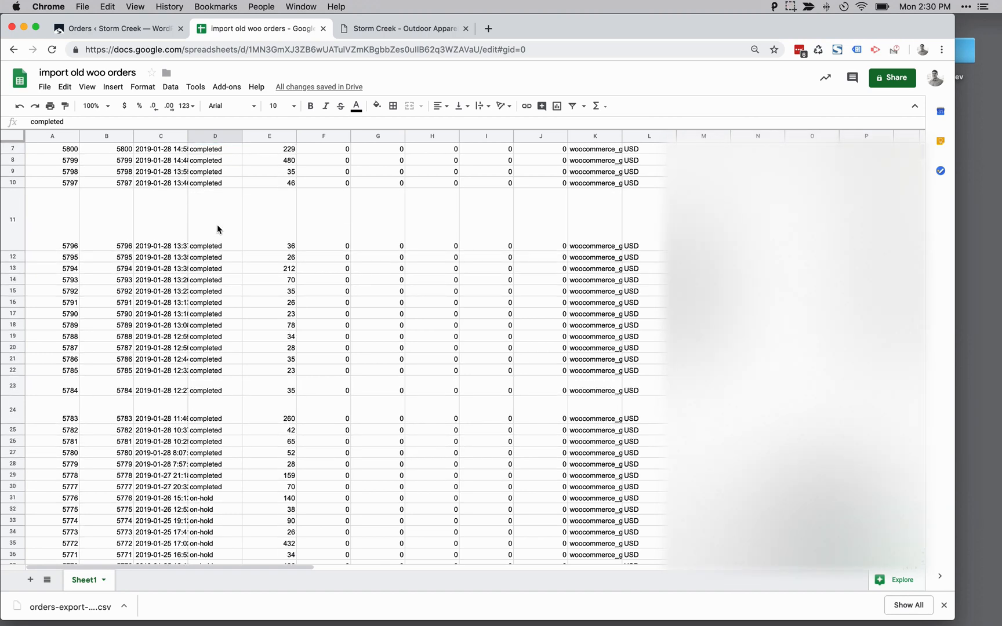
{"action": "scroll", "scroll_direction": "down", "scroll_amount": 3}
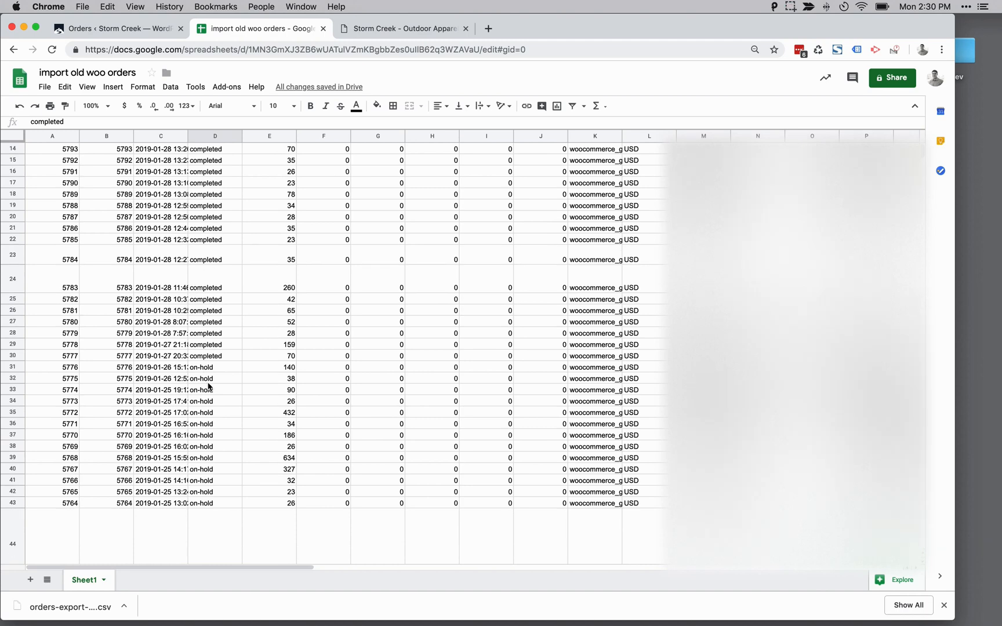
{"action": "left_click", "coordinate": [215, 367]}
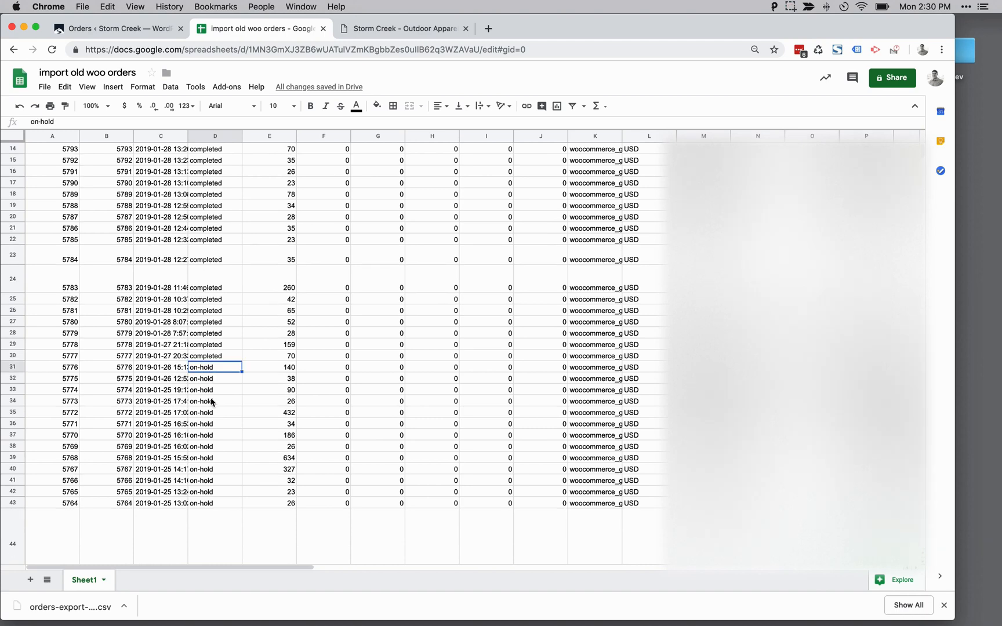
{"action": "scroll", "scroll_direction": "down", "scroll_amount": 3}
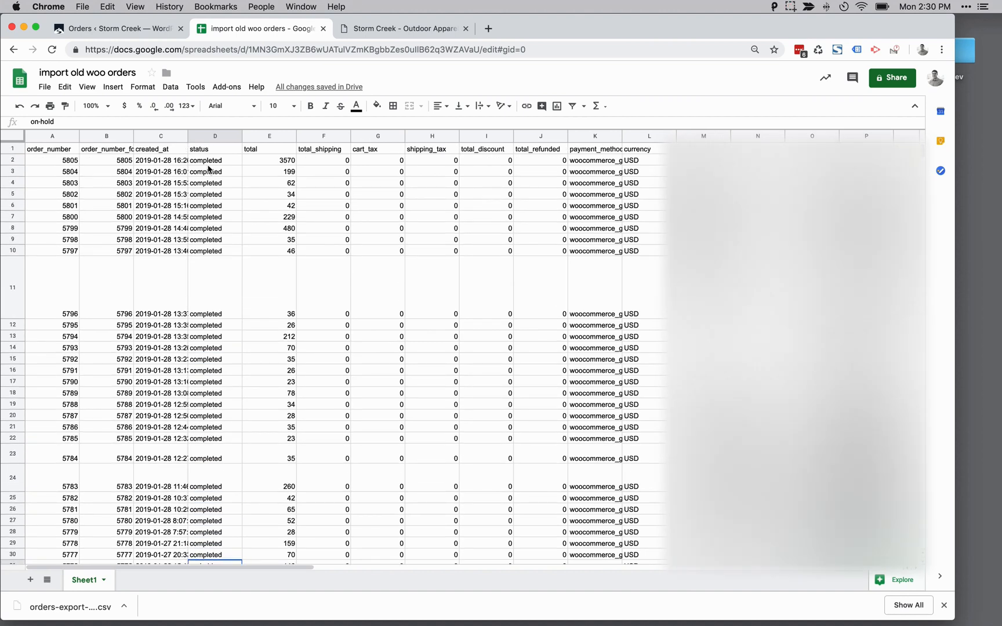
{"action": "left_click", "coordinate": [215, 149]}
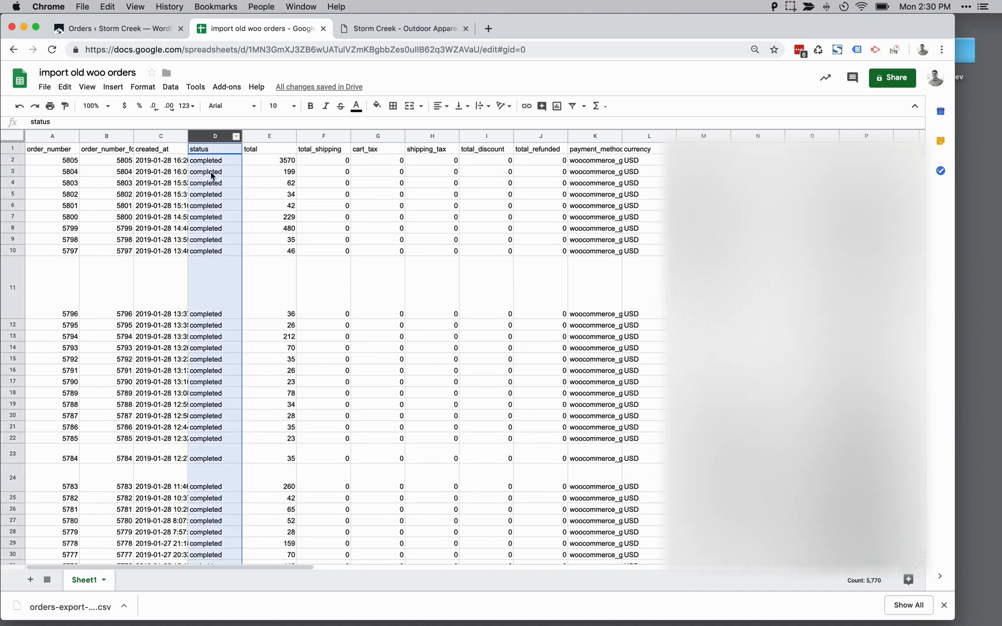
{"action": "left_click", "coordinate": [65, 87]}
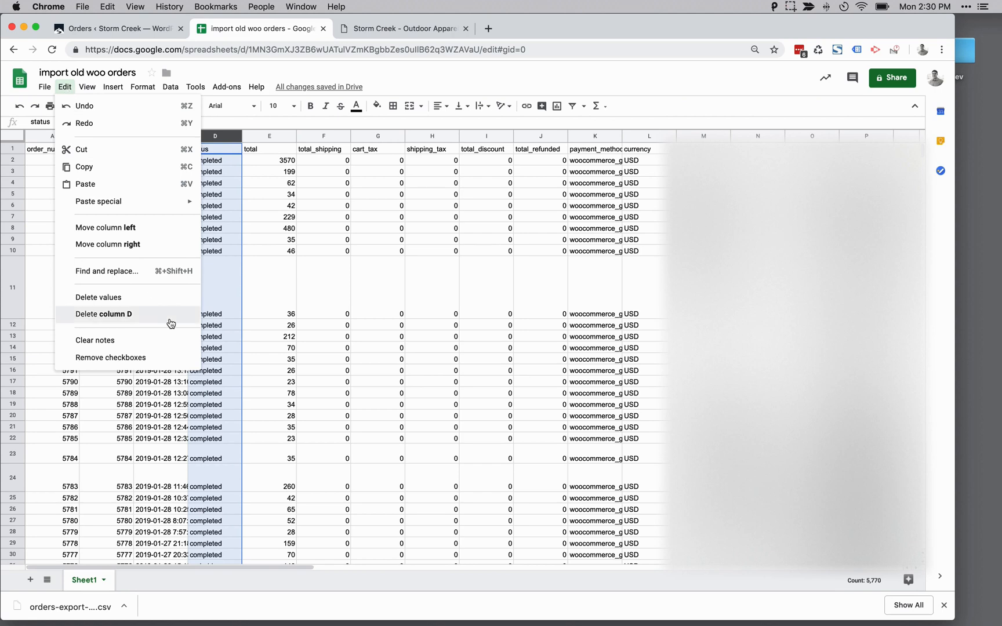
- Use Find and replace on the status column to find 'processing' and replace it with 'completed'
{"action": "left_click", "coordinate": [107, 271]}
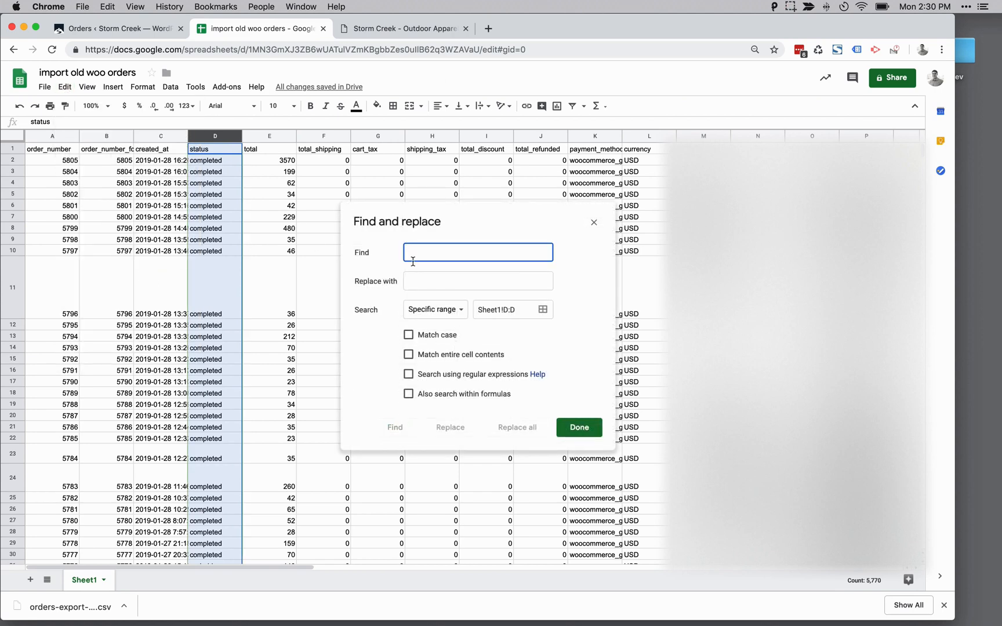
{"action": "type", "text": "c"}
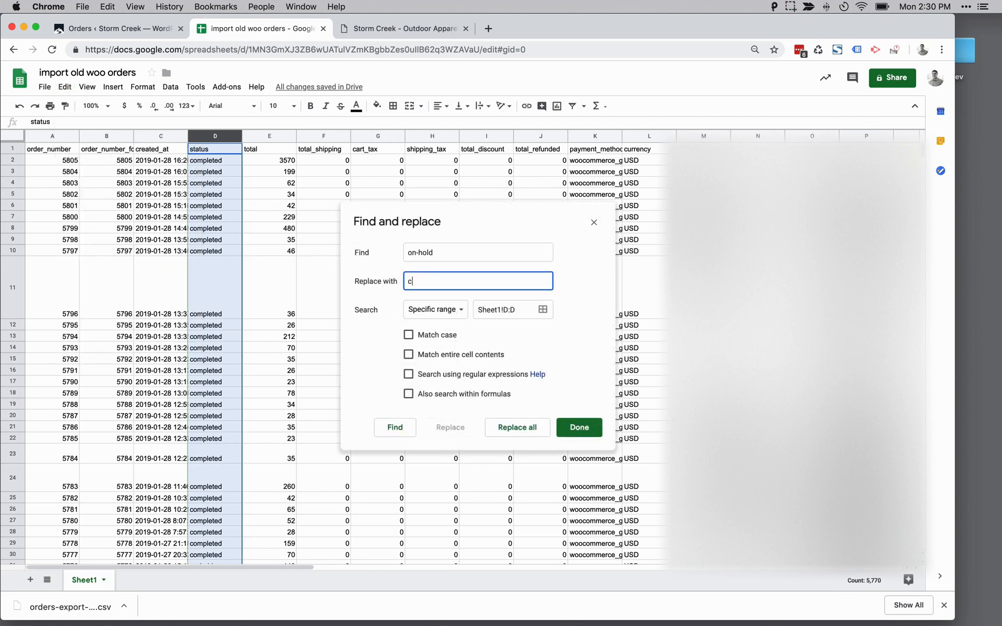
{"action": "type", "text": "ompleted"}
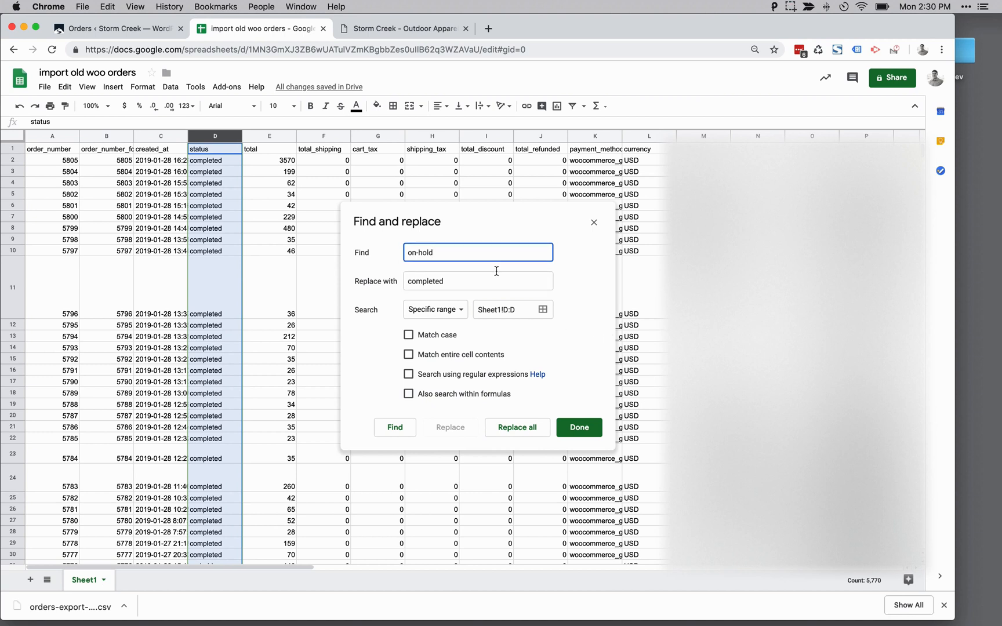
{"action": "type", "text": "proc"}
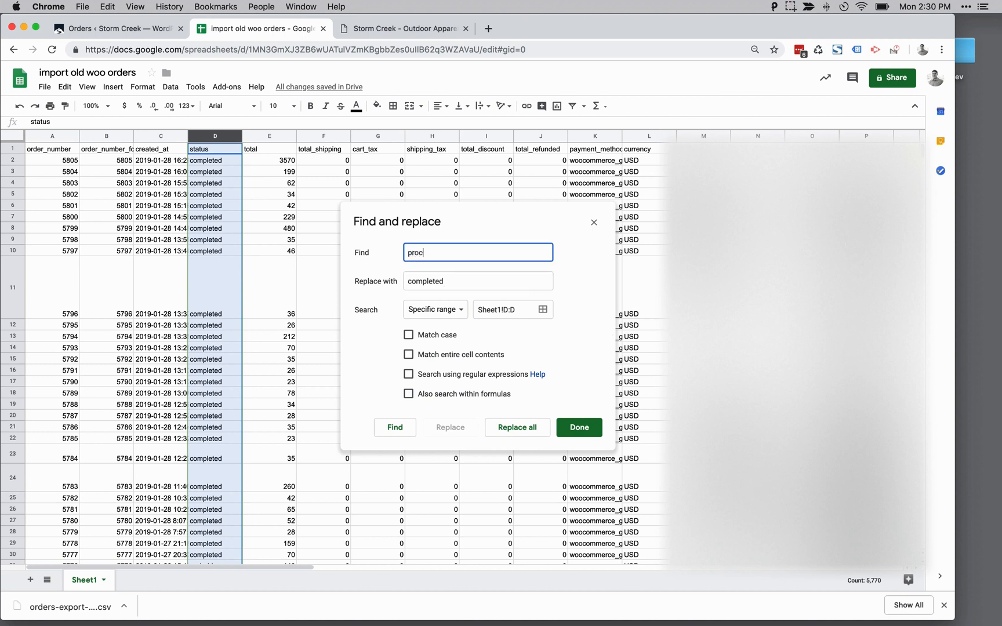
{"action": "type", "text": "essing"}
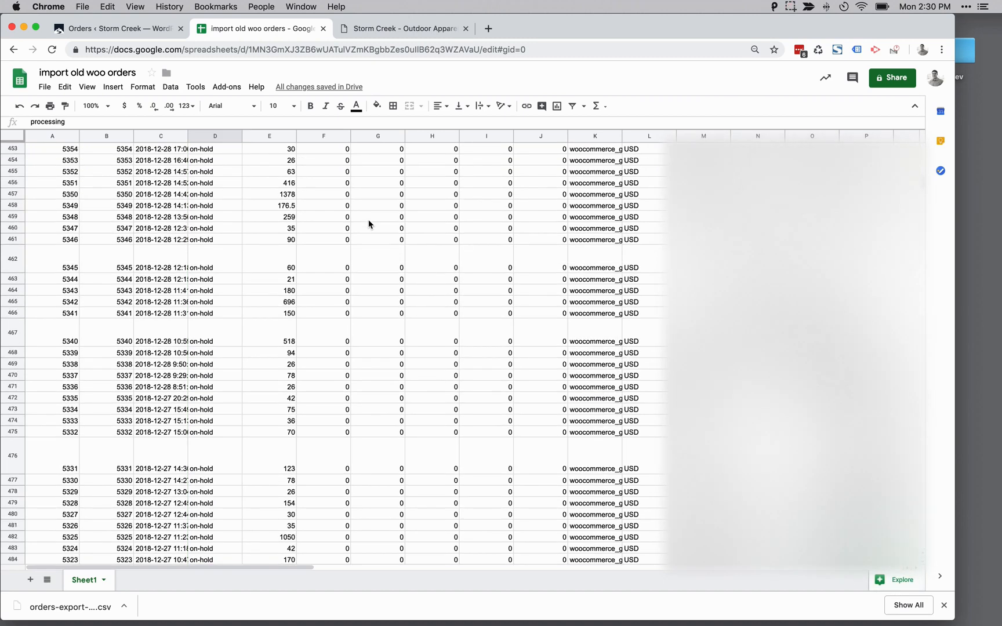
{"action": "scroll", "scroll_direction": "up", "scroll_amount": 3}
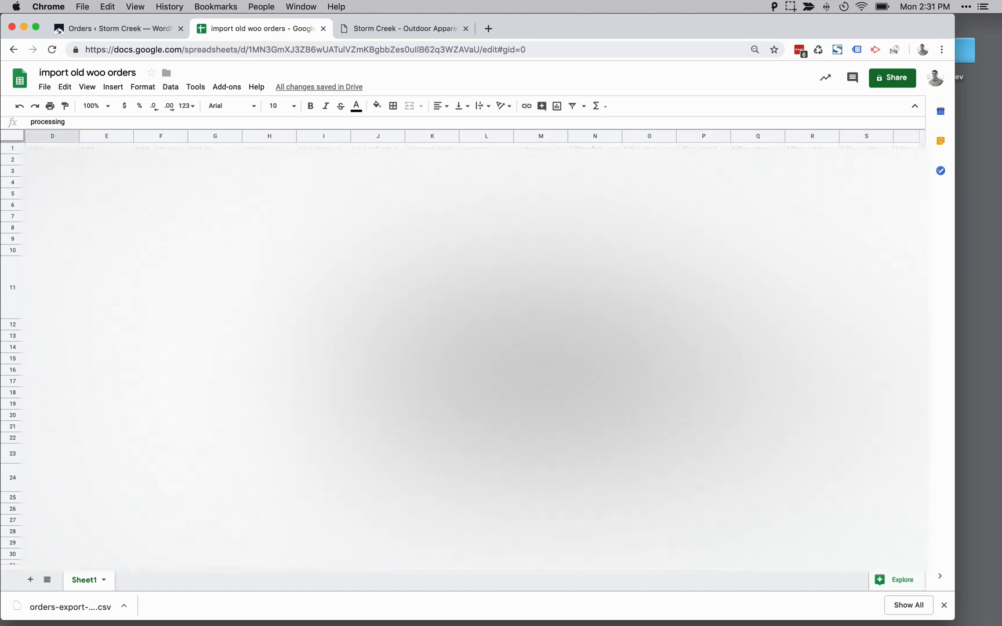
{"action": "scroll", "scroll_direction": "right", "scroll_amount": 3}
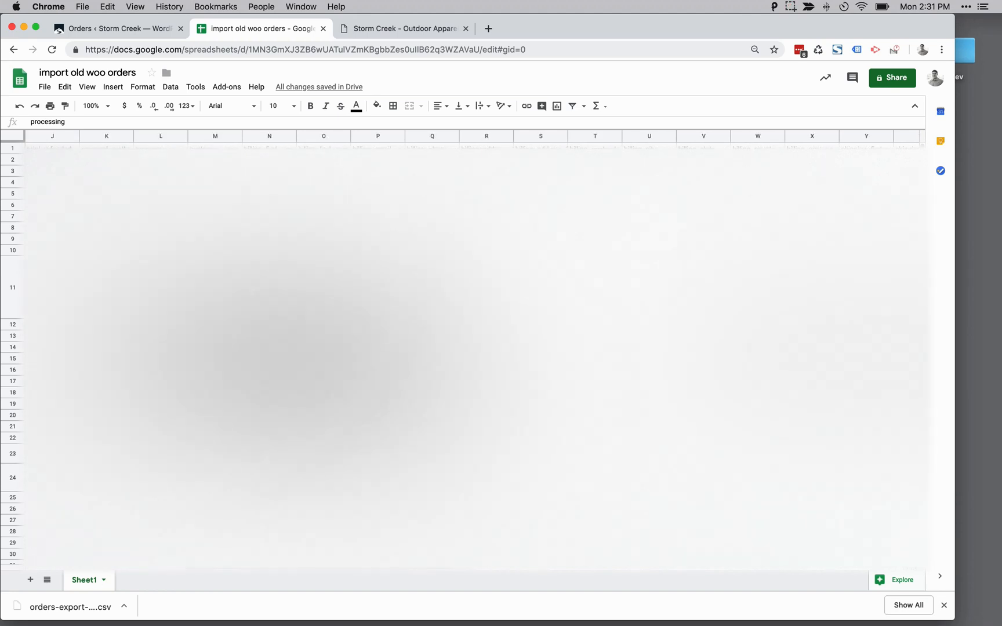
{"action": "scroll", "scroll_direction": "right", "scroll_amount": 3}
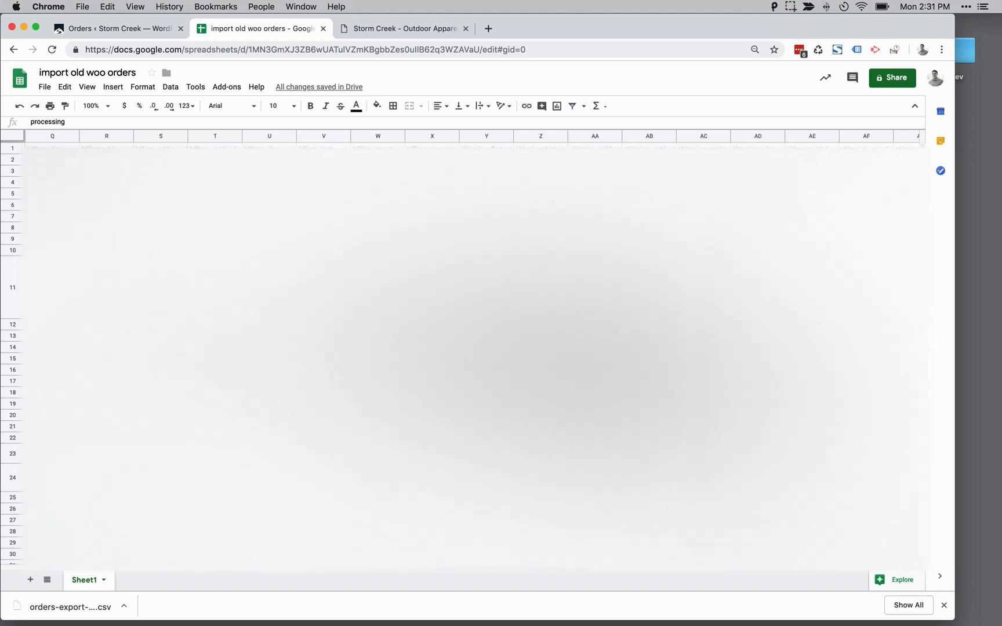
{"action": "scroll", "scroll_direction": "right", "scroll_amount": 3}
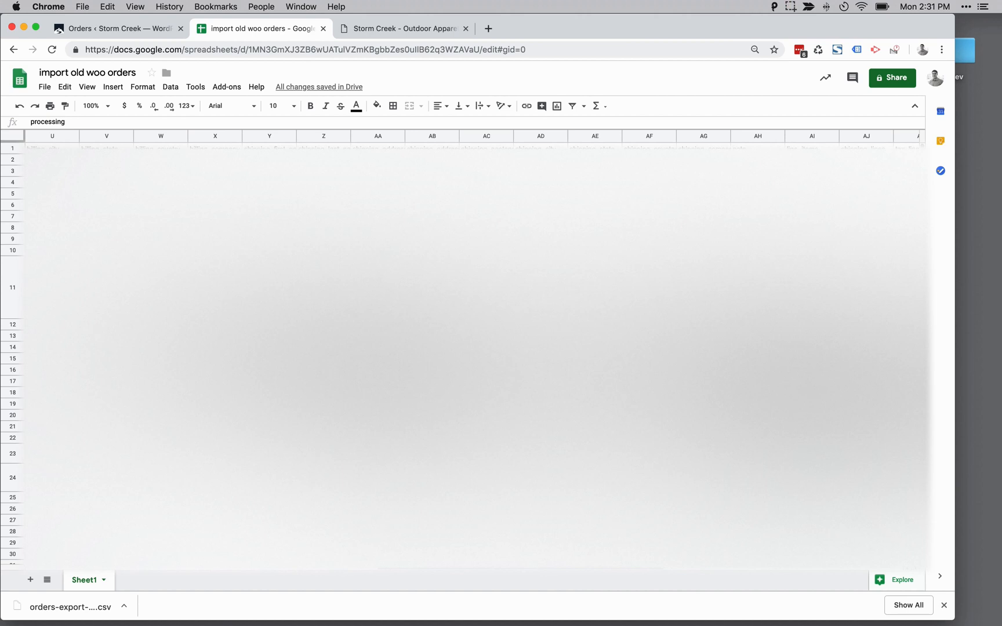
{"action": "scroll", "scroll_direction": "right", "scroll_amount": 3}
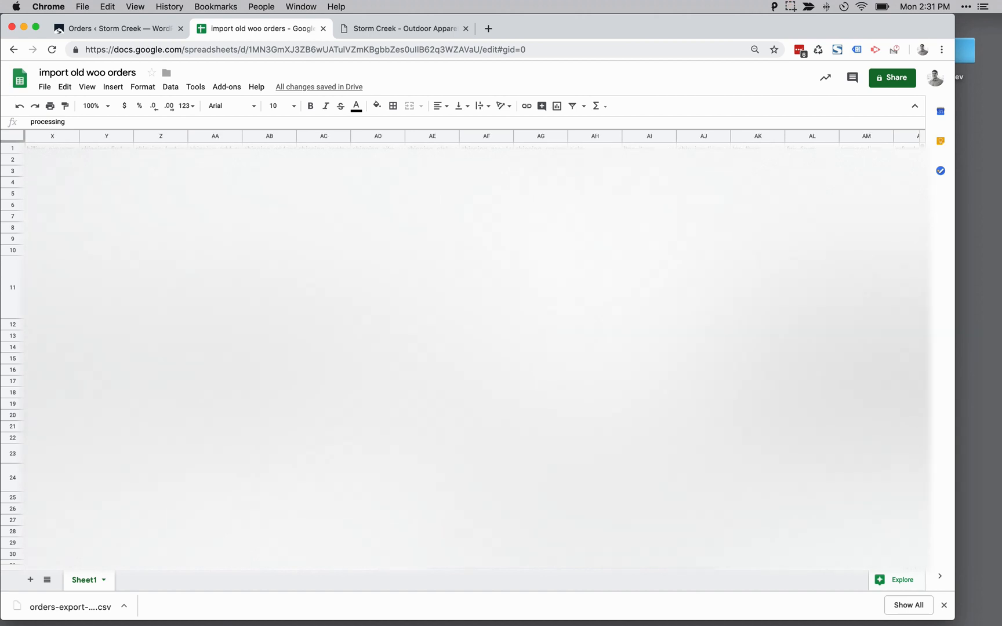
{"action": "scroll", "scroll_direction": "right", "scroll_amount": 3}
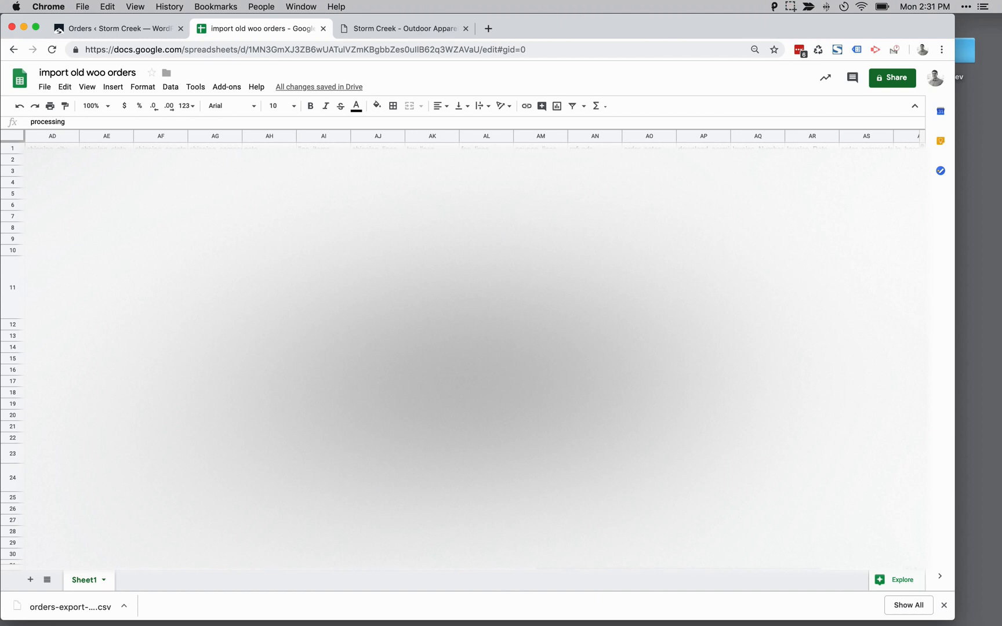
{"action": "scroll", "scroll_direction": "right", "scroll_amount": 3}
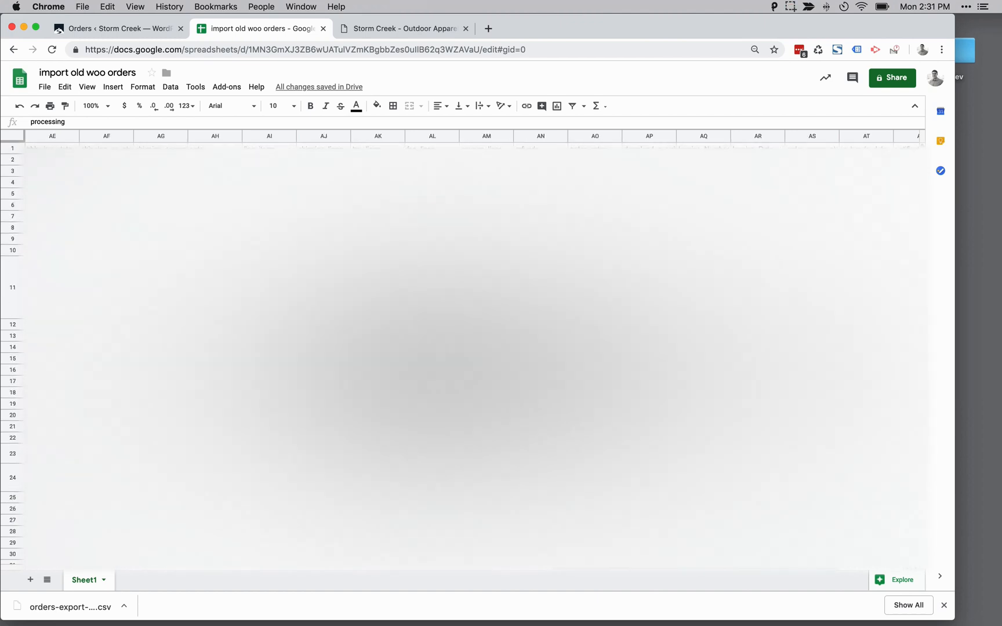
{"action": "scroll", "scroll_direction": "left", "scroll_amount": 3}
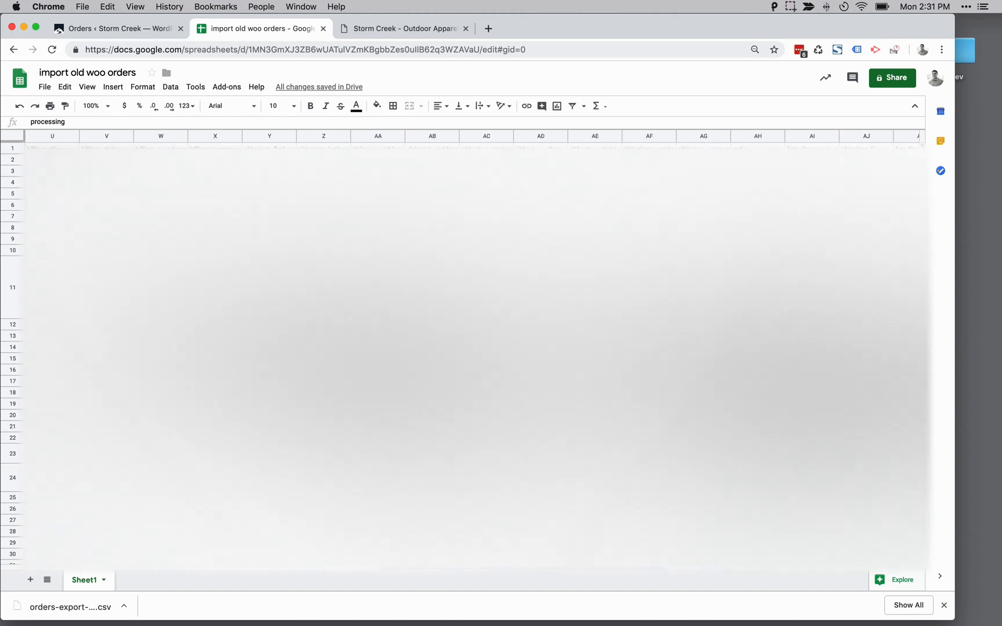
{"action": "scroll", "scroll_direction": "left", "scroll_amount": 3}
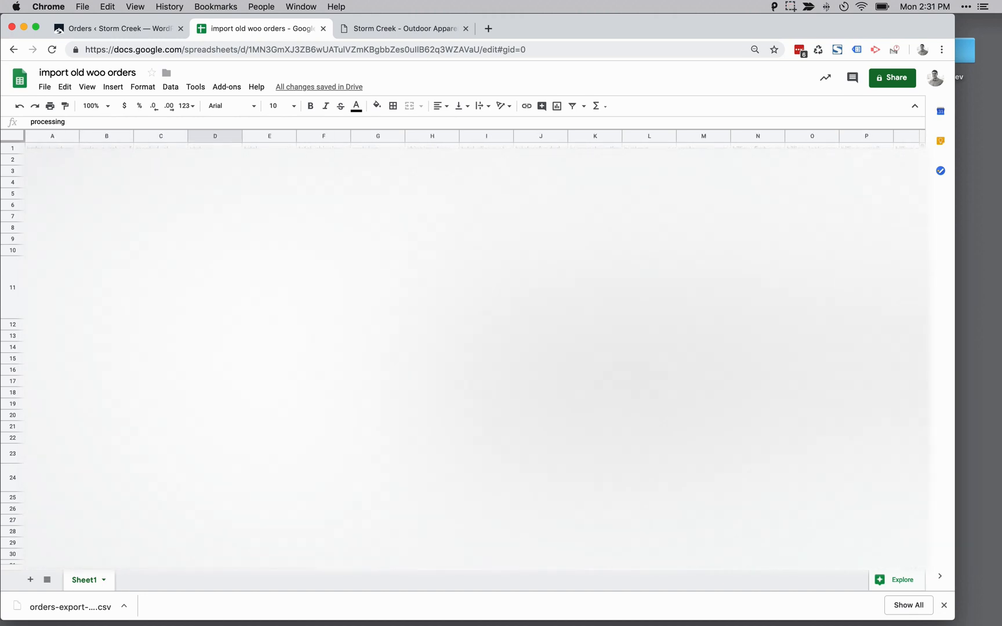
- Download the sheet as the 'import old woo' CSV and switch to the Storm Creek site
{"action": "left_click", "coordinate": [44, 87]}
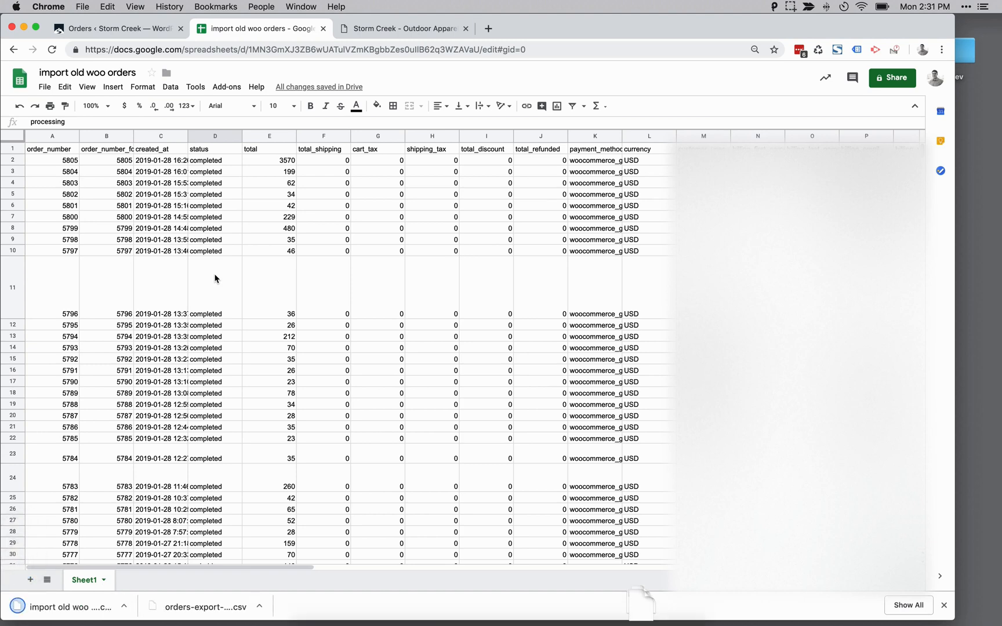
{"action": "left_click", "coordinate": [403, 28]}
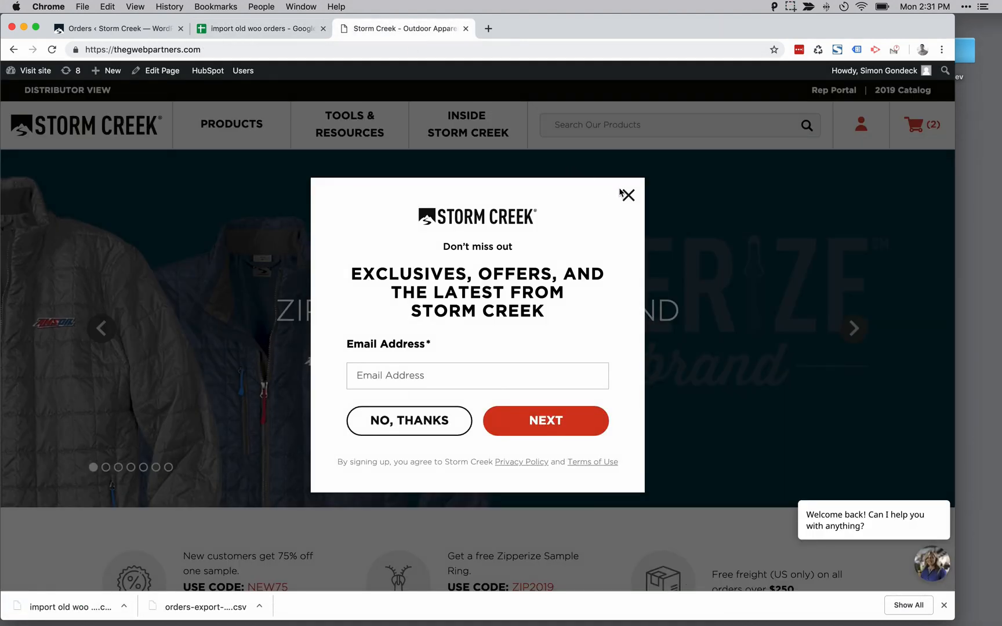
- Dismiss the newsletter popup and page the 236-order list to its oldest, late-January 2019 orders
{"action": "left_click", "coordinate": [627, 195]}
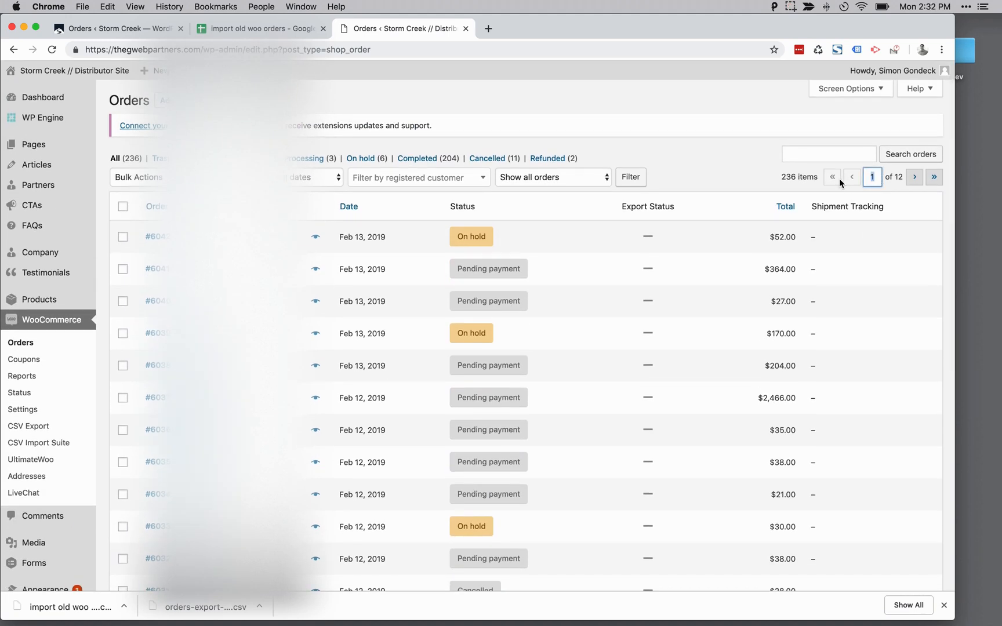
{"action": "left_click", "coordinate": [933, 177]}
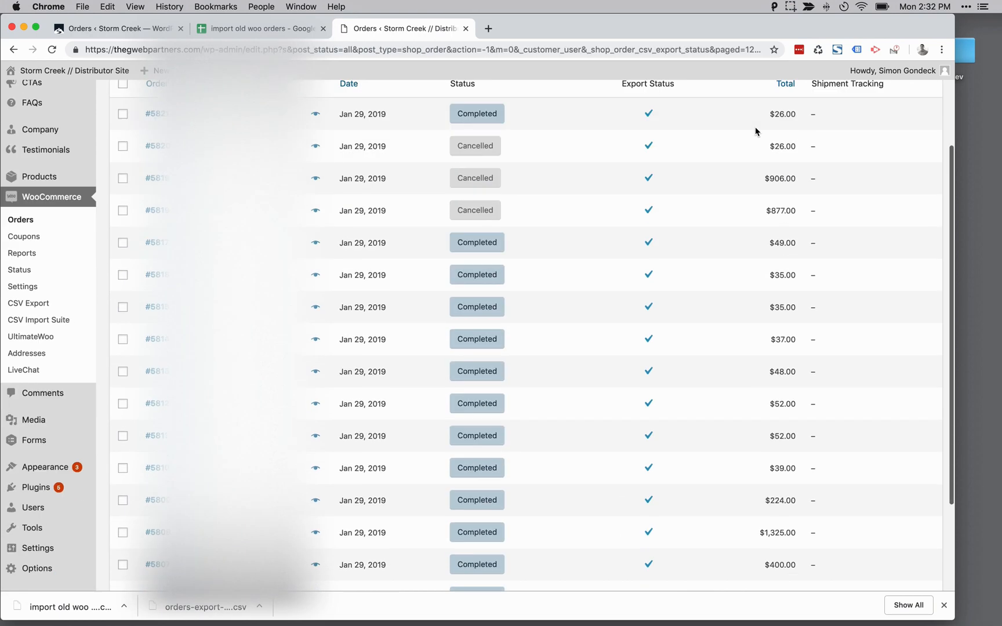
{"action": "scroll", "scroll_direction": "down", "scroll_amount": 3}
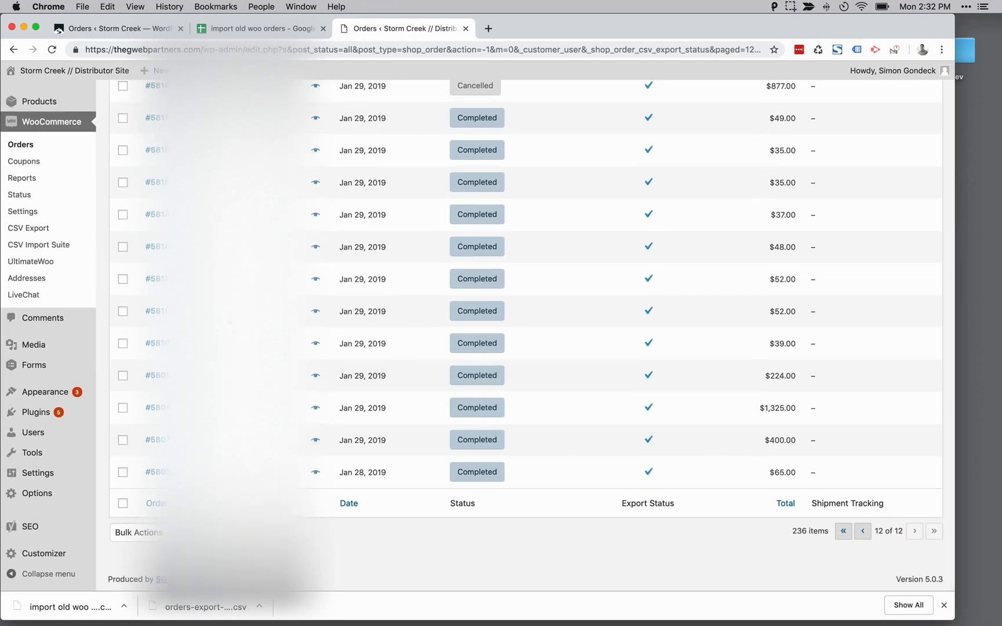
{"action": "scroll", "scroll_direction": "up", "scroll_amount": 3}
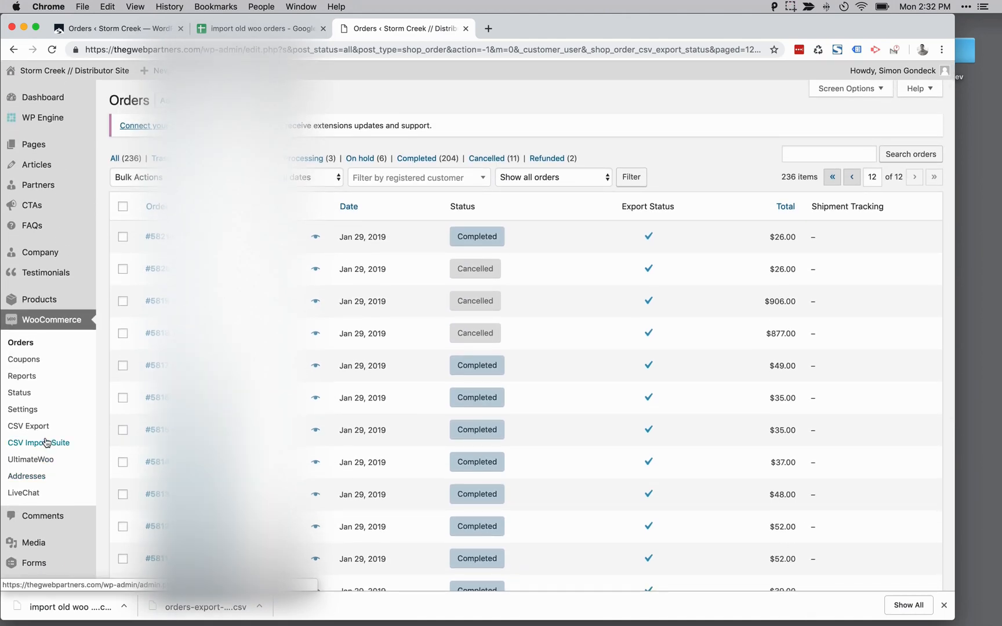
{"action": "mouse_move", "coordinate": [19, 392]}
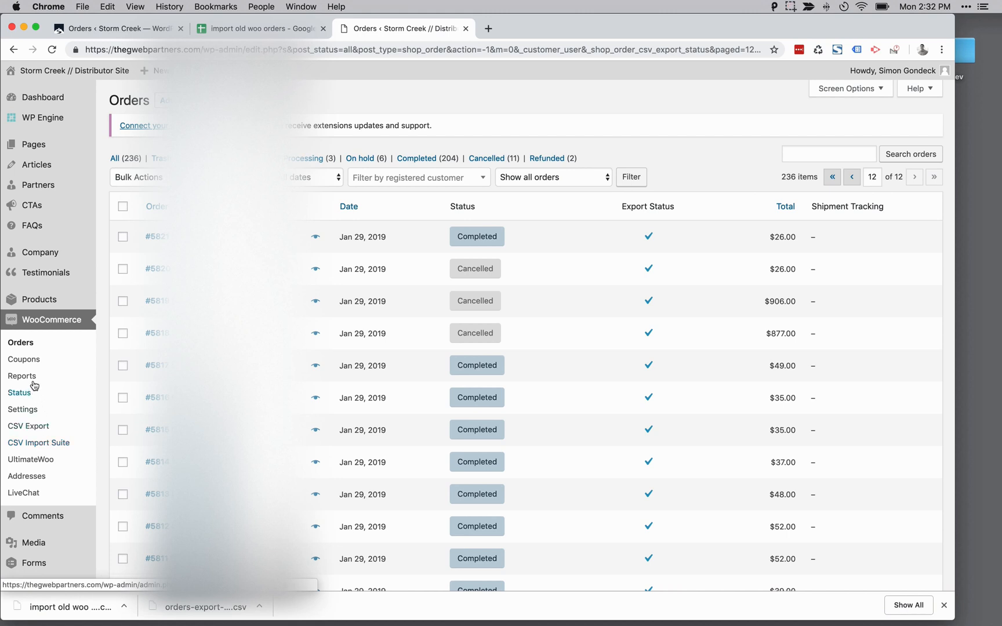
{"action": "scroll", "scroll_direction": "down", "scroll_amount": 3}
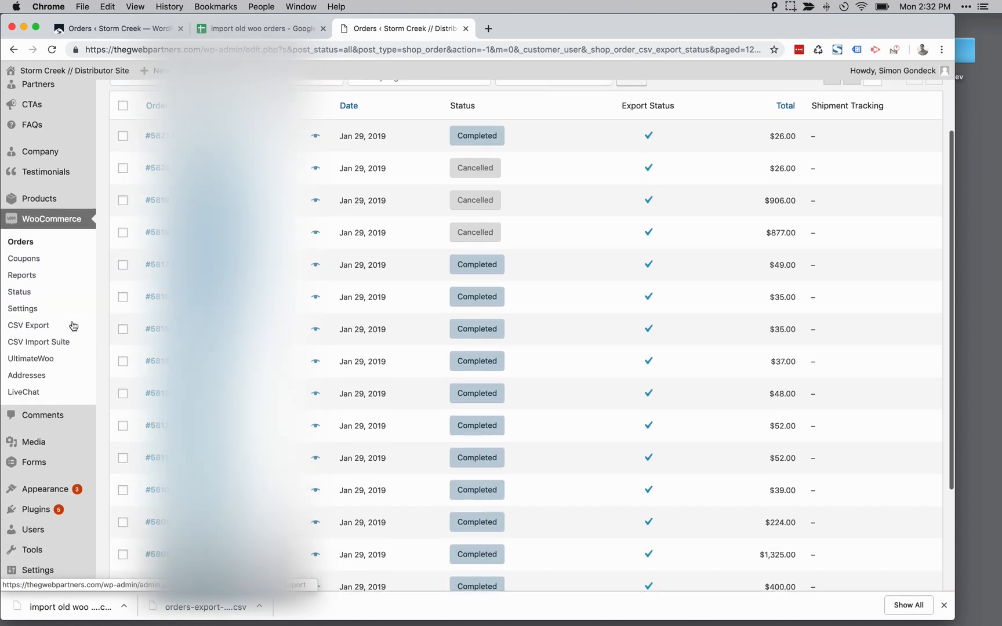
{"action": "left_click", "coordinate": [36, 509]}
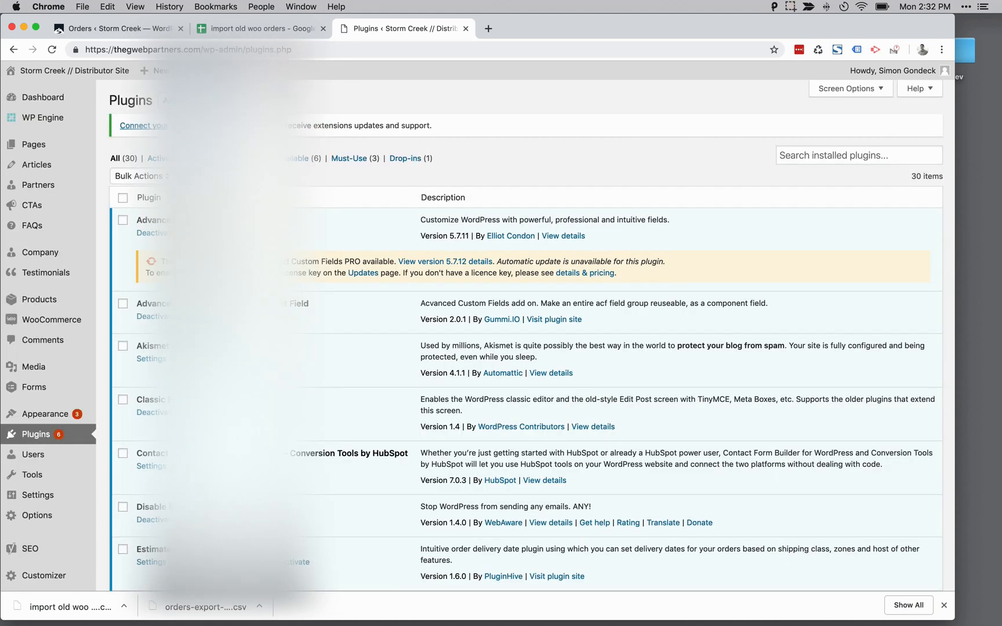
- Deactivate and delete Disable Emails, then go to the Add Plugins page
{"action": "left_click", "coordinate": [155, 485]}
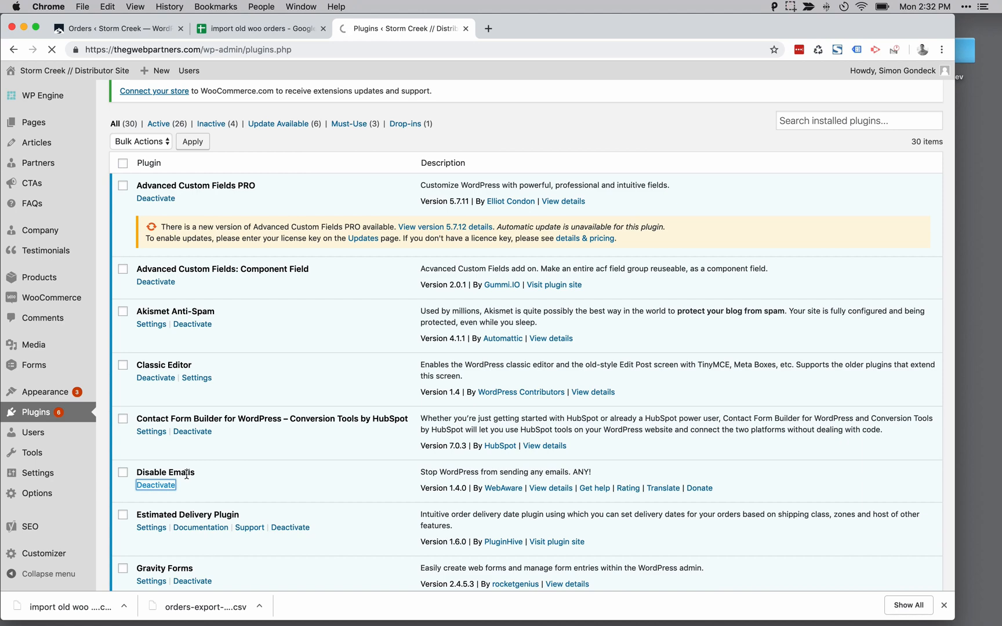
{"action": "left_click", "coordinate": [156, 485]}
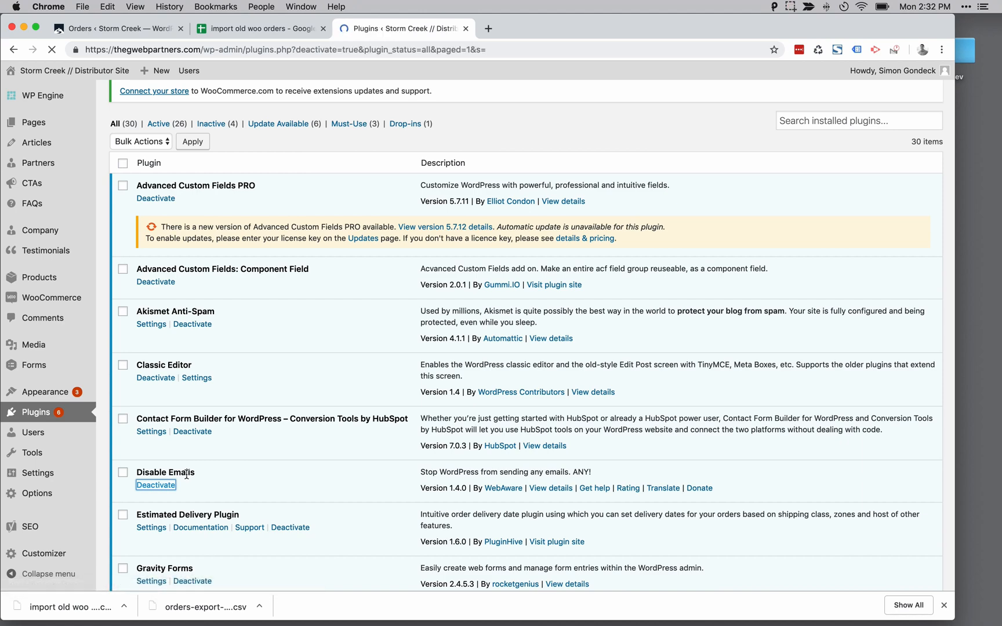
{"action": "left_click", "coordinate": [156, 485]}
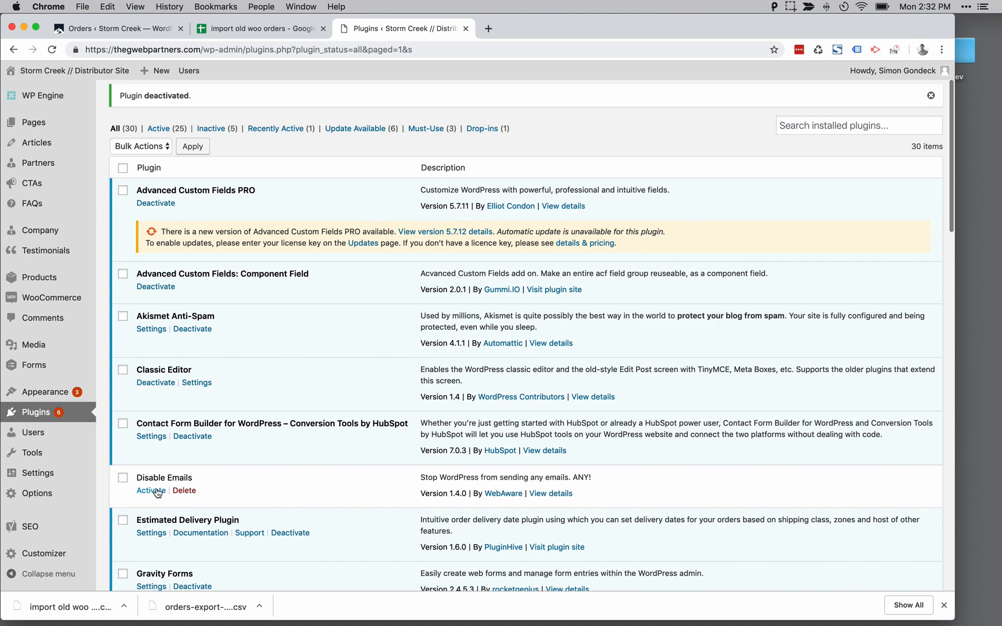
{"action": "left_click", "coordinate": [183, 490]}
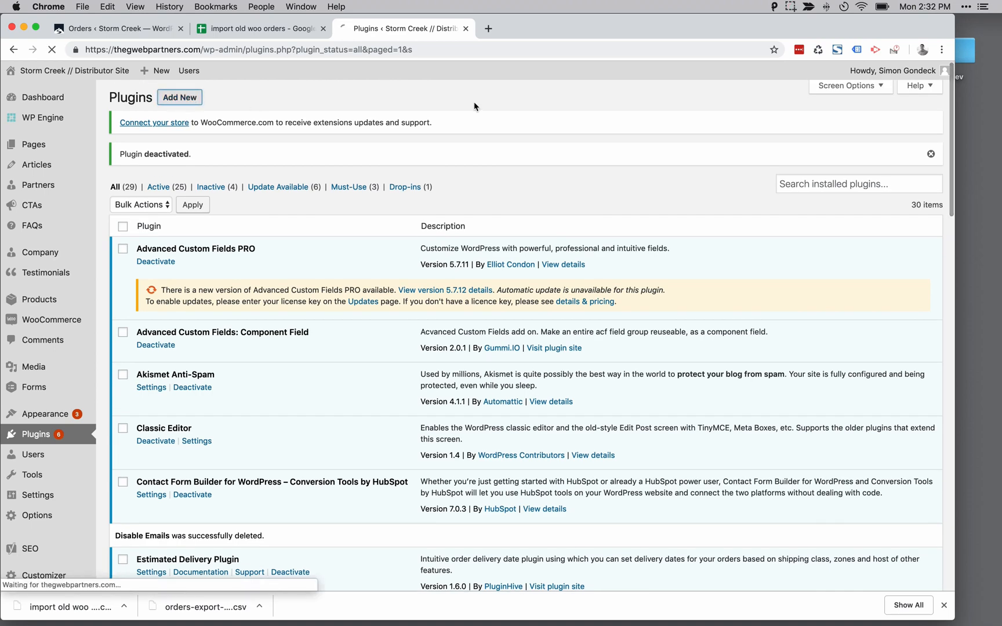
{"action": "left_click", "coordinate": [180, 98]}
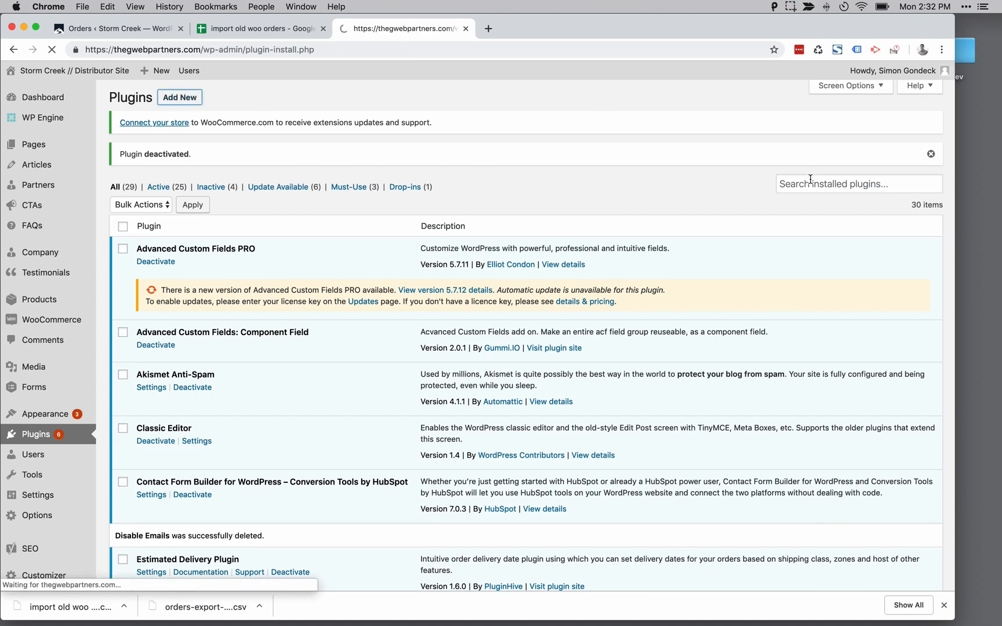
{"action": "left_click", "coordinate": [179, 97]}
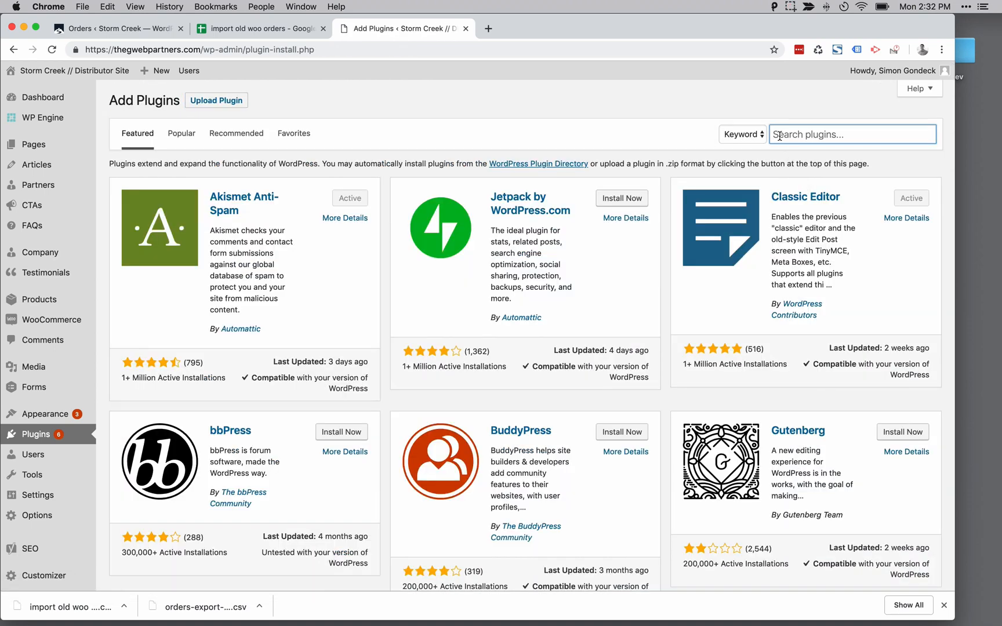
- Search 'disabe', then install and activate the Disable Emails plugin
{"action": "type", "text": "disabe"}
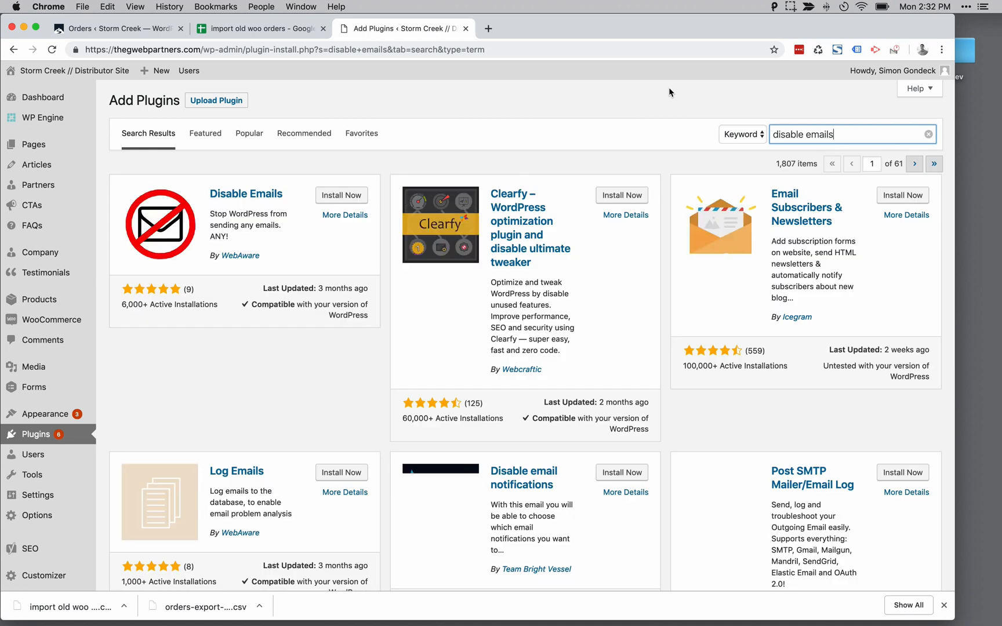
{"action": "left_click", "coordinate": [341, 195]}
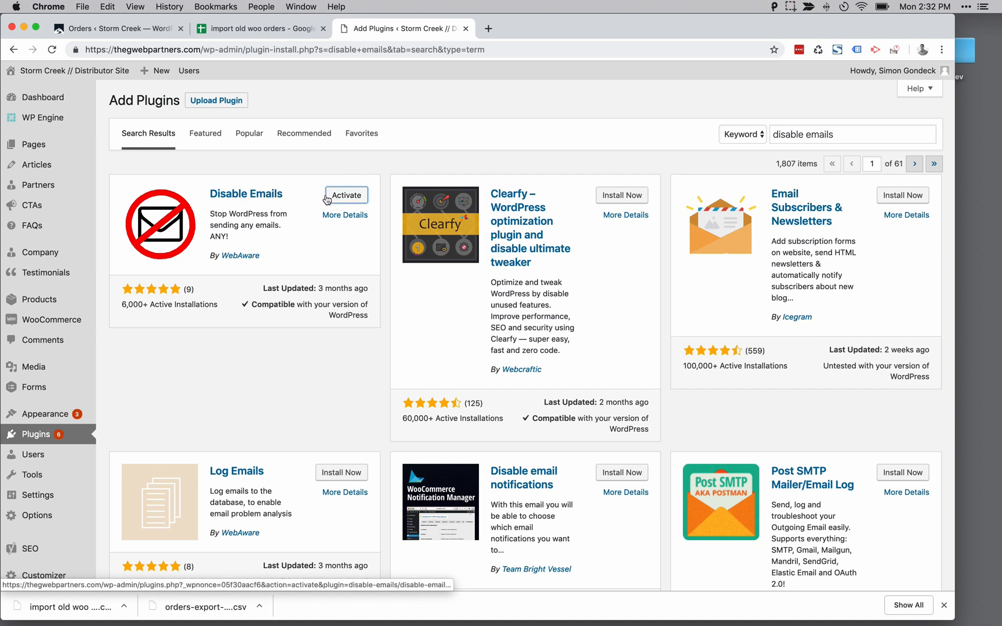
{"action": "left_click", "coordinate": [346, 195]}
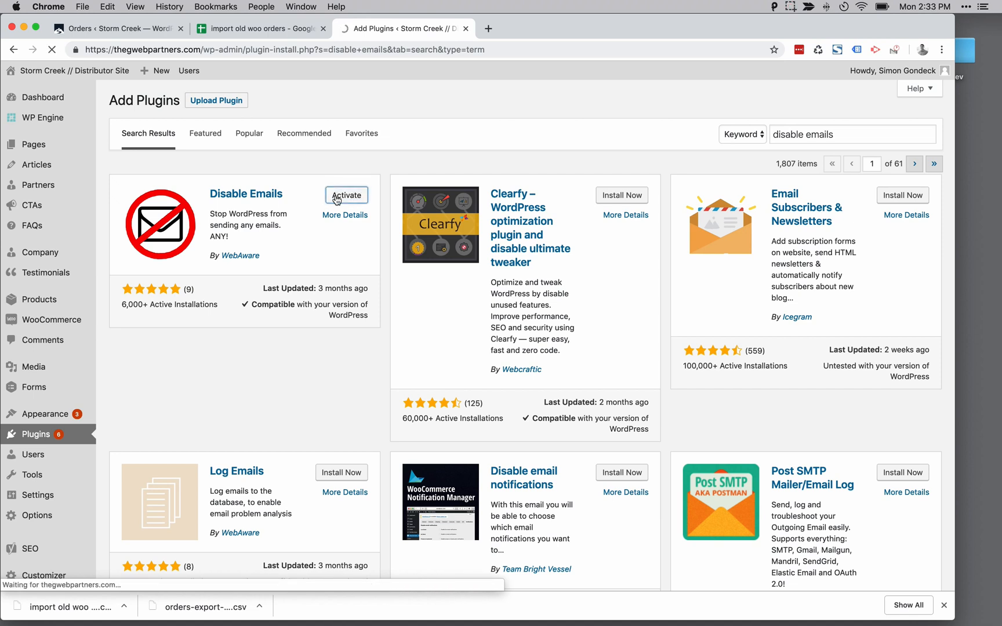
{"action": "left_click", "coordinate": [347, 195]}
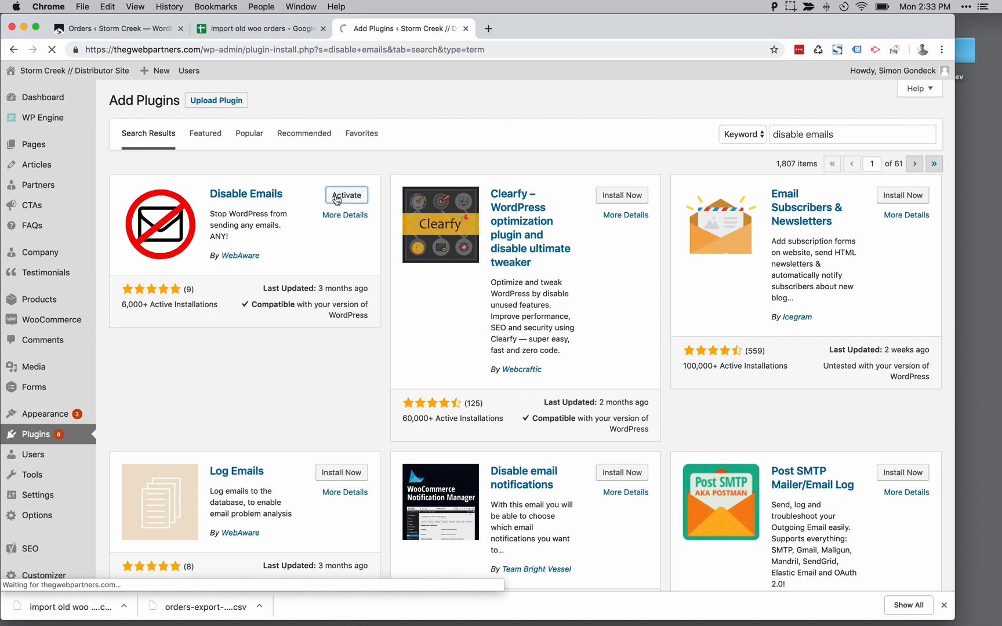
{"action": "left_click", "coordinate": [347, 195]}
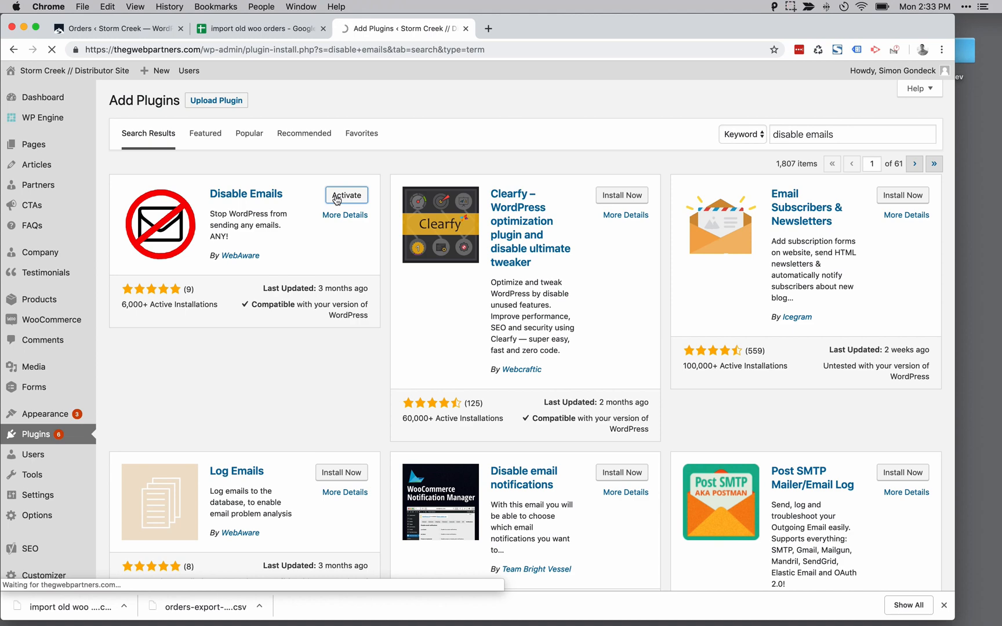
{"action": "left_click", "coordinate": [346, 195]}
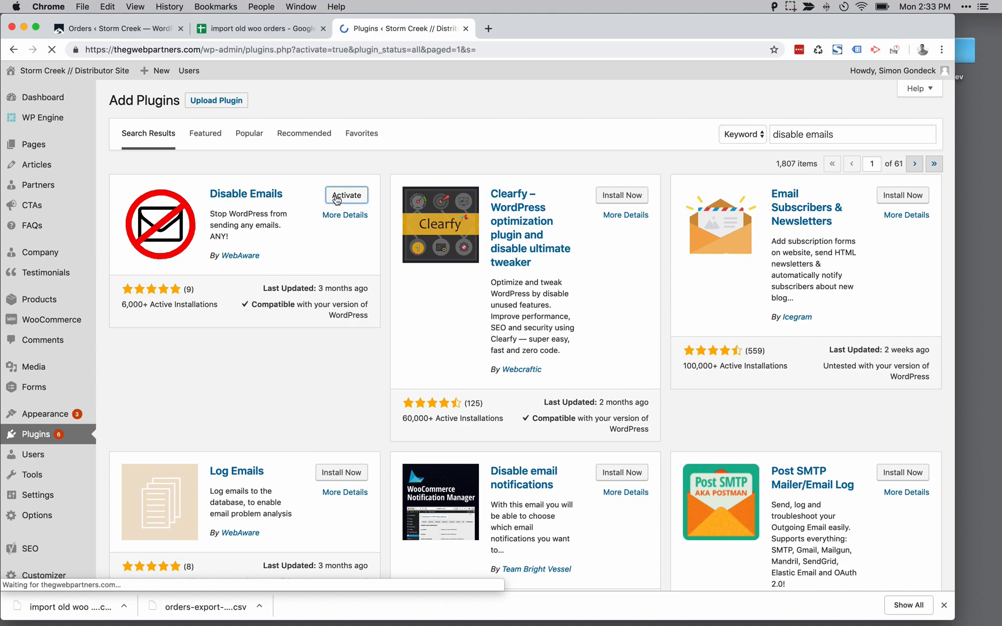
{"action": "left_click", "coordinate": [346, 195]}
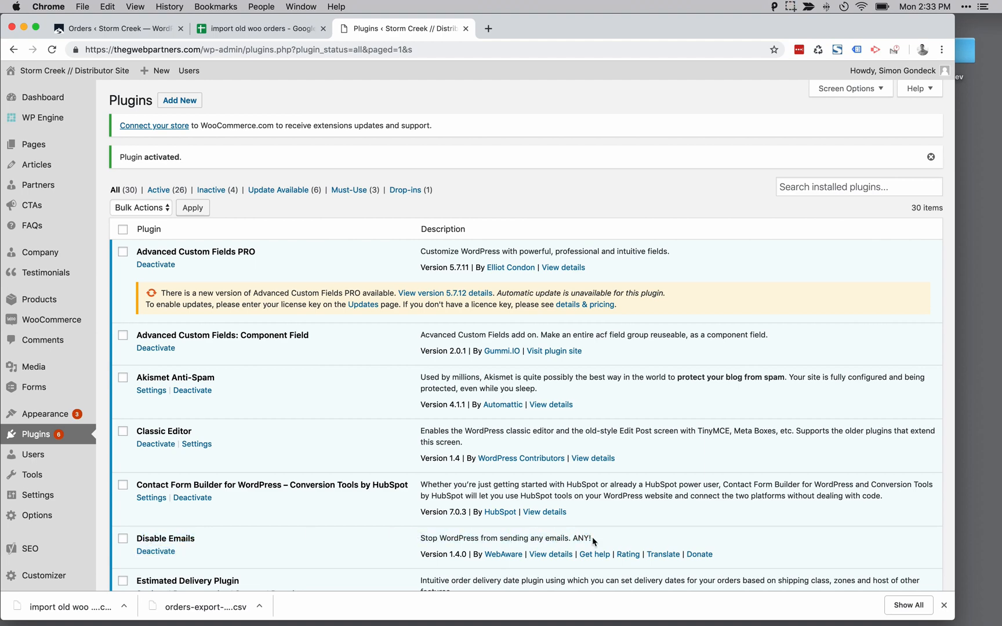
{"action": "scroll", "scroll_direction": "down", "scroll_amount": 3}
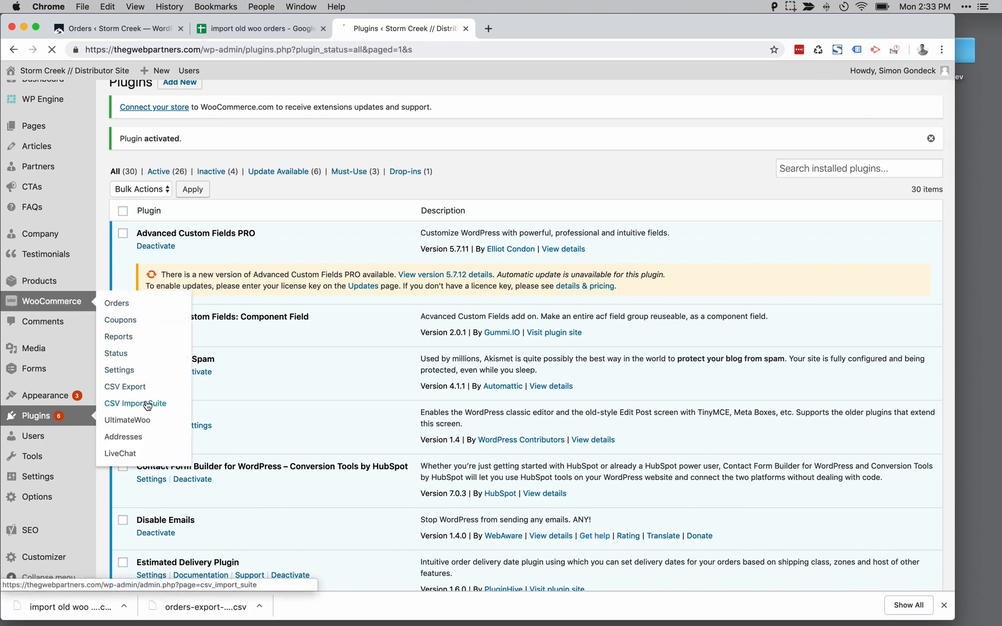
- Start a CSV order import in CSV Import Suite and choose 'import old woo orders - Sheet1.csv'
{"action": "left_click", "coordinate": [135, 403]}
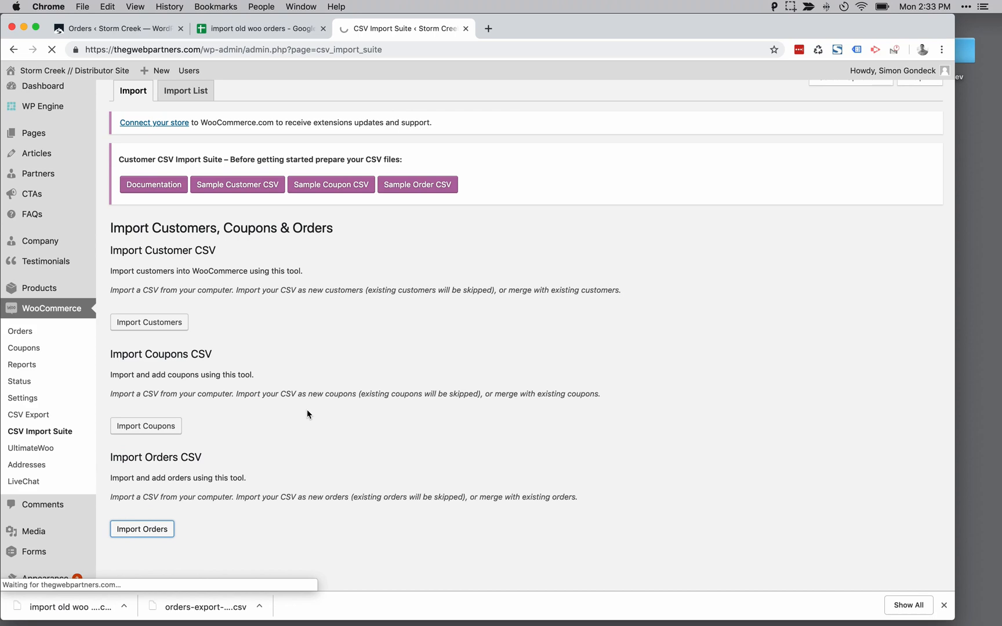
{"action": "left_click", "coordinate": [142, 529]}
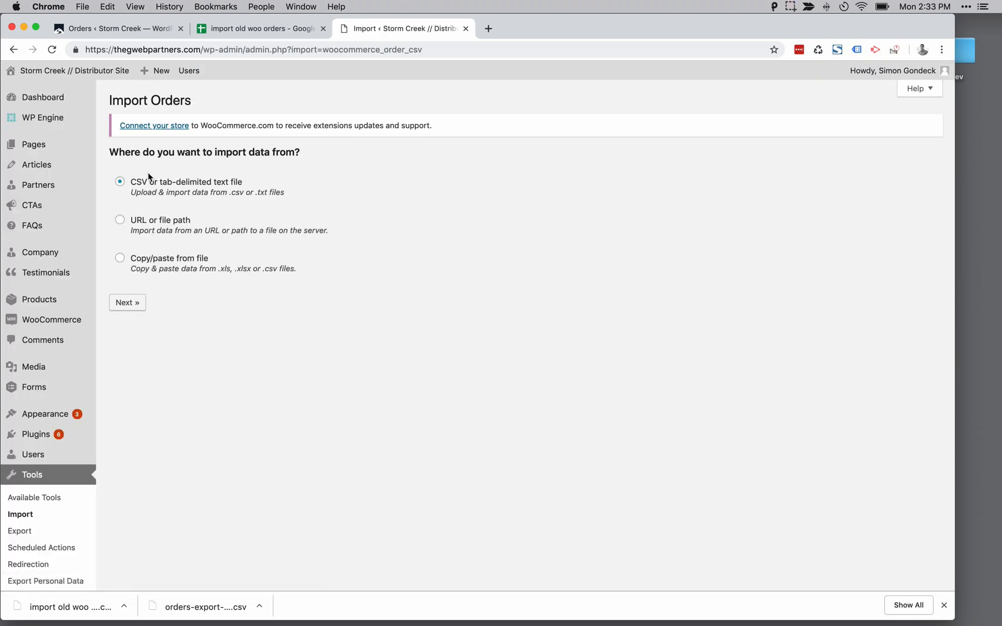
{"action": "left_click", "coordinate": [128, 302]}
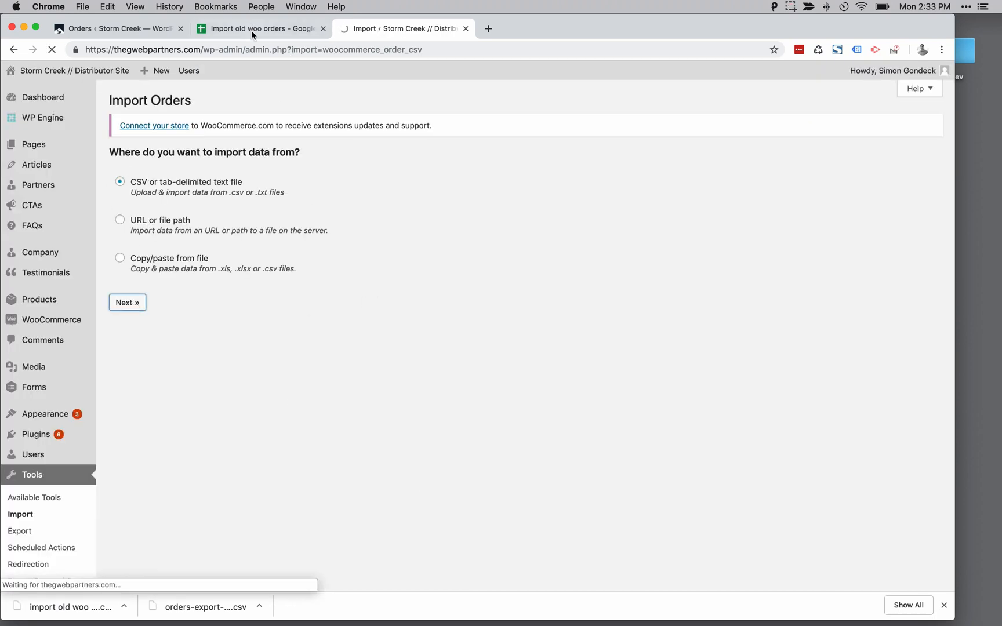
{"action": "left_click", "coordinate": [126, 302]}
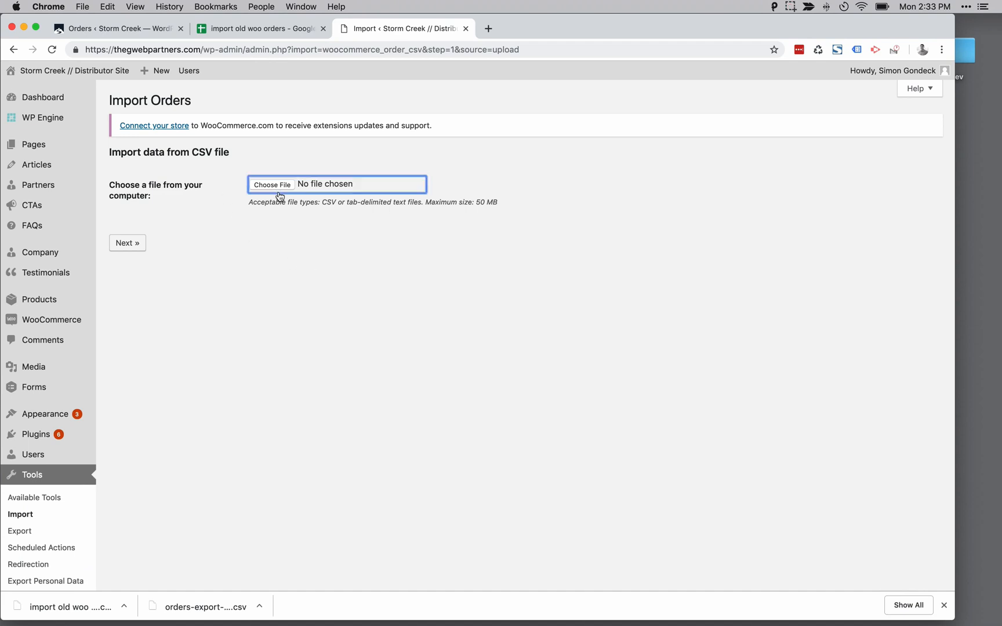
{"action": "left_click", "coordinate": [272, 184]}
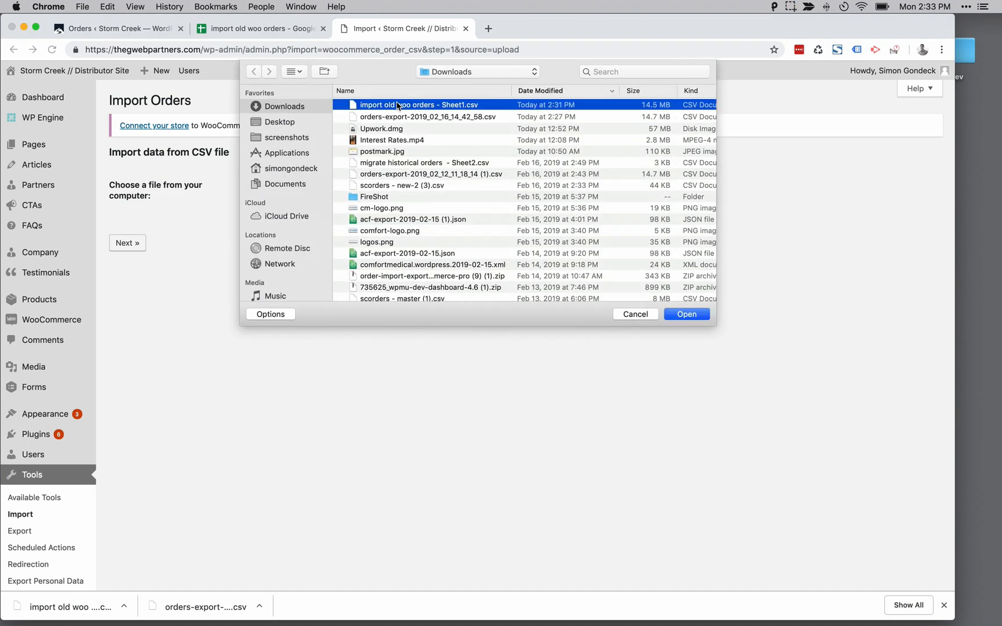
{"action": "left_click", "coordinate": [687, 314]}
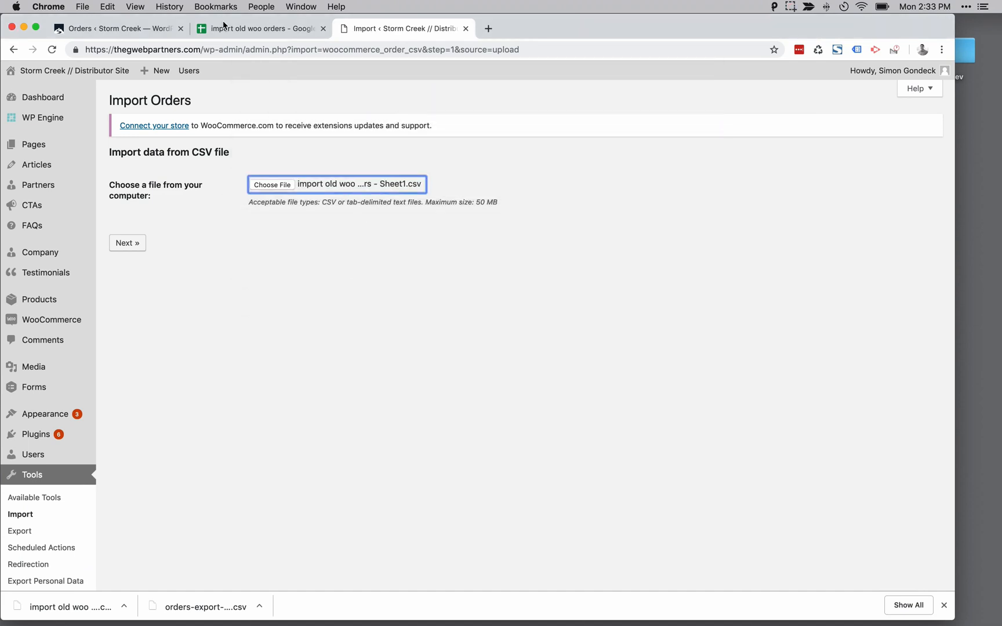
{"action": "left_click", "coordinate": [259, 28]}
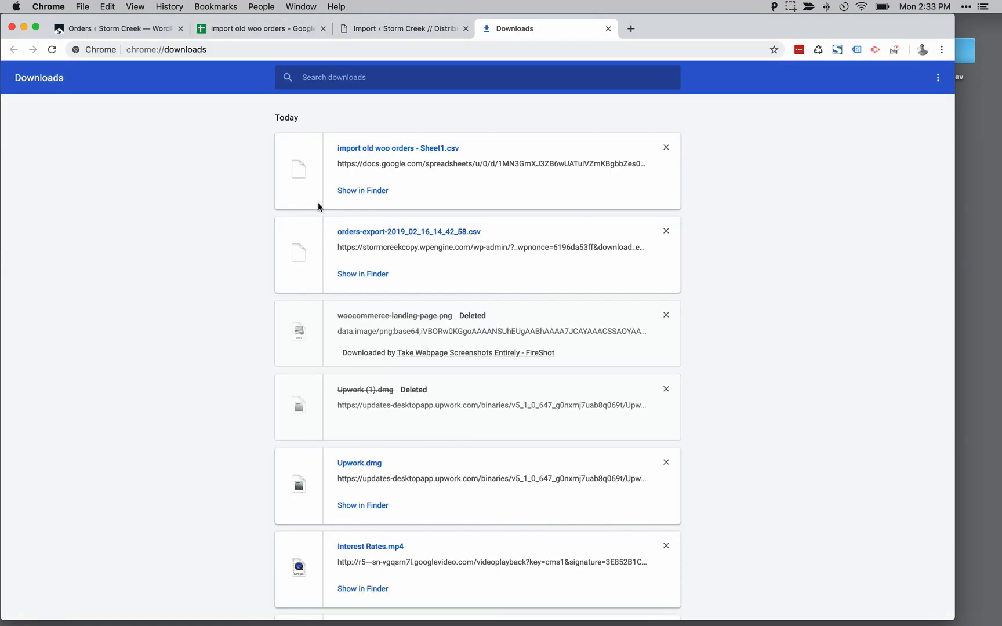
- Look over the 'import old woo orders' spreadsheet, then return to the order import page
{"action": "left_click", "coordinate": [259, 28]}
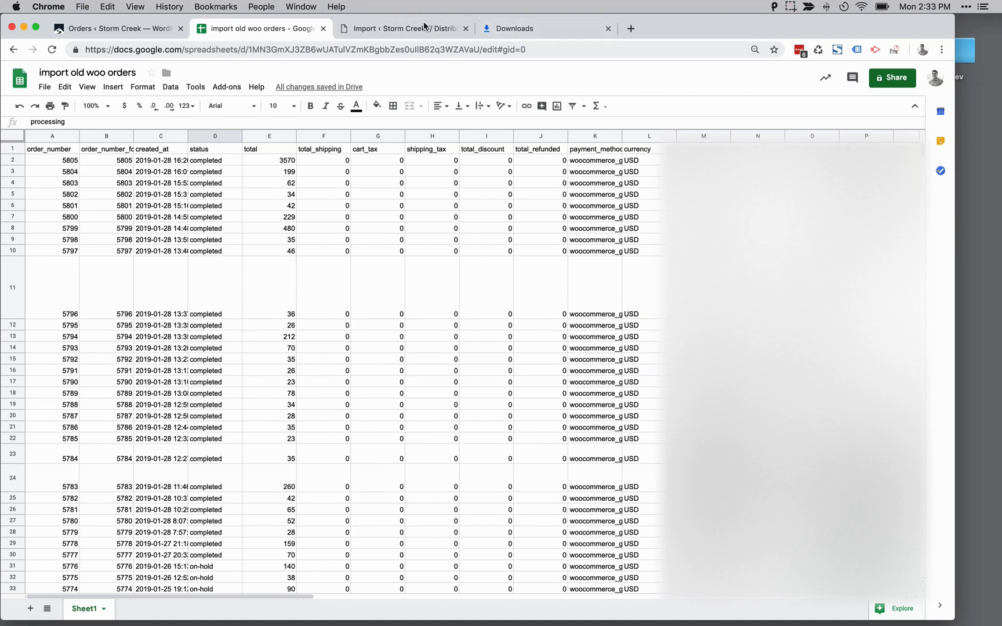
{"action": "left_click", "coordinate": [402, 28]}
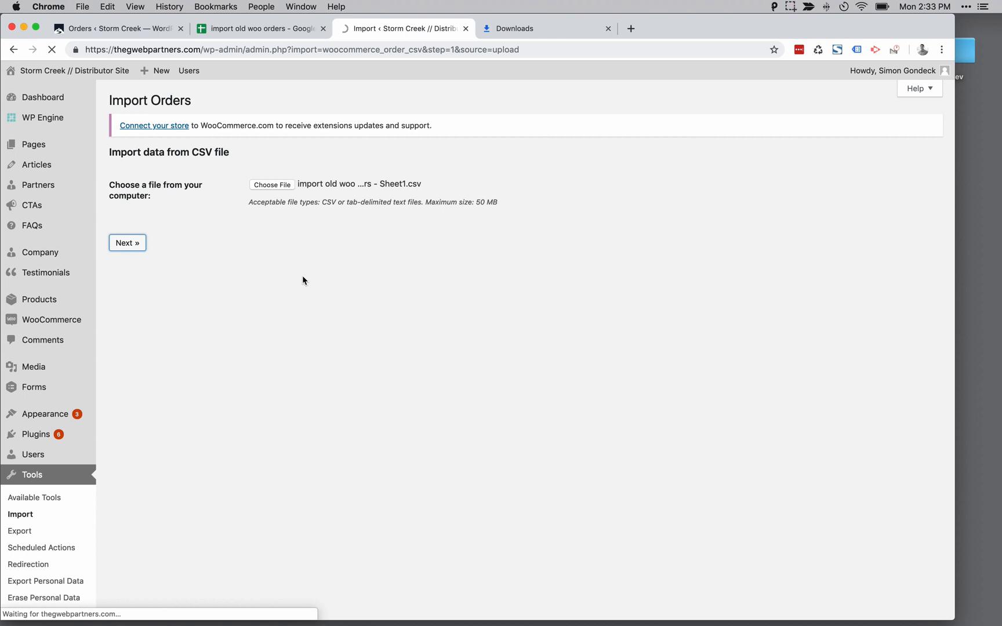
{"action": "left_click", "coordinate": [127, 243]}
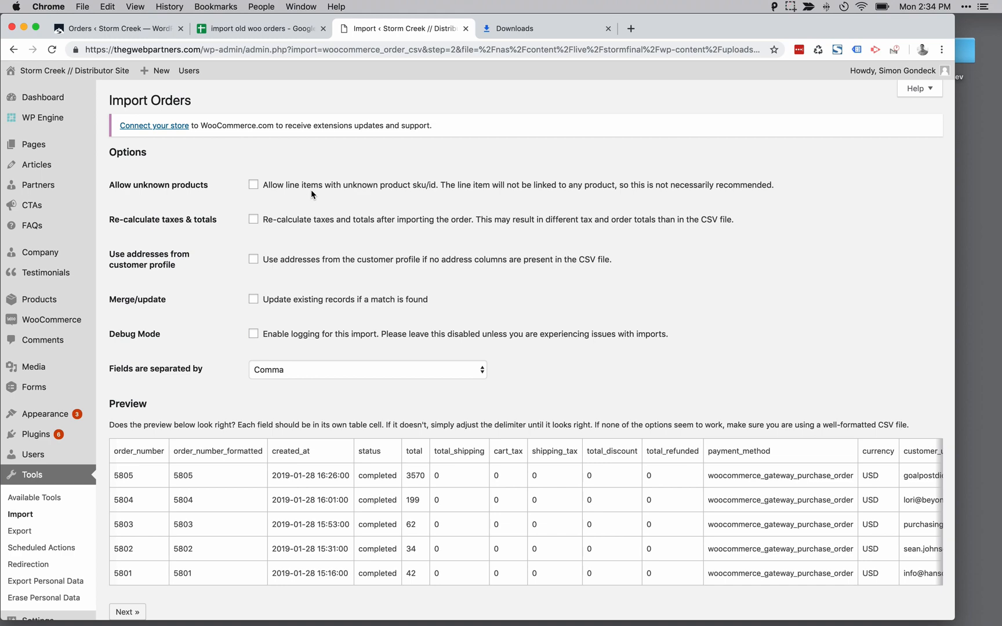
{"action": "scroll", "scroll_direction": "down", "scroll_amount": 3}
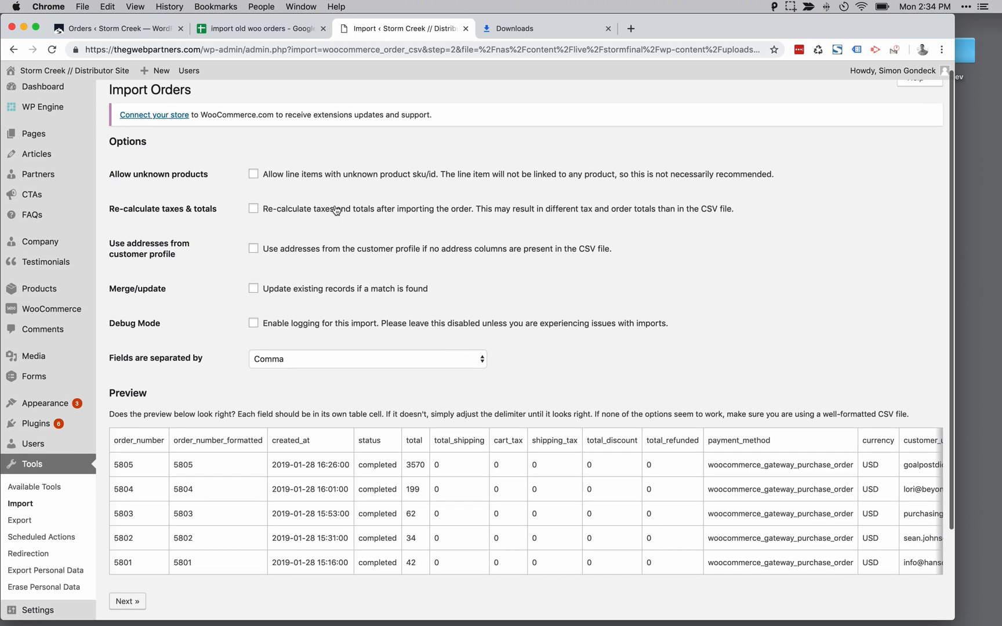
{"action": "scroll", "scroll_direction": "down", "scroll_amount": 3}
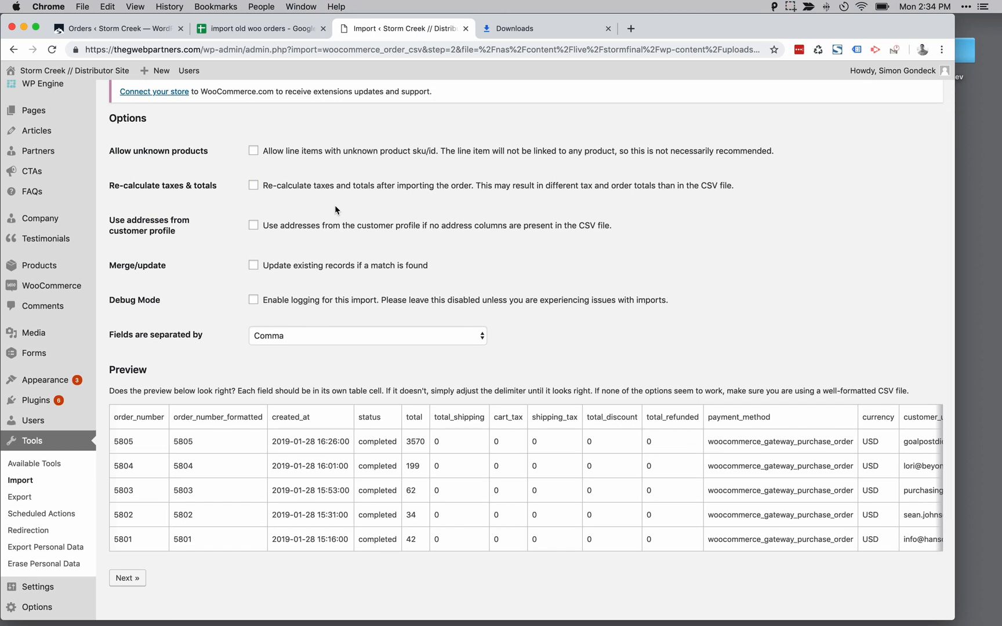
{"action": "mouse_move", "coordinate": [315, 161]}
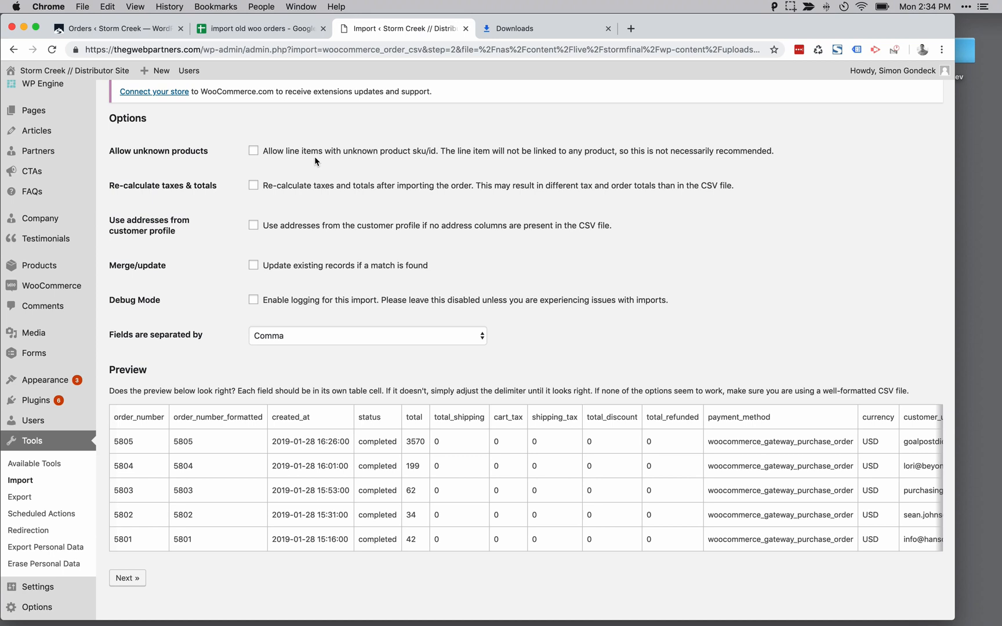
{"action": "mouse_move", "coordinate": [316, 157]}
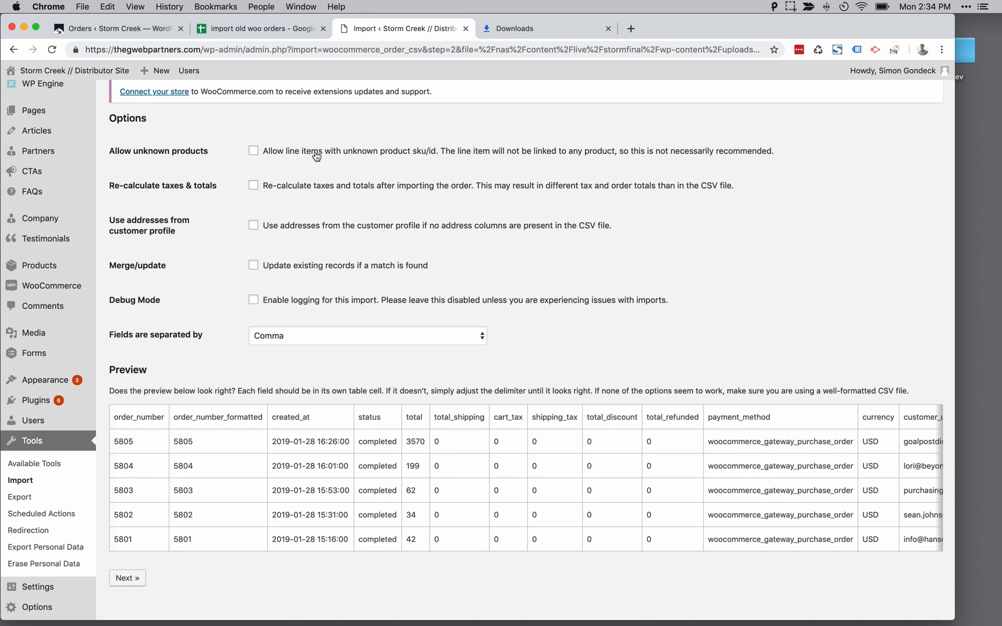
- Enable 'Allow unknown products' for line items in the order import options
{"action": "left_click", "coordinate": [254, 150]}
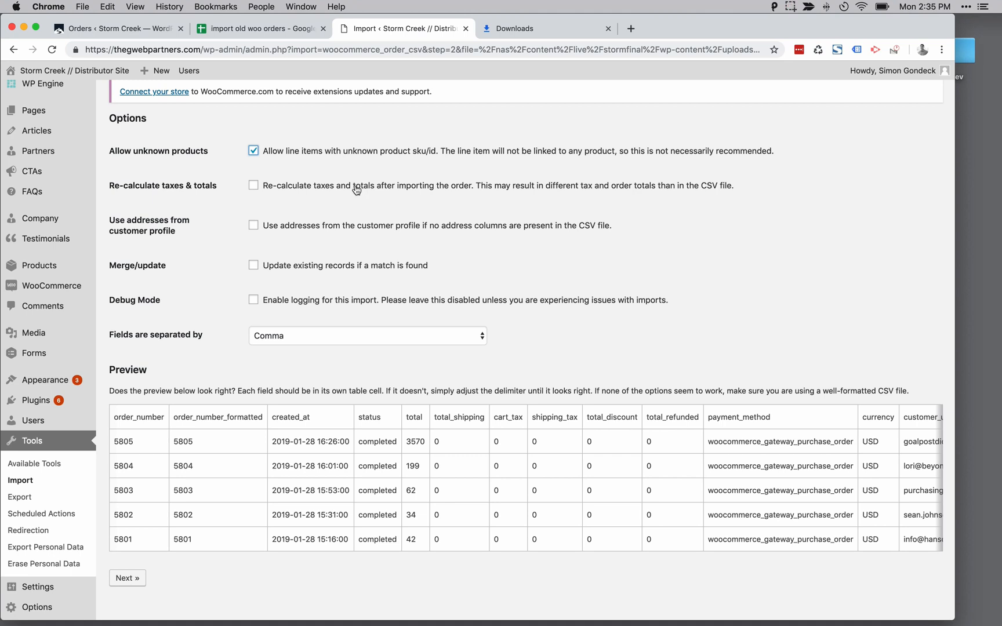
{"action": "mouse_move", "coordinate": [337, 181]}
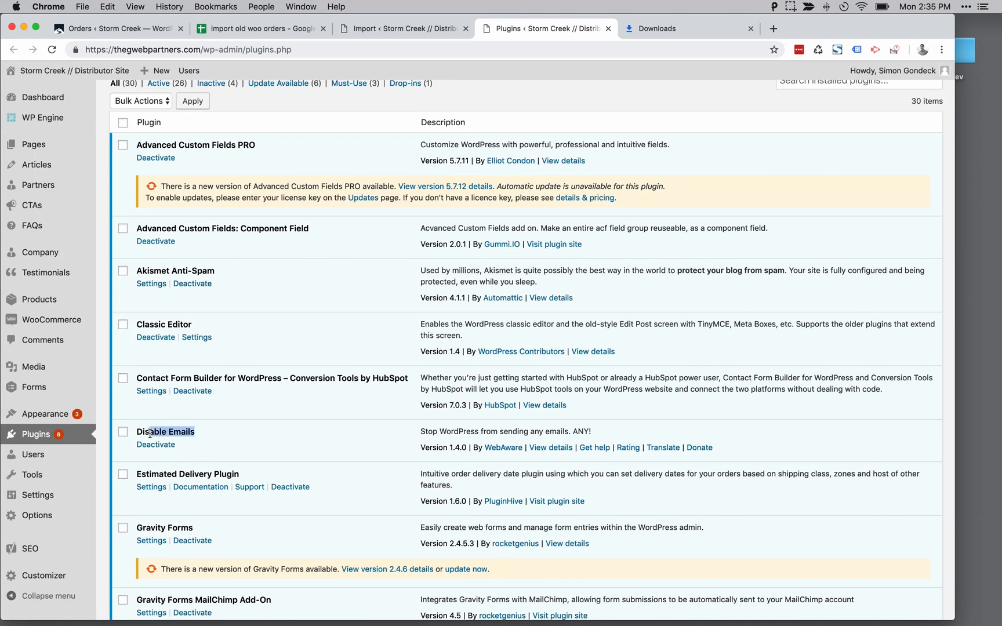
- Return to the order import options and continue to the Map Fields step
{"action": "left_click", "coordinate": [402, 28]}
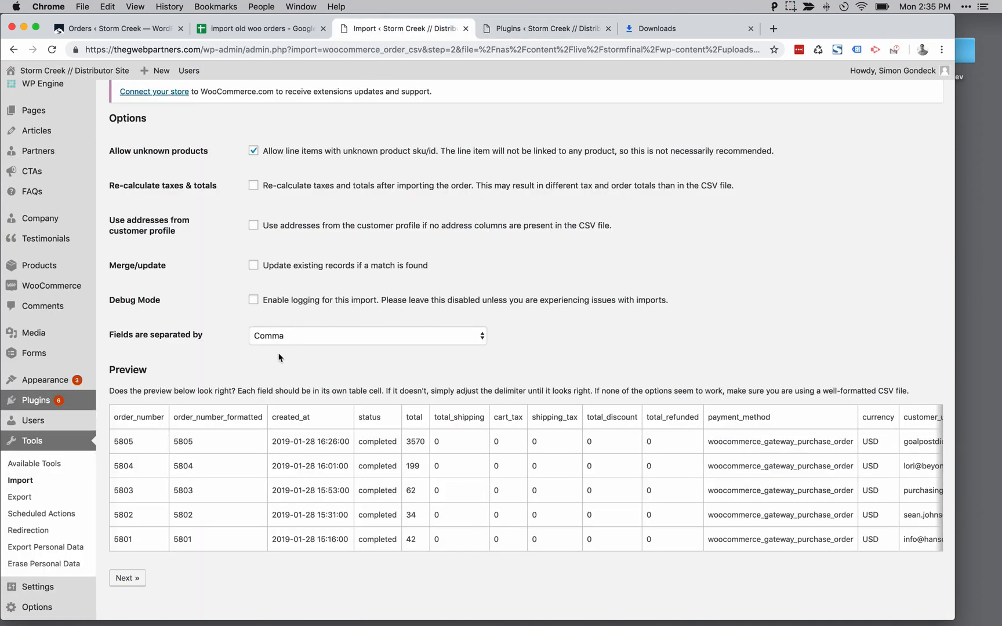
{"action": "scroll", "scroll_direction": "down", "scroll_amount": 3}
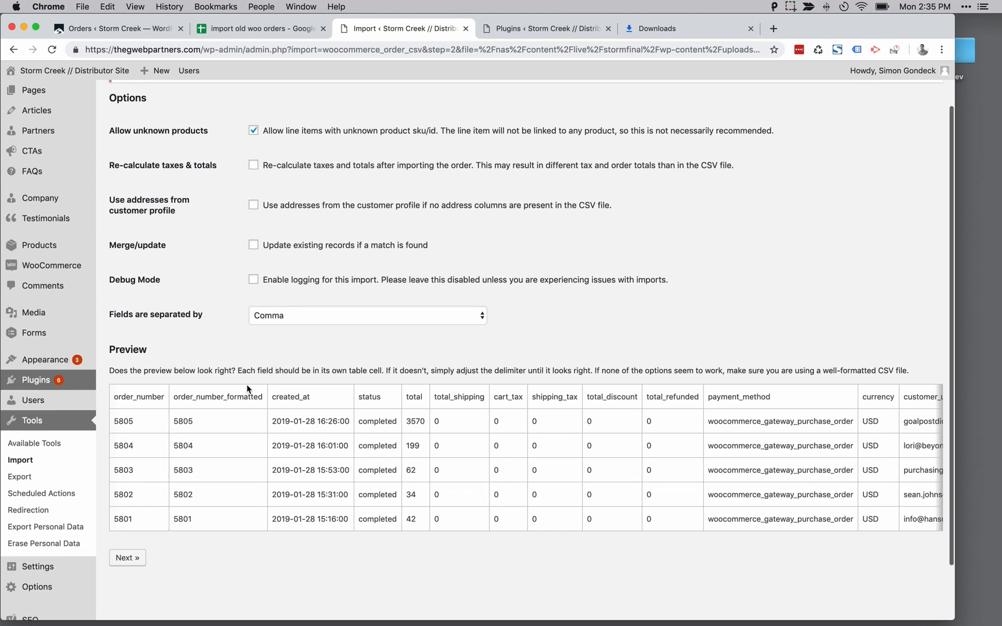
{"action": "left_click", "coordinate": [126, 558]}
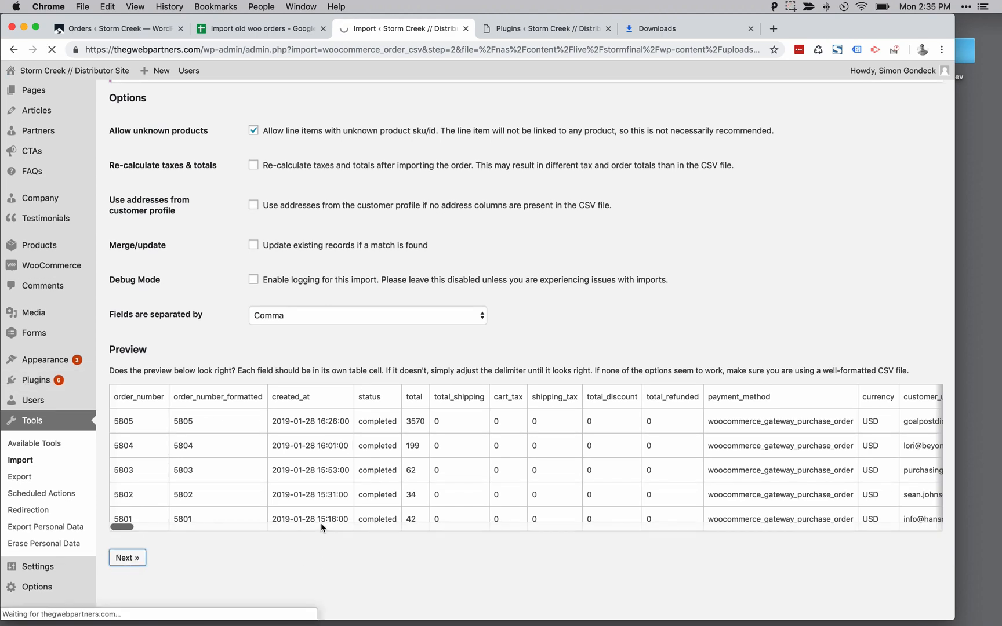
{"action": "left_click", "coordinate": [126, 558]}
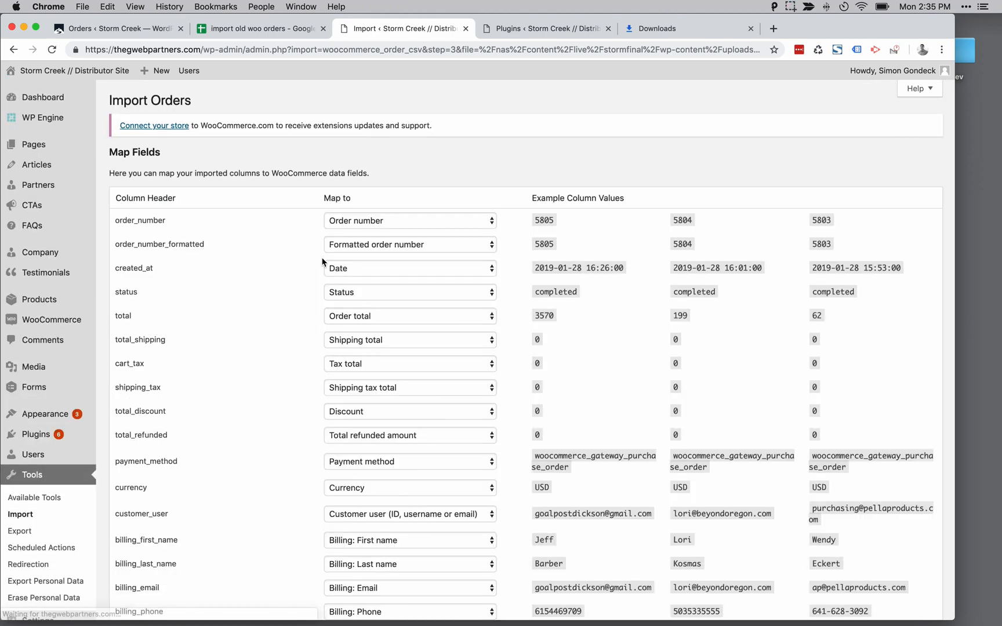
- Review the column mappings down to the Dry Run and Start Import buttons
{"action": "scroll", "scroll_direction": "down", "scroll_amount": 3}
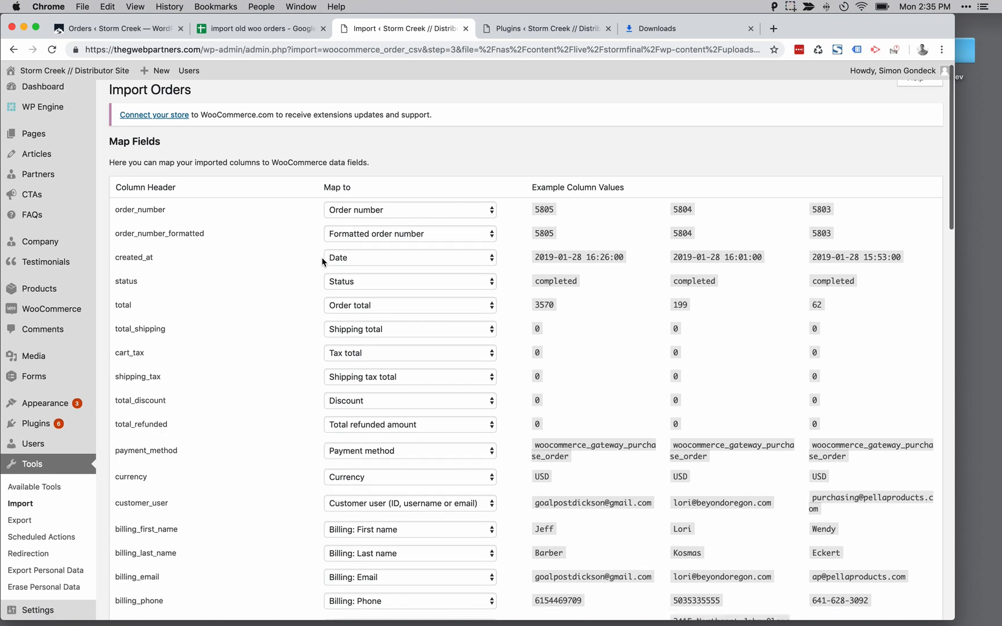
{"action": "scroll", "scroll_direction": "down", "scroll_amount": 3}
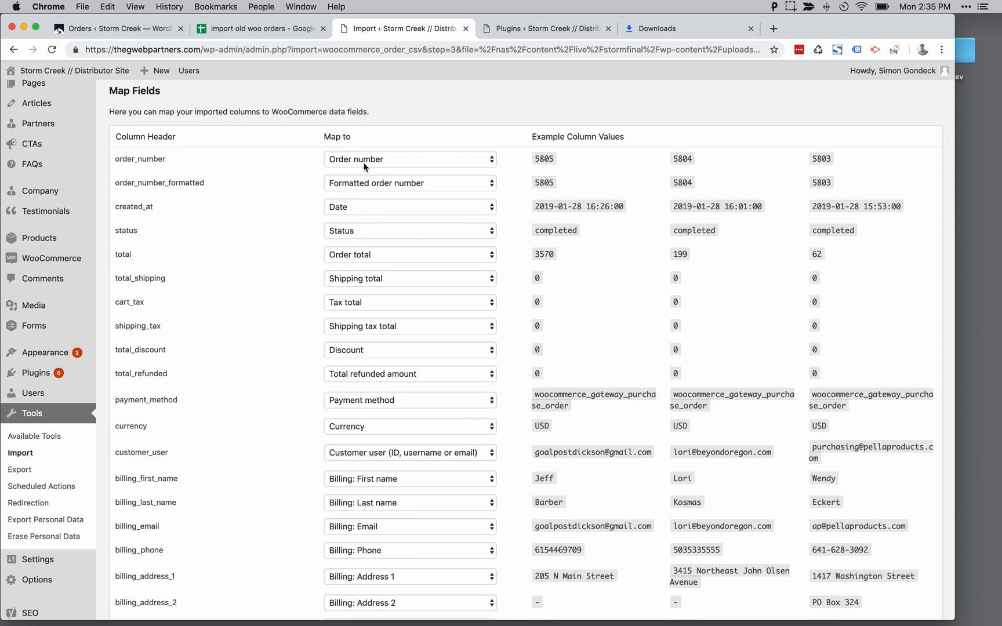
{"action": "scroll", "scroll_direction": "down", "scroll_amount": 3}
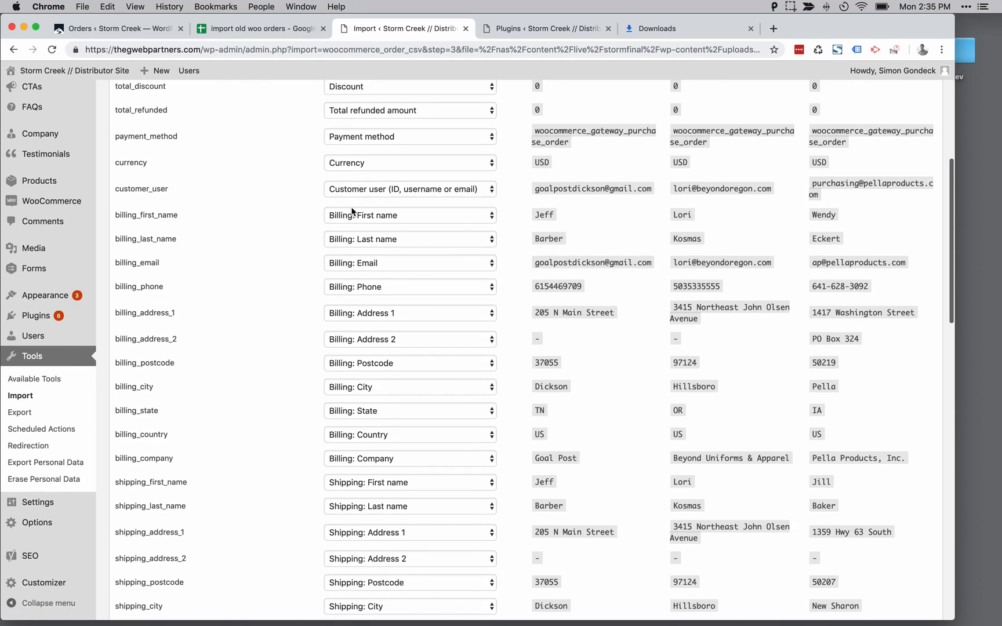
{"action": "scroll", "scroll_direction": "down", "scroll_amount": 3}
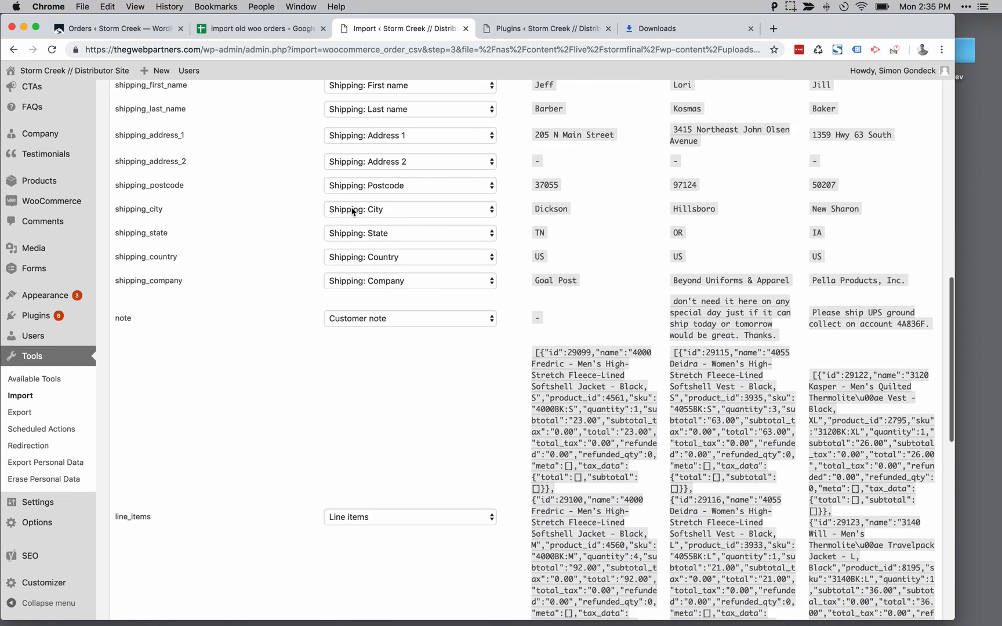
{"action": "scroll", "scroll_direction": "down", "scroll_amount": 3}
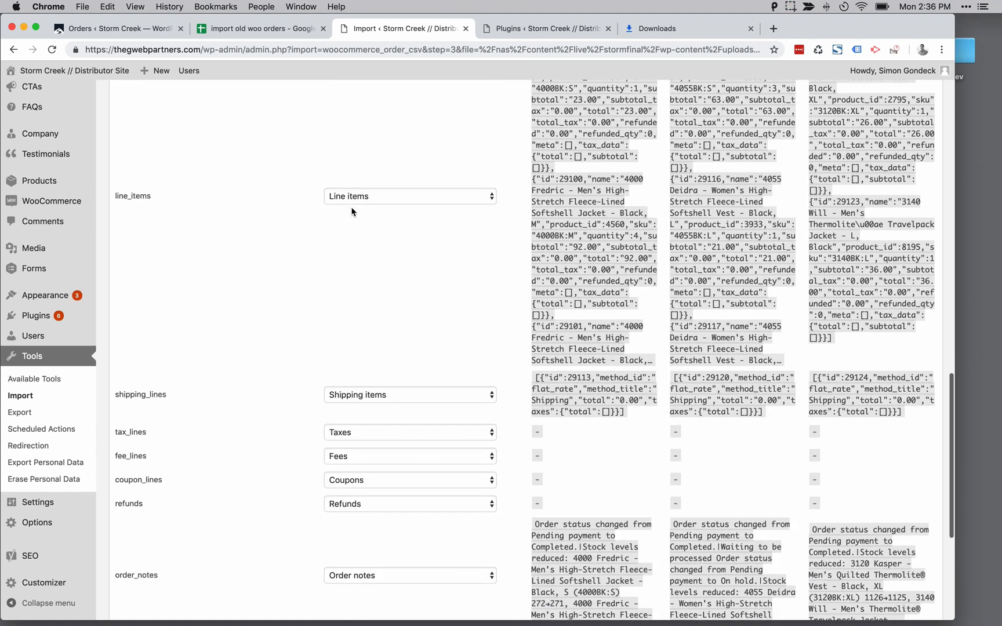
{"action": "scroll", "scroll_direction": "down", "scroll_amount": 3}
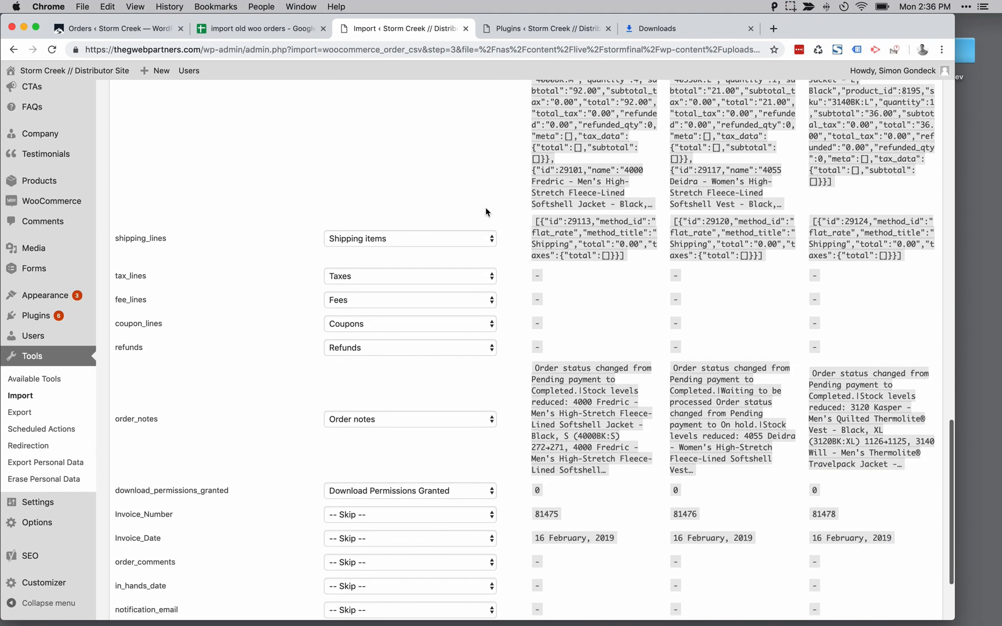
{"action": "scroll", "scroll_direction": "down", "scroll_amount": 3}
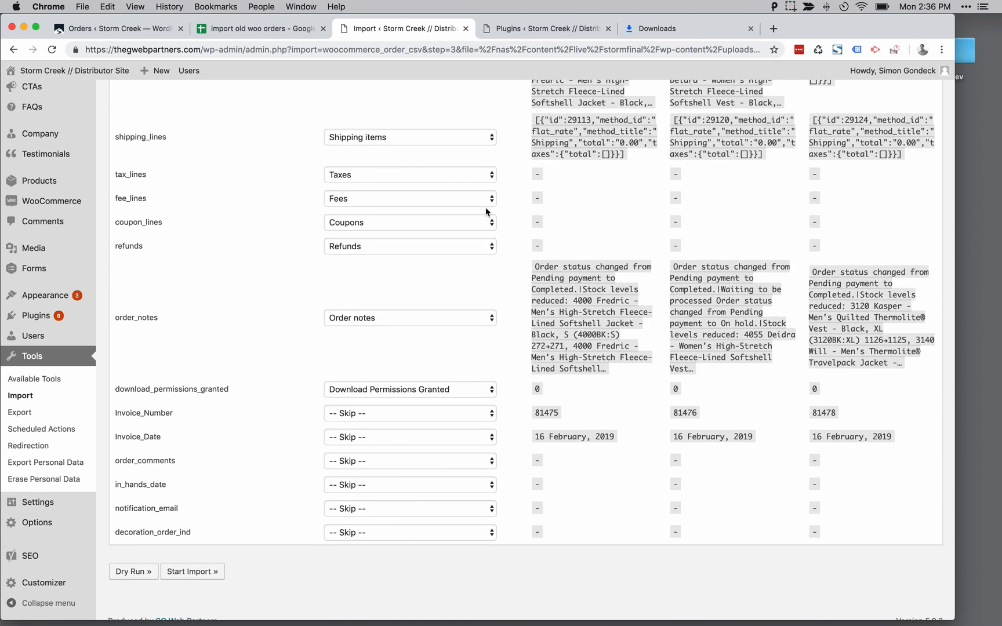
{"action": "scroll", "scroll_direction": "down", "scroll_amount": 3}
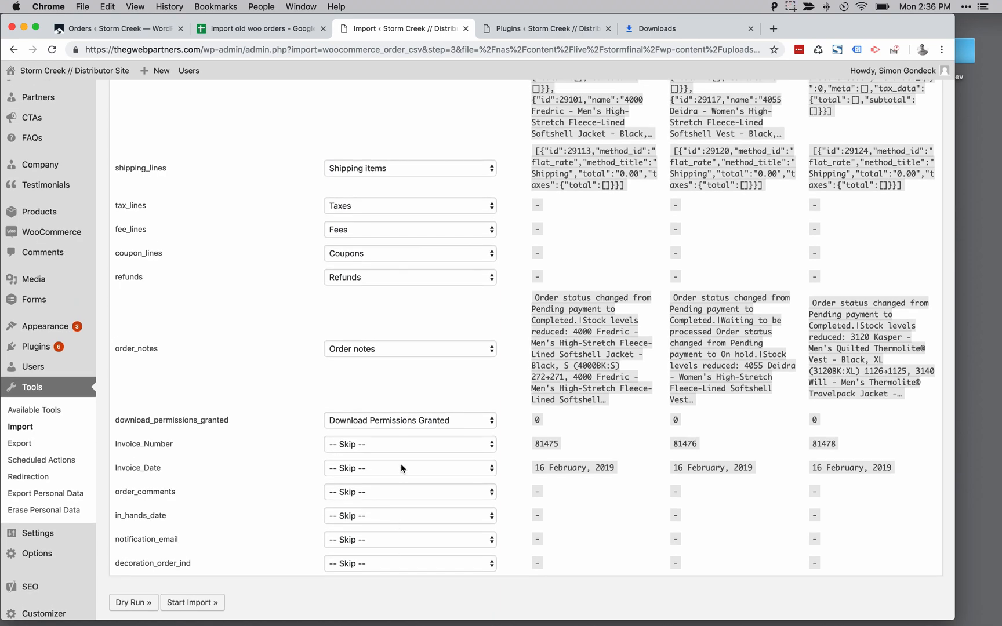
- Clear the Invoice_Number and Invoice_Date values in columns AQ–AR of the orders sheet
{"action": "left_click", "coordinate": [259, 28]}
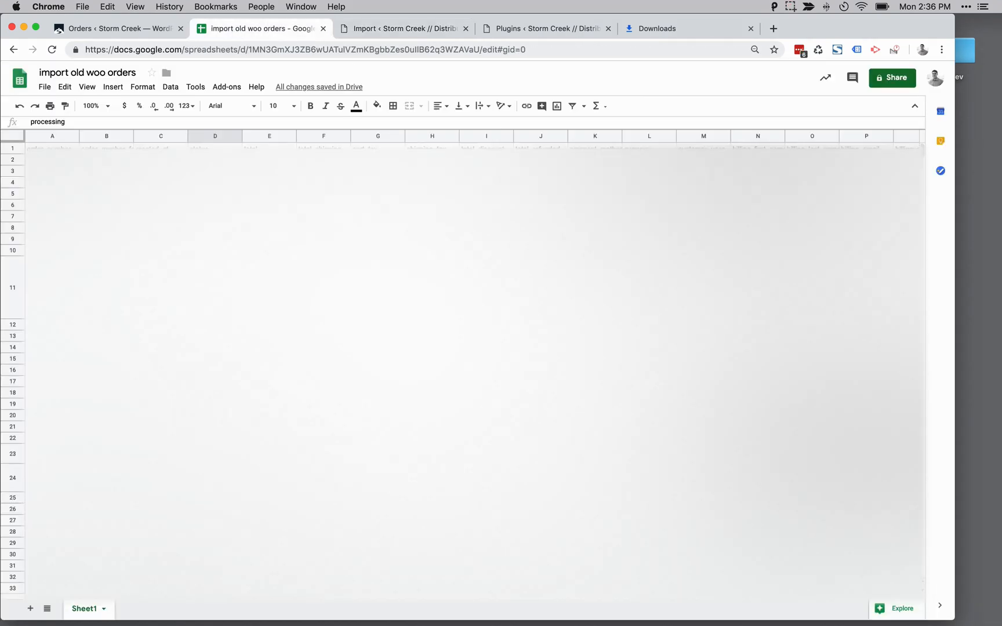
{"action": "scroll", "scroll_direction": "right", "scroll_amount": 3}
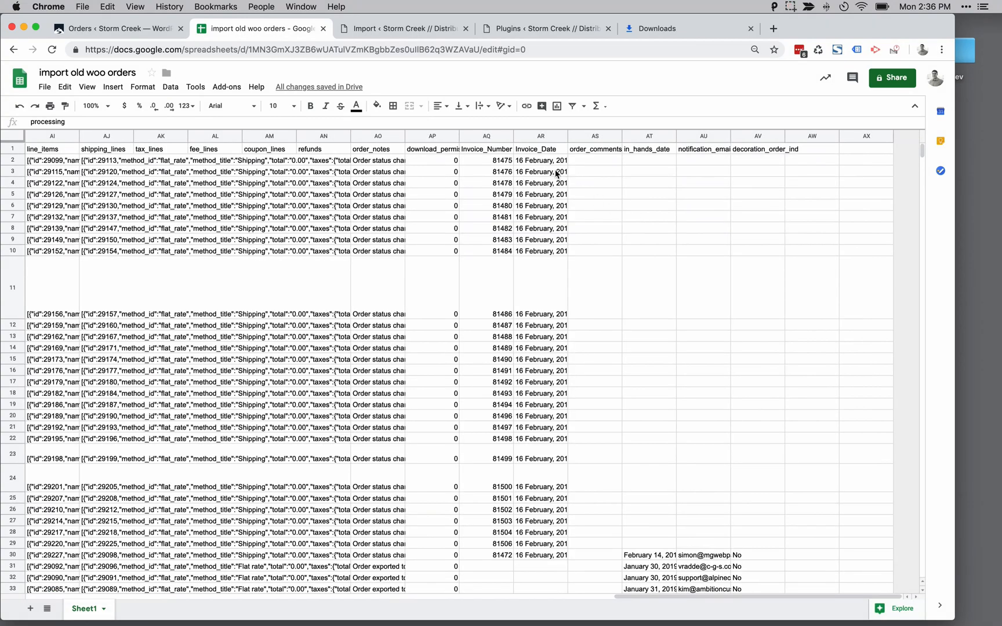
{"action": "scroll", "scroll_direction": "down", "scroll_amount": 3}
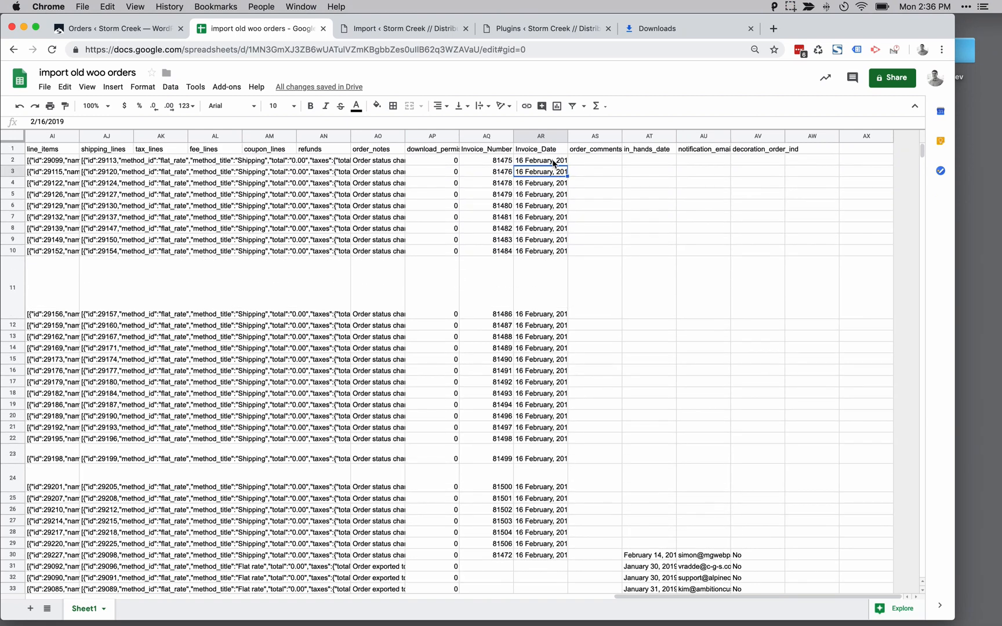
{"action": "left_click_drag", "start_coordinate": [541, 160], "coordinate": [540, 533]}
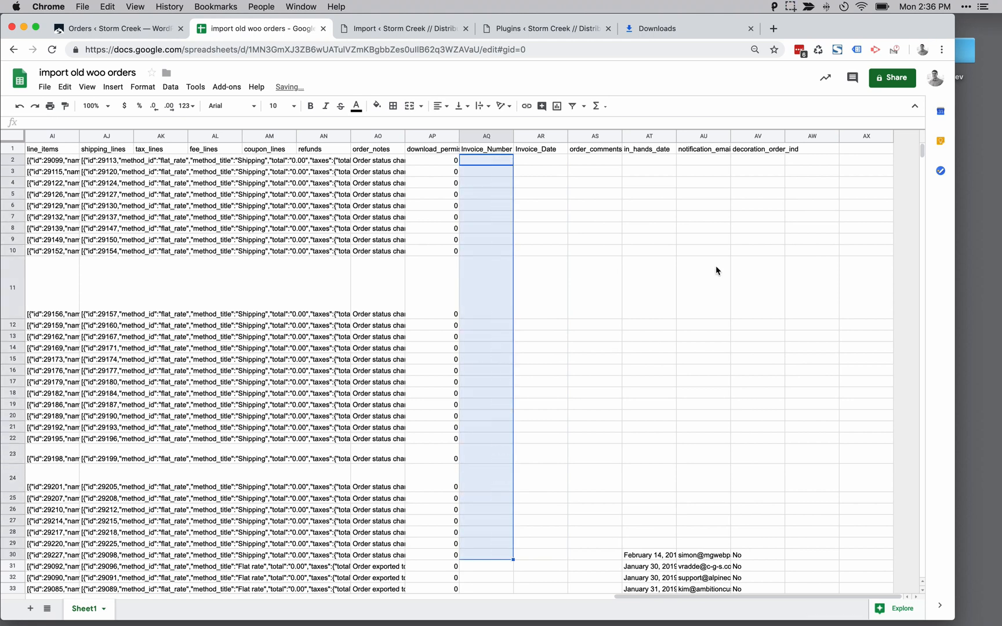
{"action": "left_click", "coordinate": [401, 28]}
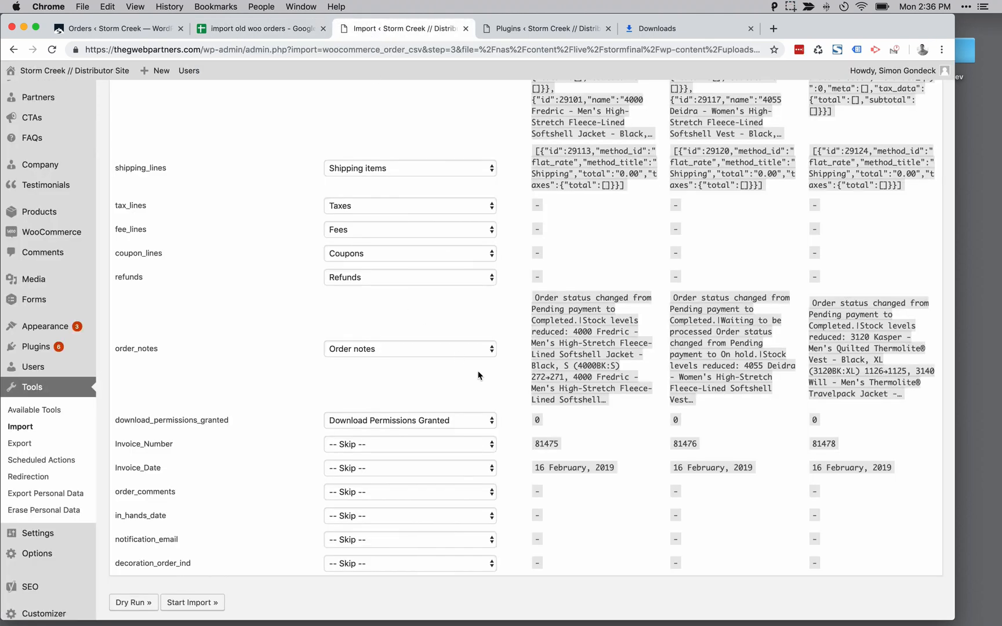
{"action": "scroll", "scroll_direction": "down", "scroll_amount": 3}
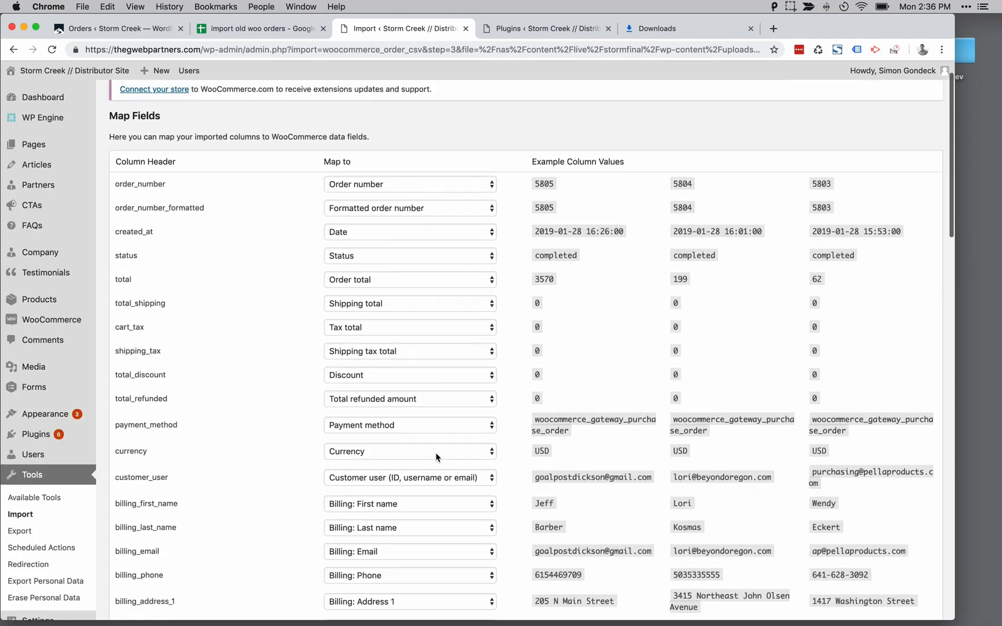
{"action": "scroll", "scroll_direction": "down", "scroll_amount": 3}
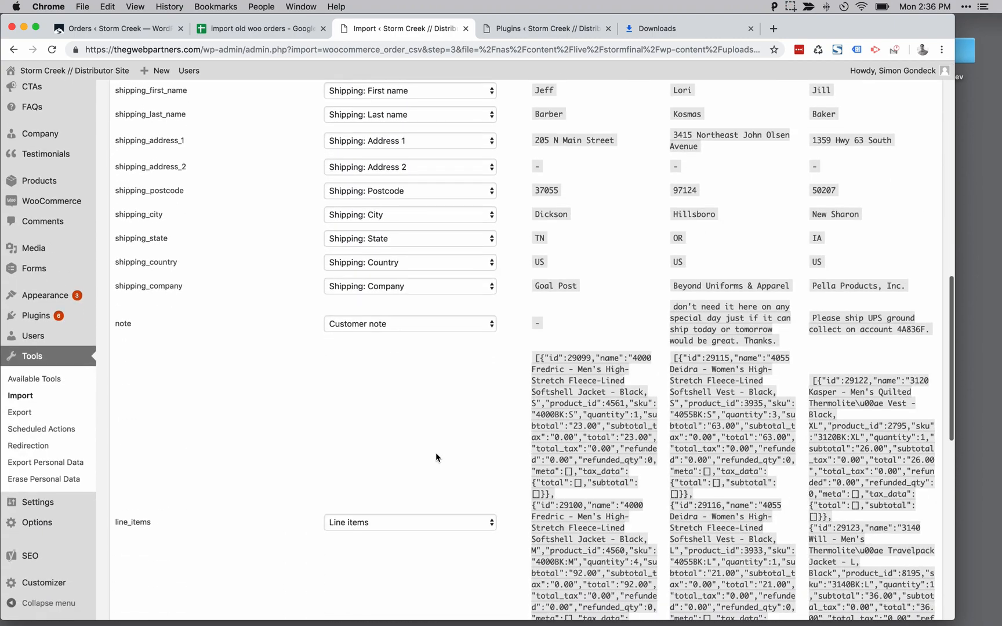
{"action": "scroll", "scroll_direction": "down", "scroll_amount": 3}
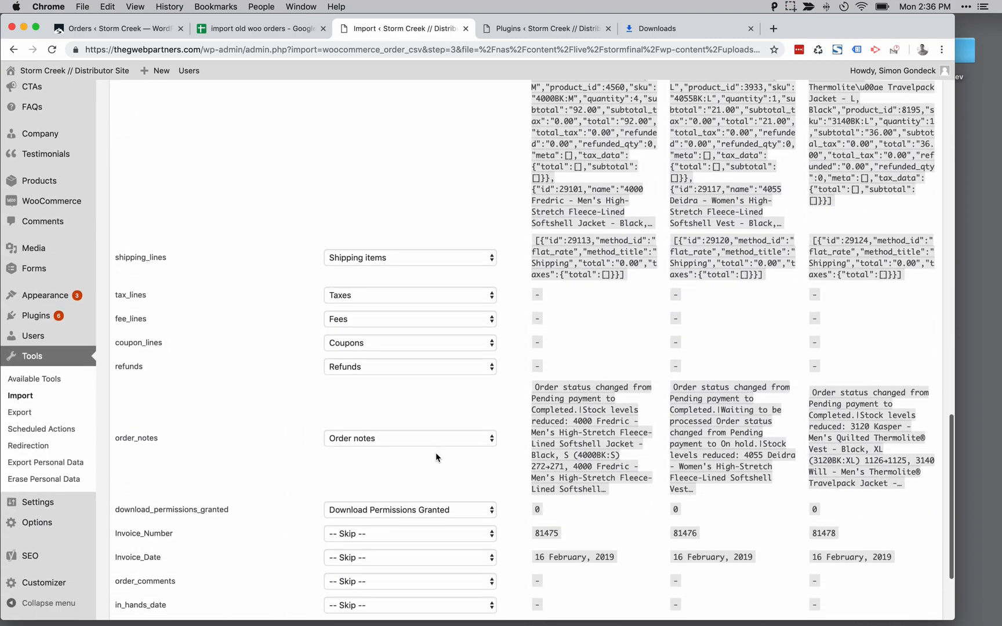
{"action": "scroll", "scroll_direction": "down", "scroll_amount": 3}
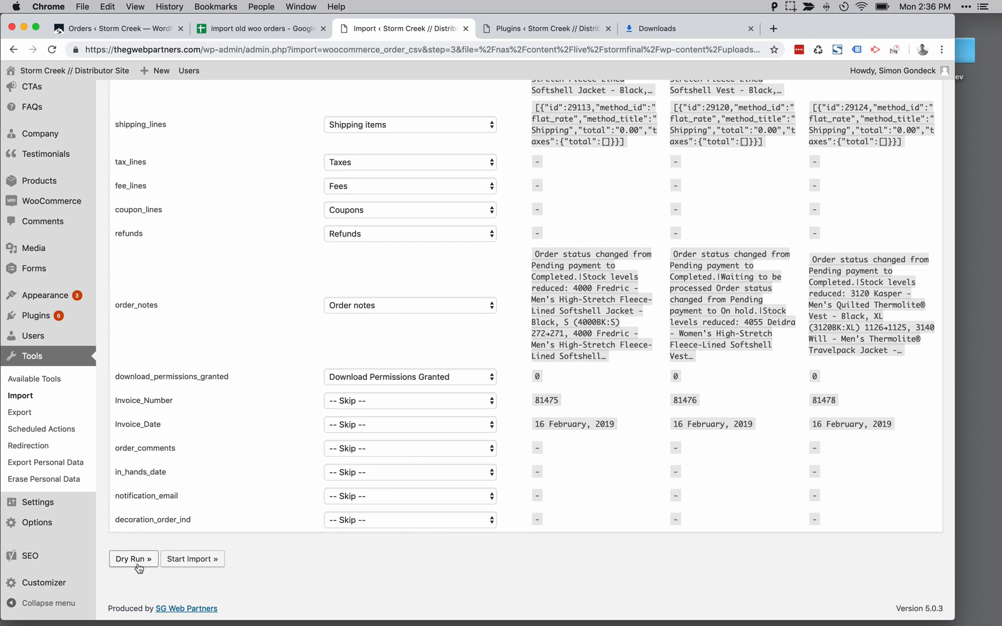
{"action": "mouse_move", "coordinate": [32, 336]}
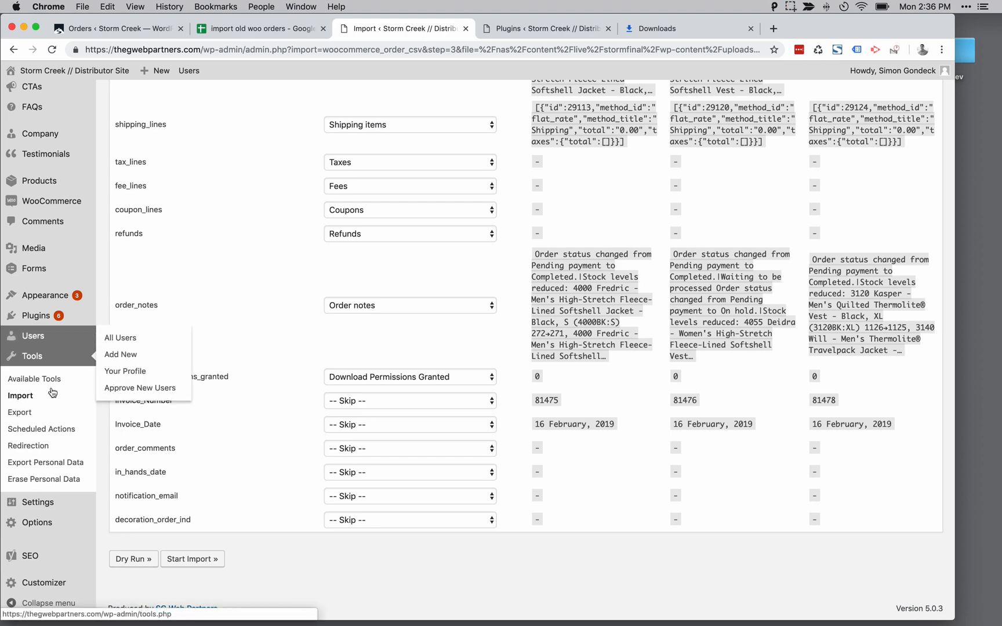
{"action": "mouse_move", "coordinate": [43, 221]}
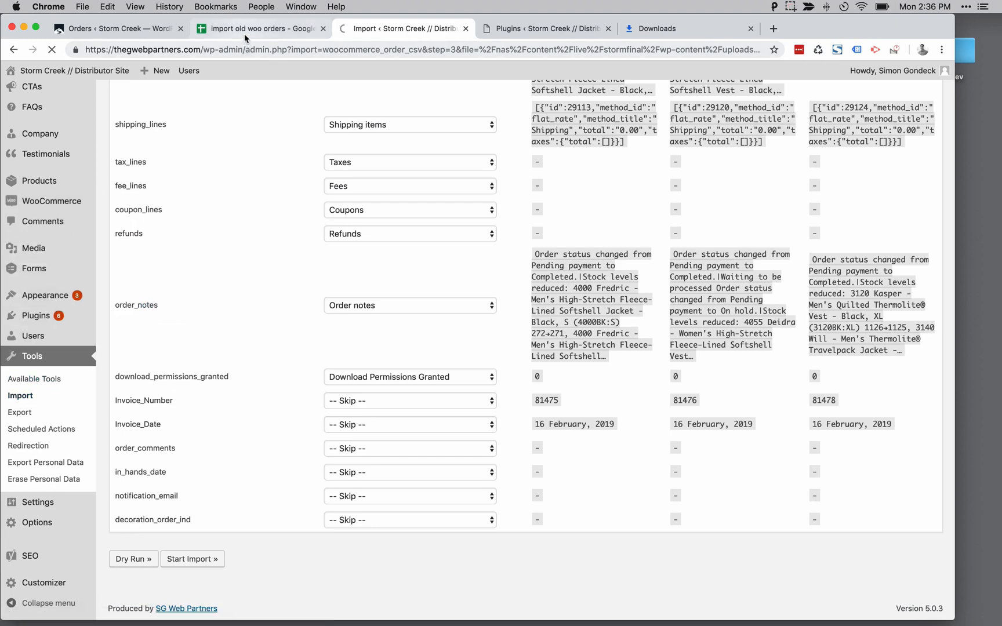
{"action": "left_click", "coordinate": [262, 28]}
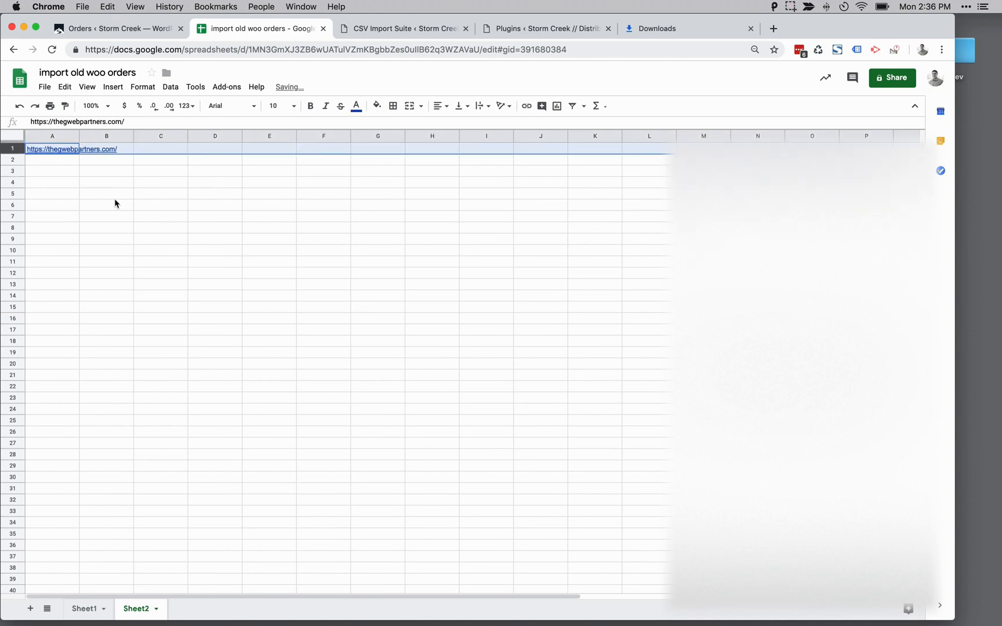
- Put the headers and order 5805 into Sheet2 and download it as CSV
{"action": "left_click", "coordinate": [86, 608]}
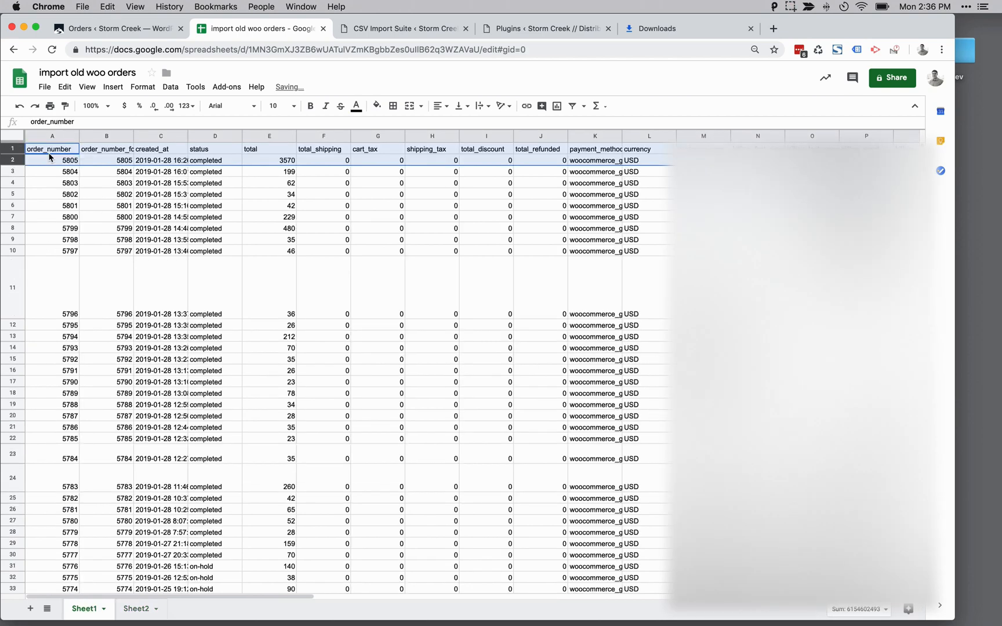
{"action": "left_click", "coordinate": [135, 609]}
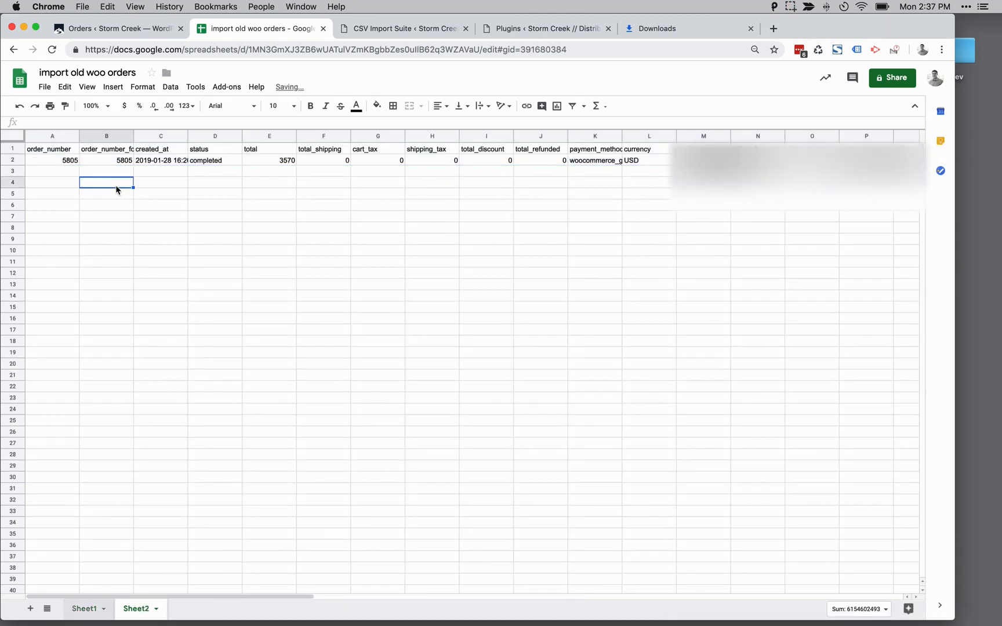
{"action": "left_click", "coordinate": [44, 87]}
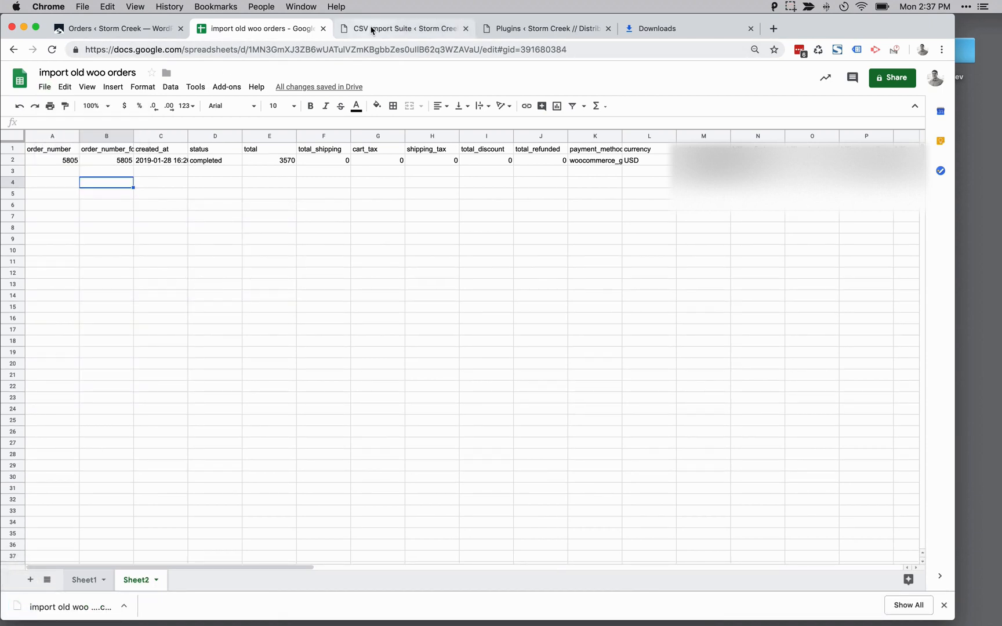
{"action": "left_click", "coordinate": [402, 28]}
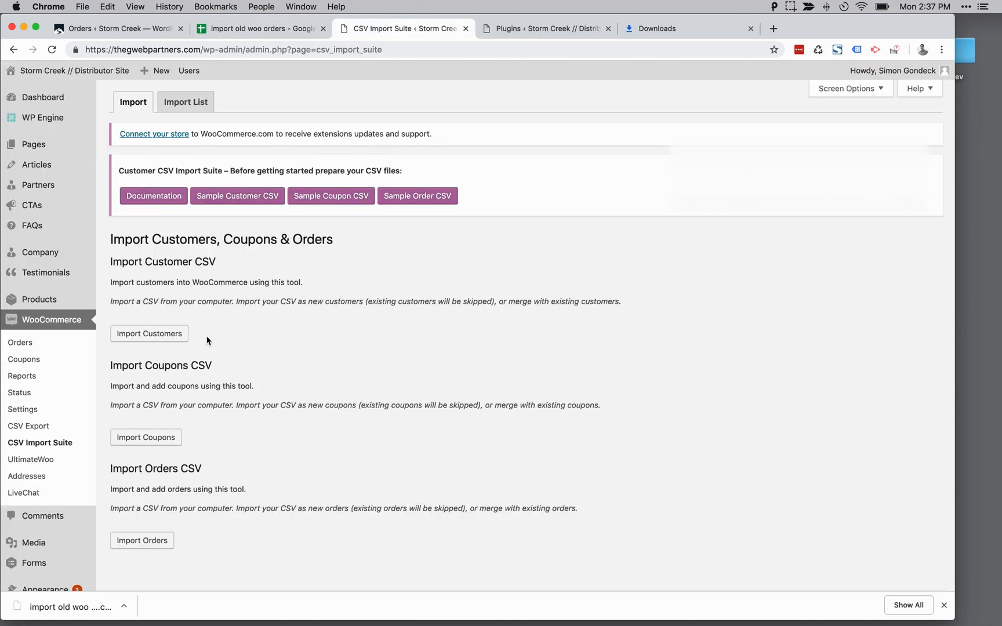
- Confirm the CSV download and start Import Orders in the new site's CSV Import Suite
{"action": "left_click", "coordinate": [659, 27]}
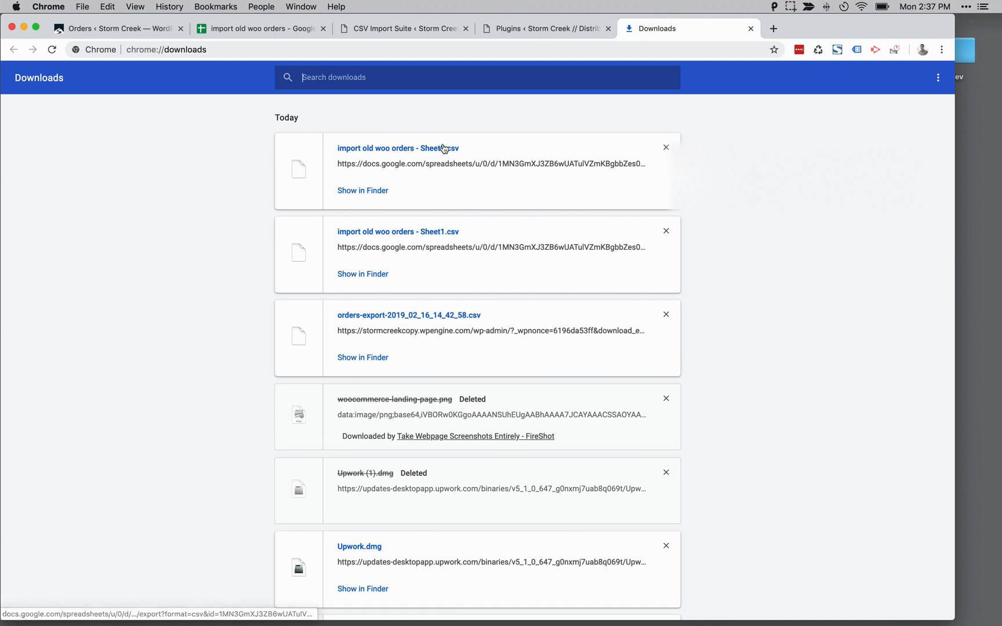
{"action": "left_click", "coordinate": [259, 28]}
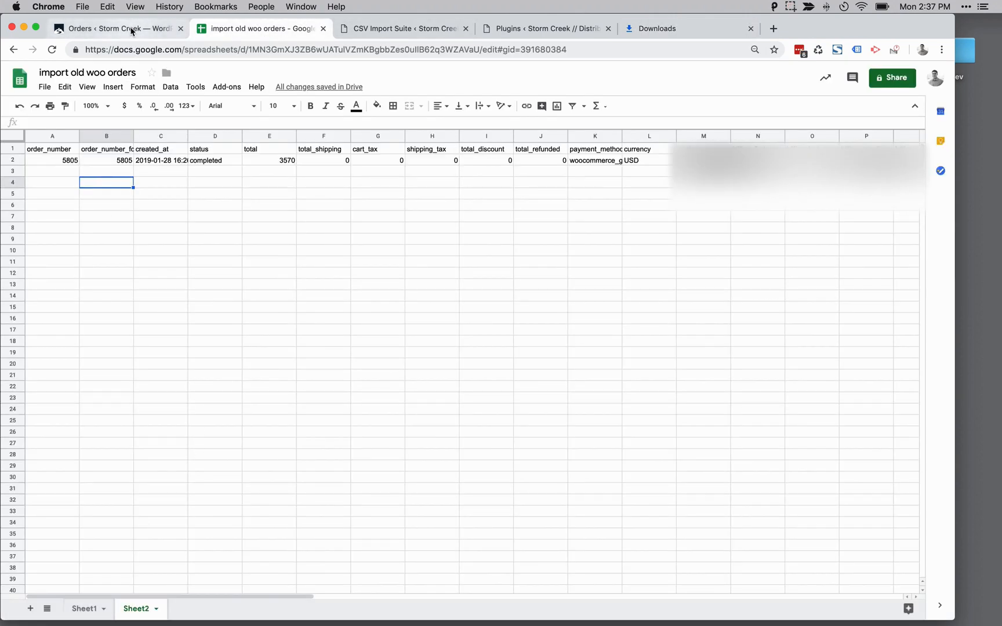
{"action": "left_click", "coordinate": [119, 28]}
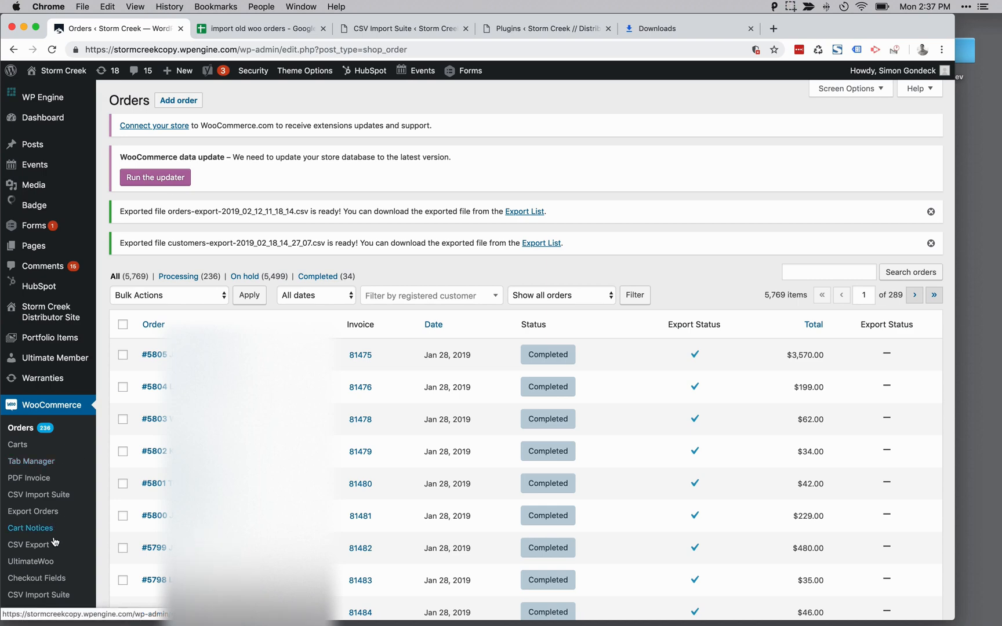
{"action": "left_click", "coordinate": [38, 495]}
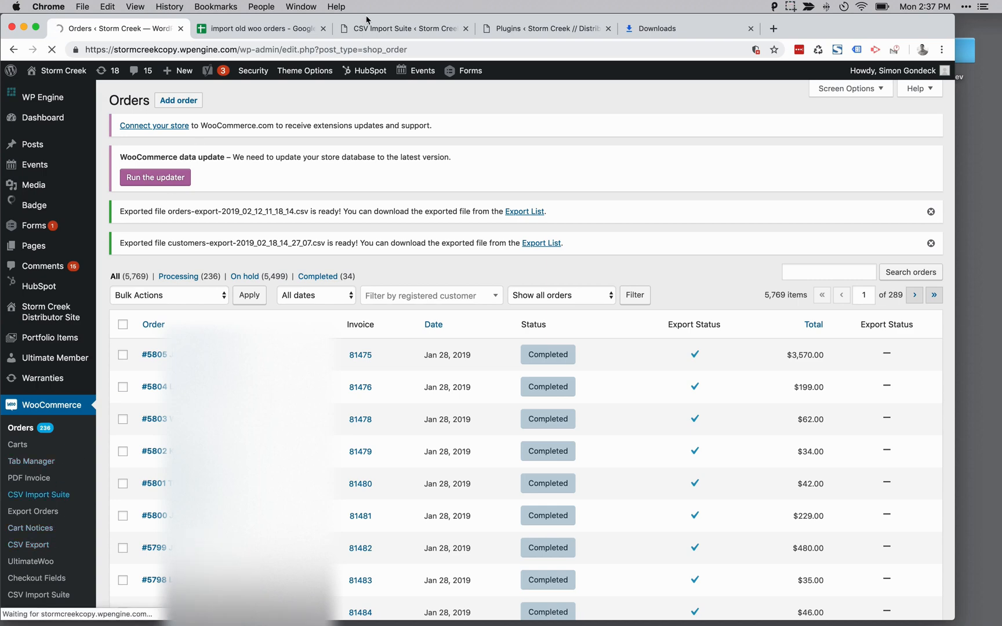
{"action": "left_click", "coordinate": [403, 28]}
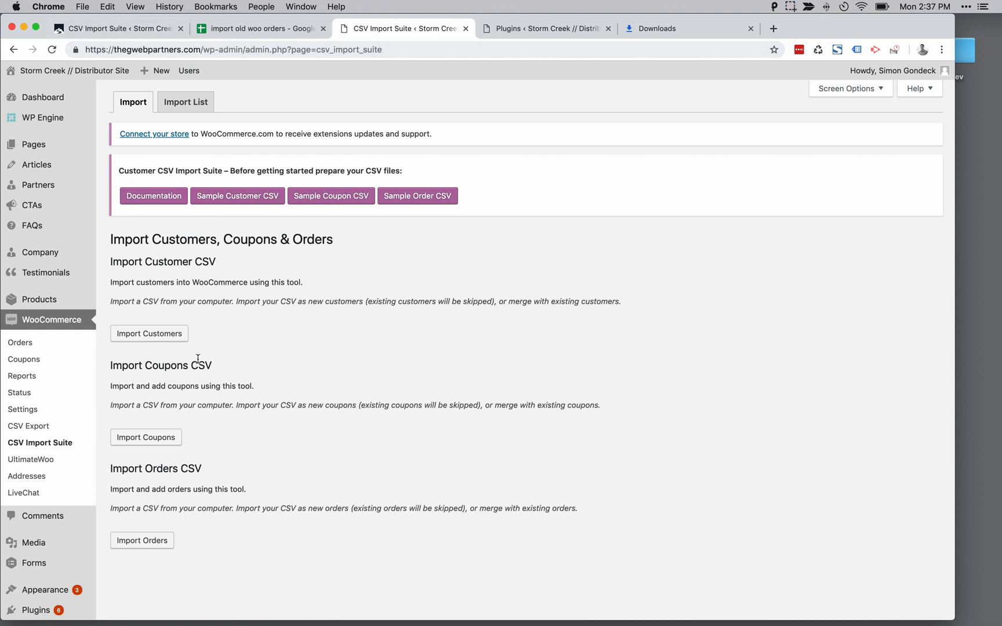
{"action": "mouse_move", "coordinate": [155, 568]}
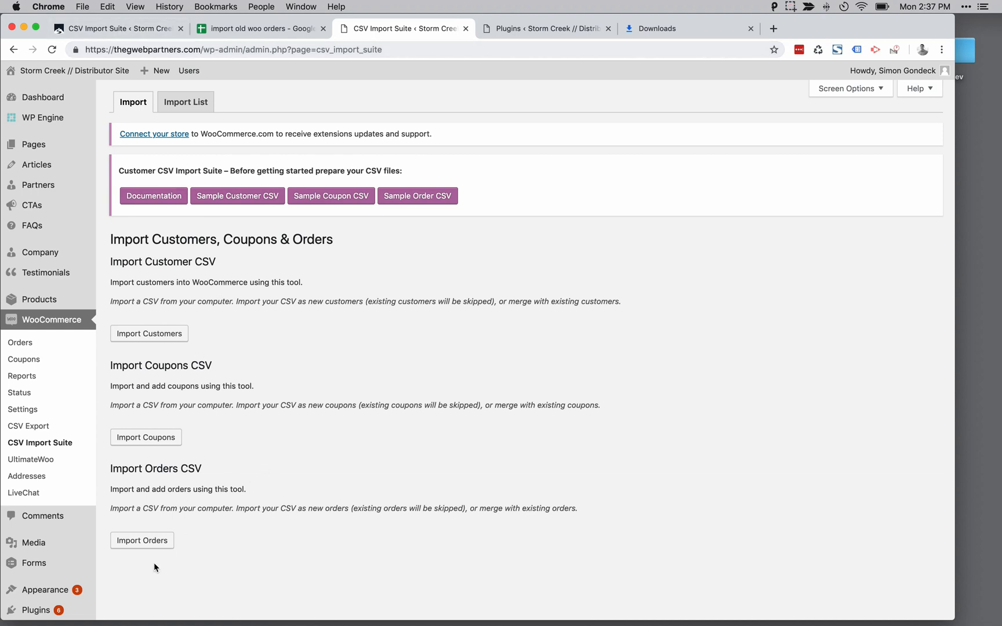
{"action": "left_click", "coordinate": [142, 540]}
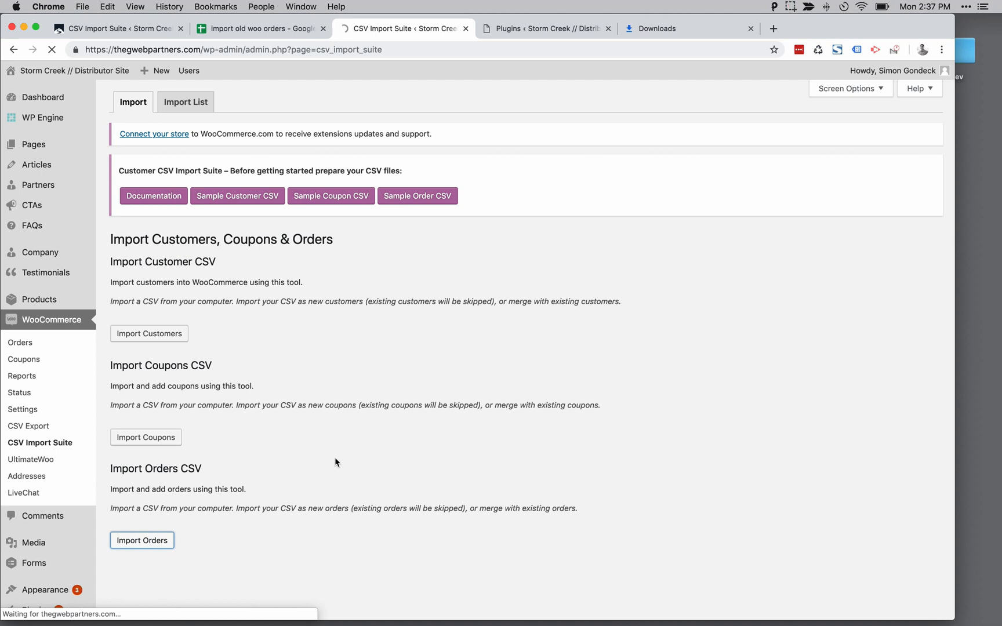
{"action": "left_click", "coordinate": [142, 540]}
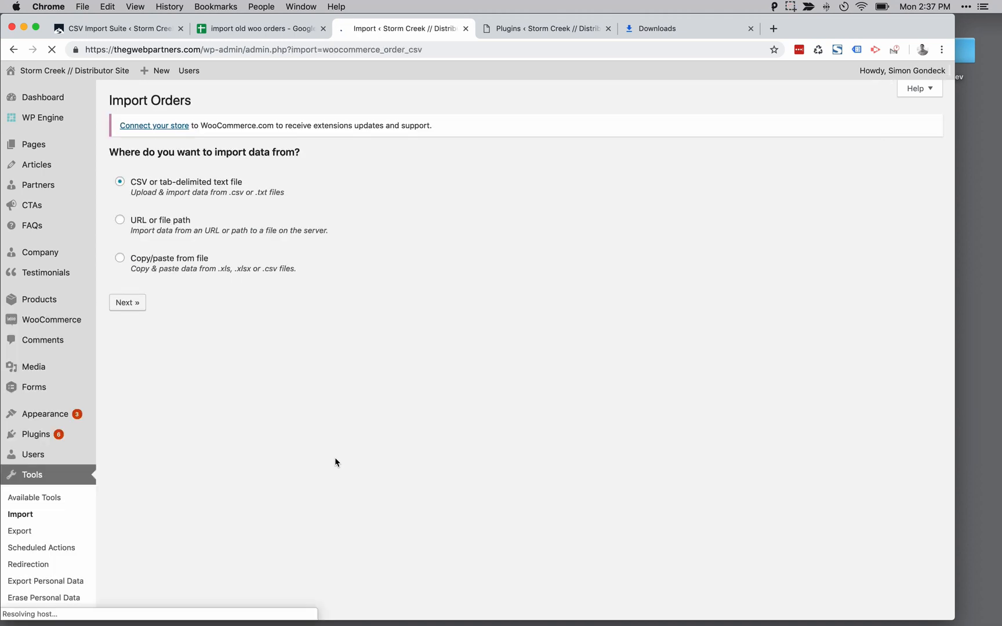
- Upload the Sheet2 orders CSV with default import options to reach Map Fields
{"action": "left_click", "coordinate": [127, 302]}
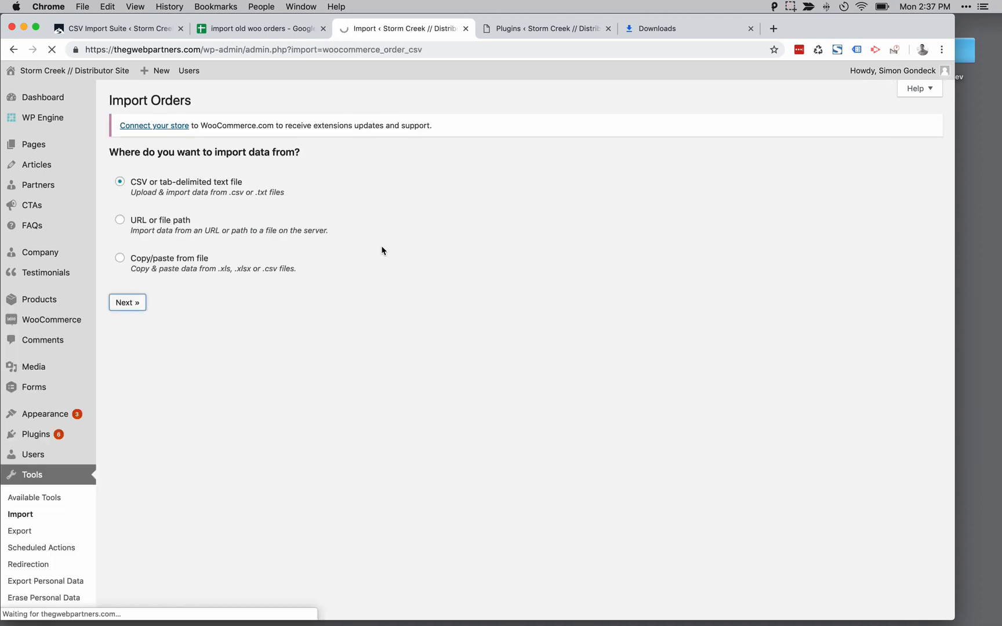
{"action": "left_click", "coordinate": [127, 302]}
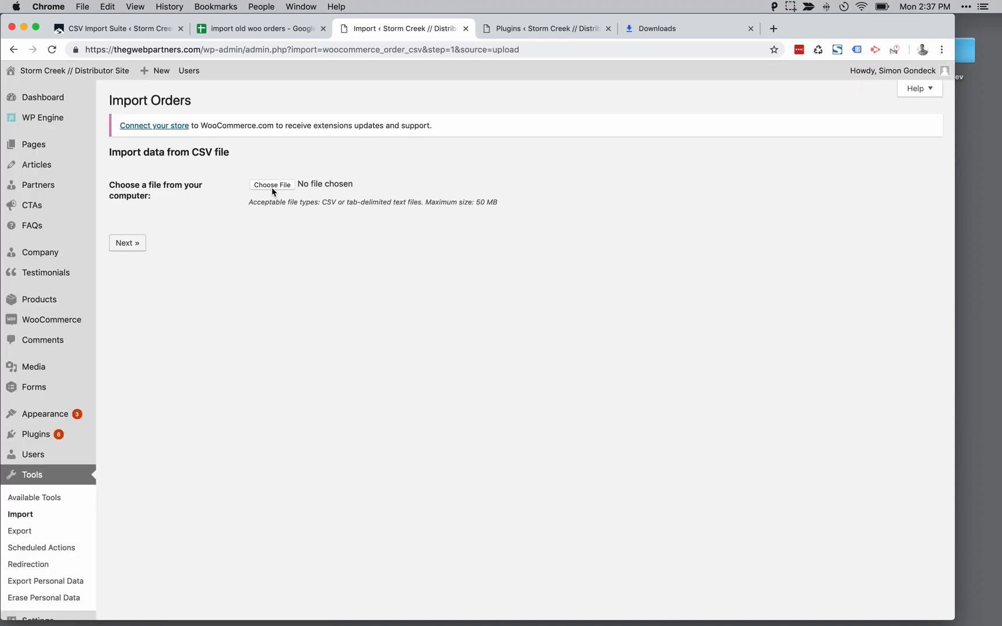
{"action": "left_click", "coordinate": [272, 184]}
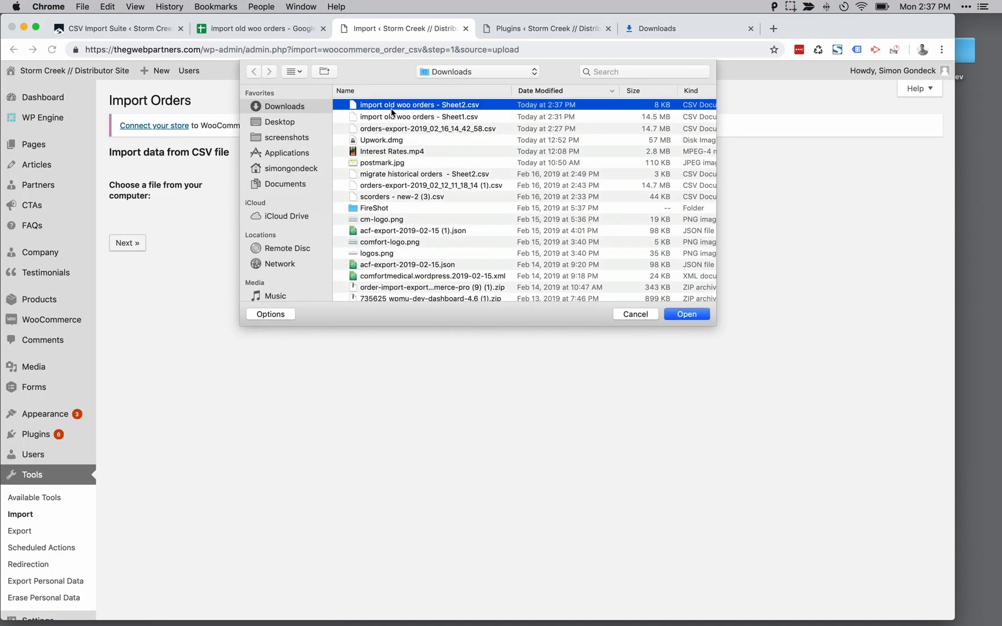
{"action": "left_click", "coordinate": [685, 314]}
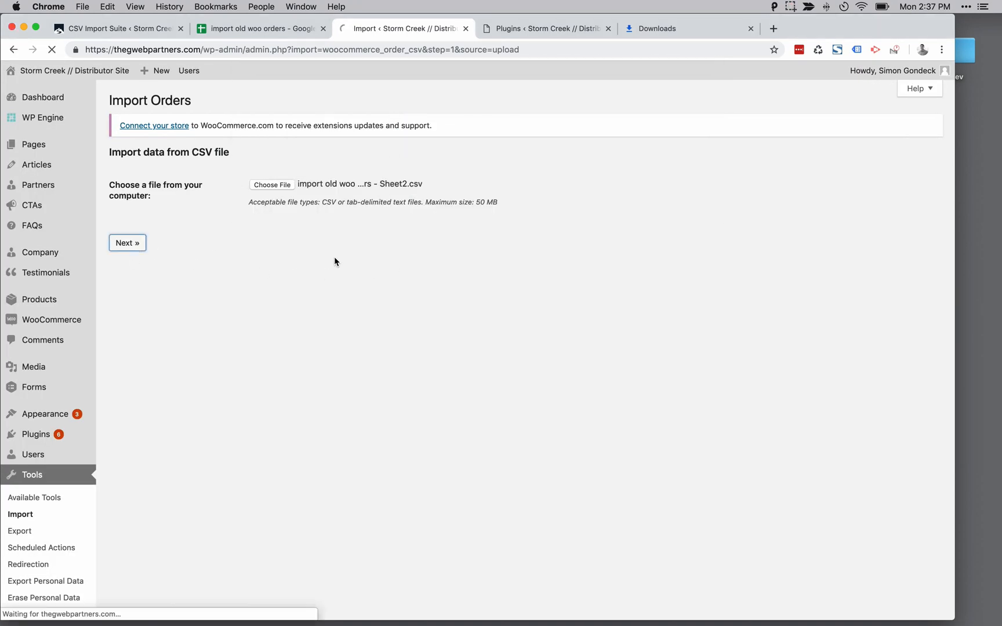
{"action": "left_click", "coordinate": [126, 243]}
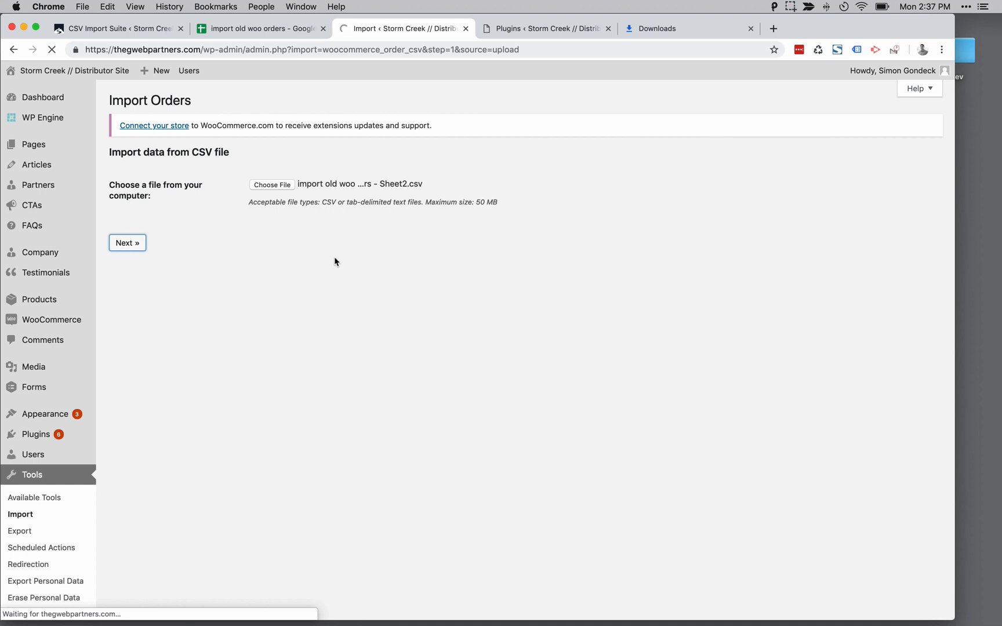
{"action": "left_click", "coordinate": [127, 243]}
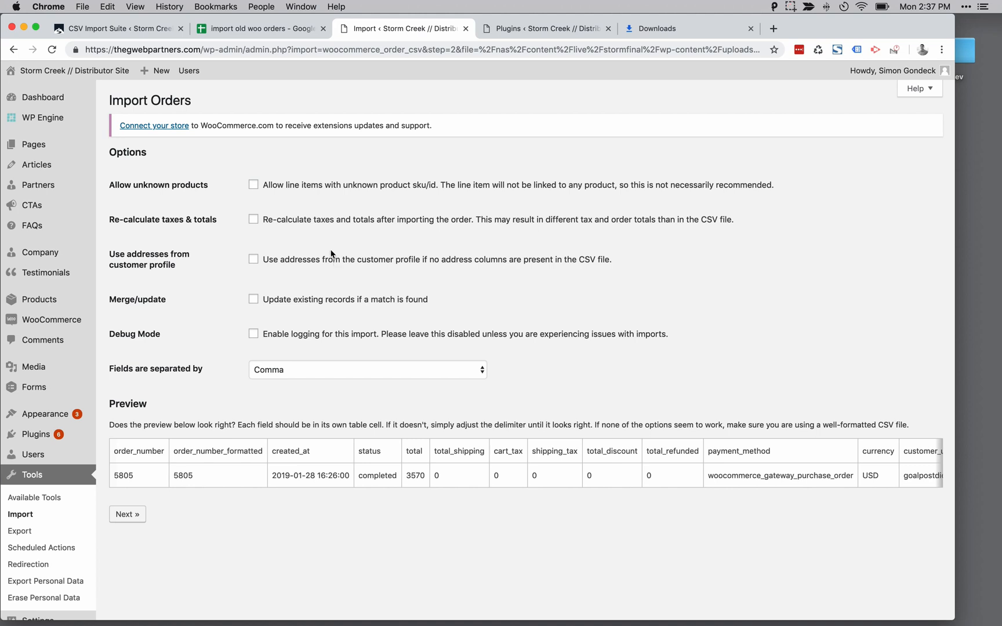
{"action": "left_click", "coordinate": [128, 515]}
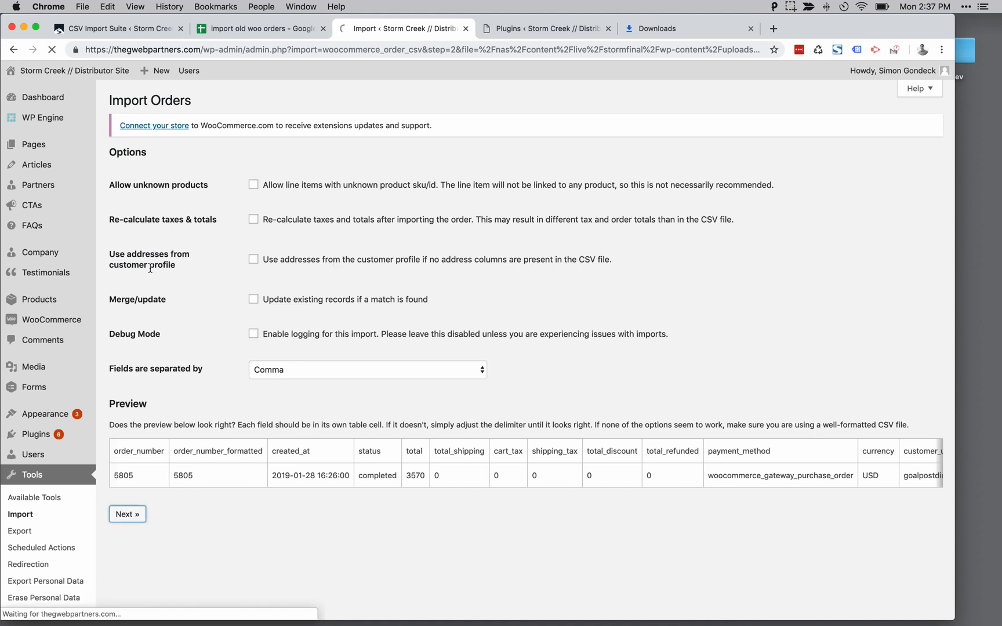
{"action": "left_click", "coordinate": [126, 514]}
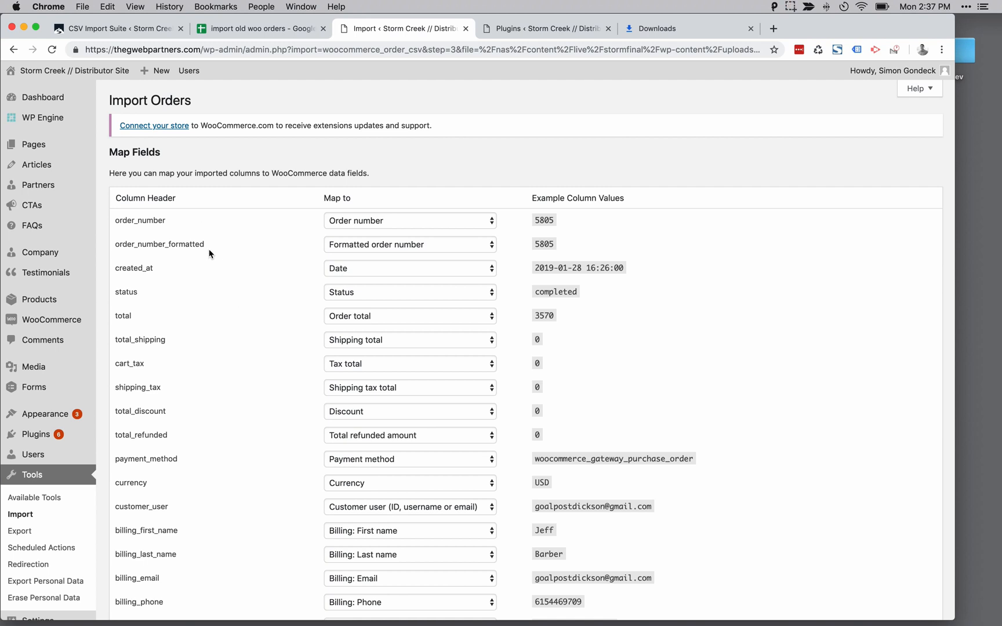
- Keep the default mappings and dry-run the import: one order inserted, none failed
{"action": "scroll", "scroll_direction": "down", "scroll_amount": 3}
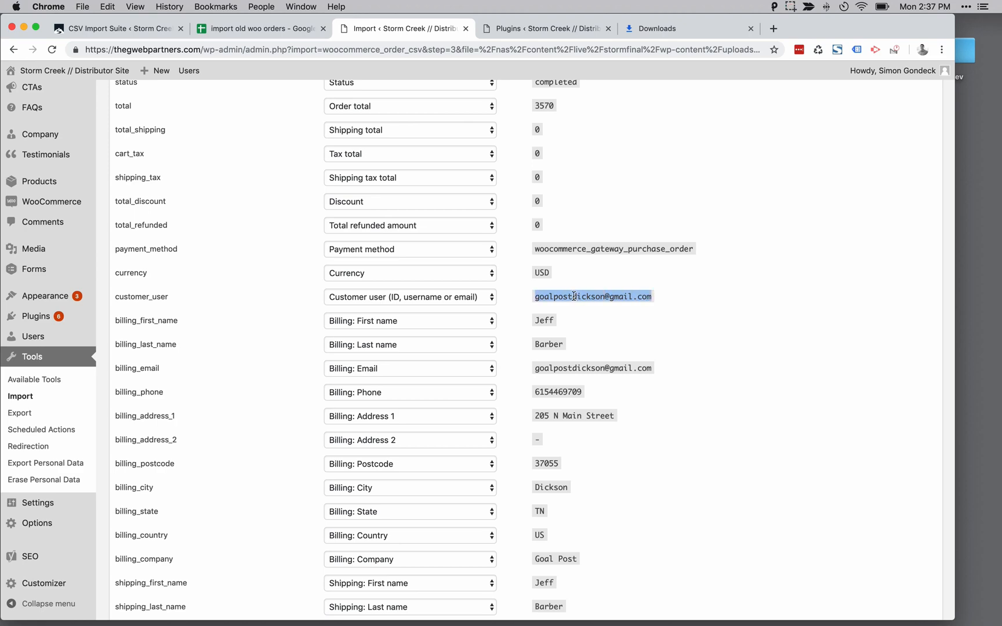
{"action": "scroll", "scroll_direction": "down", "scroll_amount": 3}
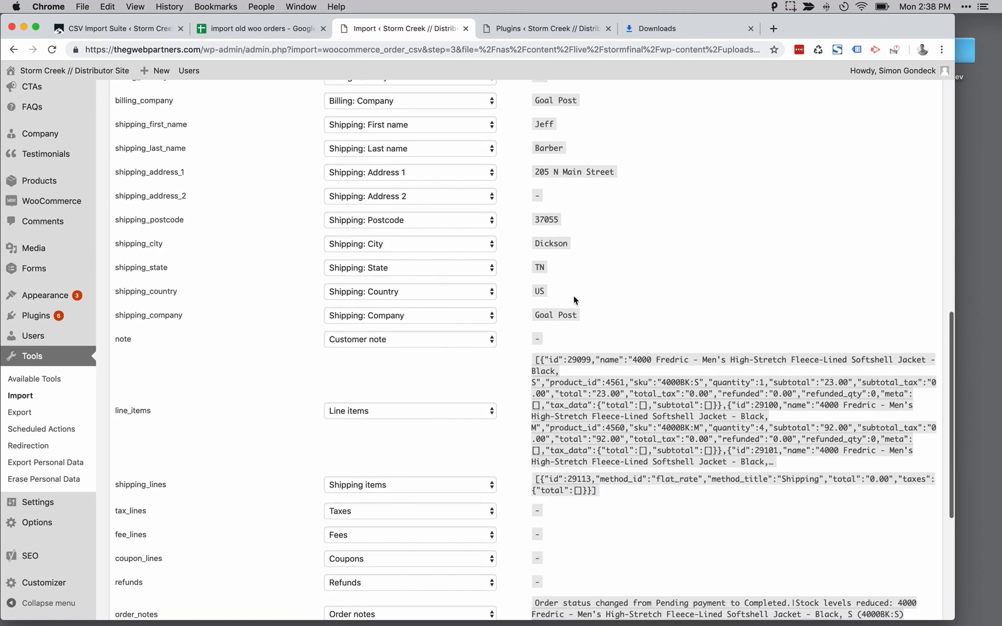
{"action": "scroll", "scroll_direction": "down", "scroll_amount": 3}
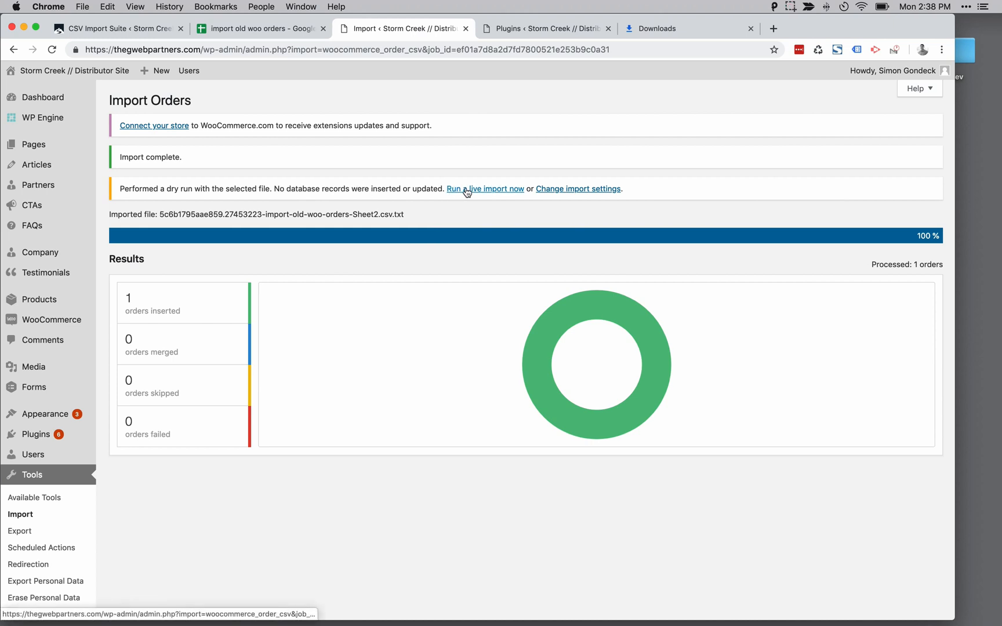
{"action": "left_click", "coordinate": [484, 189]}
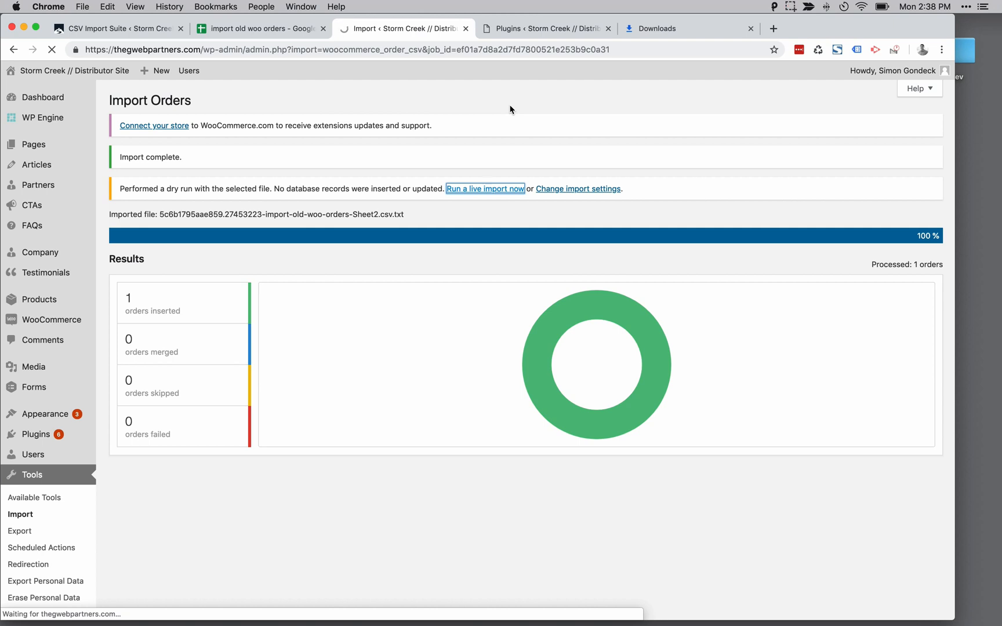
- Live-import order 5805 and open the new site's orders list, now 237 orders
{"action": "left_click", "coordinate": [484, 189]}
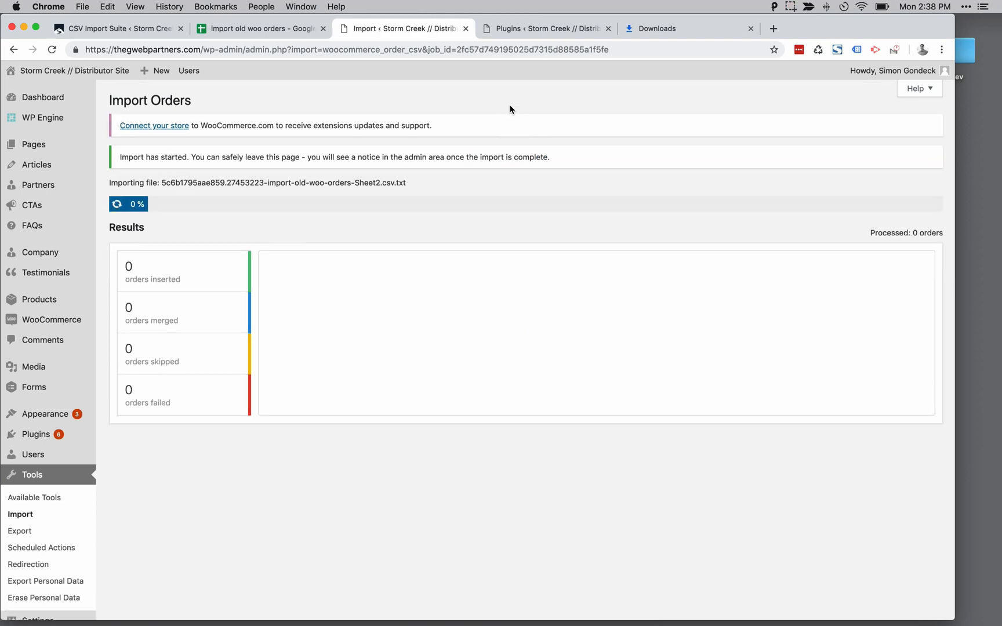
{"action": "mouse_move", "coordinate": [329, 300]}
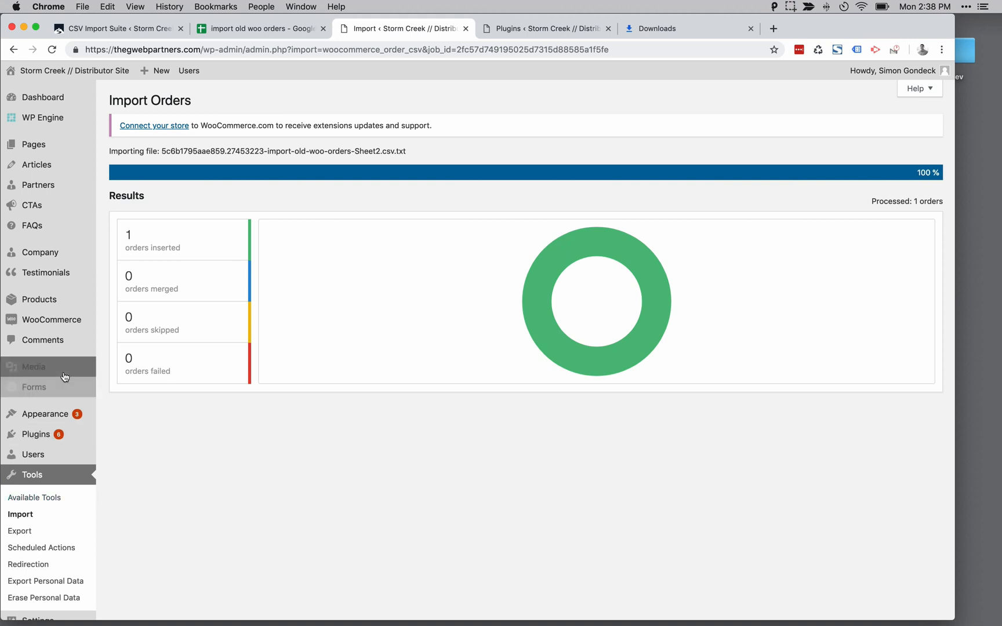
{"action": "mouse_move", "coordinate": [51, 320]}
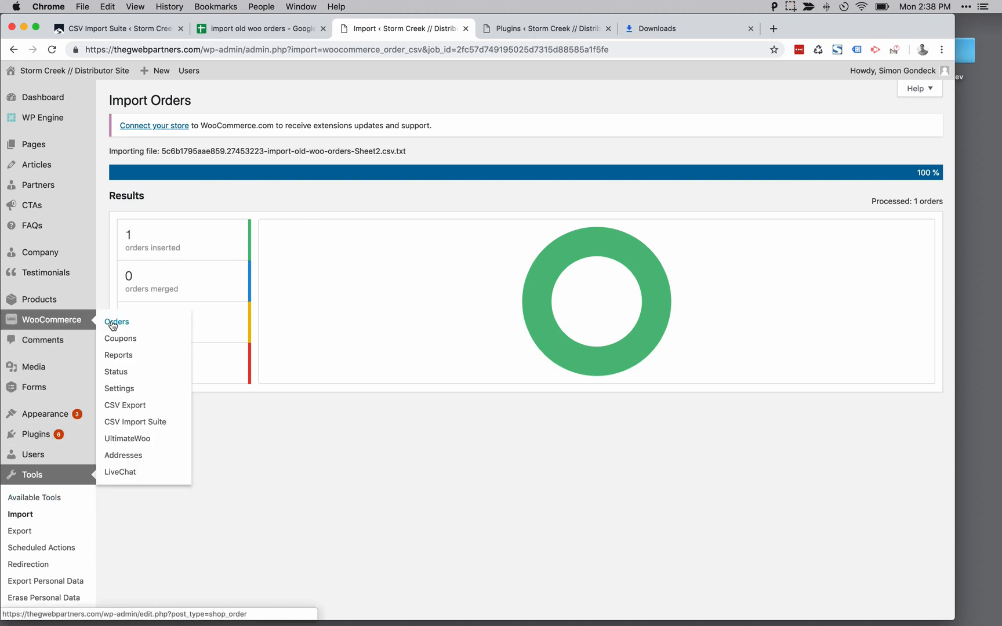
{"action": "left_click", "coordinate": [117, 322]}
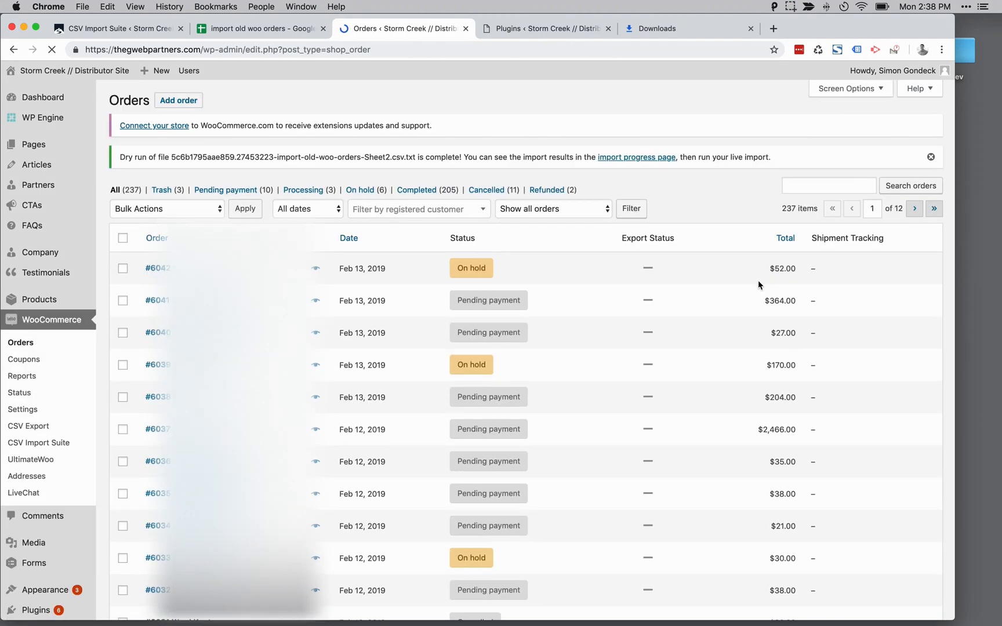
- Check the WooCommerce orders list, then remove the order 5805 row from Sheet1
{"action": "left_click", "coordinate": [872, 208]}
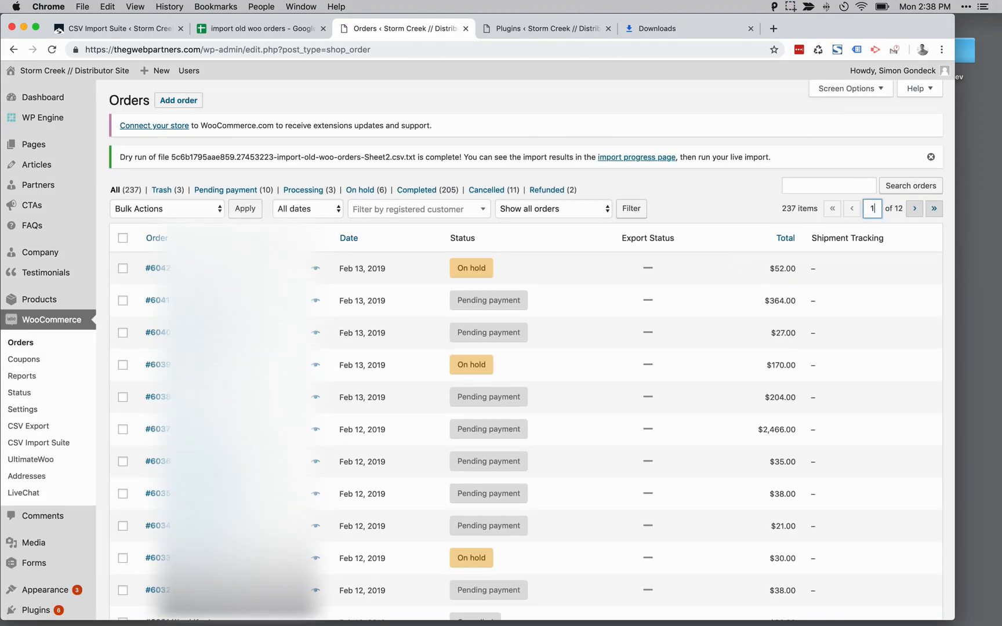
{"action": "left_click", "coordinate": [258, 27]}
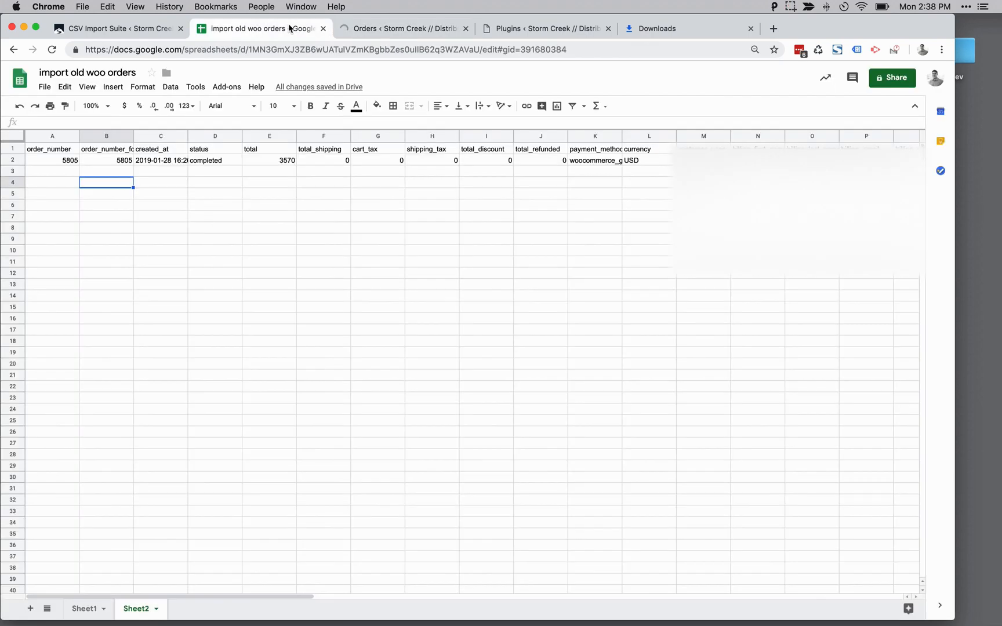
{"action": "left_click", "coordinate": [403, 27]}
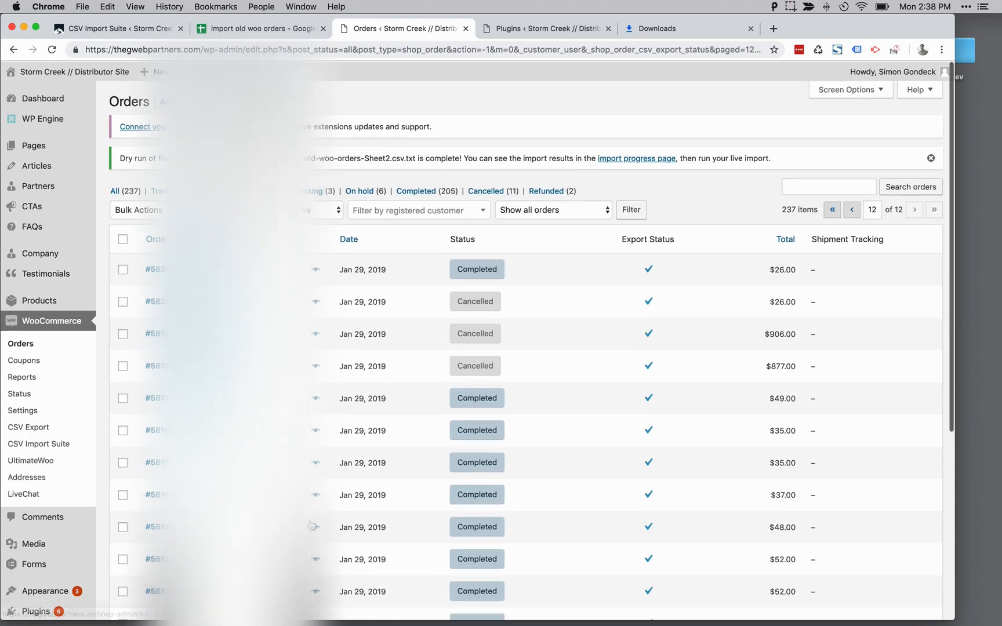
{"action": "left_click", "coordinate": [259, 28]}
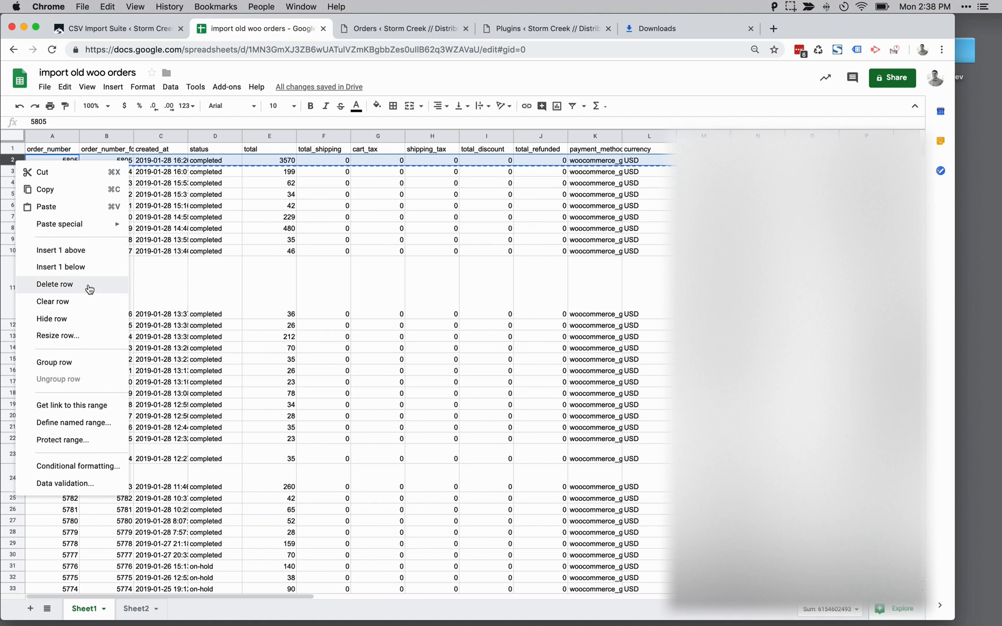
{"action": "left_click", "coordinate": [56, 284]}
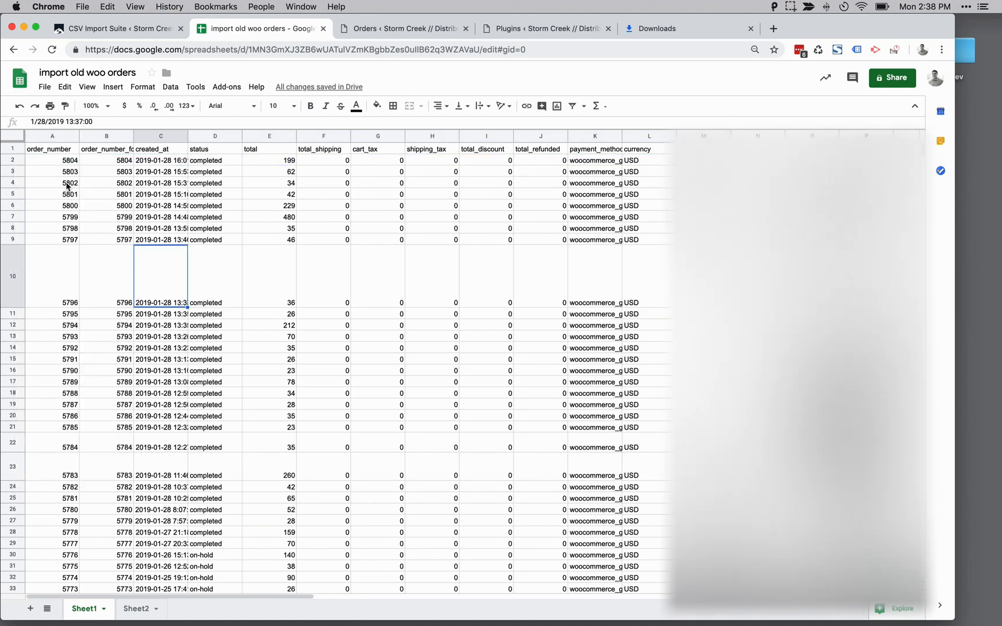
- Download Sheet1, now starting at order 5804, as a comma-separated CSV file
{"action": "left_click", "coordinate": [44, 87]}
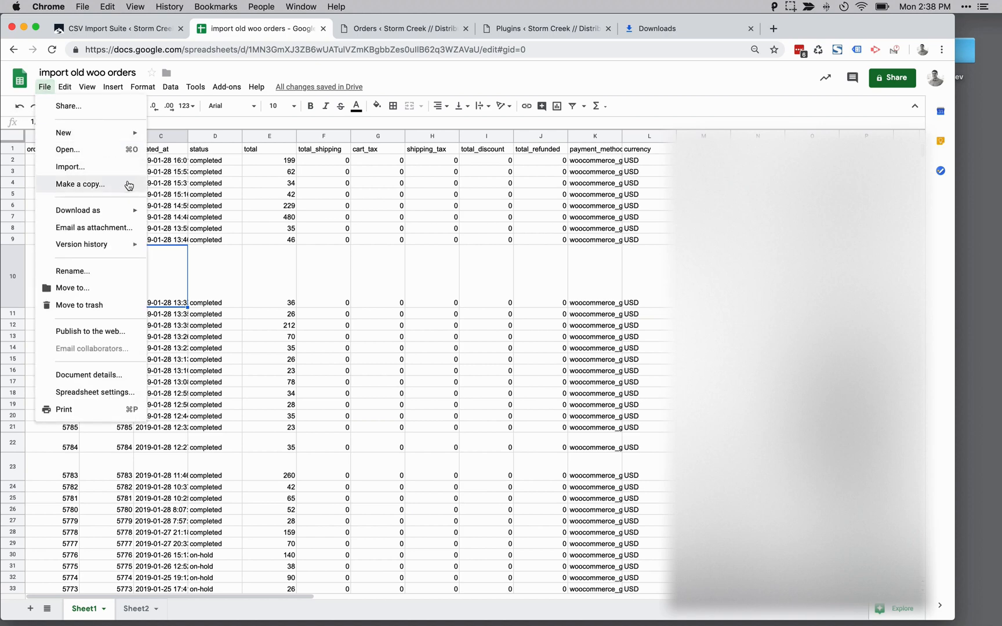
{"action": "left_click", "coordinate": [44, 87]}
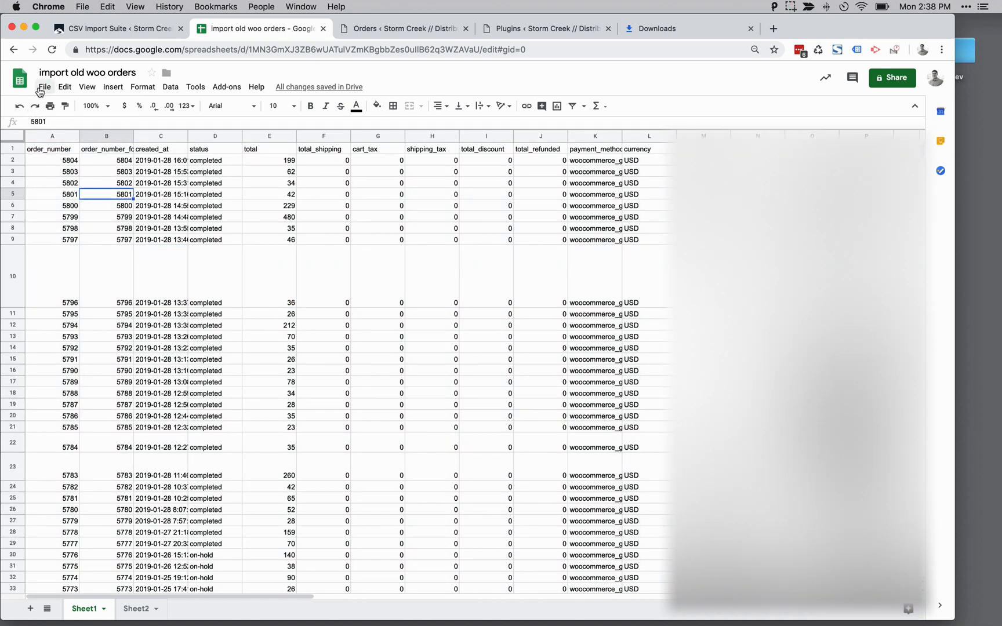
{"action": "left_click", "coordinate": [44, 86]}
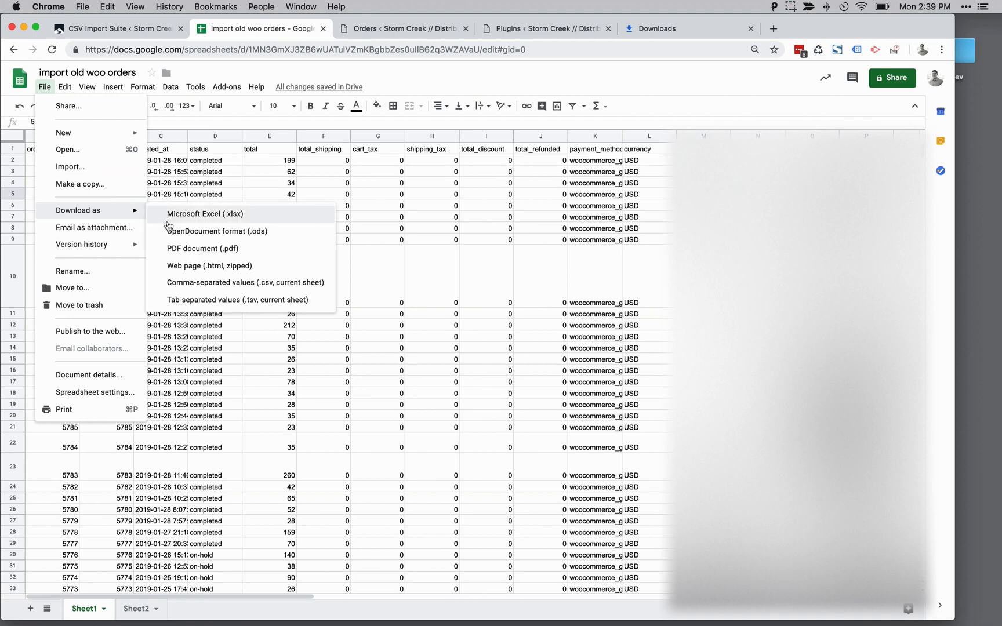
{"action": "left_click", "coordinate": [270, 340]}
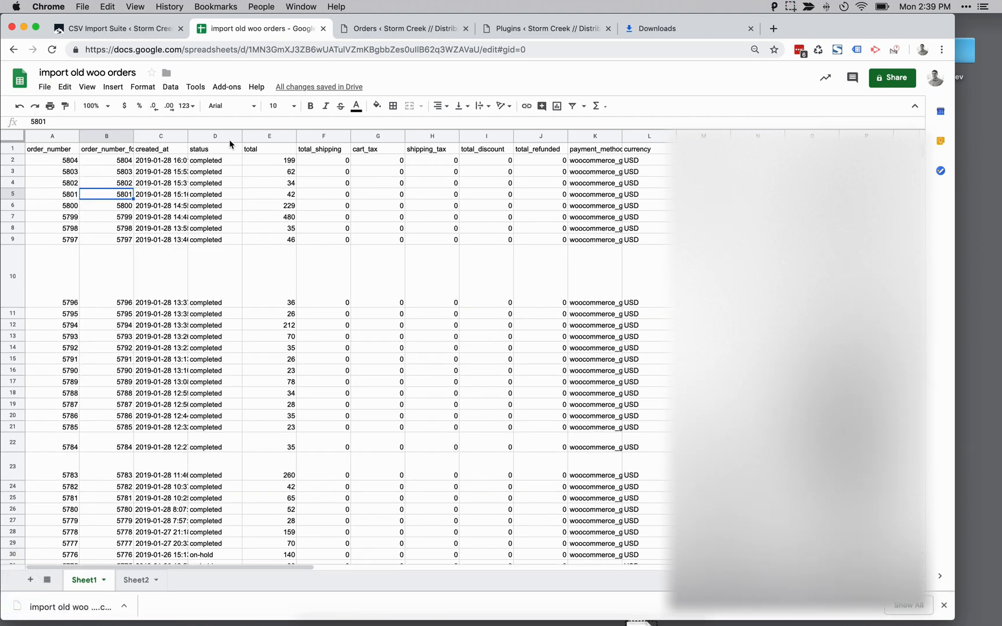
{"action": "left_click", "coordinate": [401, 27]}
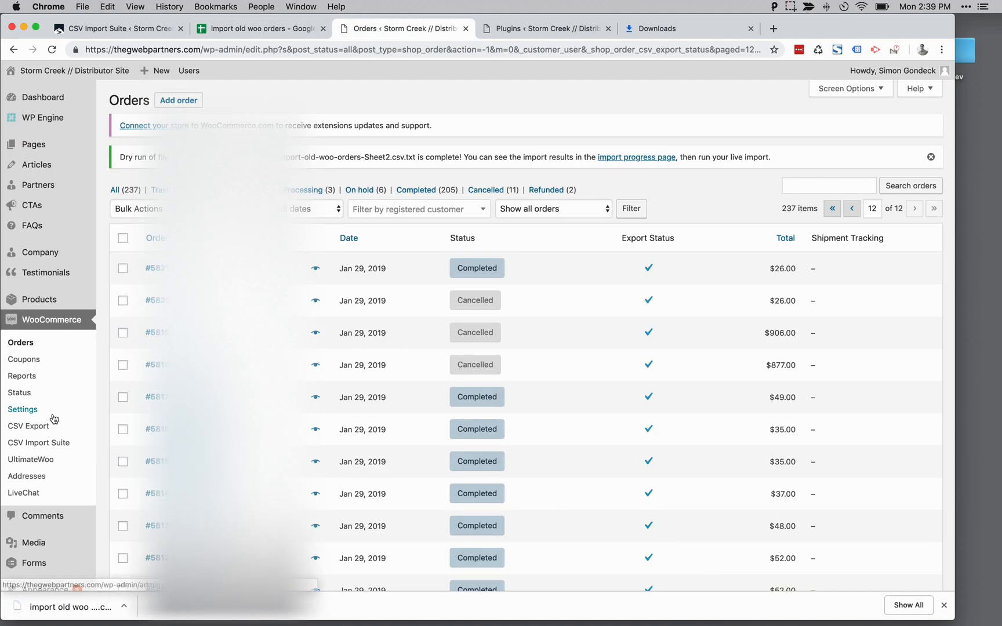
- Start a new order import and upload the Sheet1 CSV to reach its options preview
{"action": "left_click", "coordinate": [37, 443]}
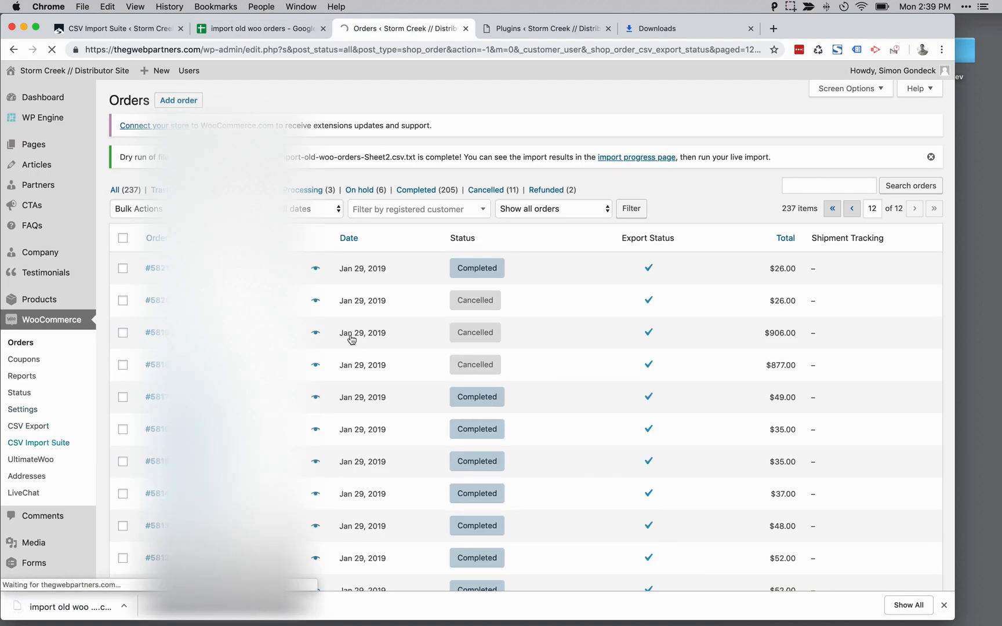
{"action": "left_click", "coordinate": [38, 443]}
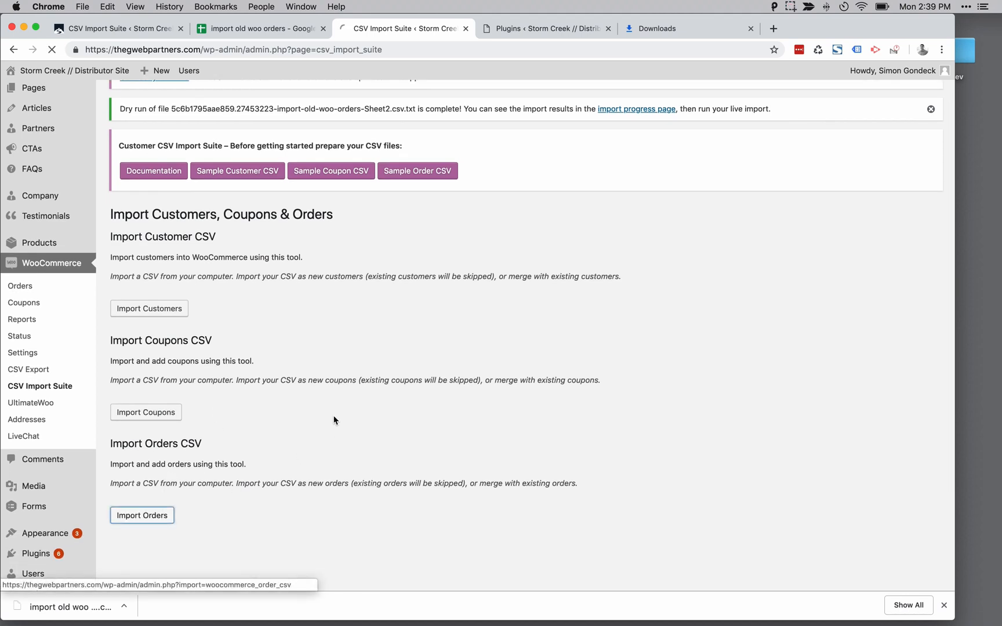
{"action": "left_click", "coordinate": [142, 515]}
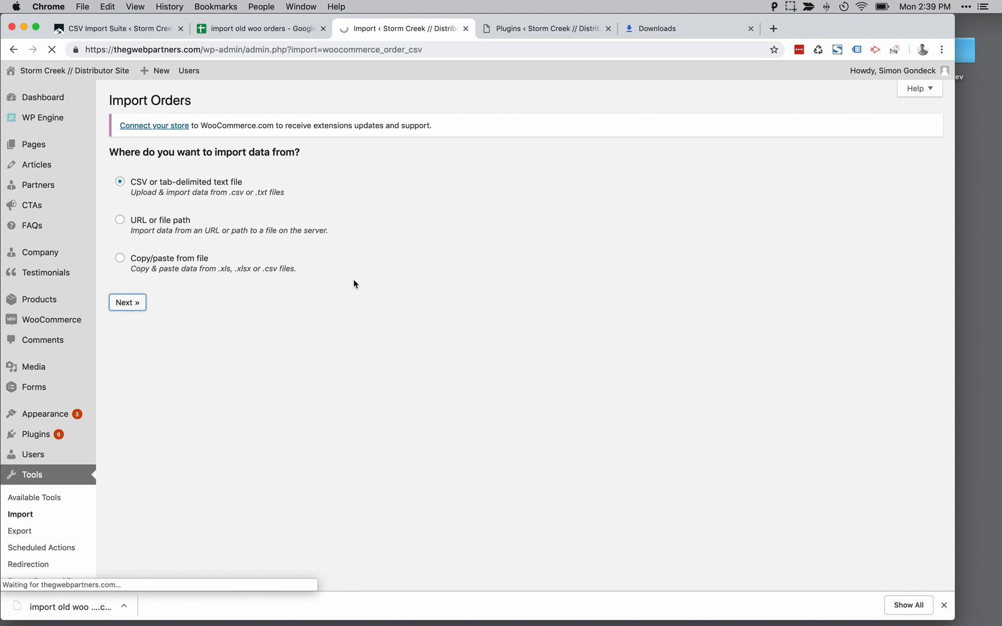
{"action": "left_click", "coordinate": [126, 302]}
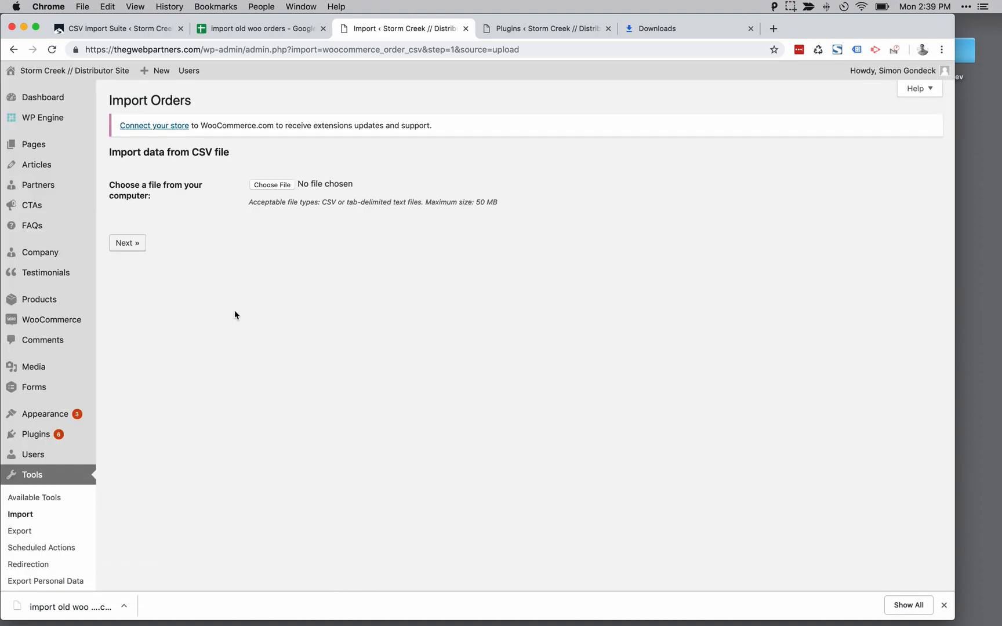
{"action": "left_click", "coordinate": [271, 184]}
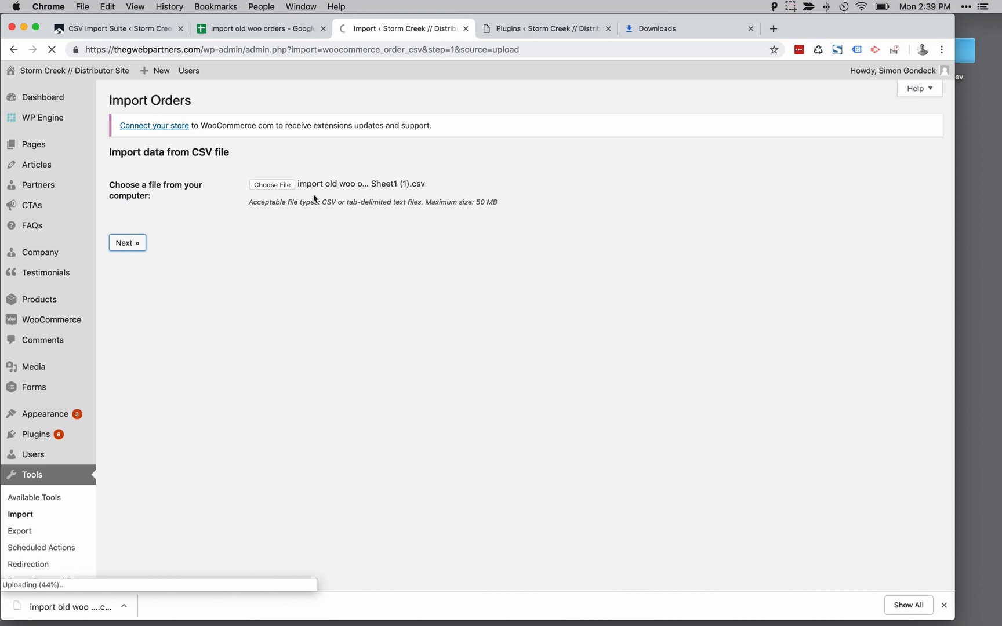
{"action": "mouse_move", "coordinate": [327, 254]}
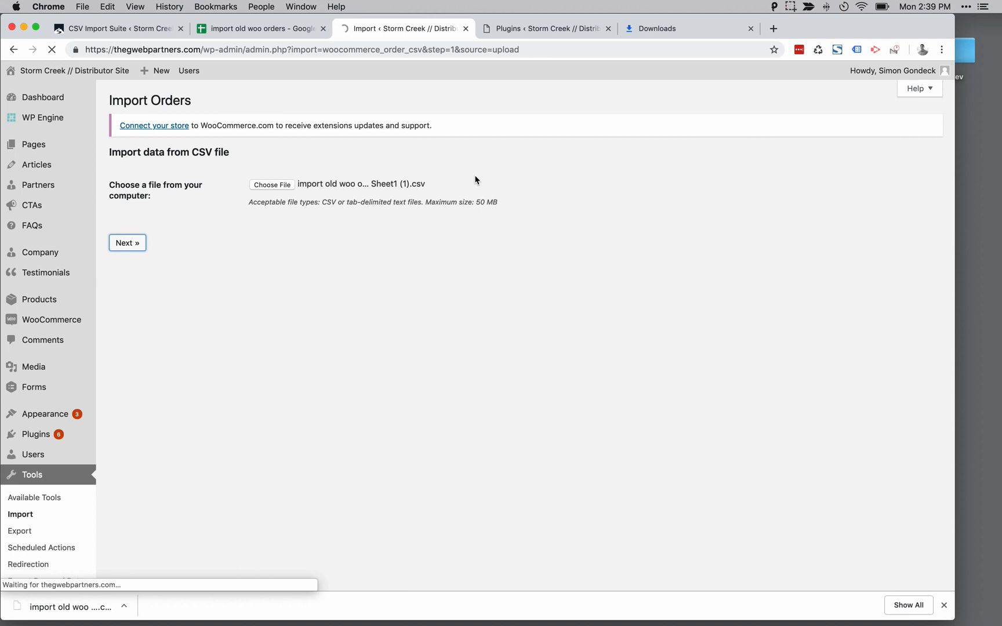
{"action": "left_click", "coordinate": [127, 243]}
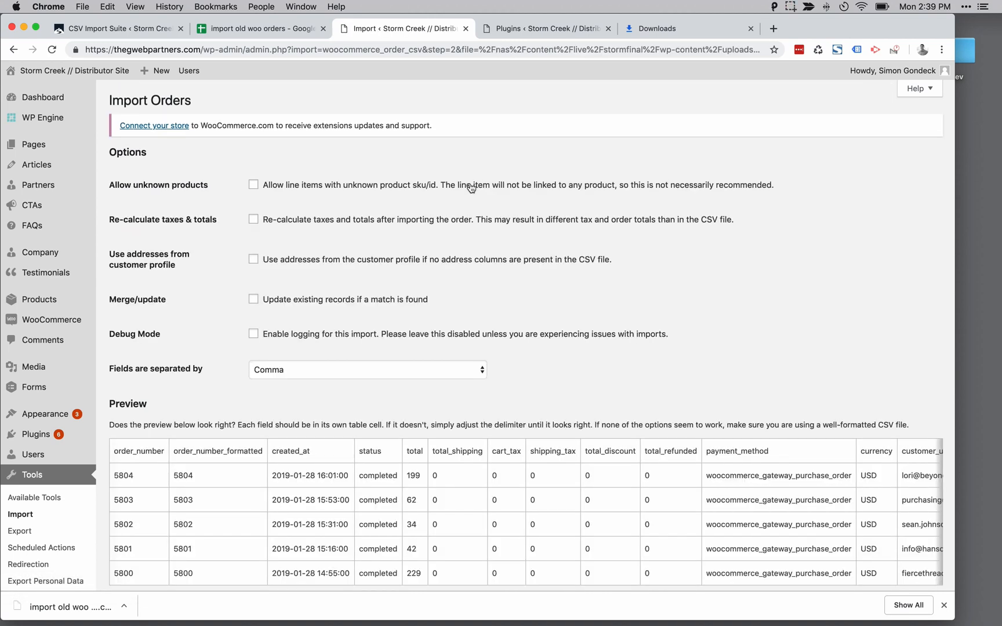
- Enable 'Allow unknown products' and review the preview table starting at order 5804
{"action": "left_click", "coordinate": [254, 185]}
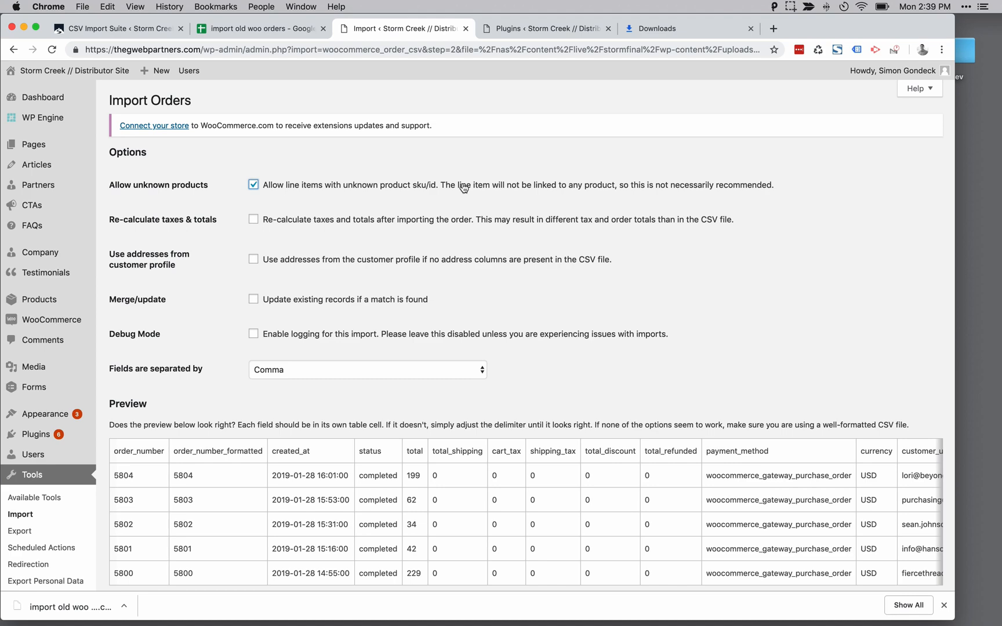
{"action": "mouse_move", "coordinate": [468, 190]}
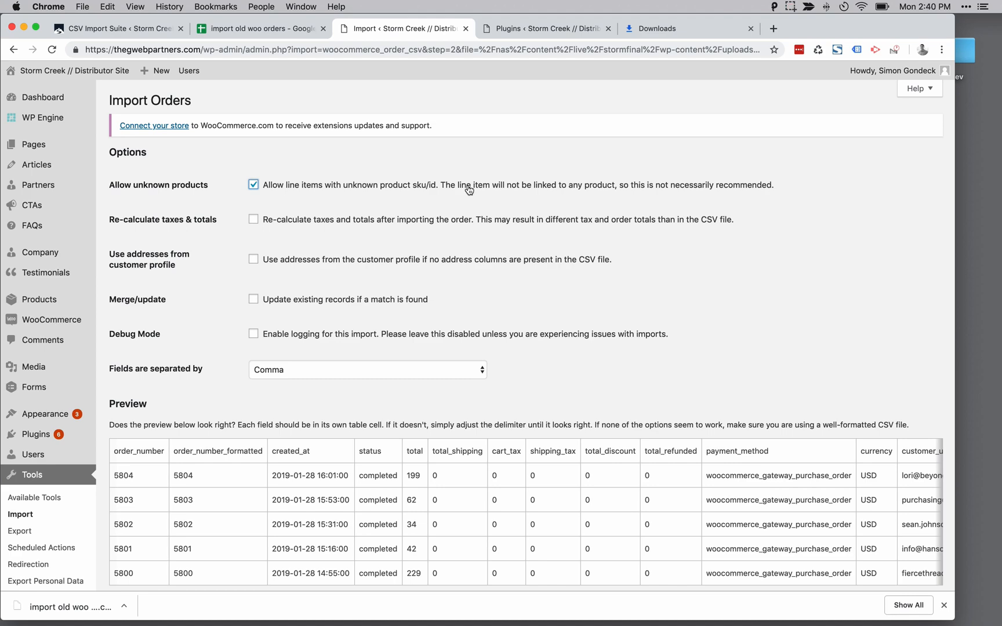
{"action": "scroll", "scroll_direction": "down", "scroll_amount": 3}
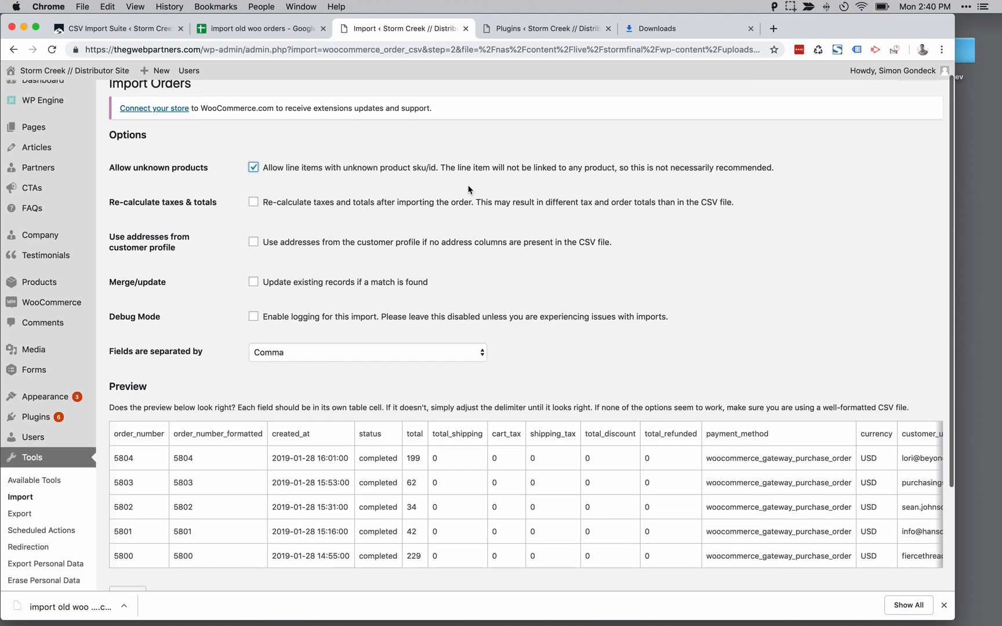
{"action": "scroll", "scroll_direction": "down", "scroll_amount": 3}
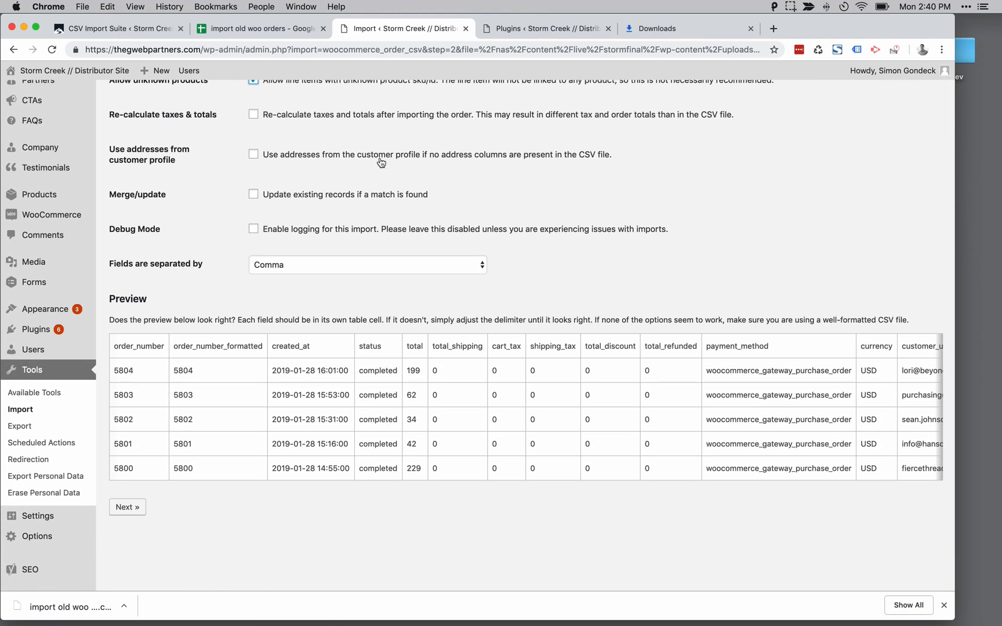
{"action": "left_click", "coordinate": [259, 28]}
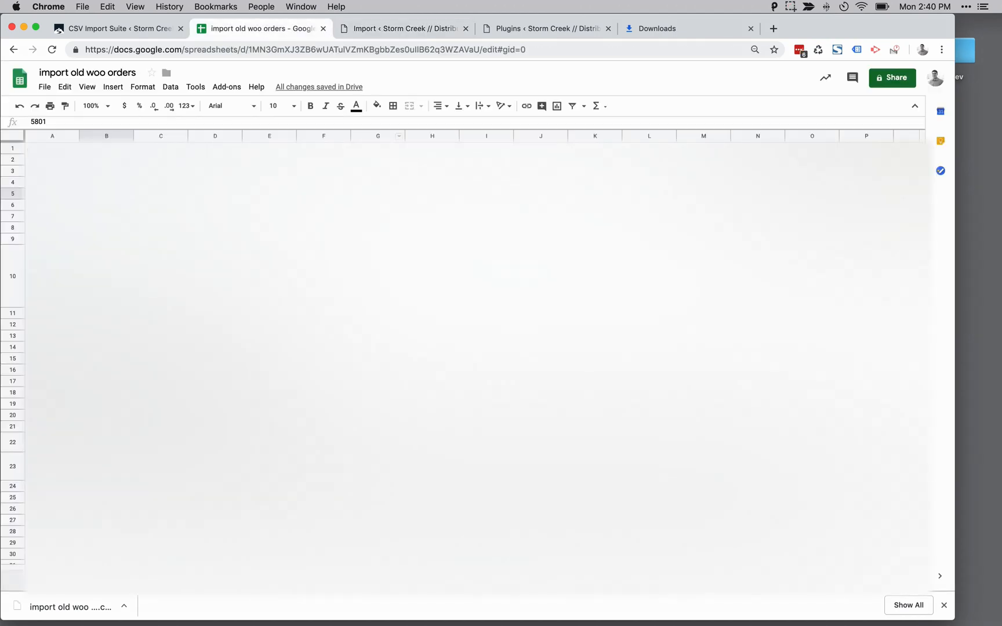
{"action": "scroll", "scroll_direction": "right", "scroll_amount": 3}
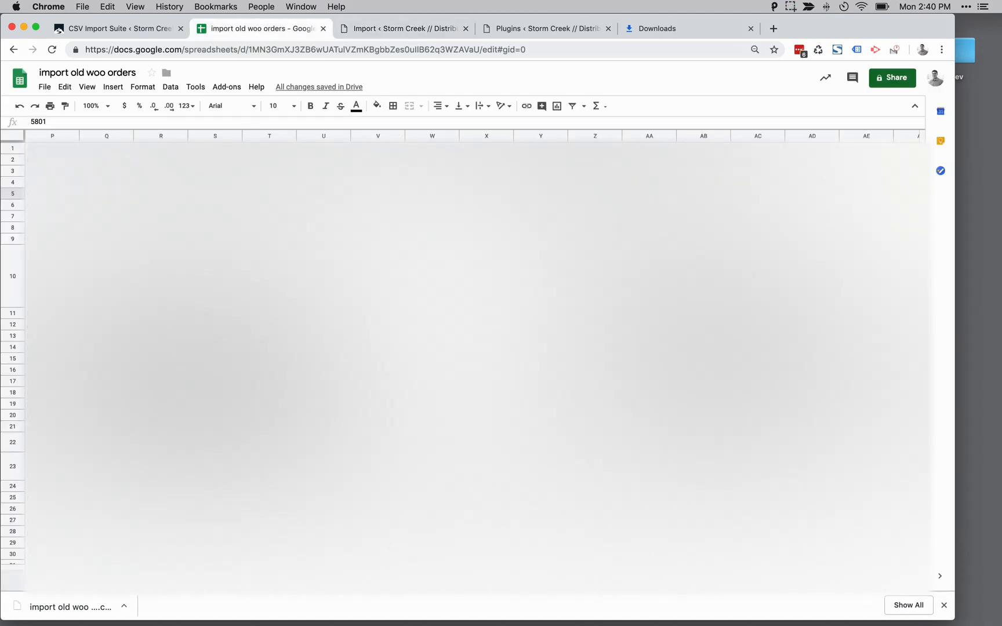
{"action": "scroll", "scroll_direction": "down", "scroll_amount": 3}
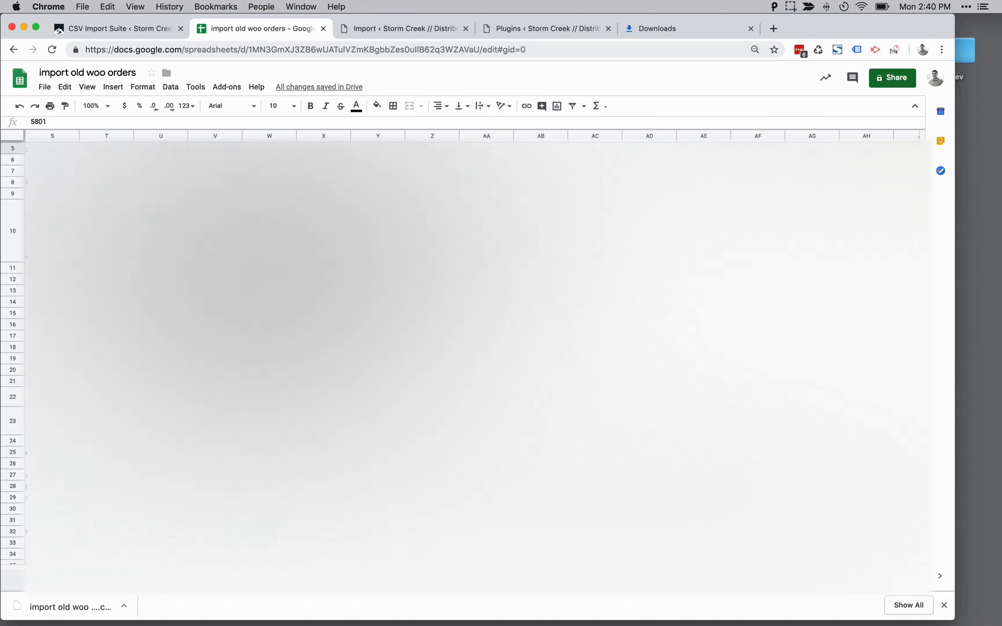
{"action": "scroll", "scroll_direction": "left", "scroll_amount": 3}
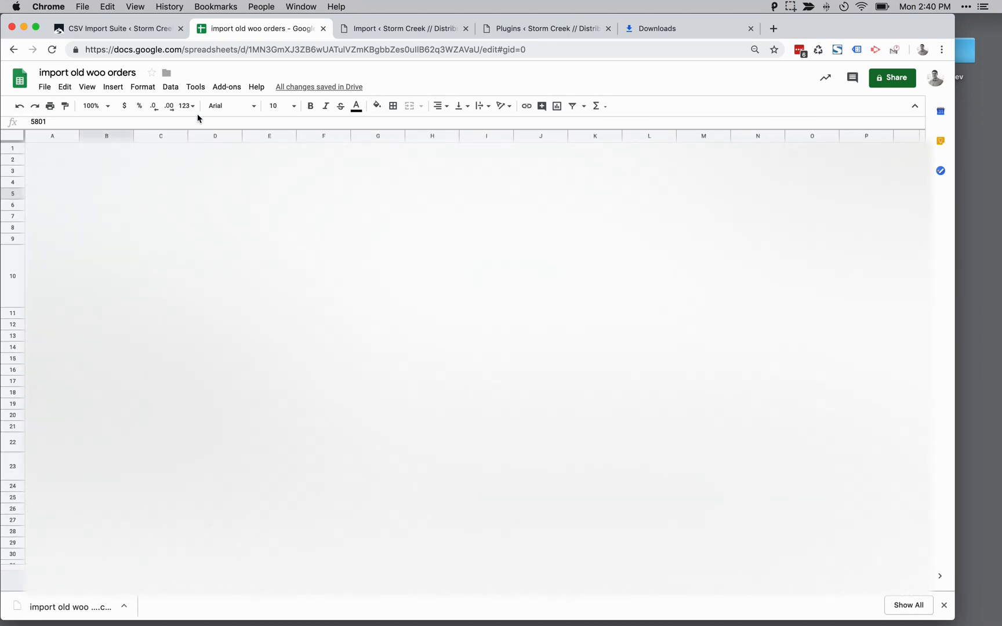
{"action": "left_click", "coordinate": [403, 28]}
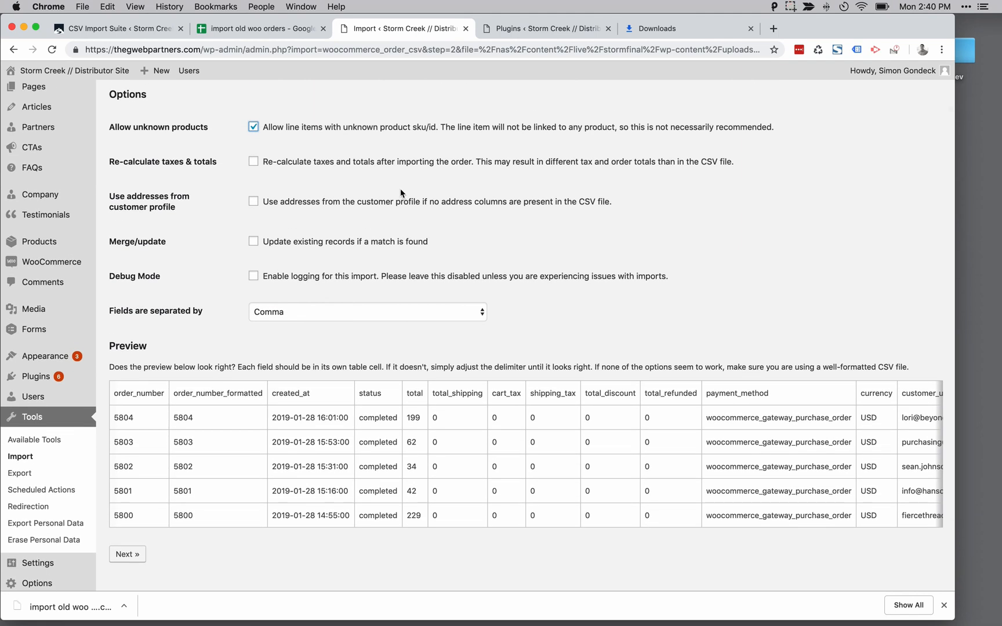
- Advance the Sheet1 order import past the preview to the Map Fields step
{"action": "left_click", "coordinate": [127, 554]}
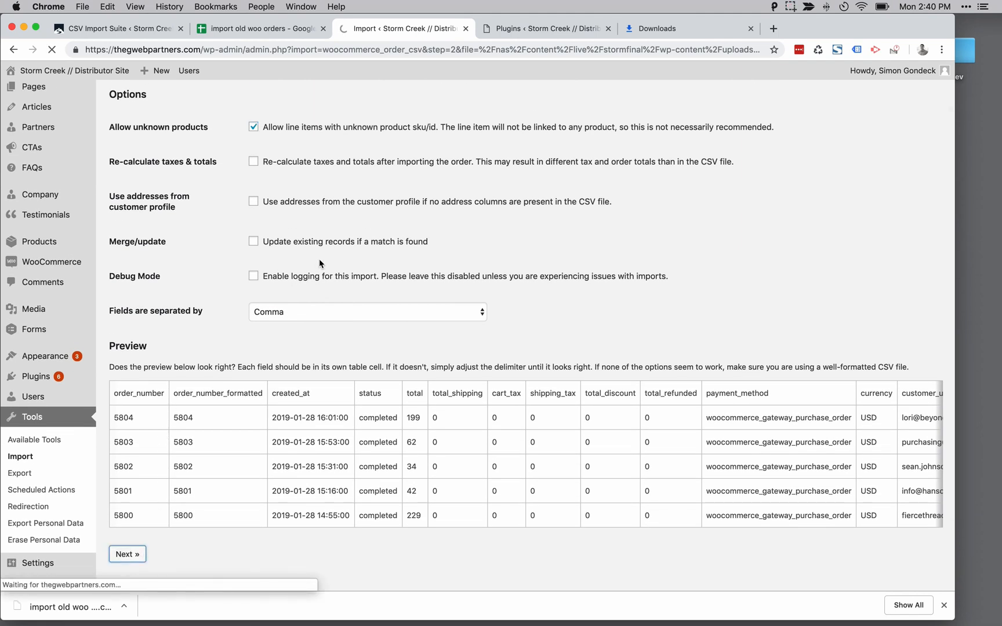
{"action": "left_click", "coordinate": [127, 554]}
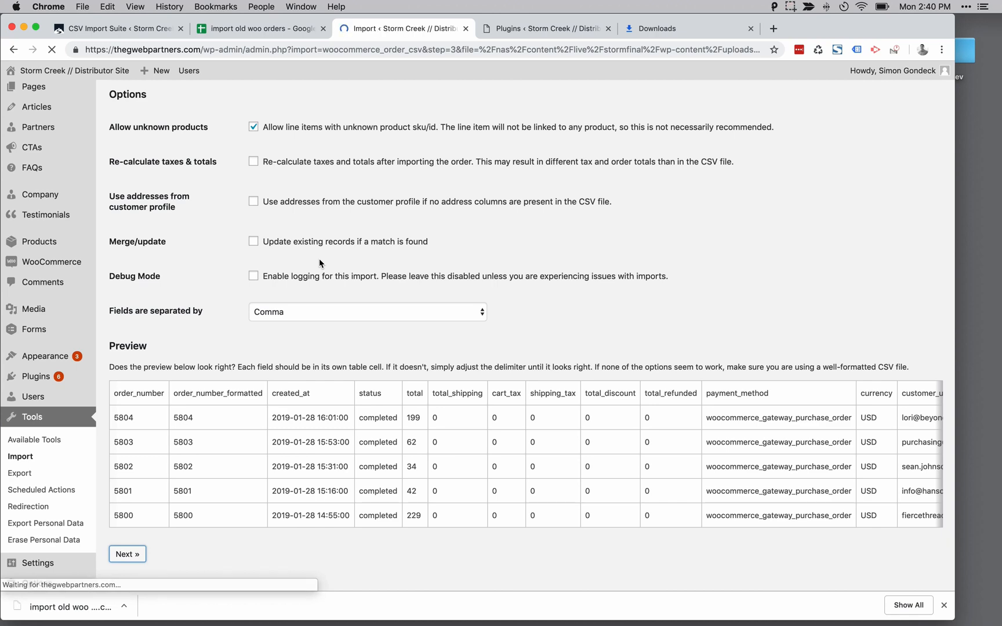
{"action": "left_click", "coordinate": [545, 28]}
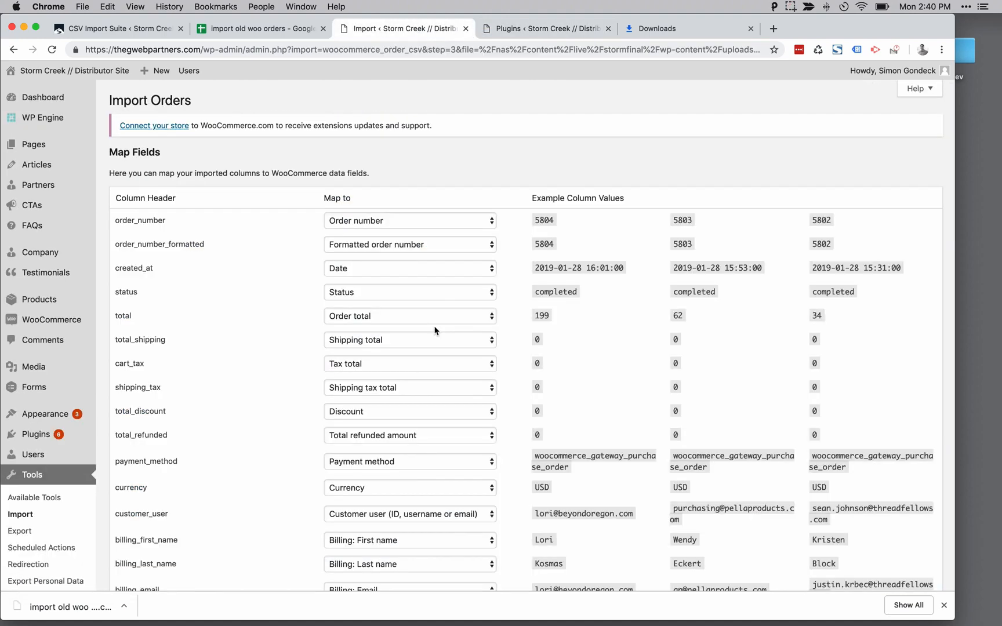
- Start the live import of the mapped Sheet1 orders CSV
{"action": "scroll", "scroll_direction": "down", "scroll_amount": 3}
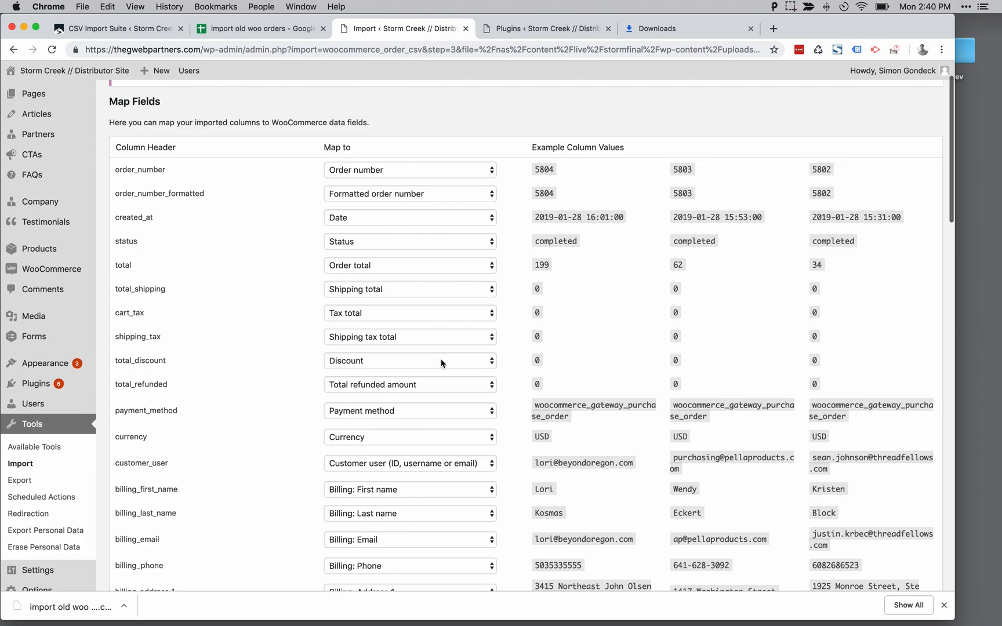
{"action": "scroll", "scroll_direction": "down", "scroll_amount": 3}
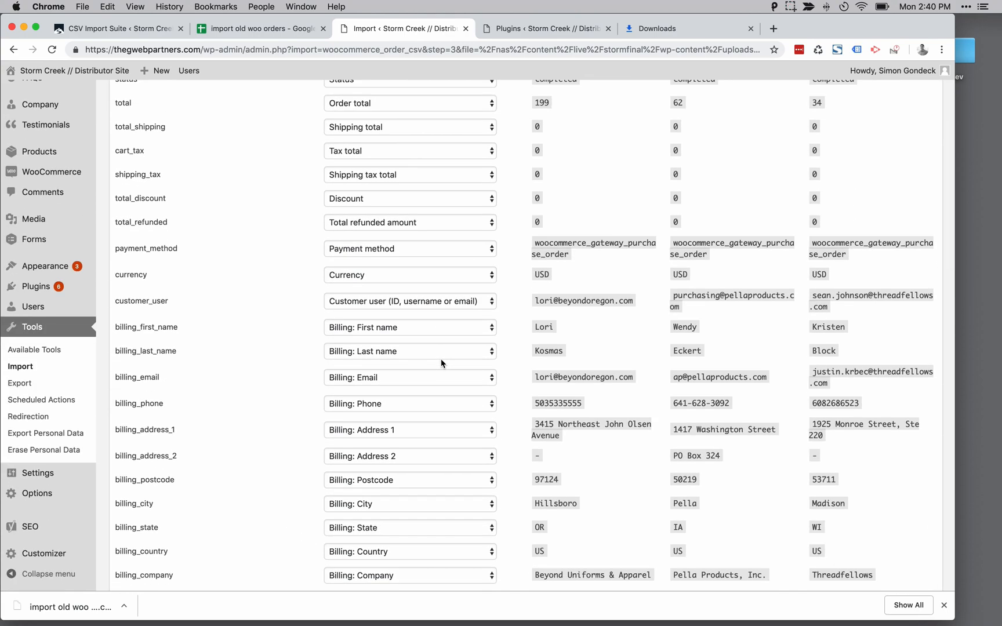
{"action": "scroll", "scroll_direction": "down", "scroll_amount": 3}
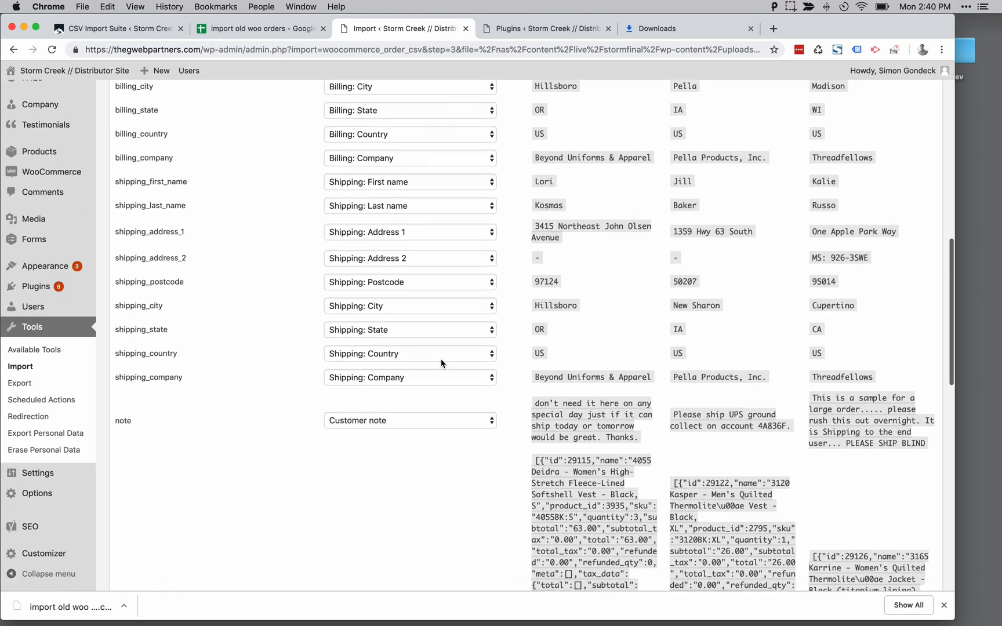
{"action": "scroll", "scroll_direction": "down", "scroll_amount": 3}
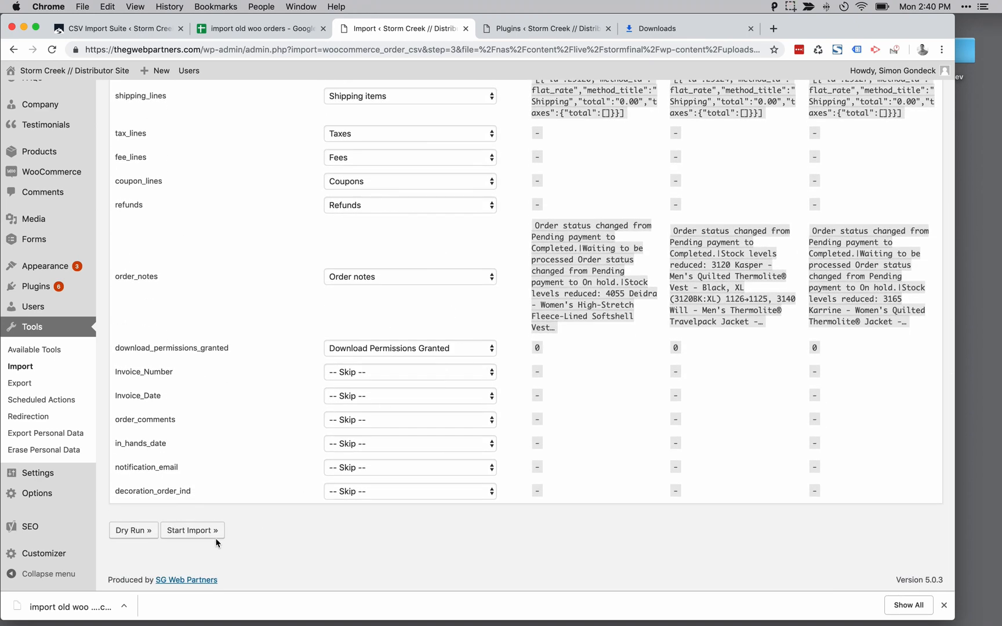
{"action": "left_click", "coordinate": [192, 531]}
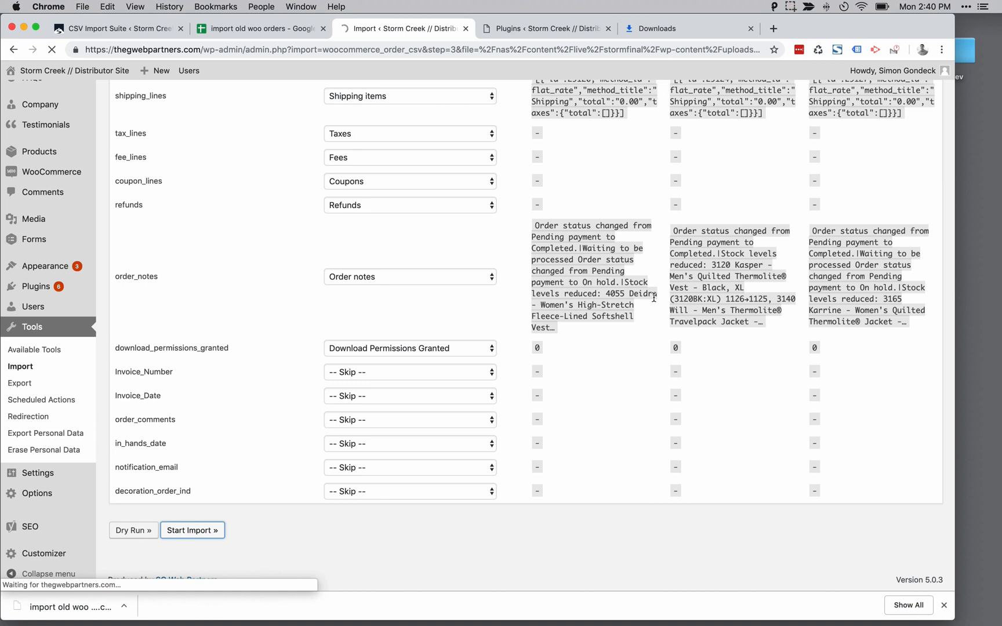
{"action": "left_click", "coordinate": [193, 530]}
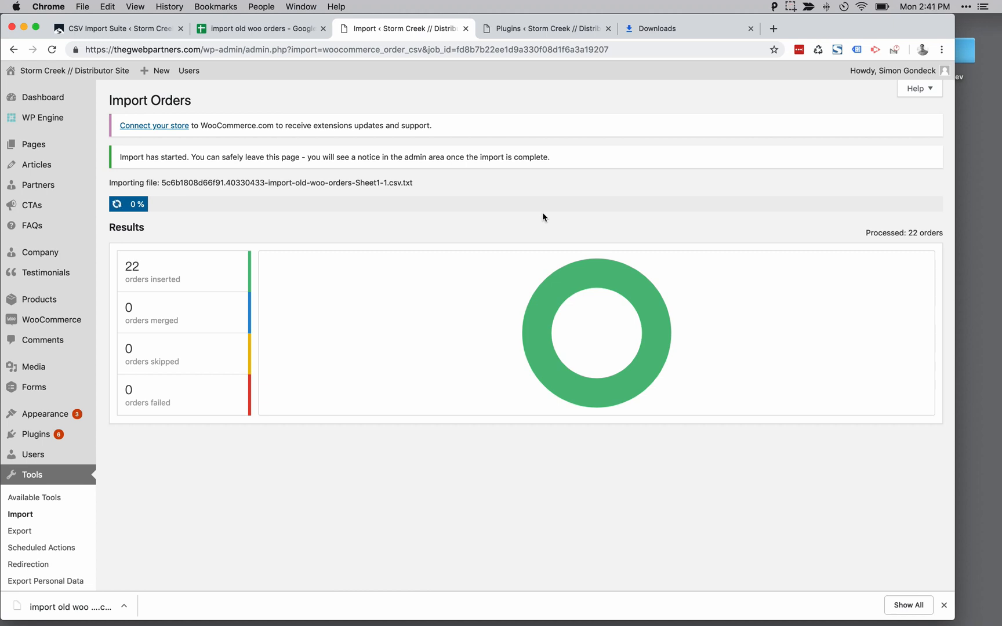
- Inspect detailed results: 5,767 orders inserted, one skipped for lacking line items
{"action": "left_click", "coordinate": [790, 6]}
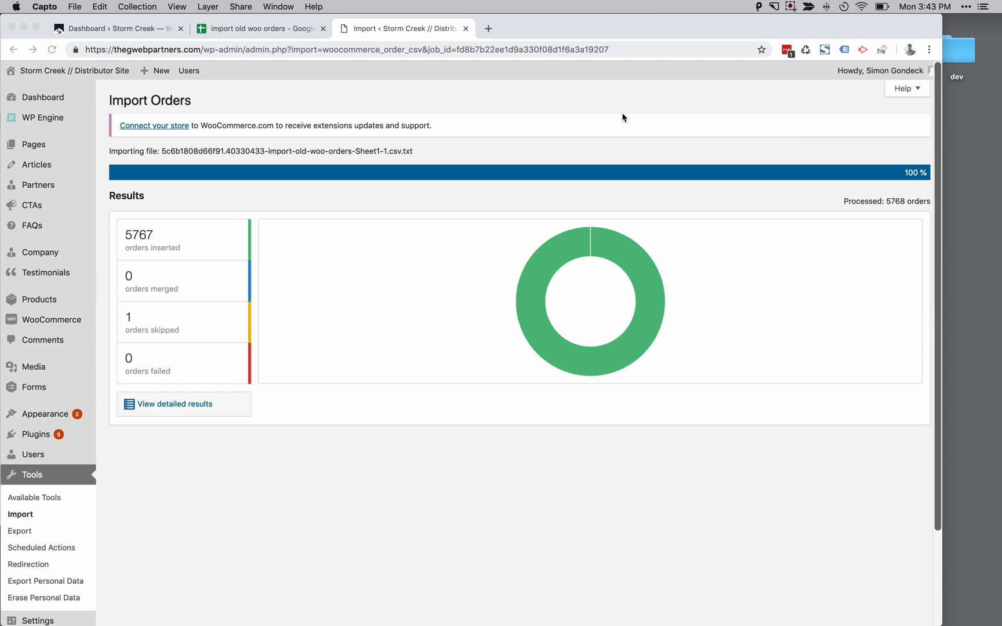
{"action": "mouse_move", "coordinate": [275, 296]}
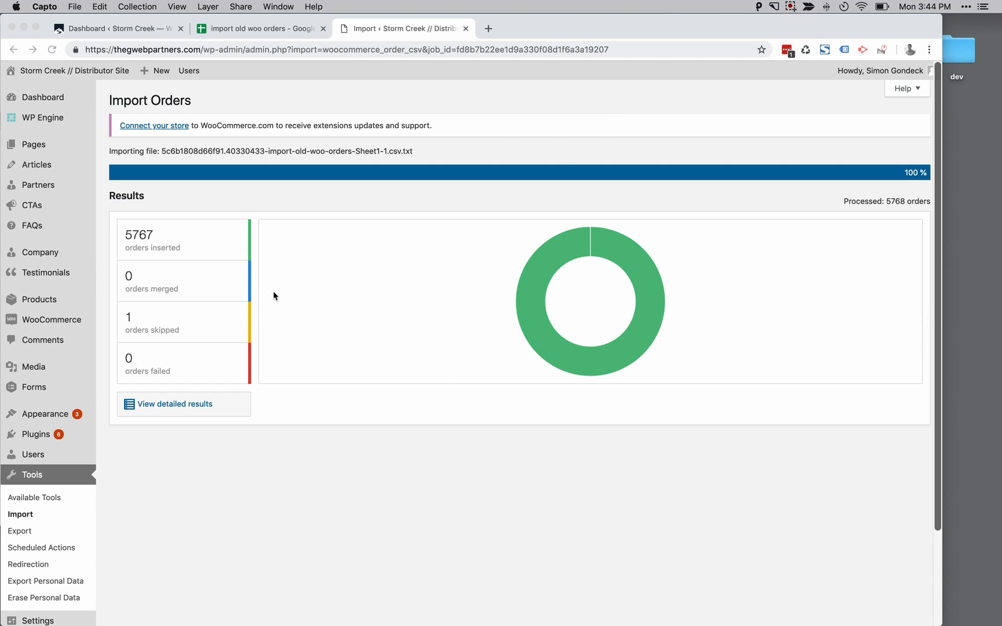
{"action": "left_click", "coordinate": [176, 403]}
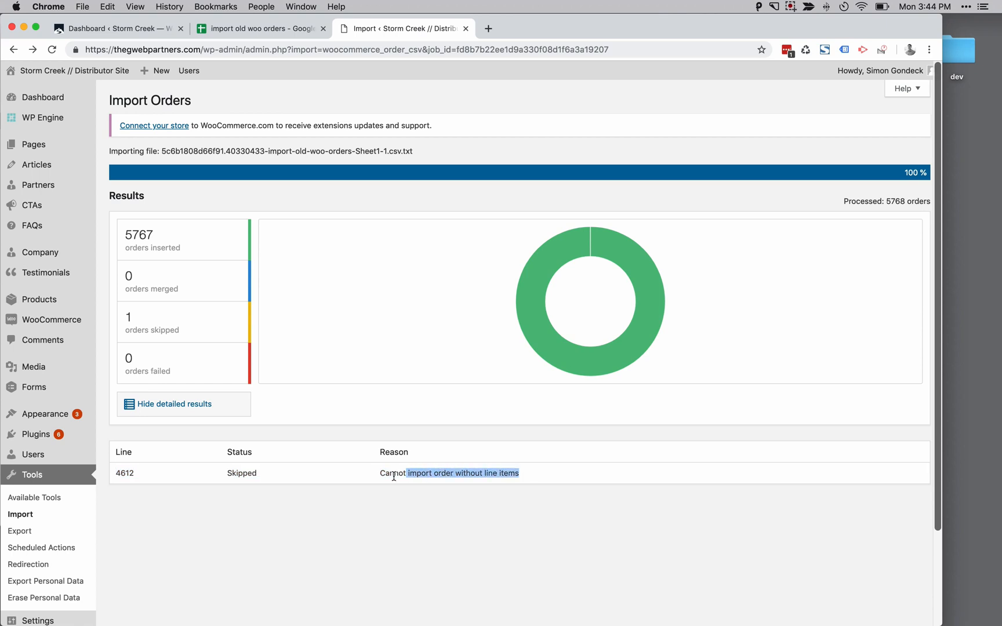
{"action": "left_click", "coordinate": [368, 480]}
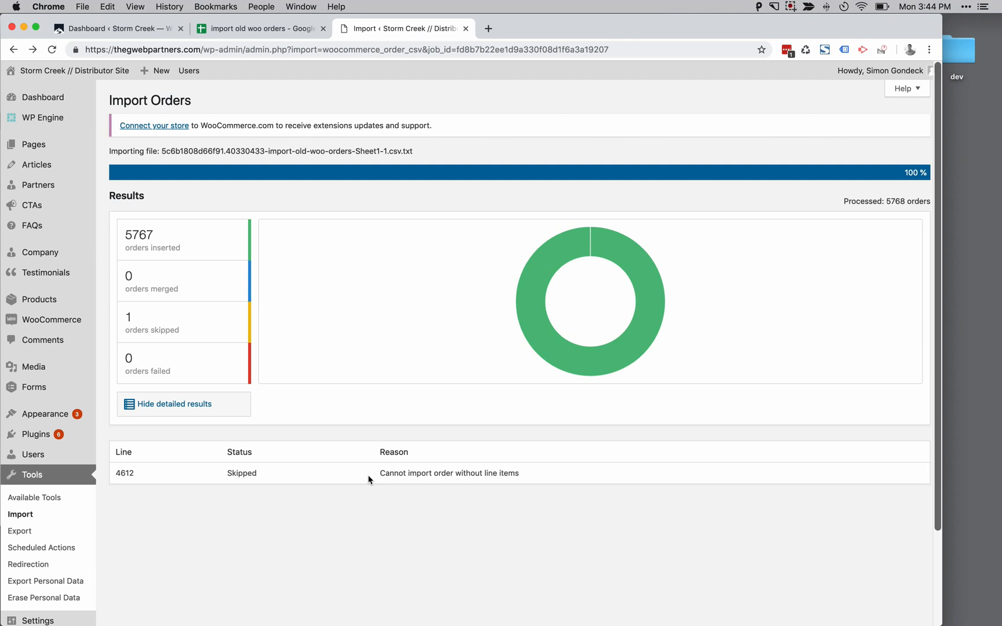
{"action": "mouse_move", "coordinate": [51, 320]}
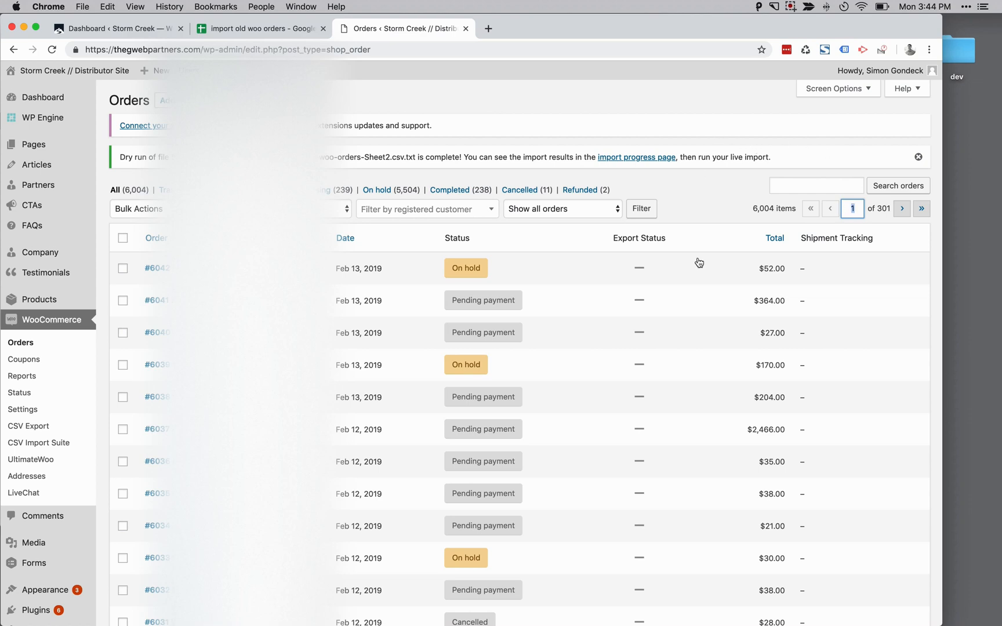
- Page forward through the imported orders list with the next-page arrow
{"action": "scroll", "scroll_direction": "down", "scroll_amount": 3}
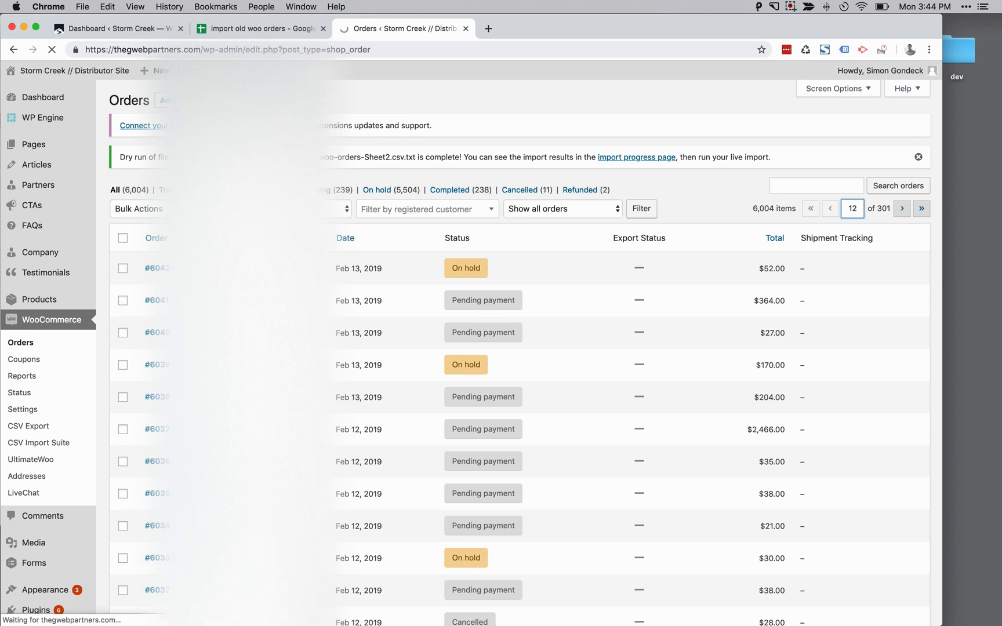
{"action": "left_click", "coordinate": [640, 208]}
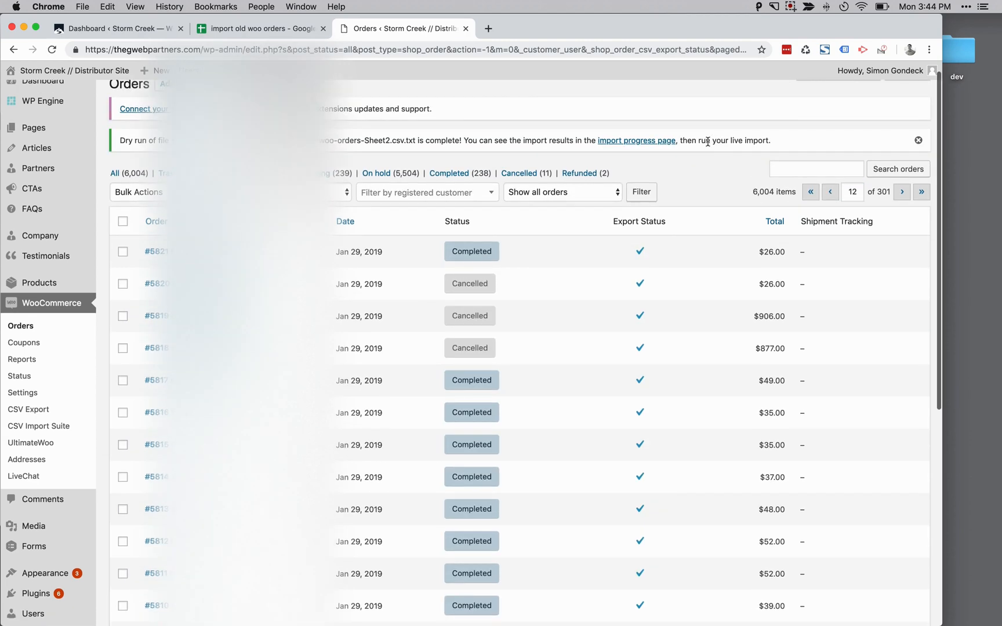
{"action": "scroll", "scroll_direction": "down", "scroll_amount": 3}
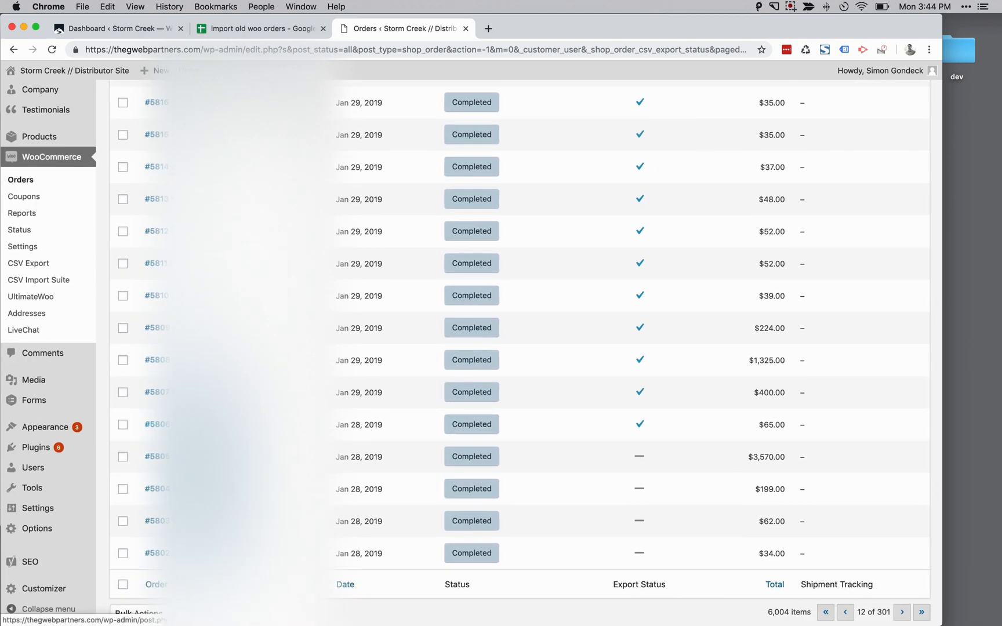
{"action": "scroll", "scroll_direction": "down", "scroll_amount": 3}
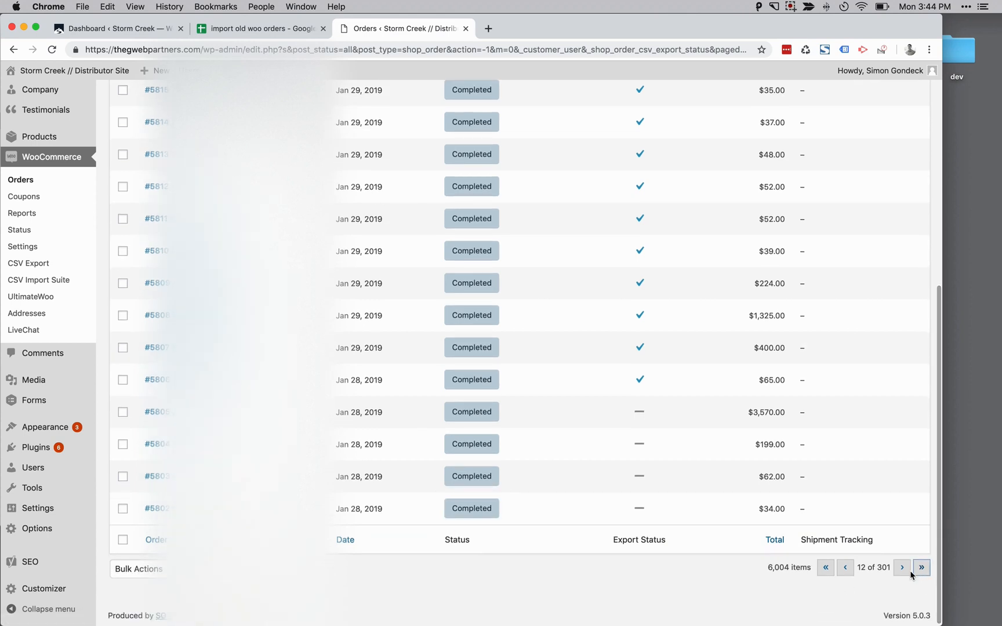
{"action": "left_click", "coordinate": [902, 568]}
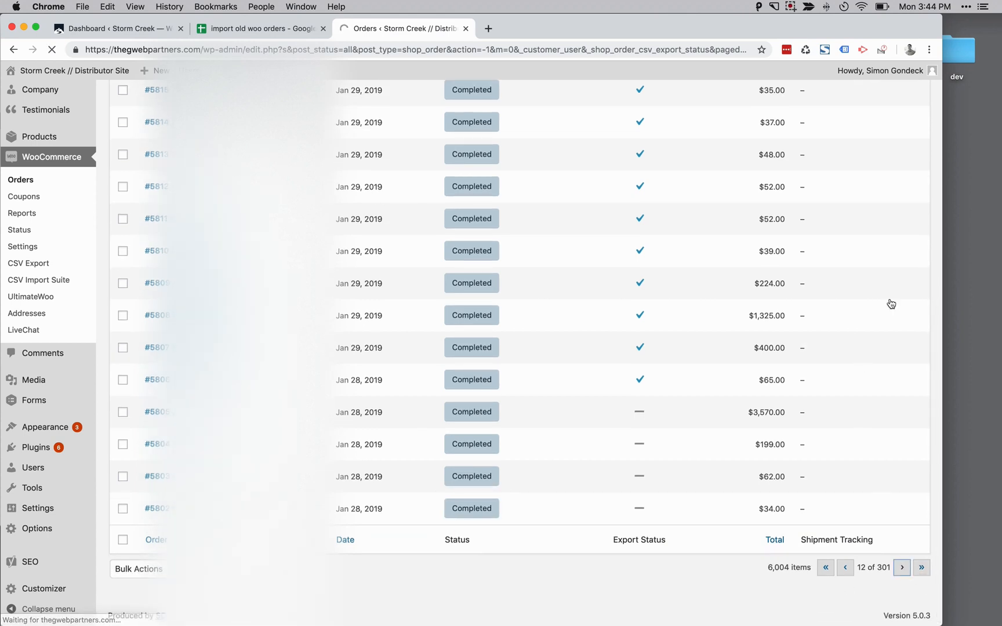
{"action": "left_click", "coordinate": [902, 568]}
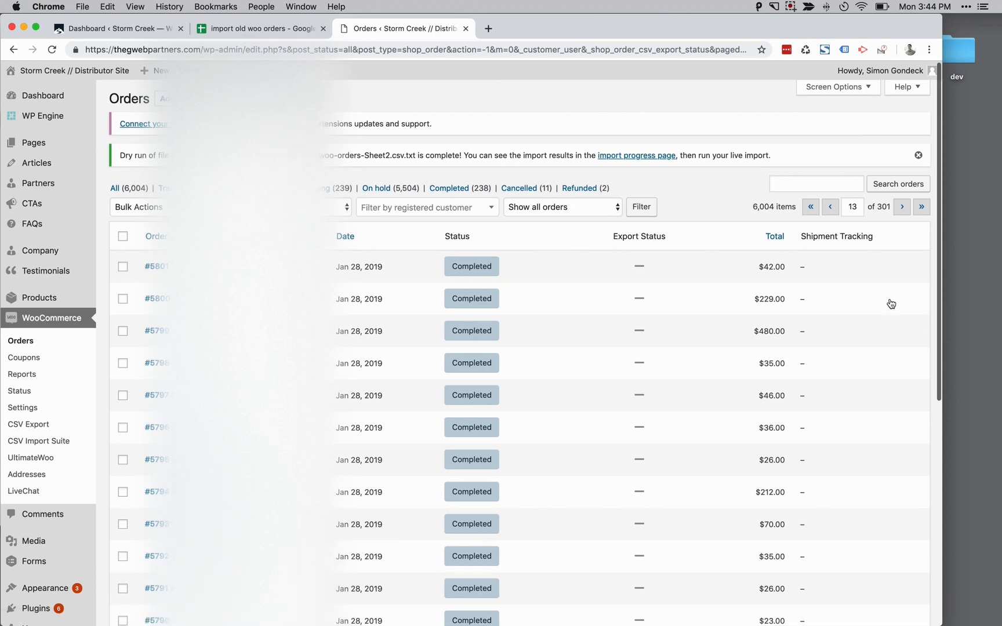
{"action": "scroll", "scroll_direction": "down", "scroll_amount": 3}
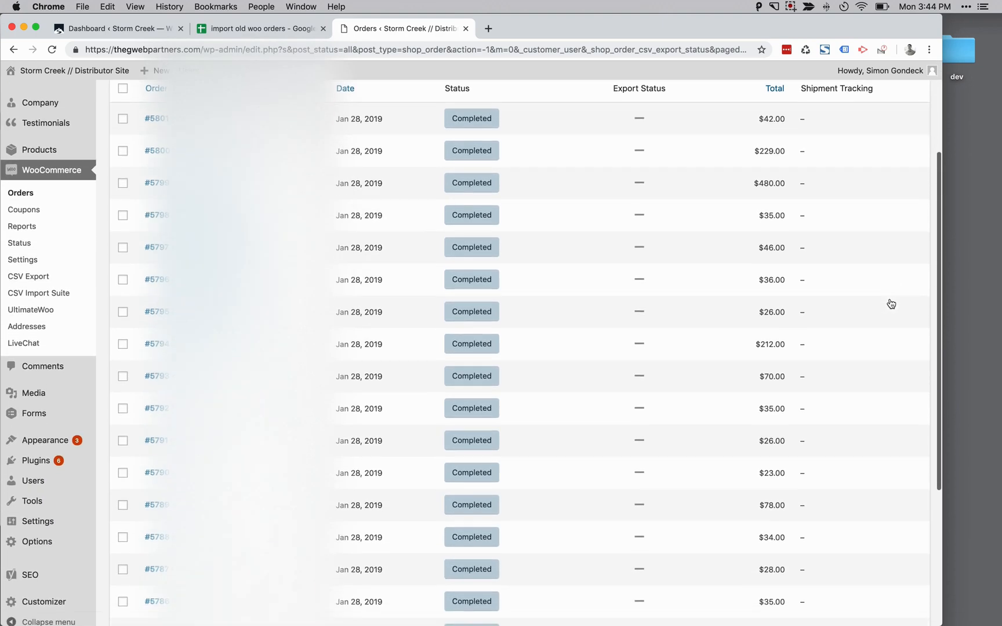
{"action": "scroll", "scroll_direction": "down", "scroll_amount": 3}
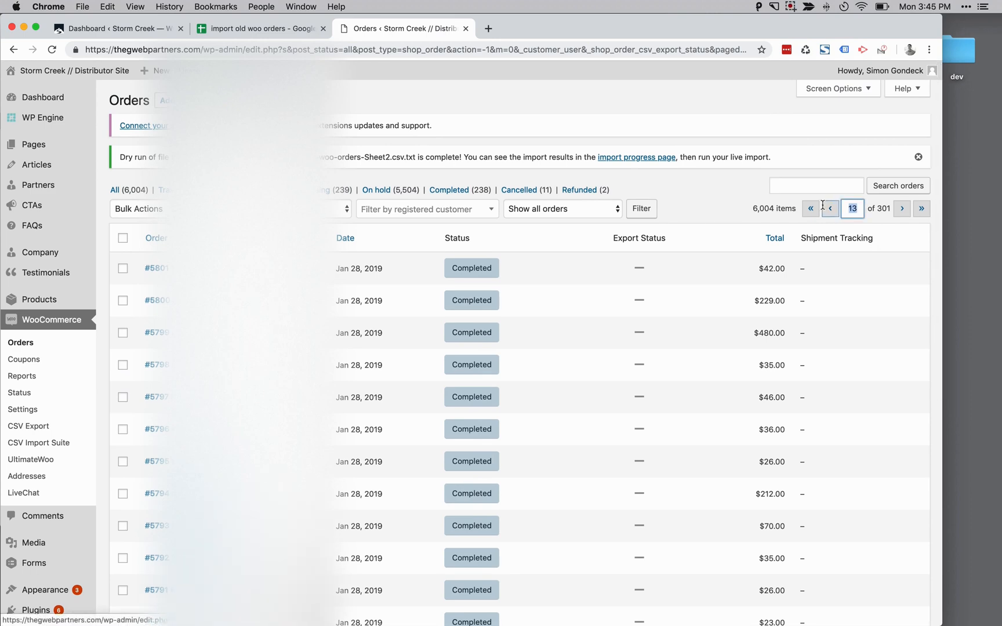
- Jump far back via the page-number box and open imported 2017 order #47
{"action": "type", "text": "200"}
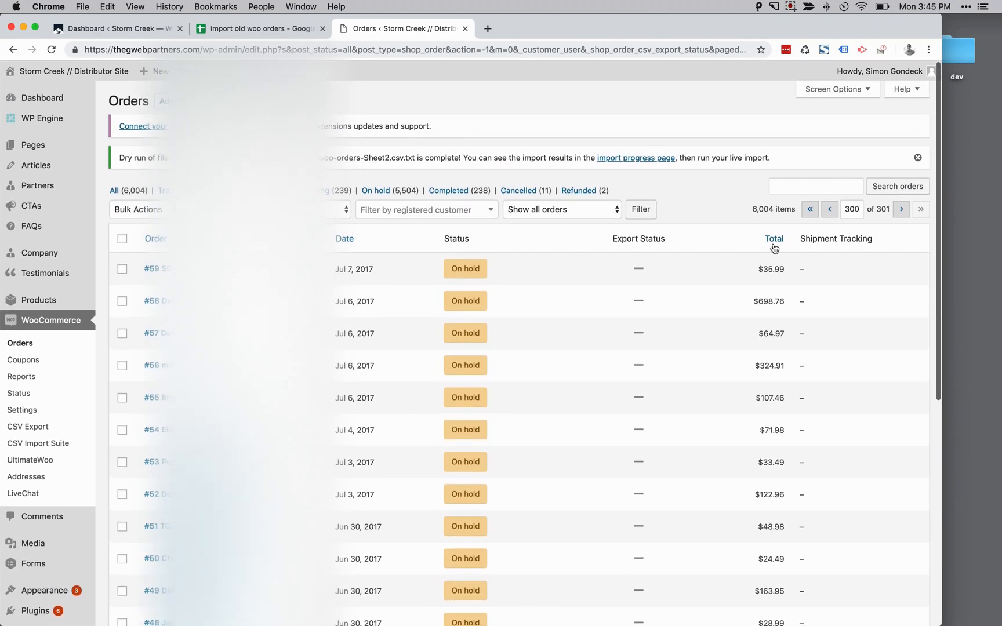
{"action": "scroll", "scroll_direction": "down", "scroll_amount": 3}
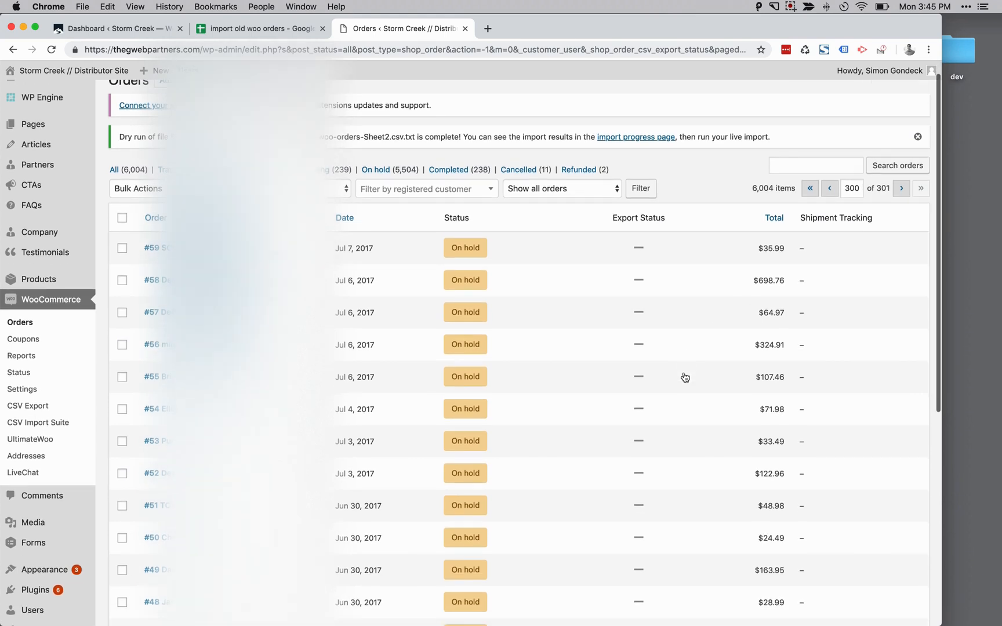
{"action": "scroll", "scroll_direction": "down", "scroll_amount": 3}
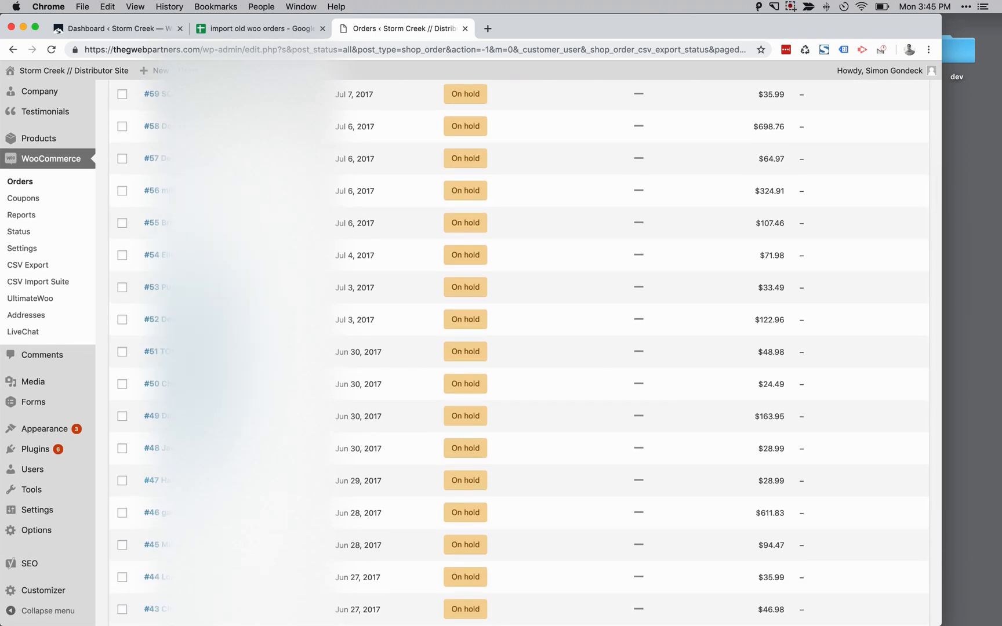
{"action": "left_click", "coordinate": [152, 480]}
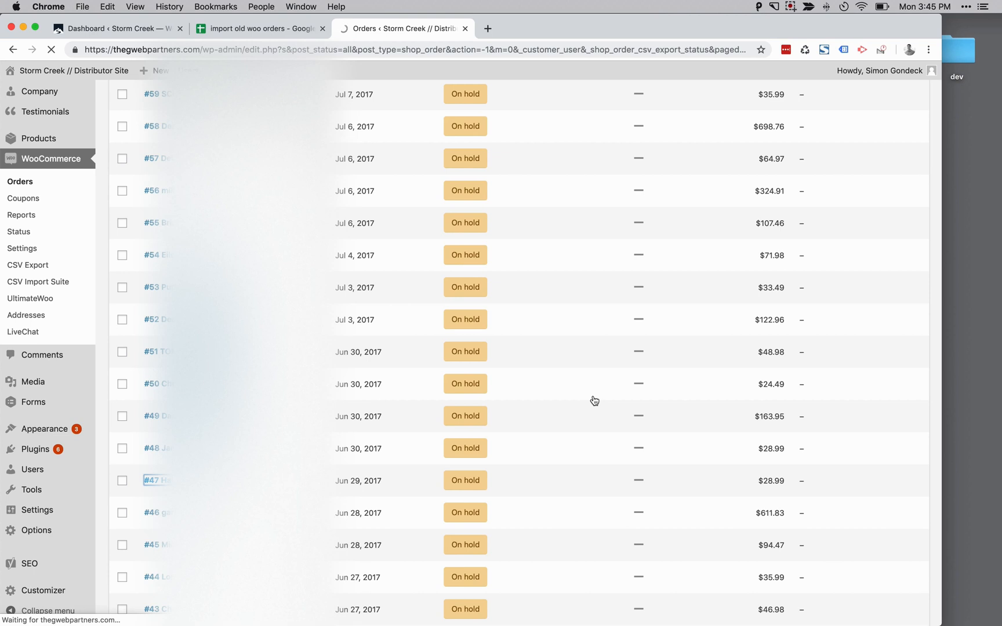
{"action": "mouse_move", "coordinate": [654, 429]}
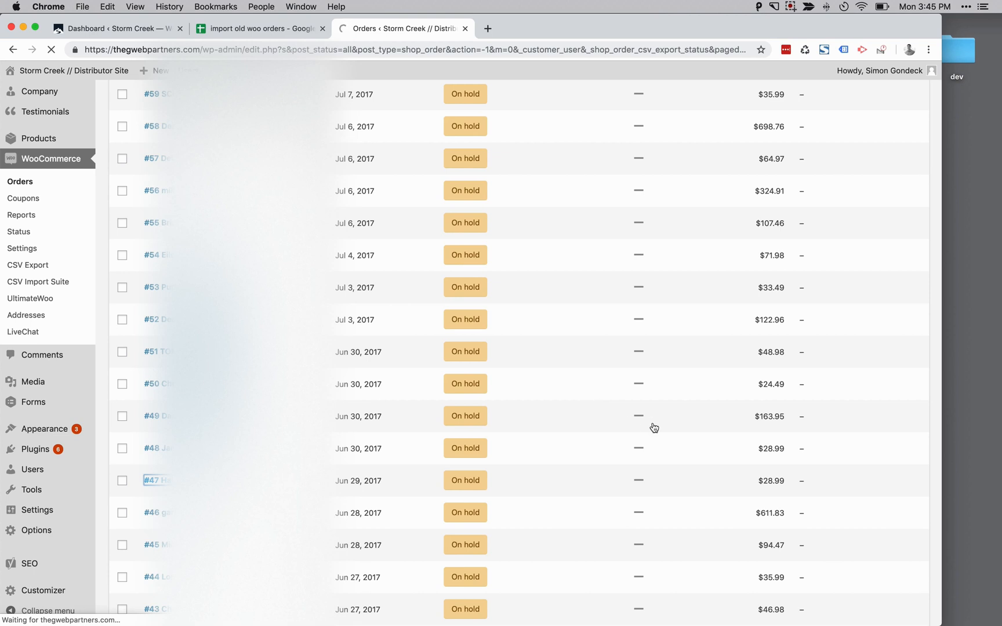
{"action": "left_click", "coordinate": [153, 481]}
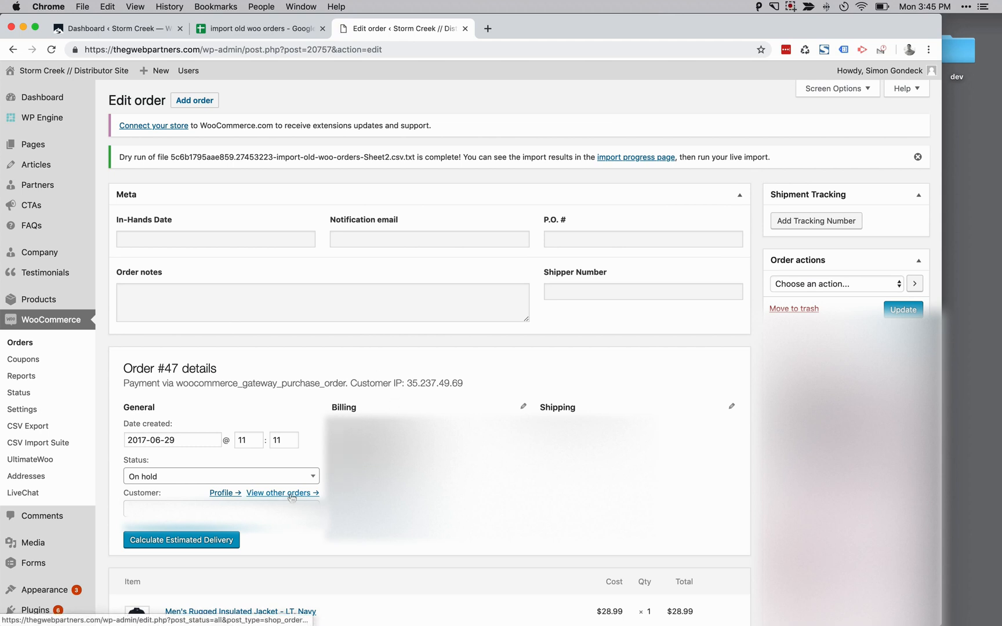
- Browse the customer's 281 orders, then return to All (6,004) orders
{"action": "left_click", "coordinate": [278, 493]}
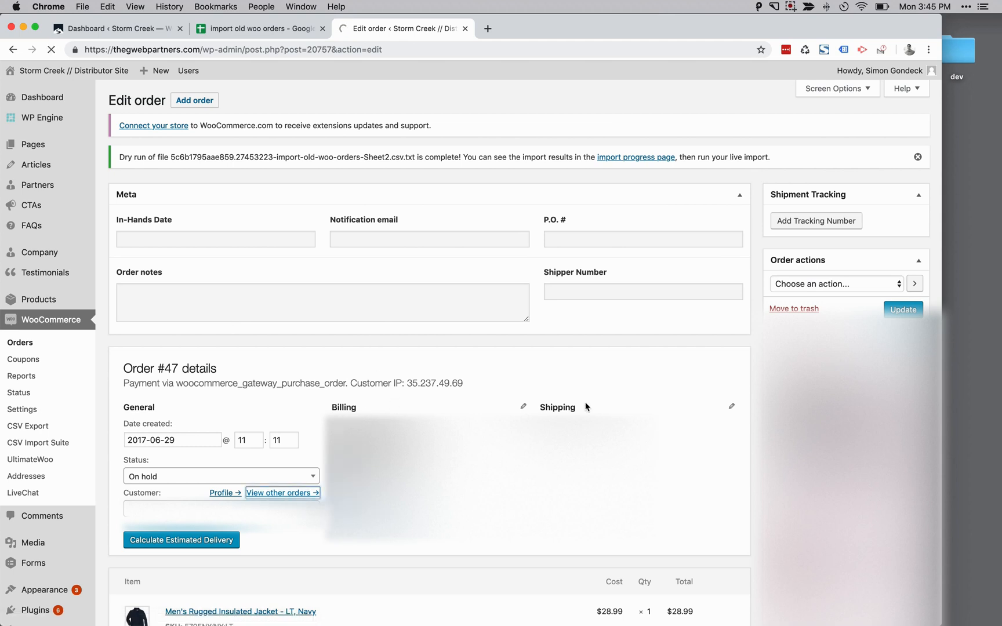
{"action": "left_click", "coordinate": [279, 493]}
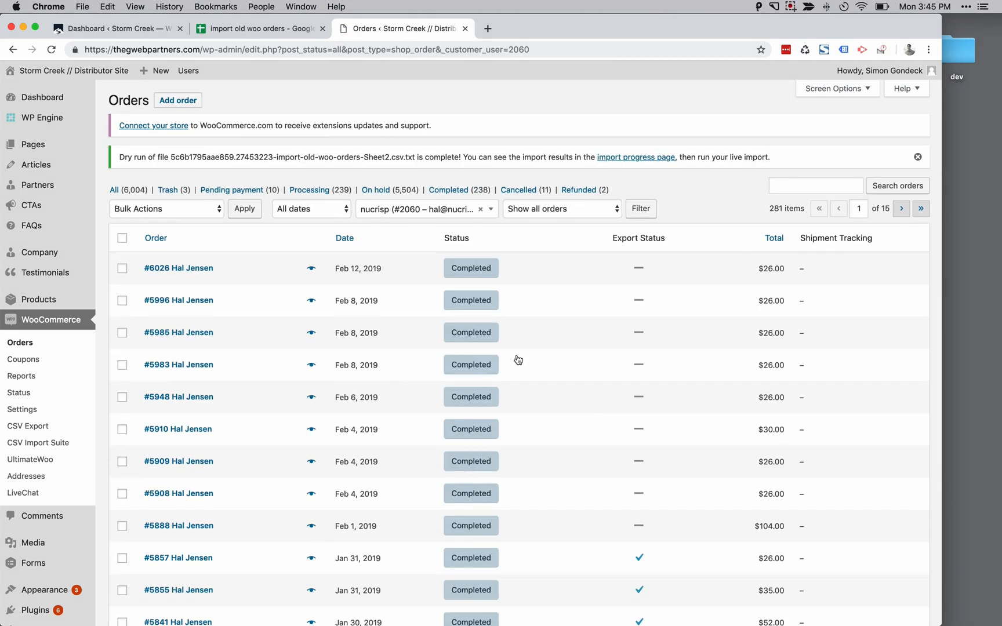
{"action": "scroll", "scroll_direction": "down", "scroll_amount": 3}
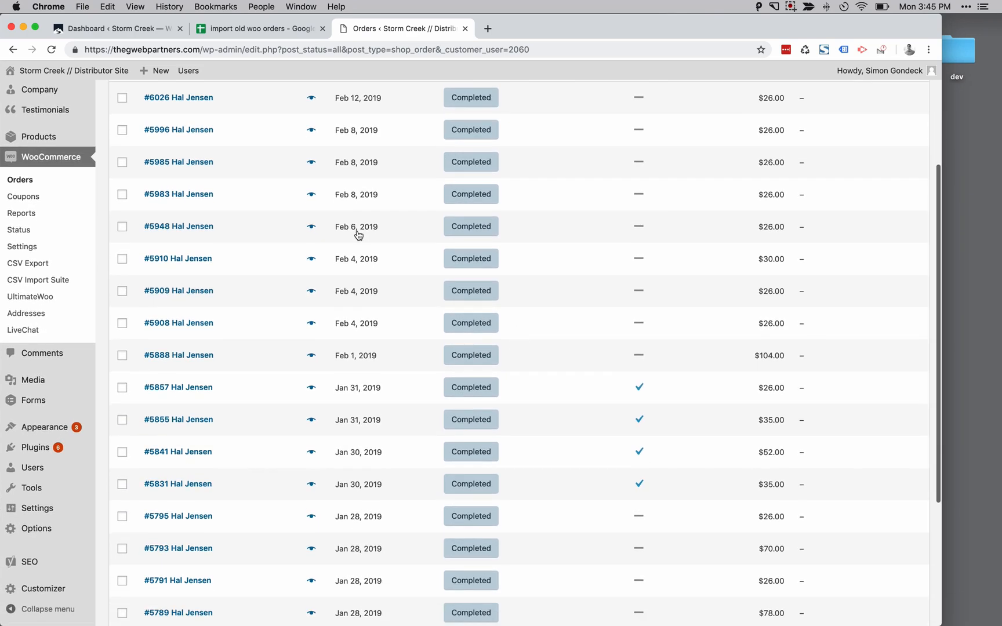
{"action": "scroll", "scroll_direction": "down", "scroll_amount": 3}
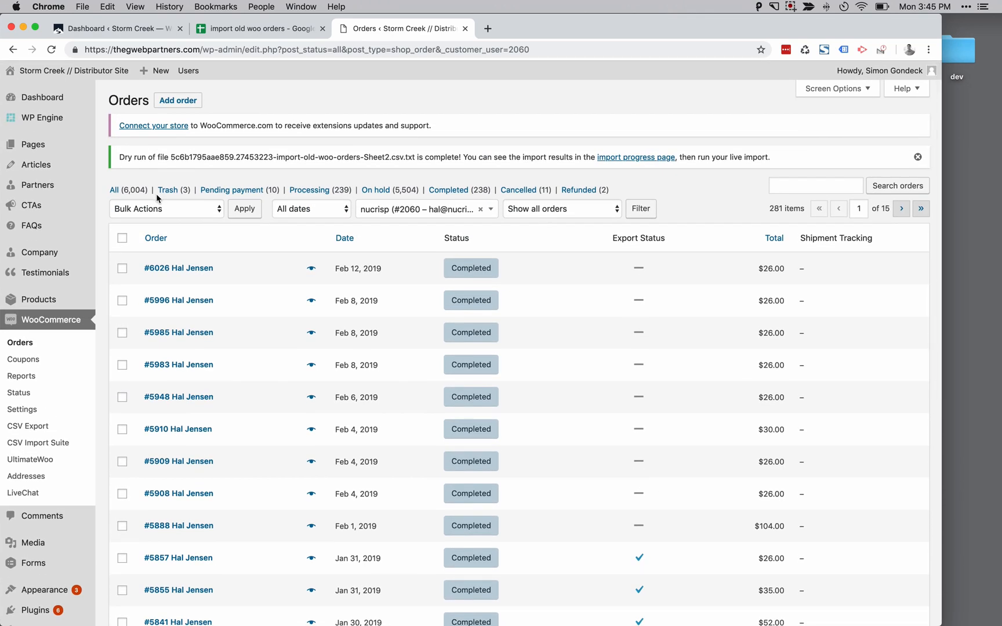
{"action": "left_click", "coordinate": [19, 343]}
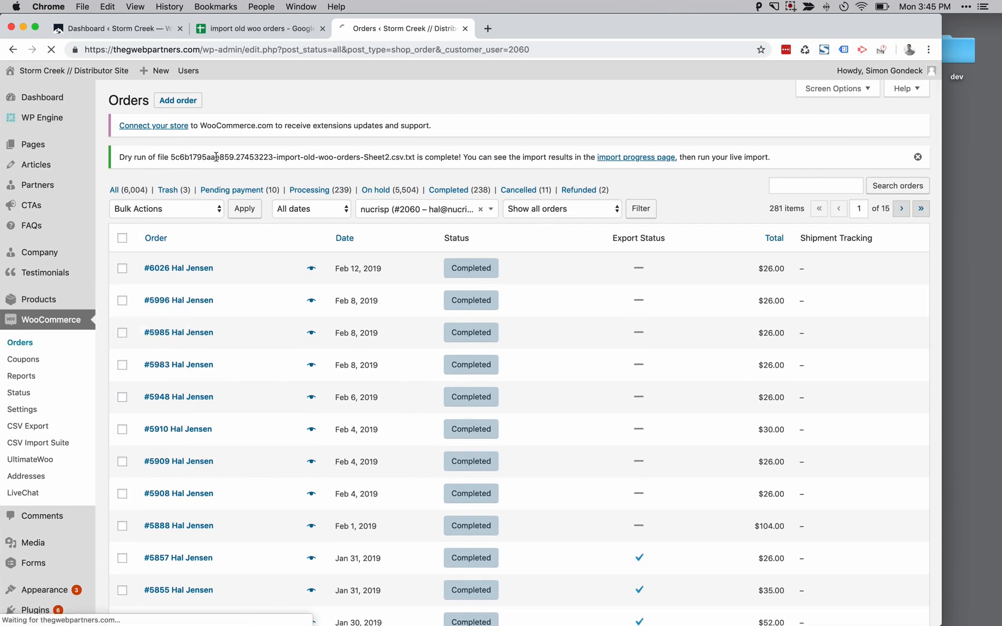